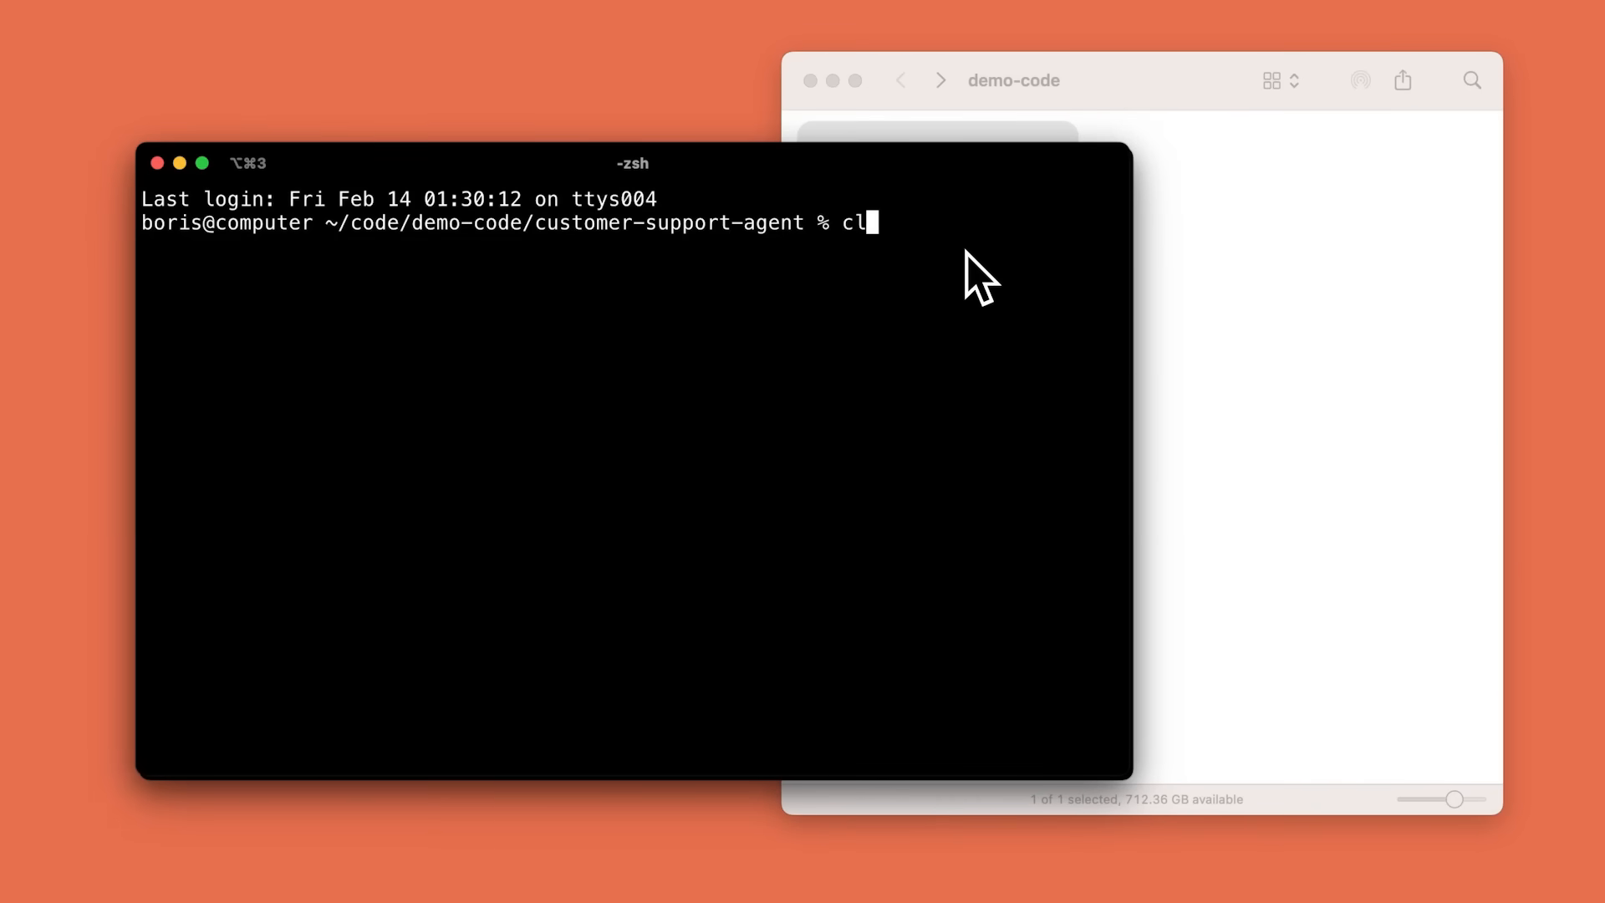
Step: Launch Claude Code in the project folder and draft the sidebar/New Chat button request
key("Return")
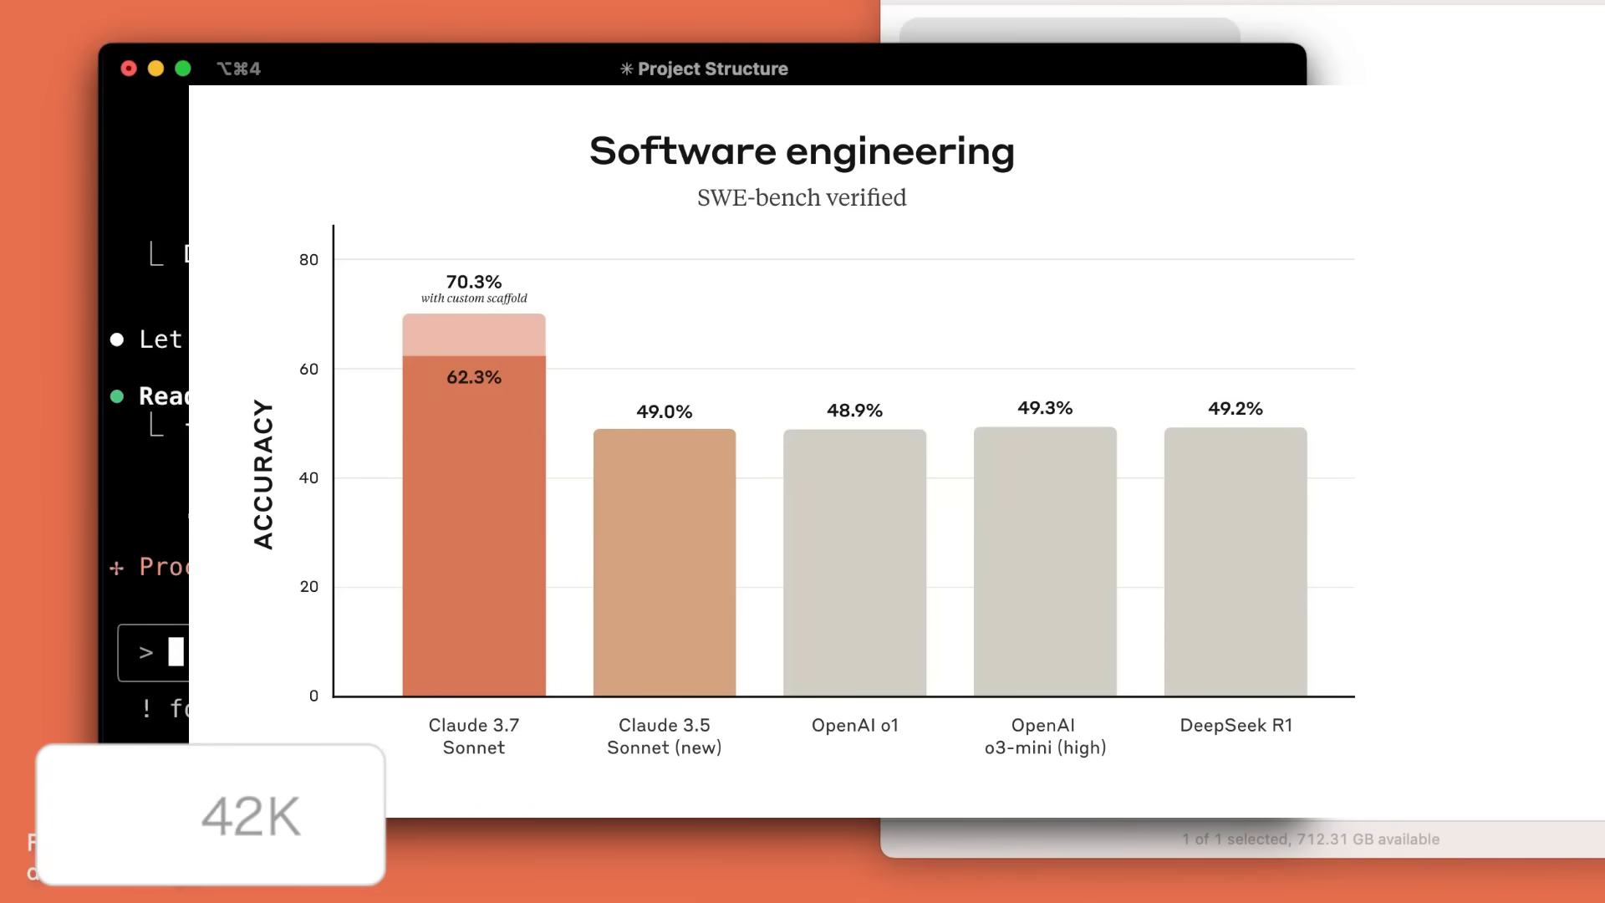
scroll("down", 3)
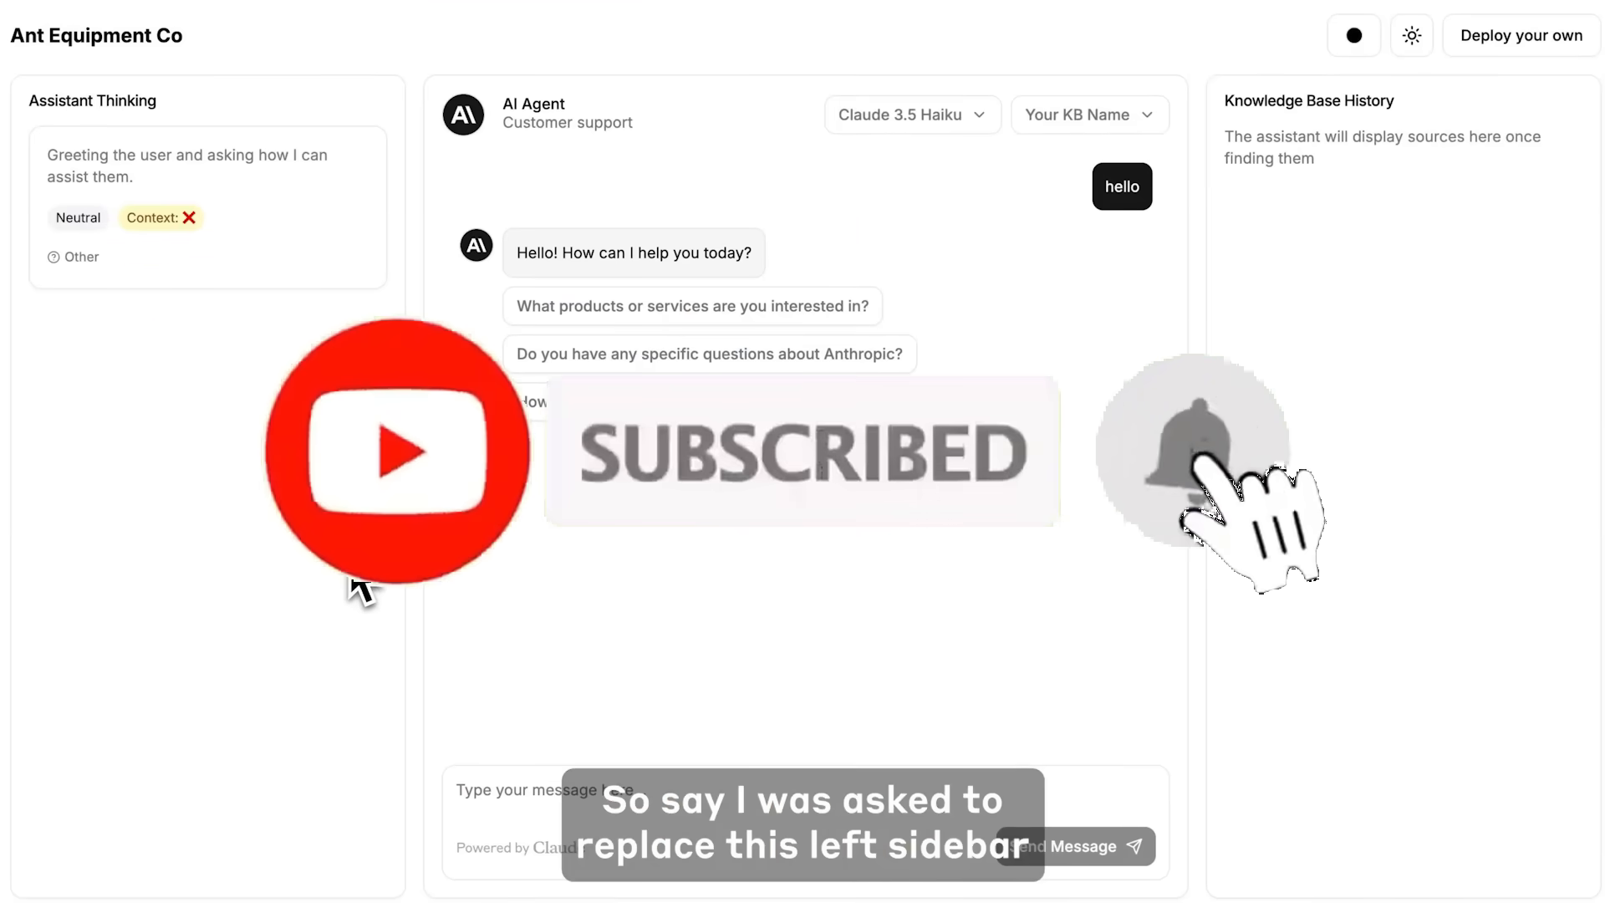
mouse_move(276, 363)
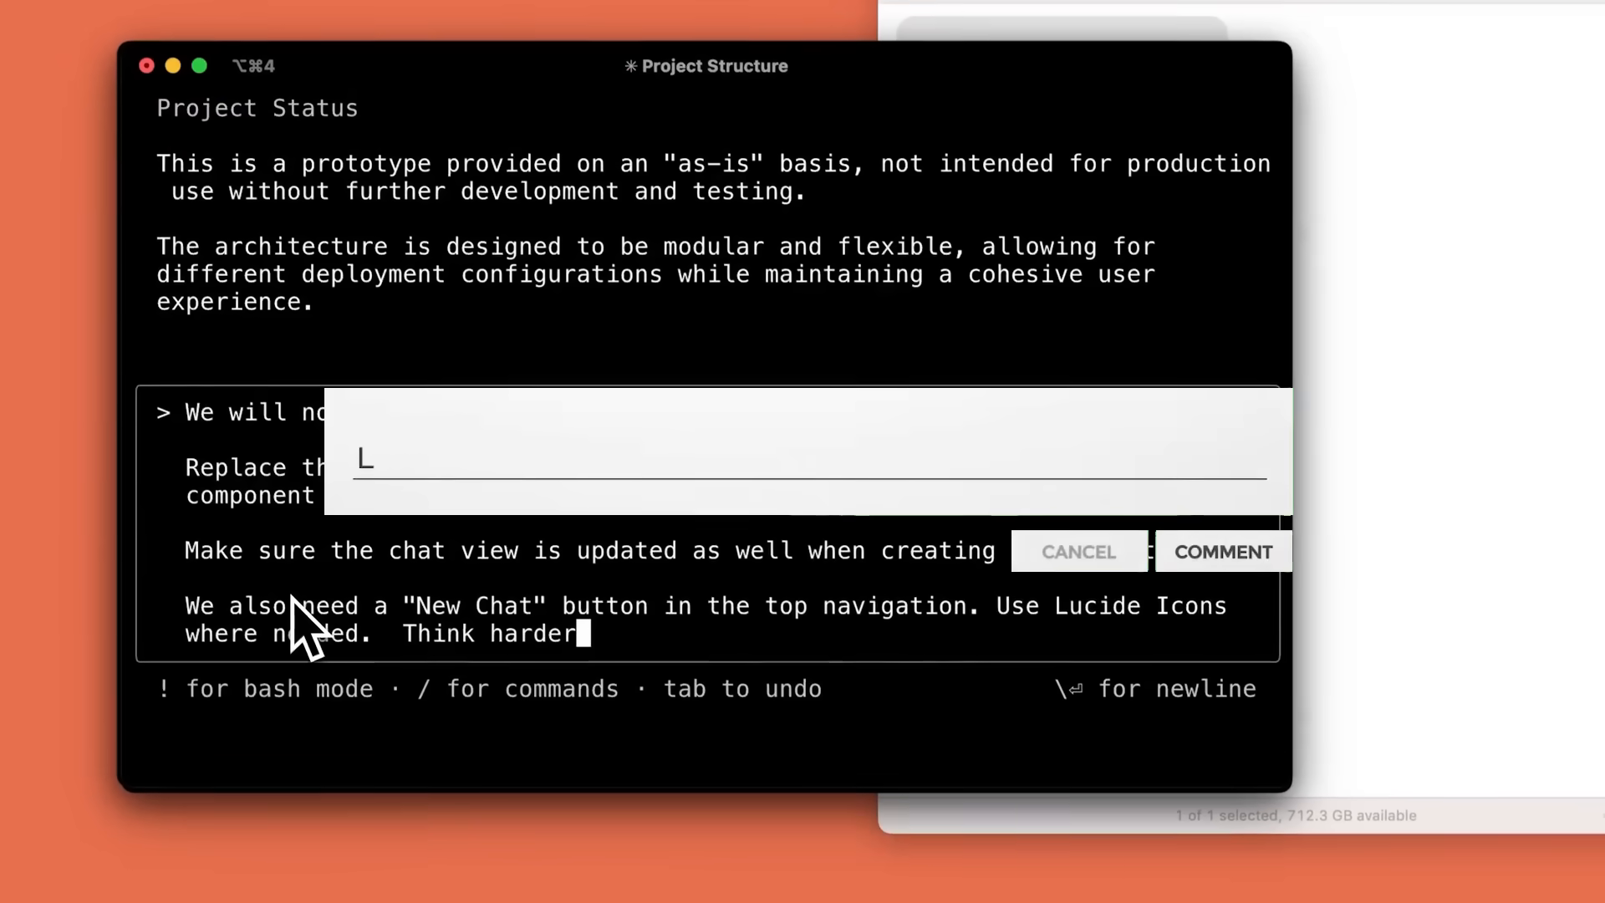
left_click(1220, 552)
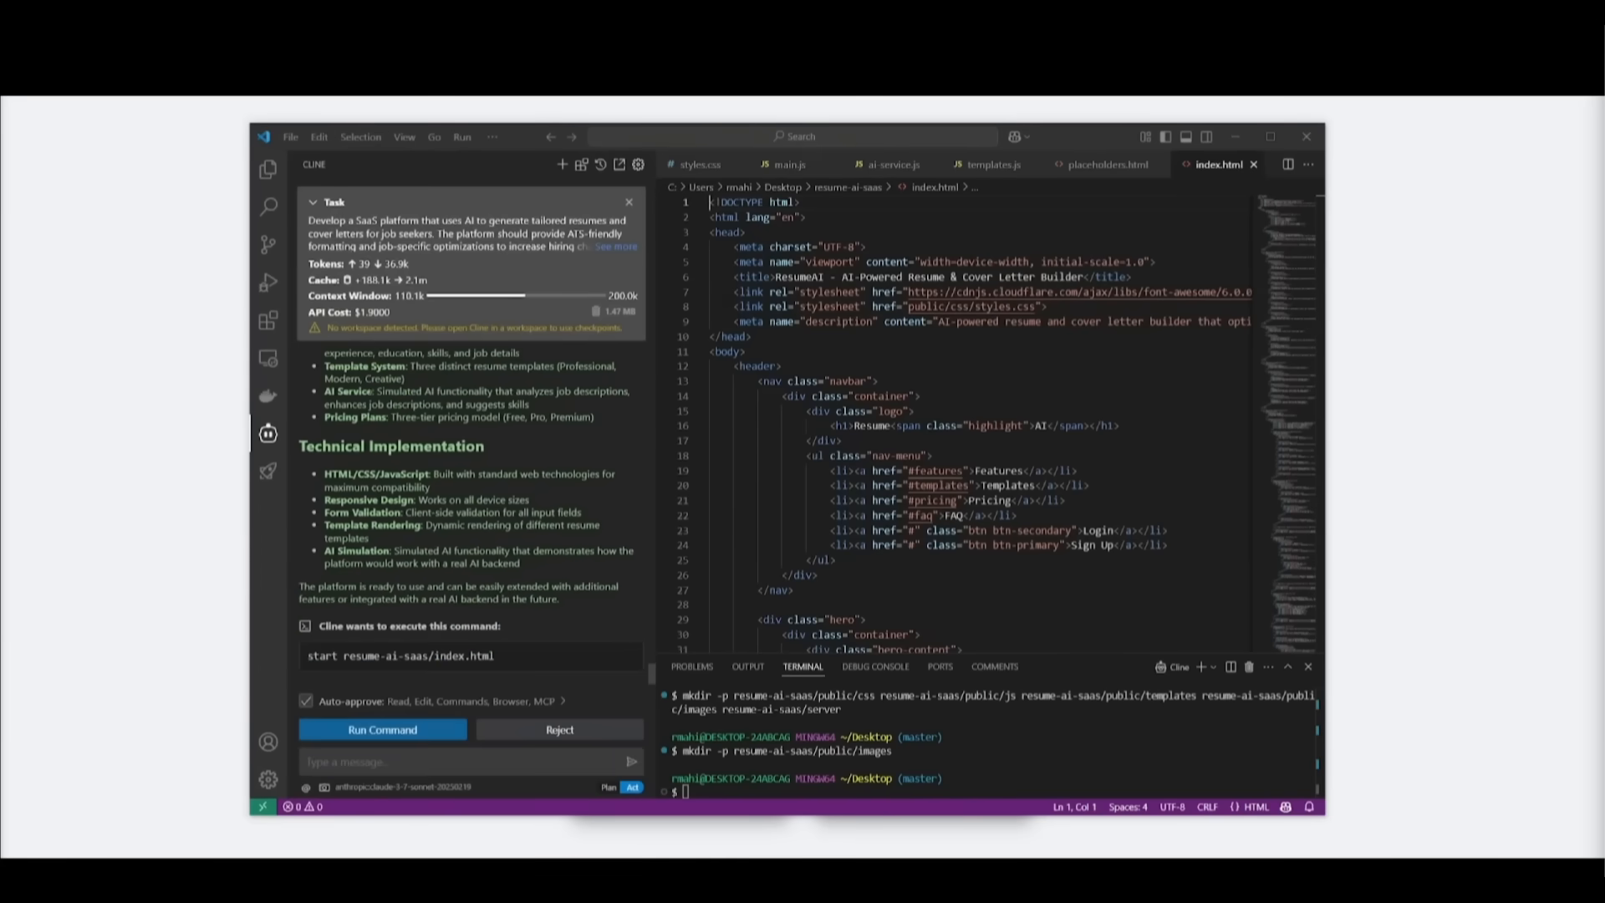
Step: Approve Cline's generated ResumeAI files and run the command to preview index.html in the browser
left_click(381, 728)
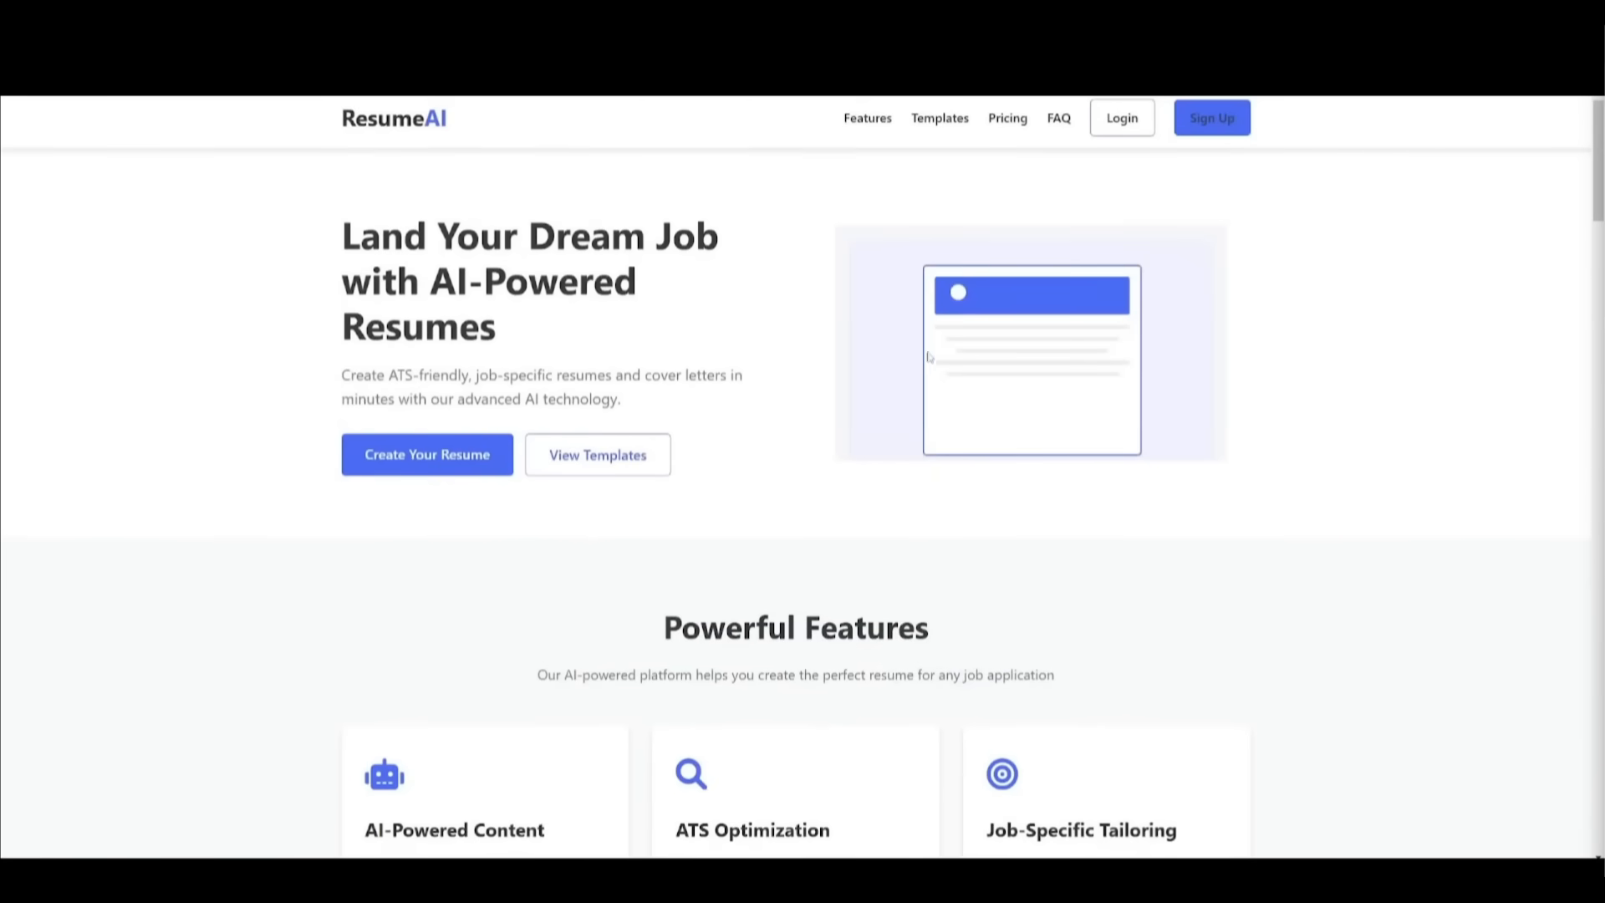
mouse_move(792, 597)
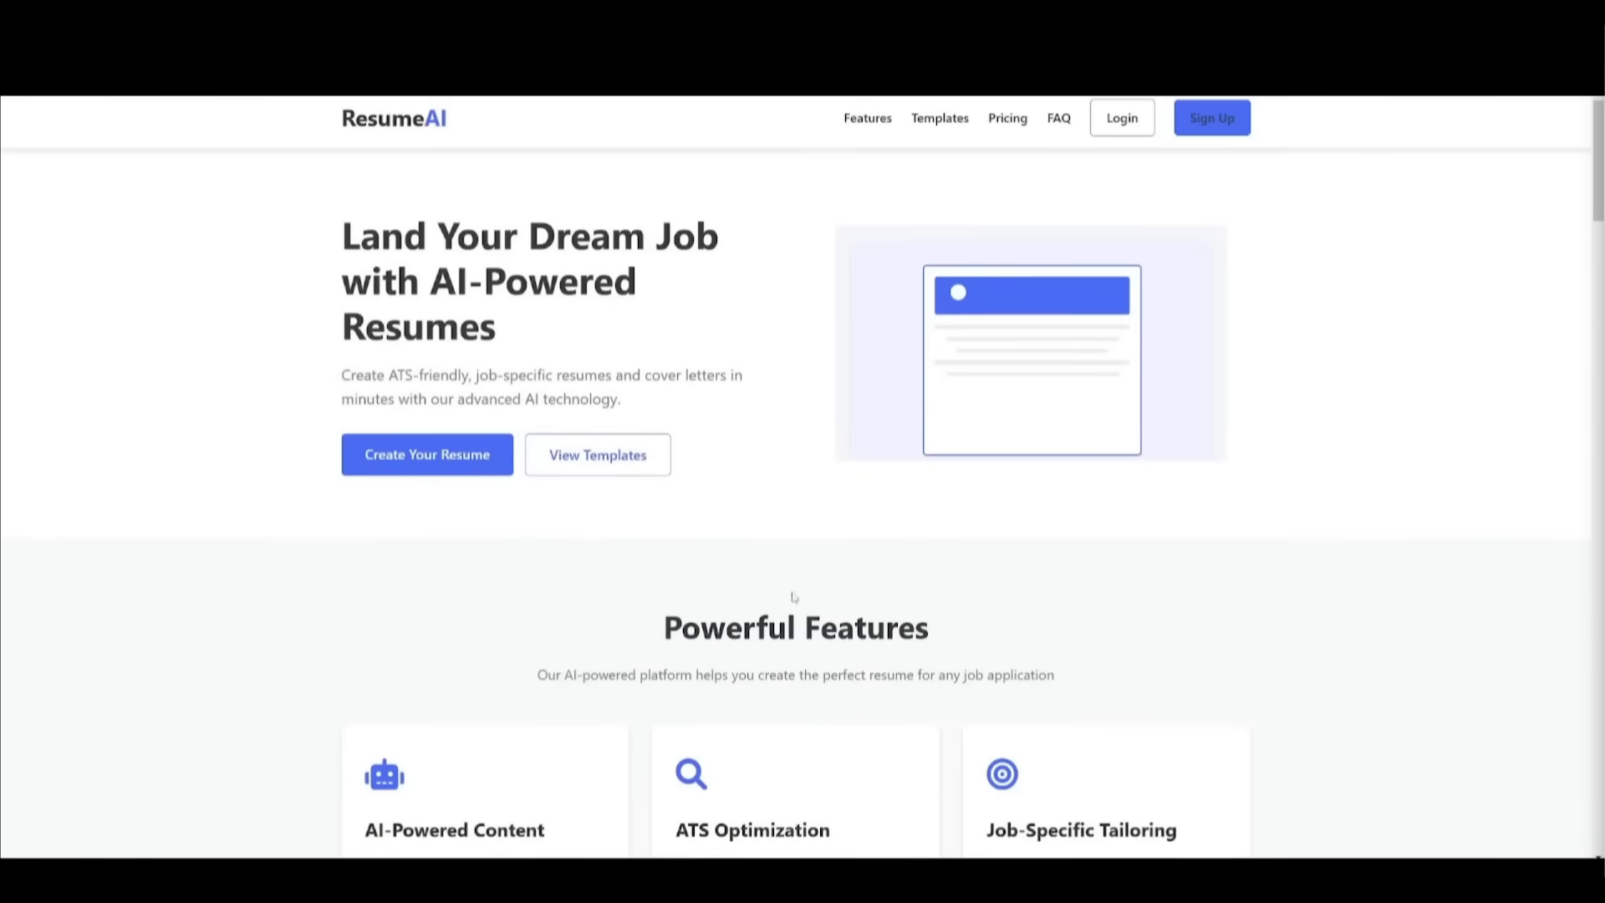
mouse_move(484, 366)
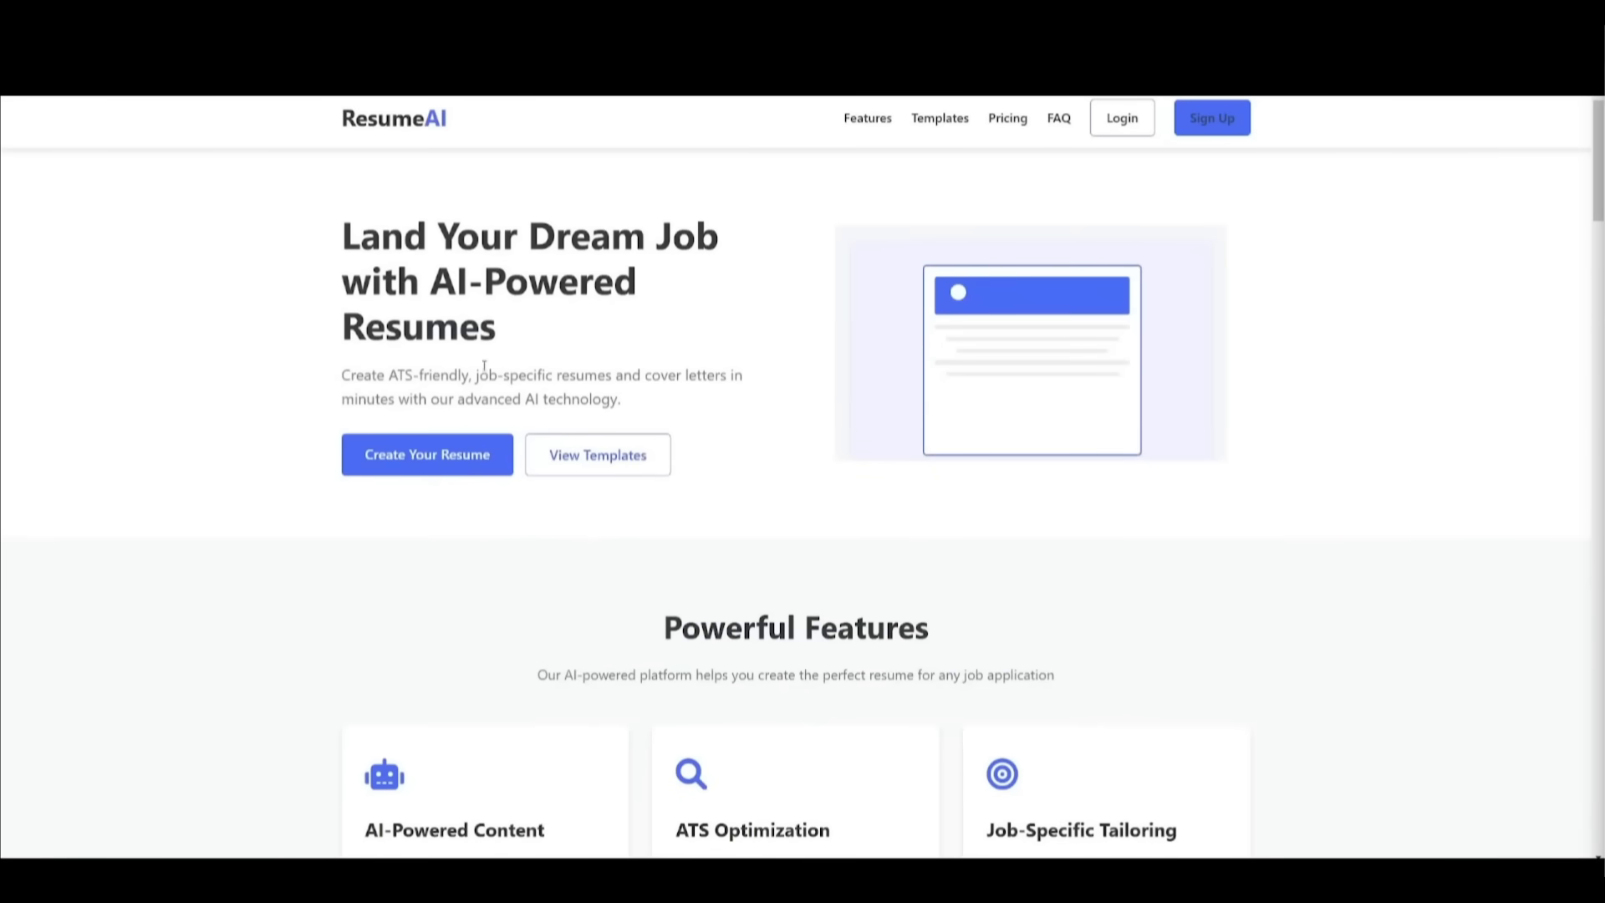
scroll("down", 3)
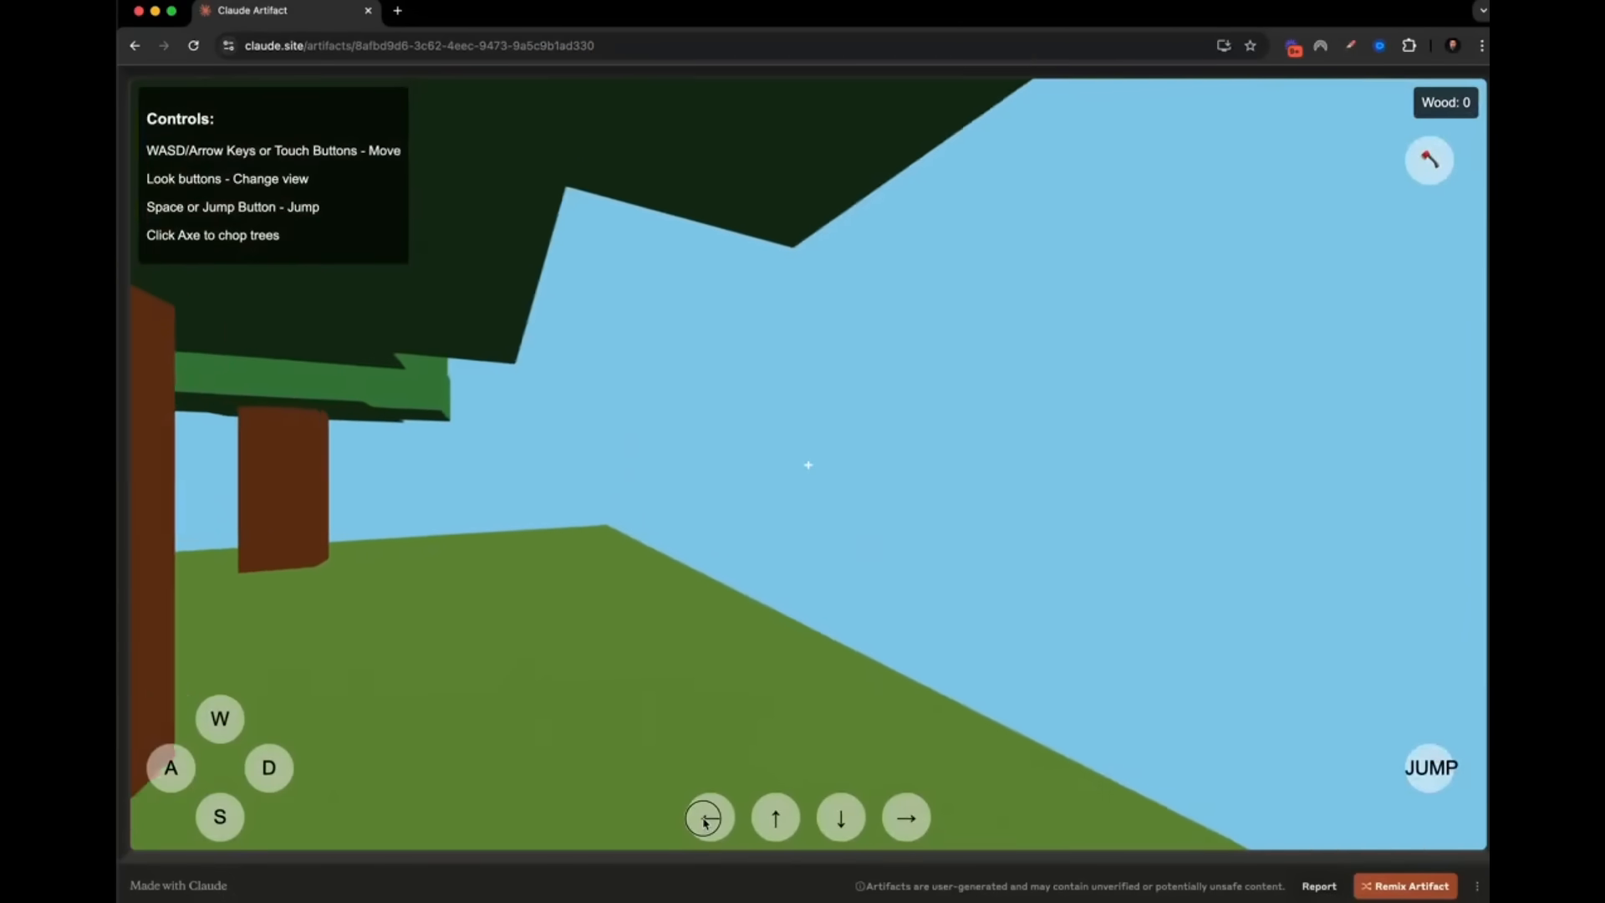
left_click(706, 818)
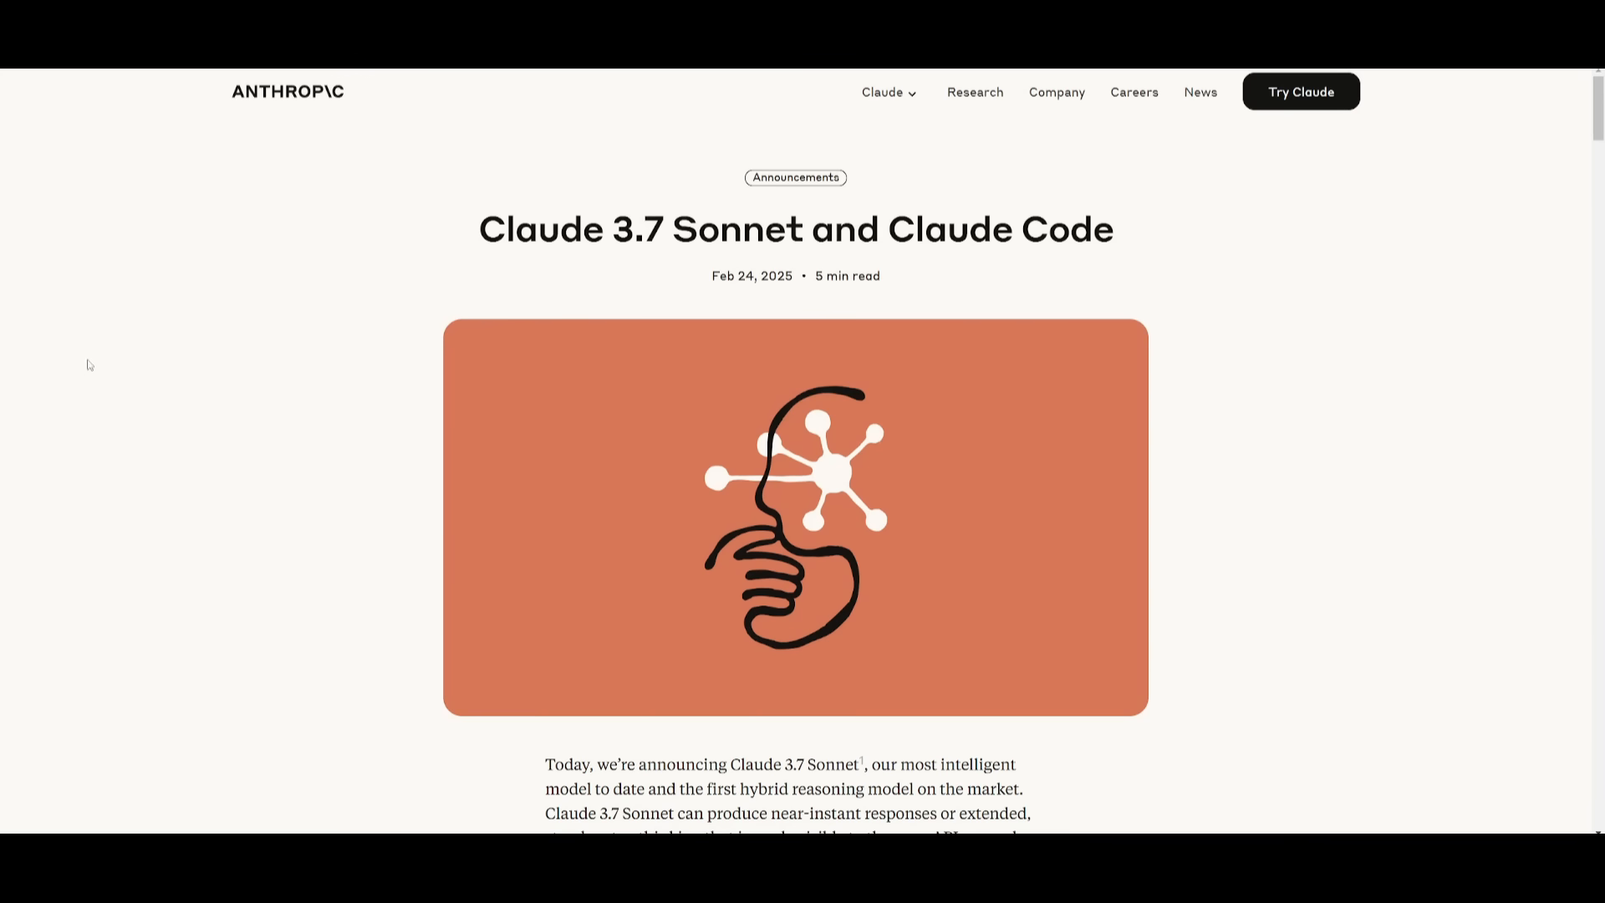
Step: Scroll through the introduction of Anthropic's Claude 3.7 Sonnet and Claude Code announcement
scroll("down", 3)
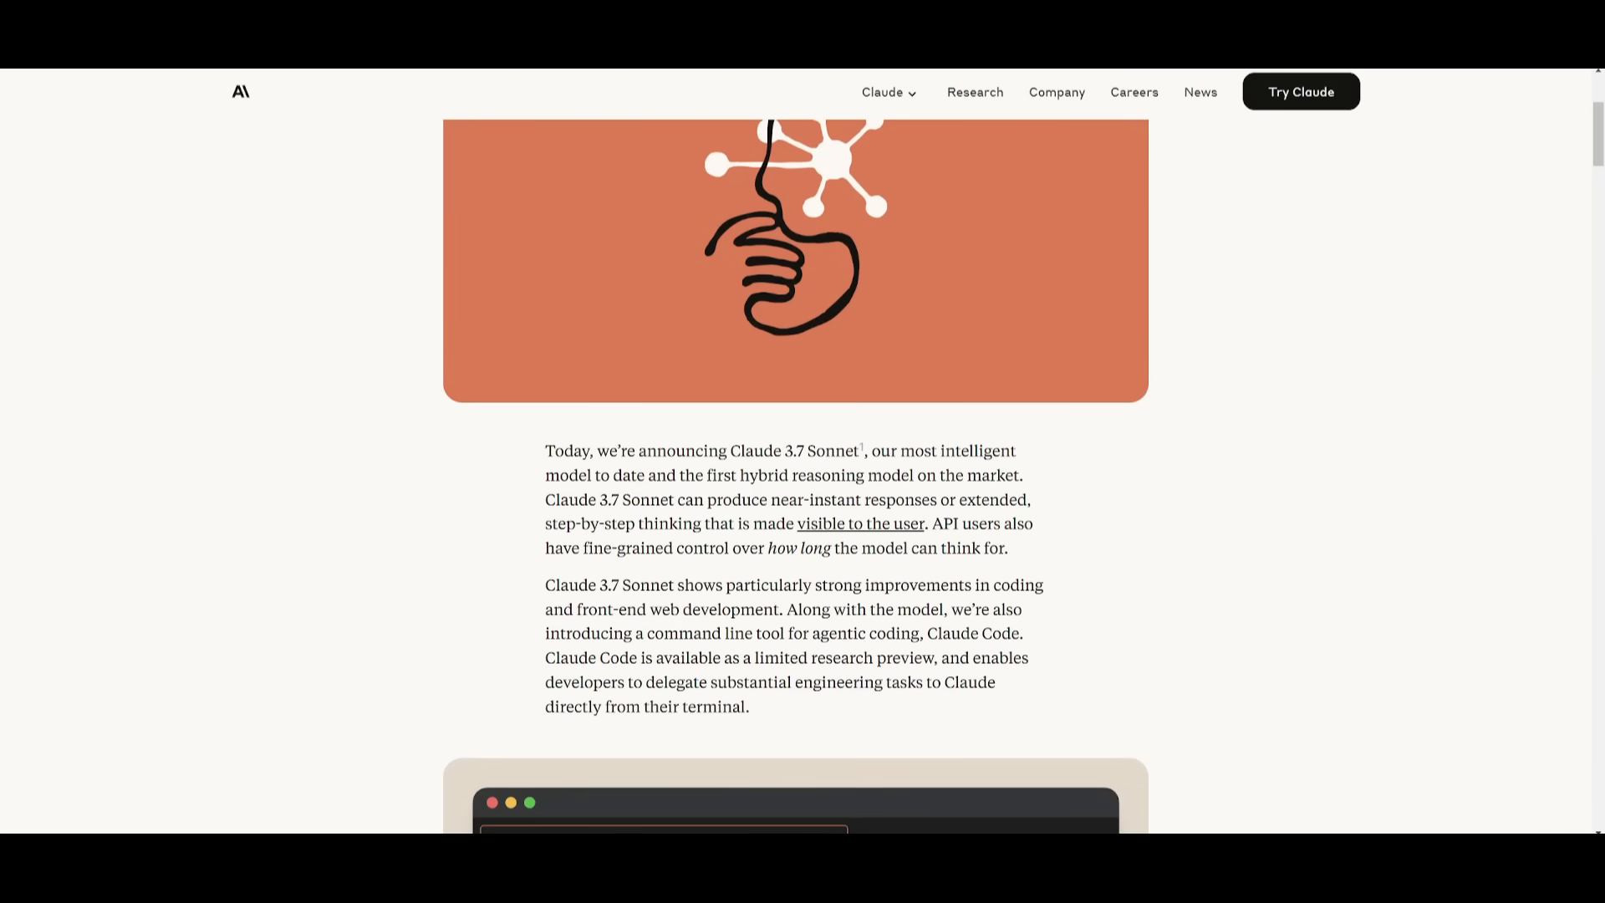
scroll("down", 3)
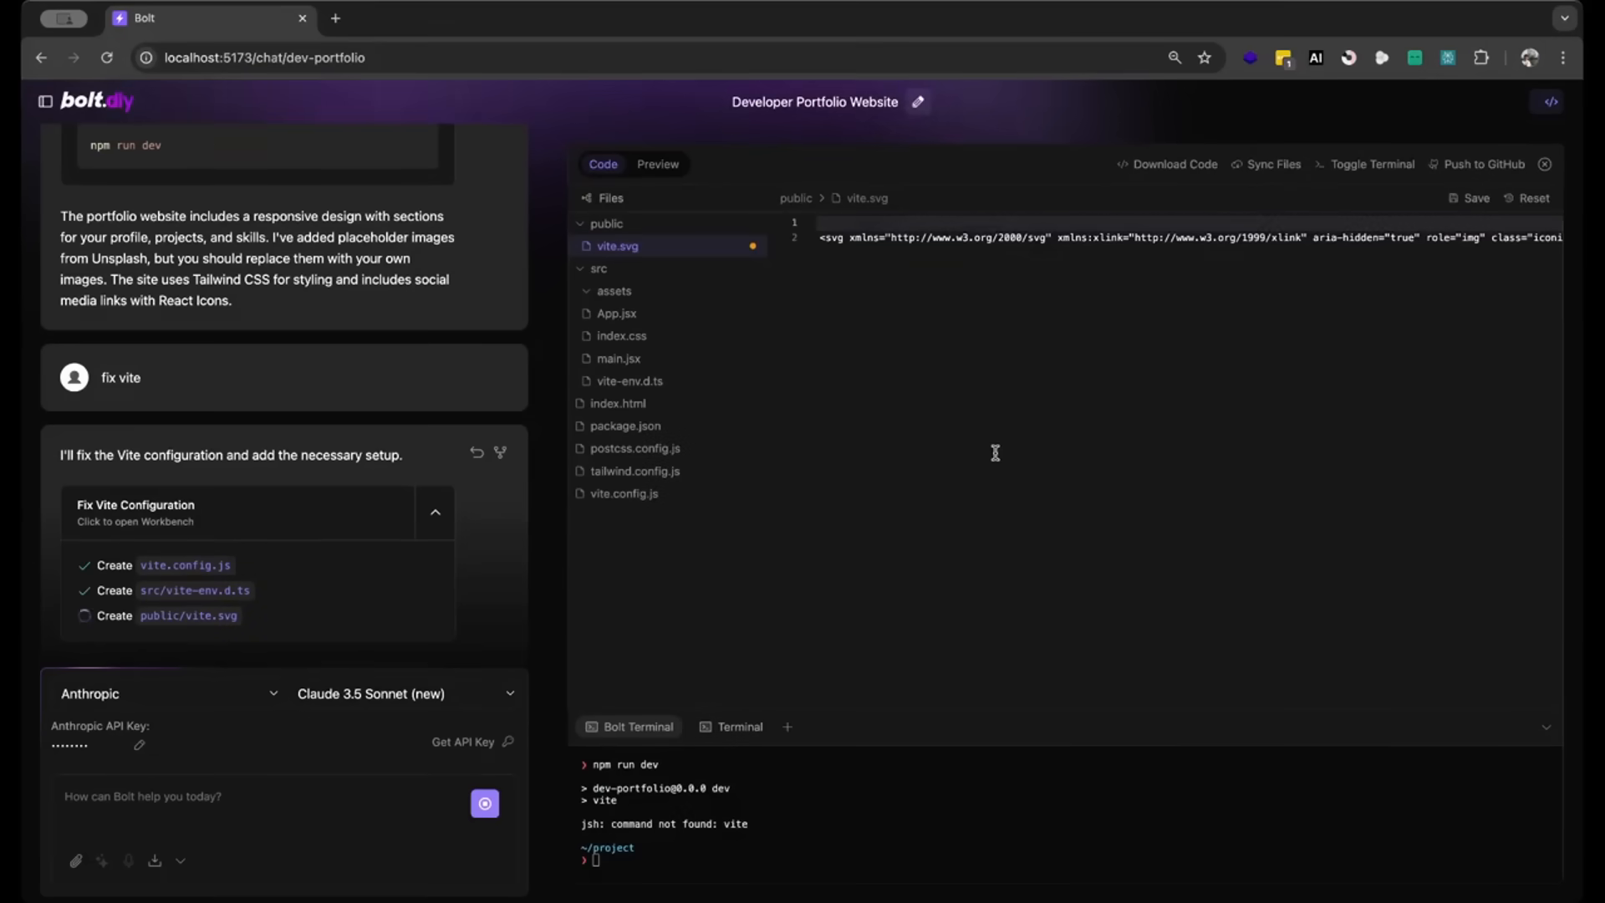
Step: Send 'fix vite' with the pasted import error so the assistant rewrites vite.config.js and src/App.jsx
left_click(657, 164)
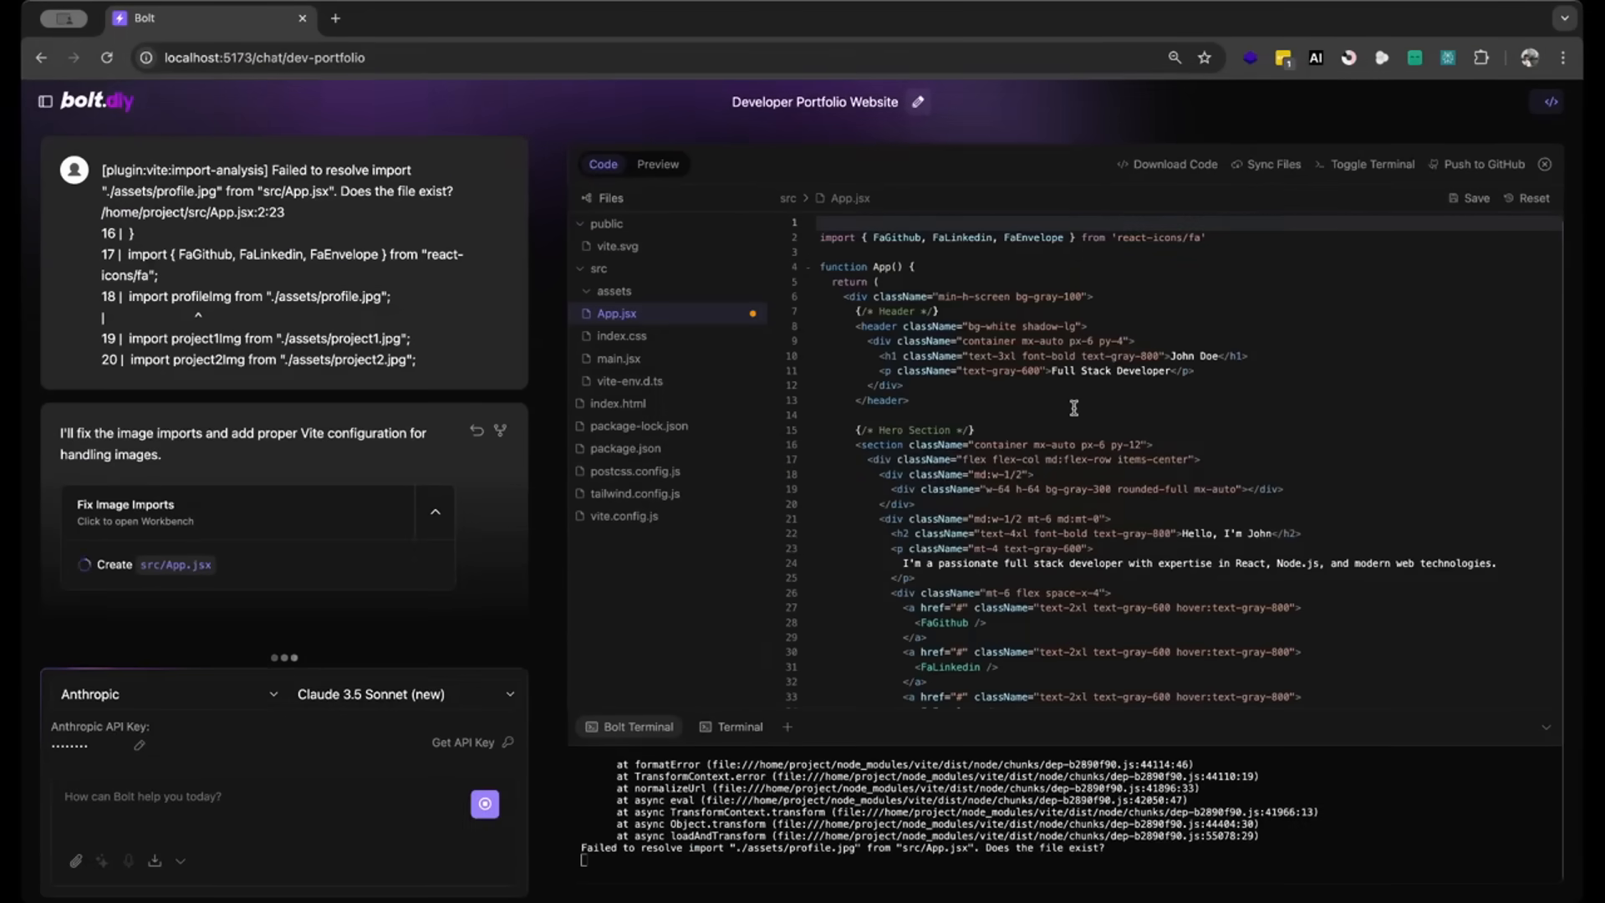
left_click(658, 164)
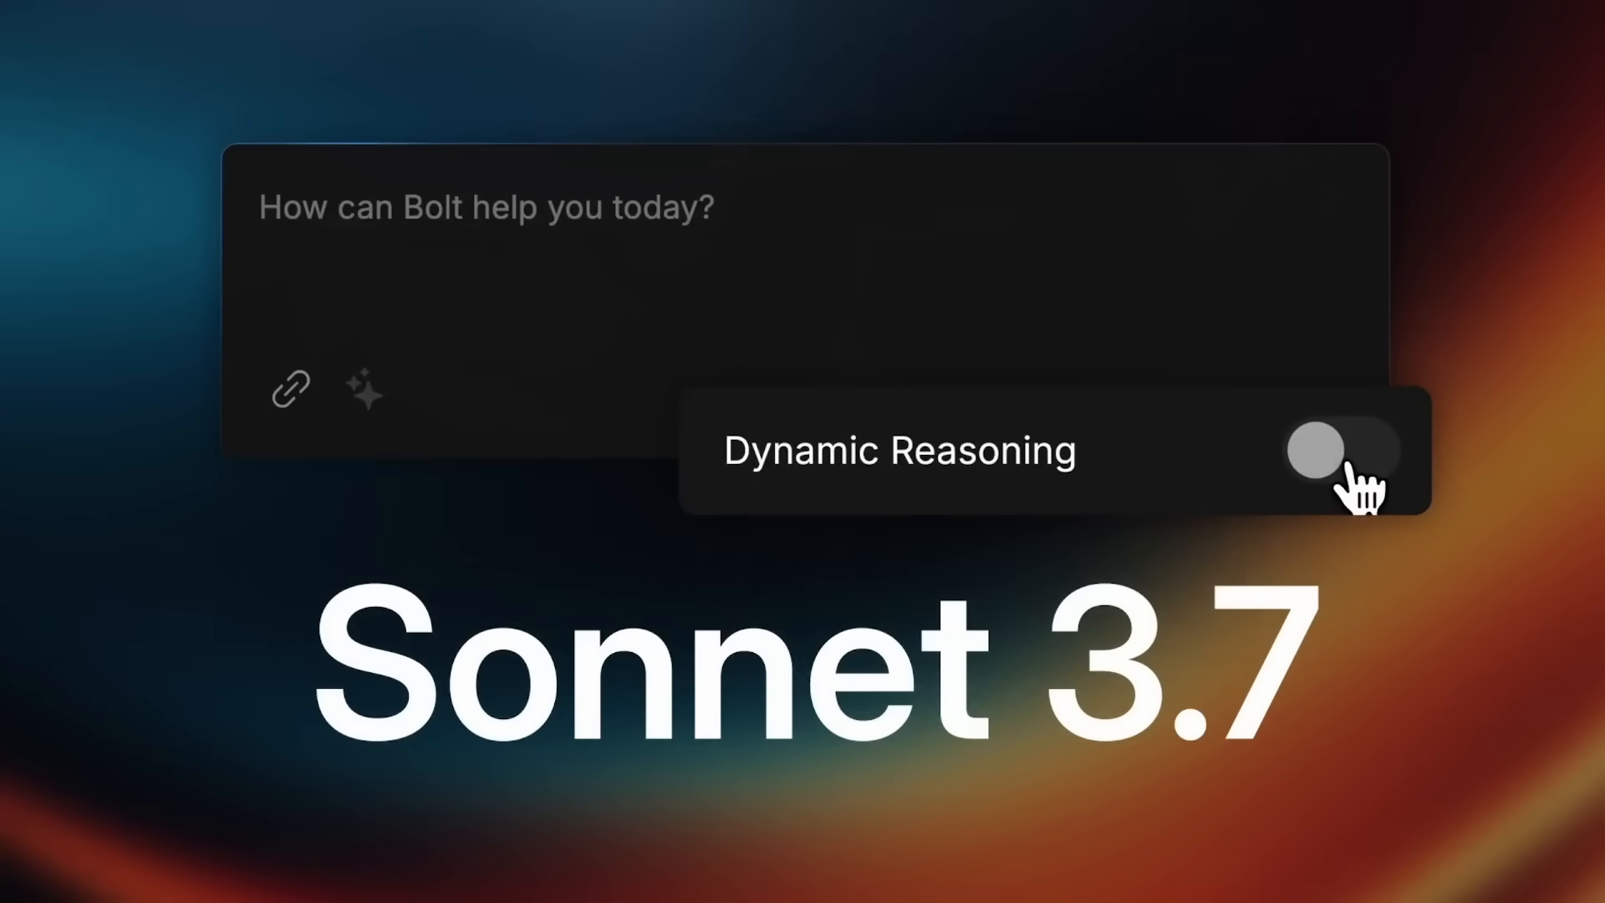
left_click(1336, 450)
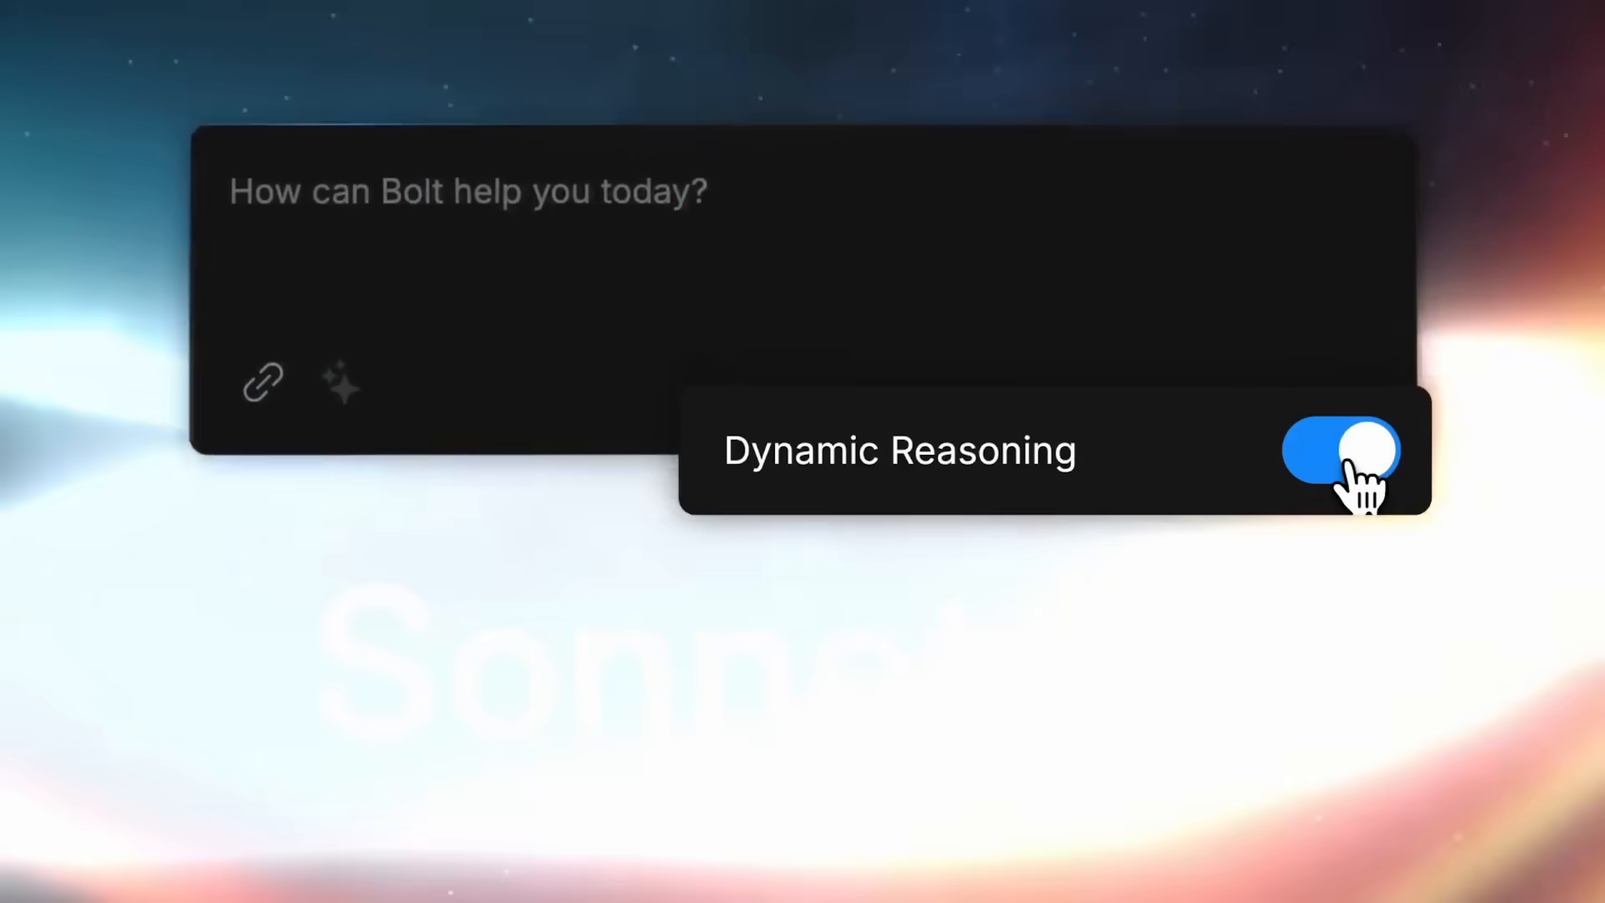
left_click(1339, 449)
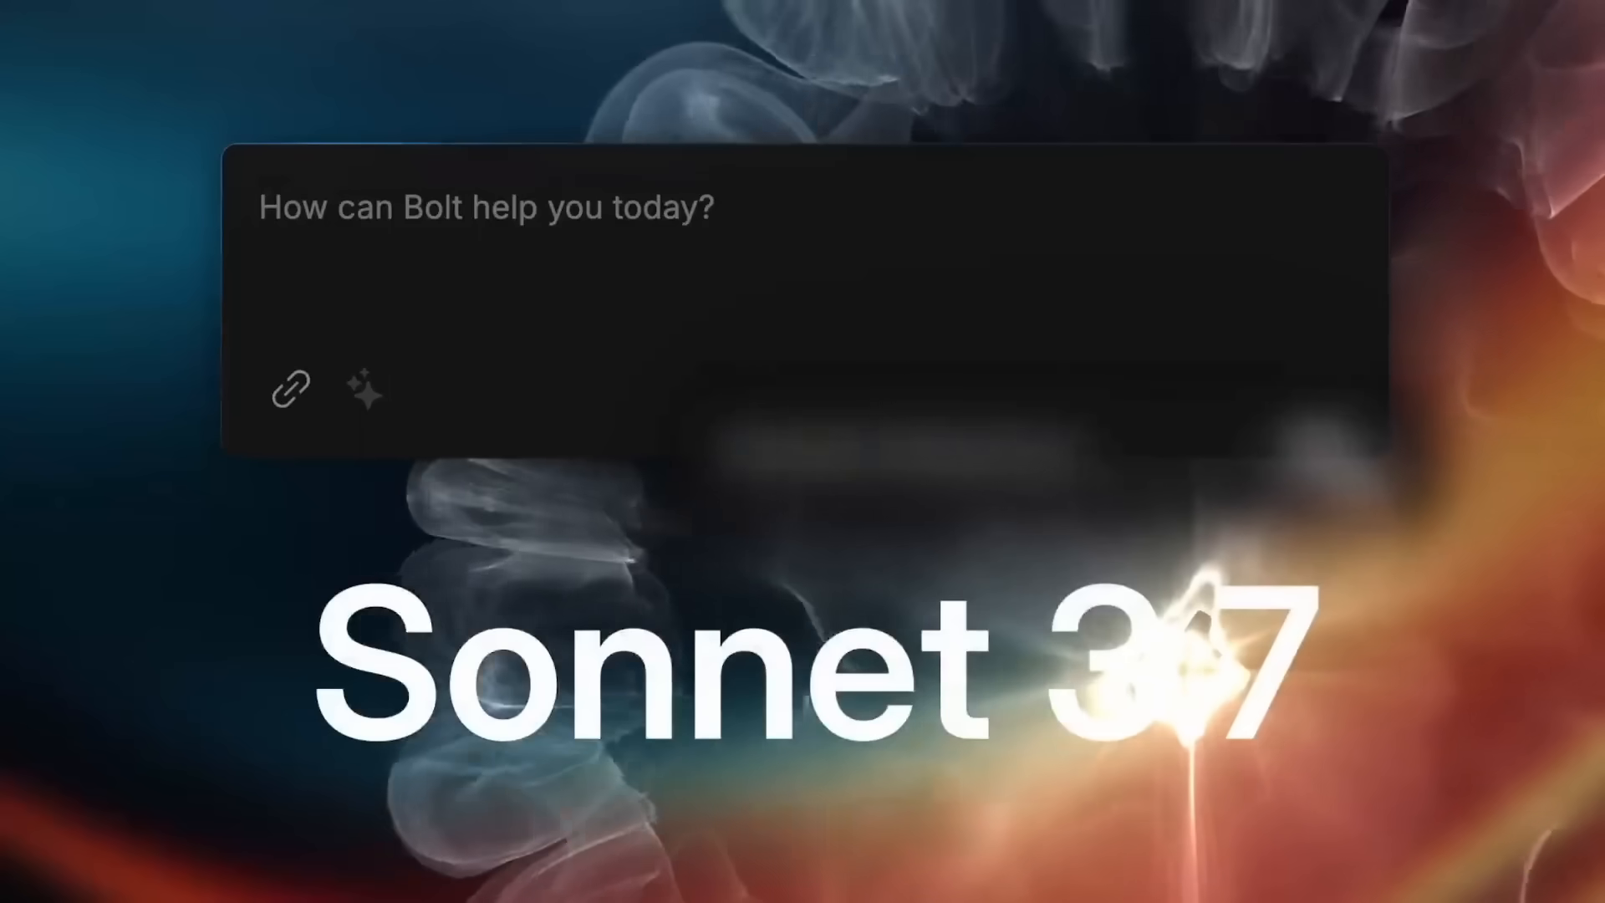
left_click(363, 391)
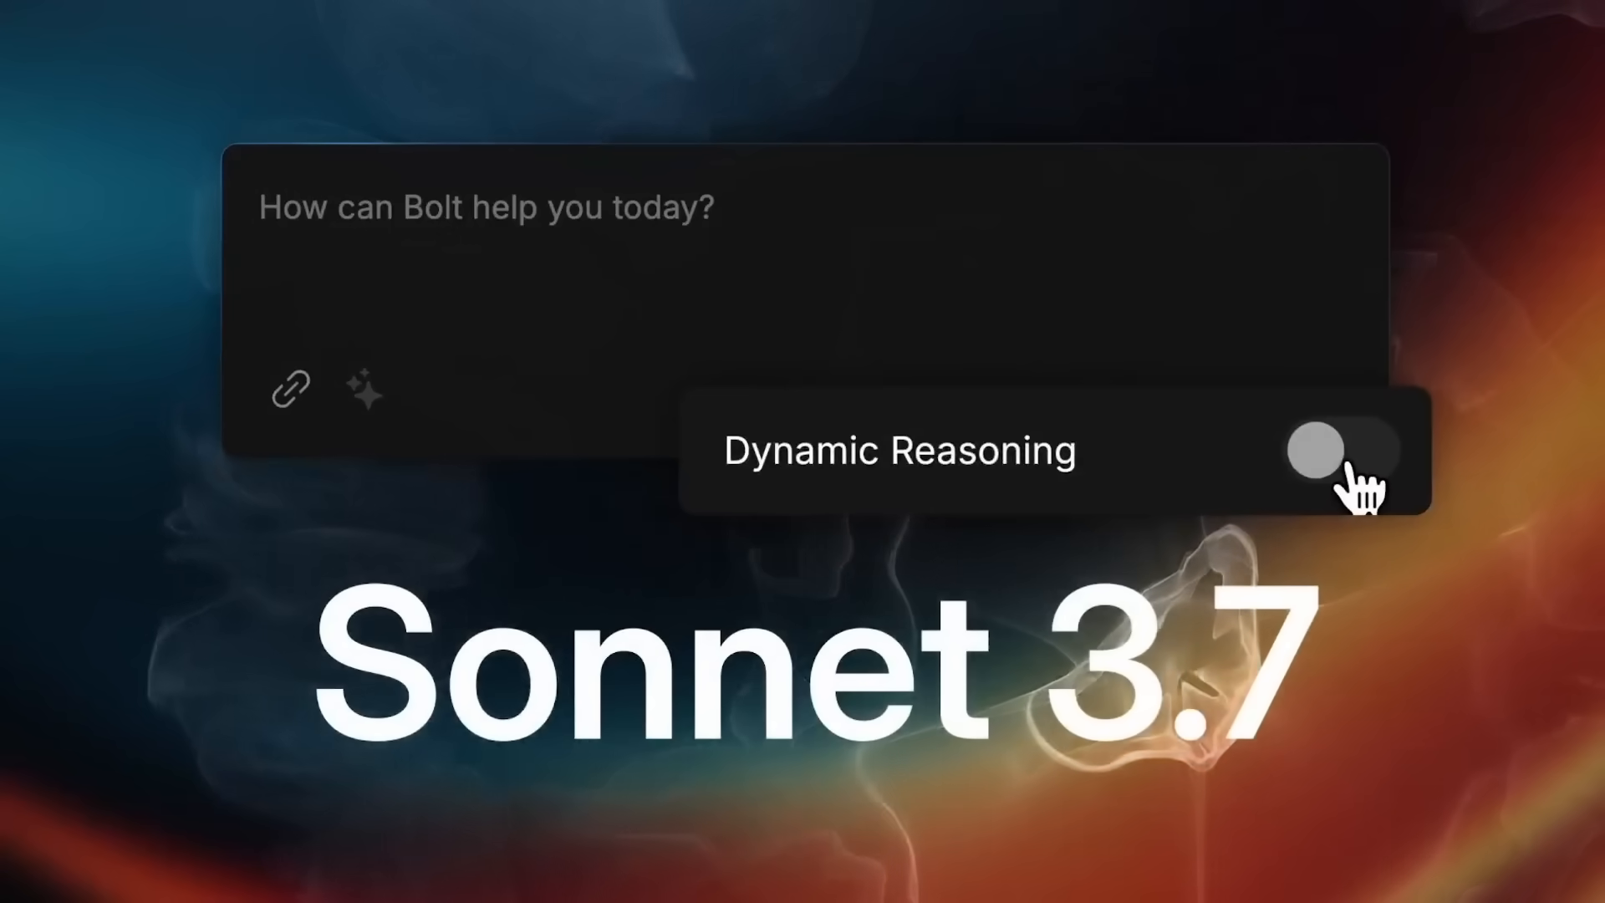
left_click(1339, 450)
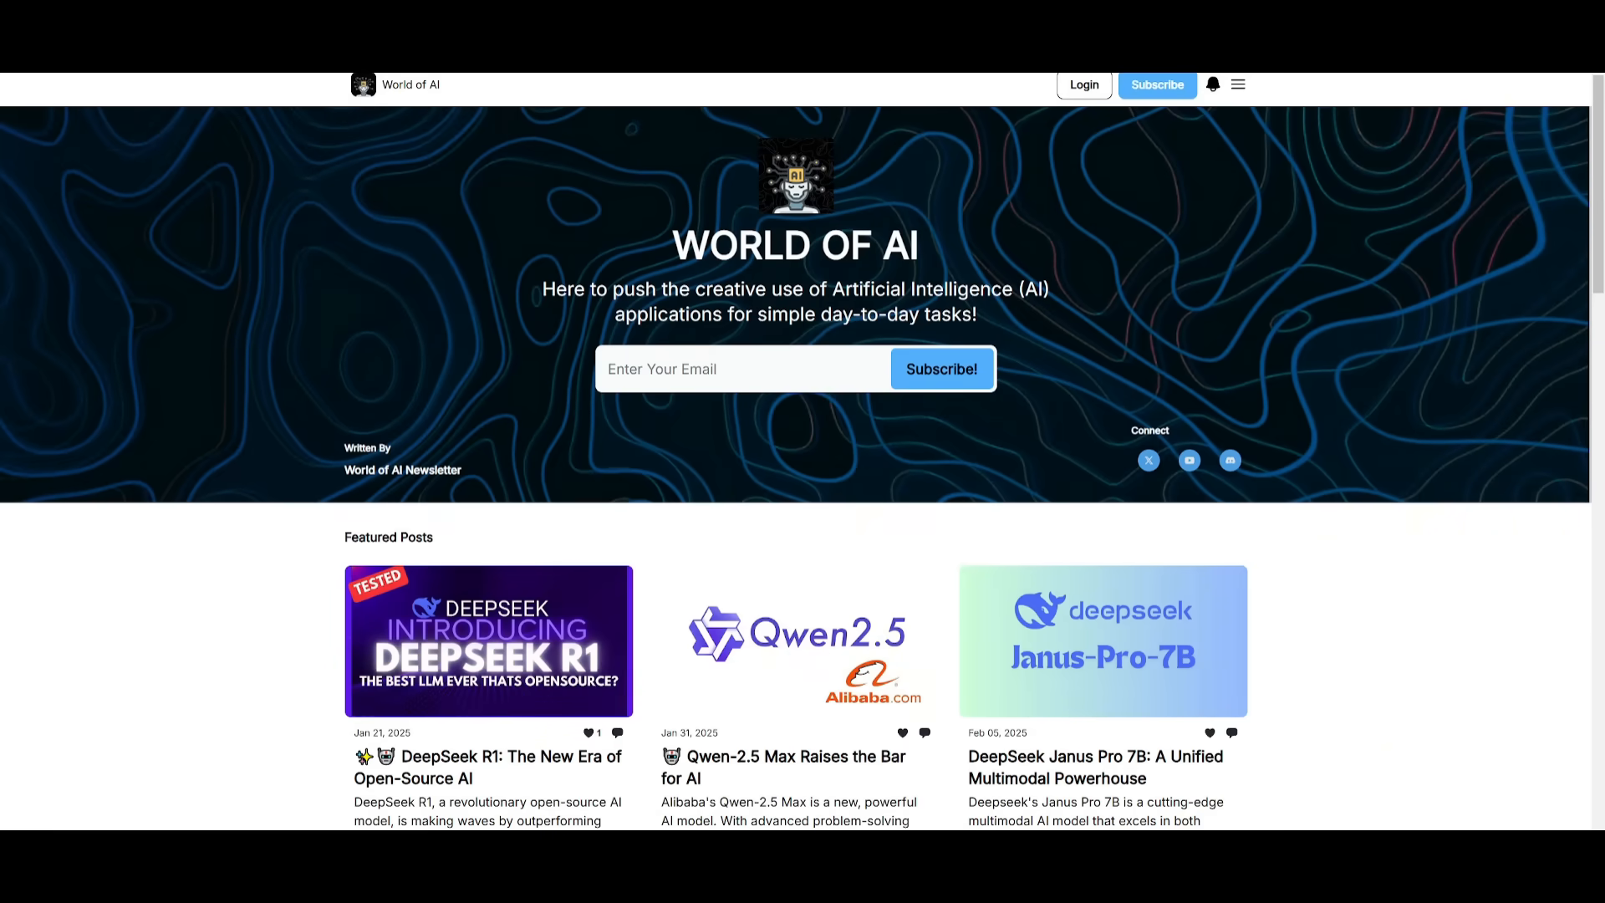
Step: Scroll the World of AI homepage past Featured and Latest Posts down into the Archive grid
scroll("down", 3)
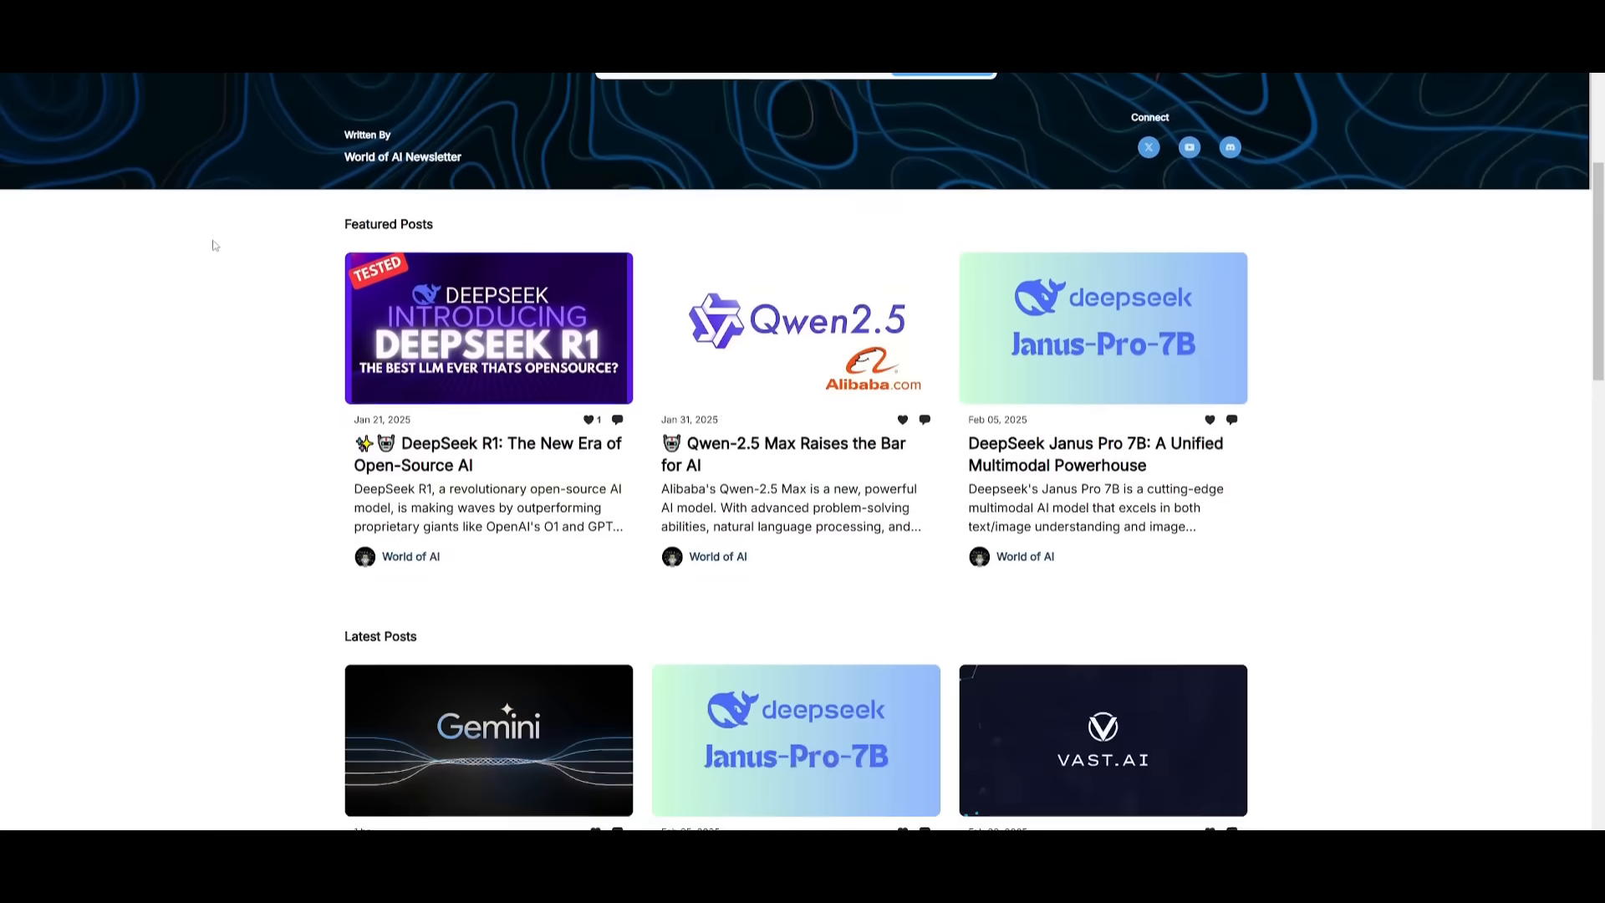
scroll("down", 3)
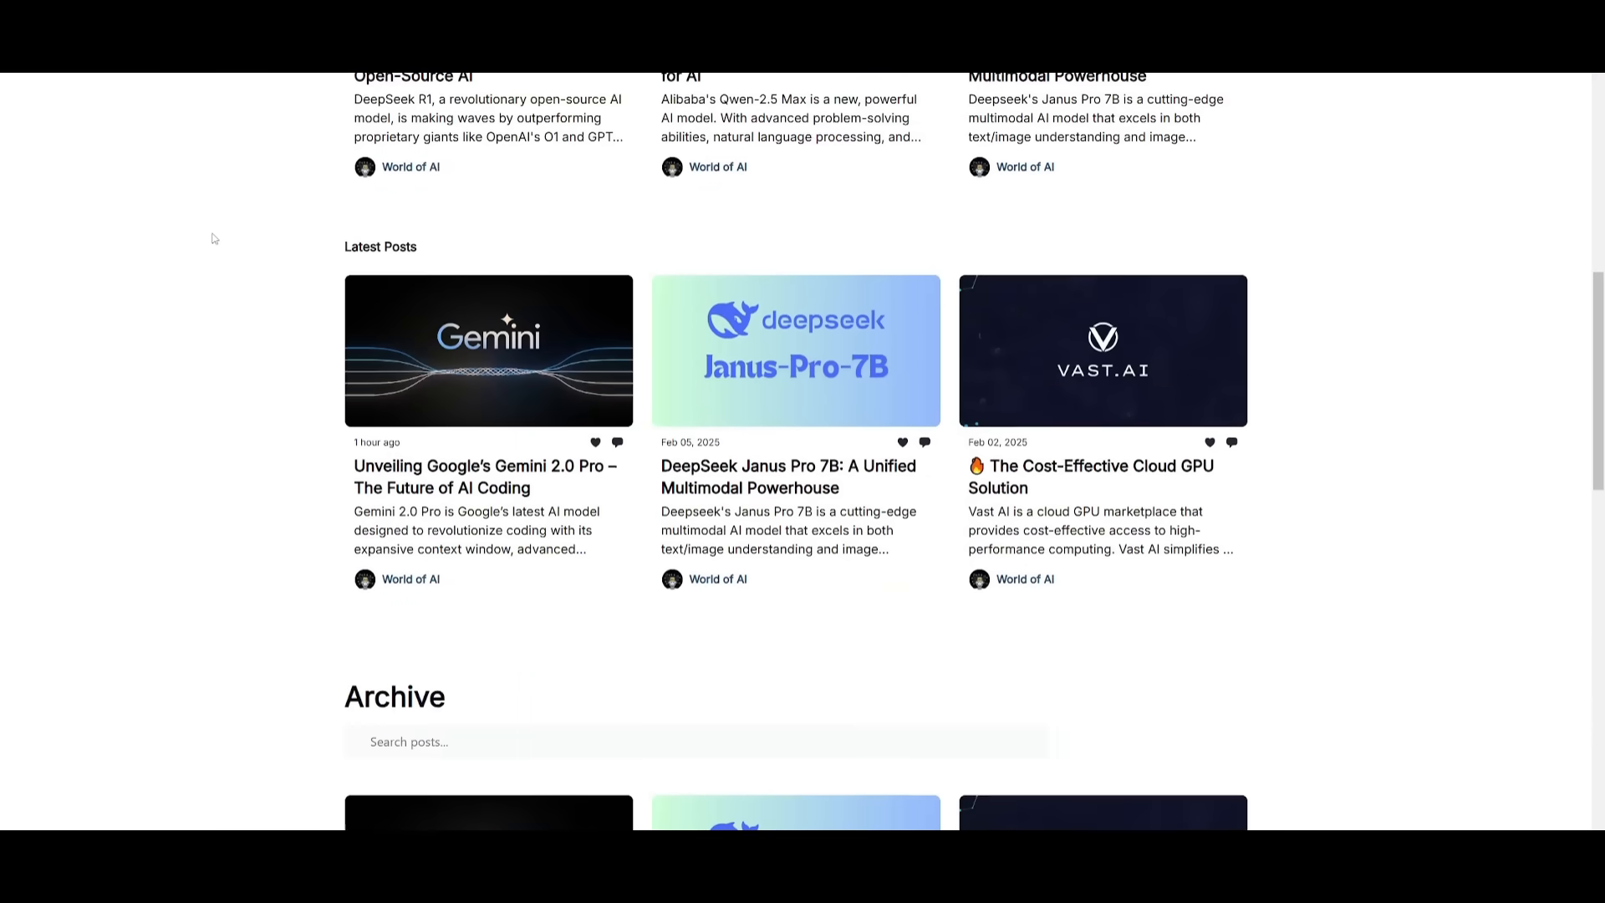
scroll("down", 3)
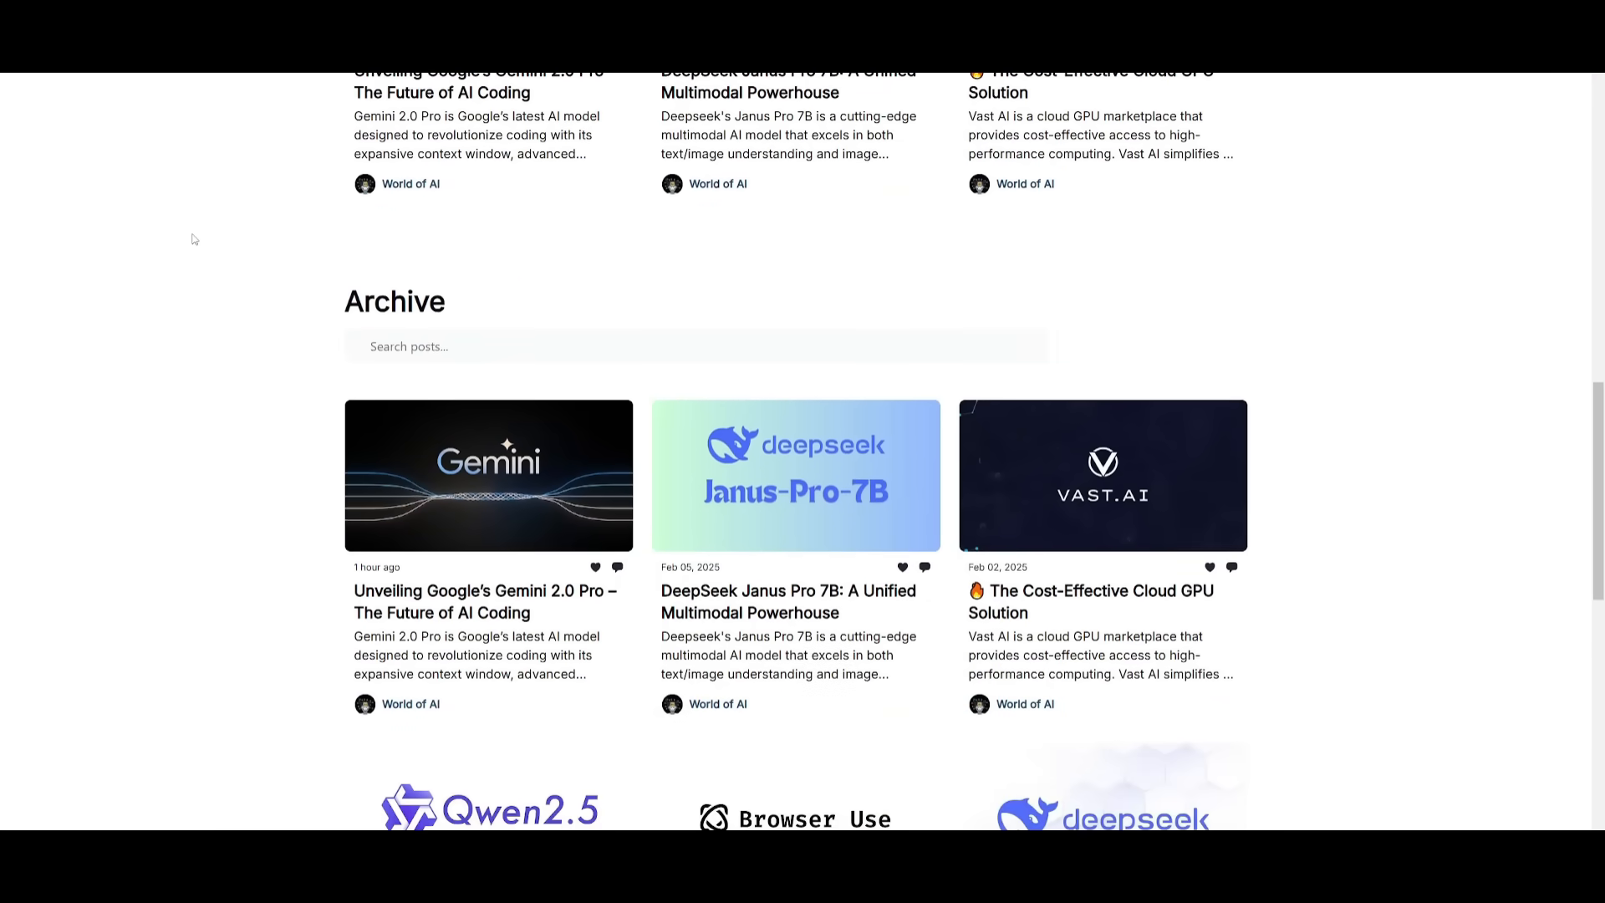
scroll("down", 3)
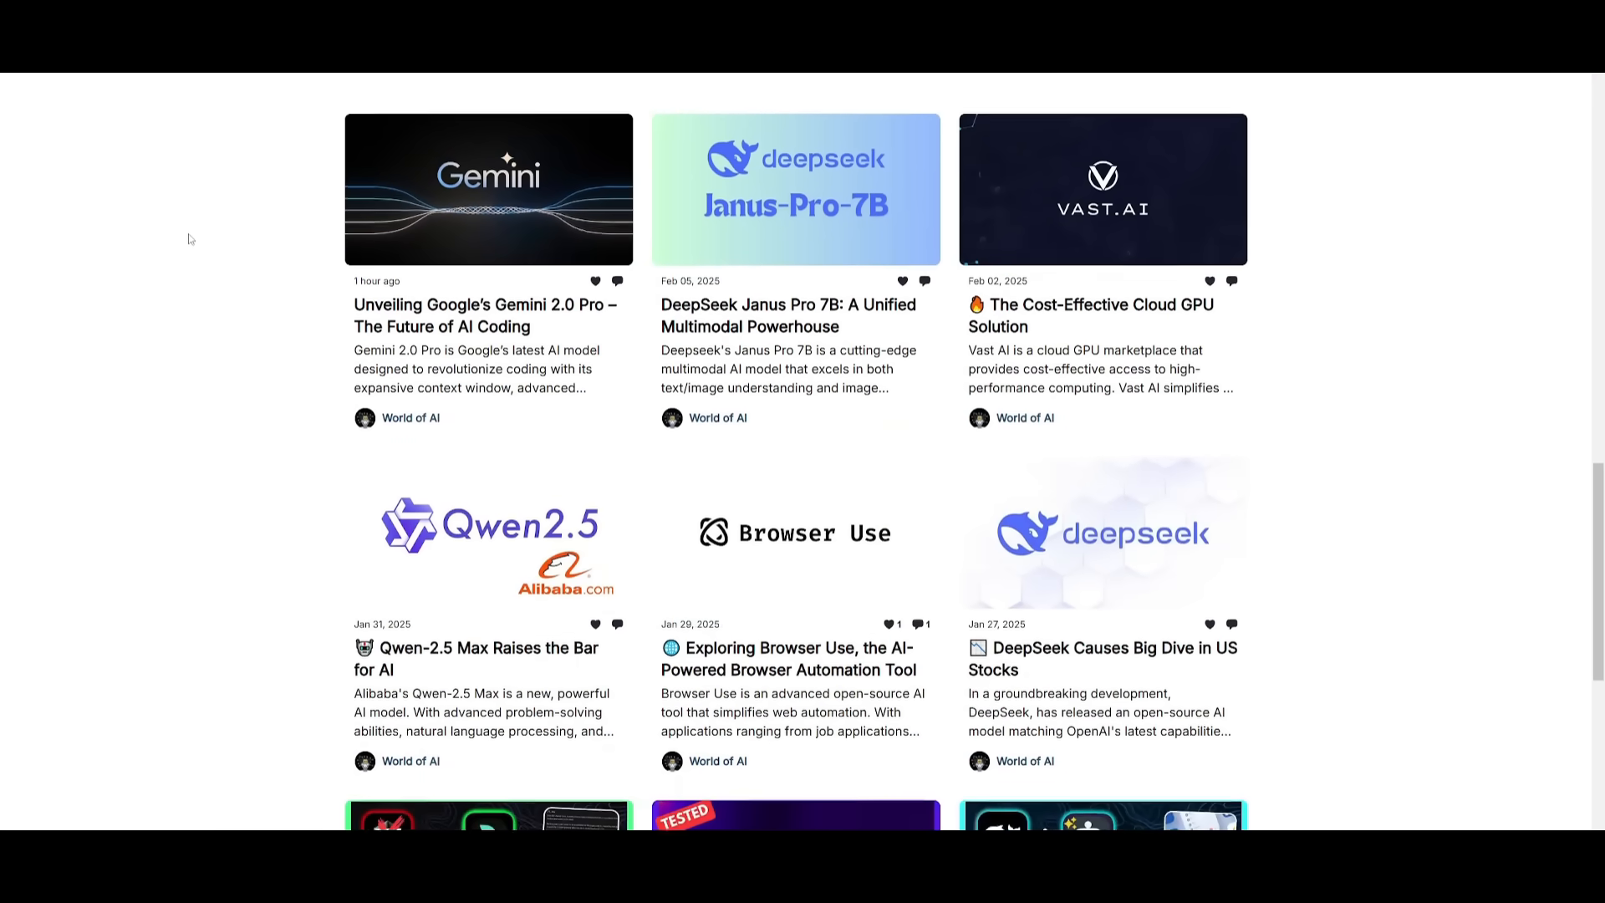
scroll("down", 3)
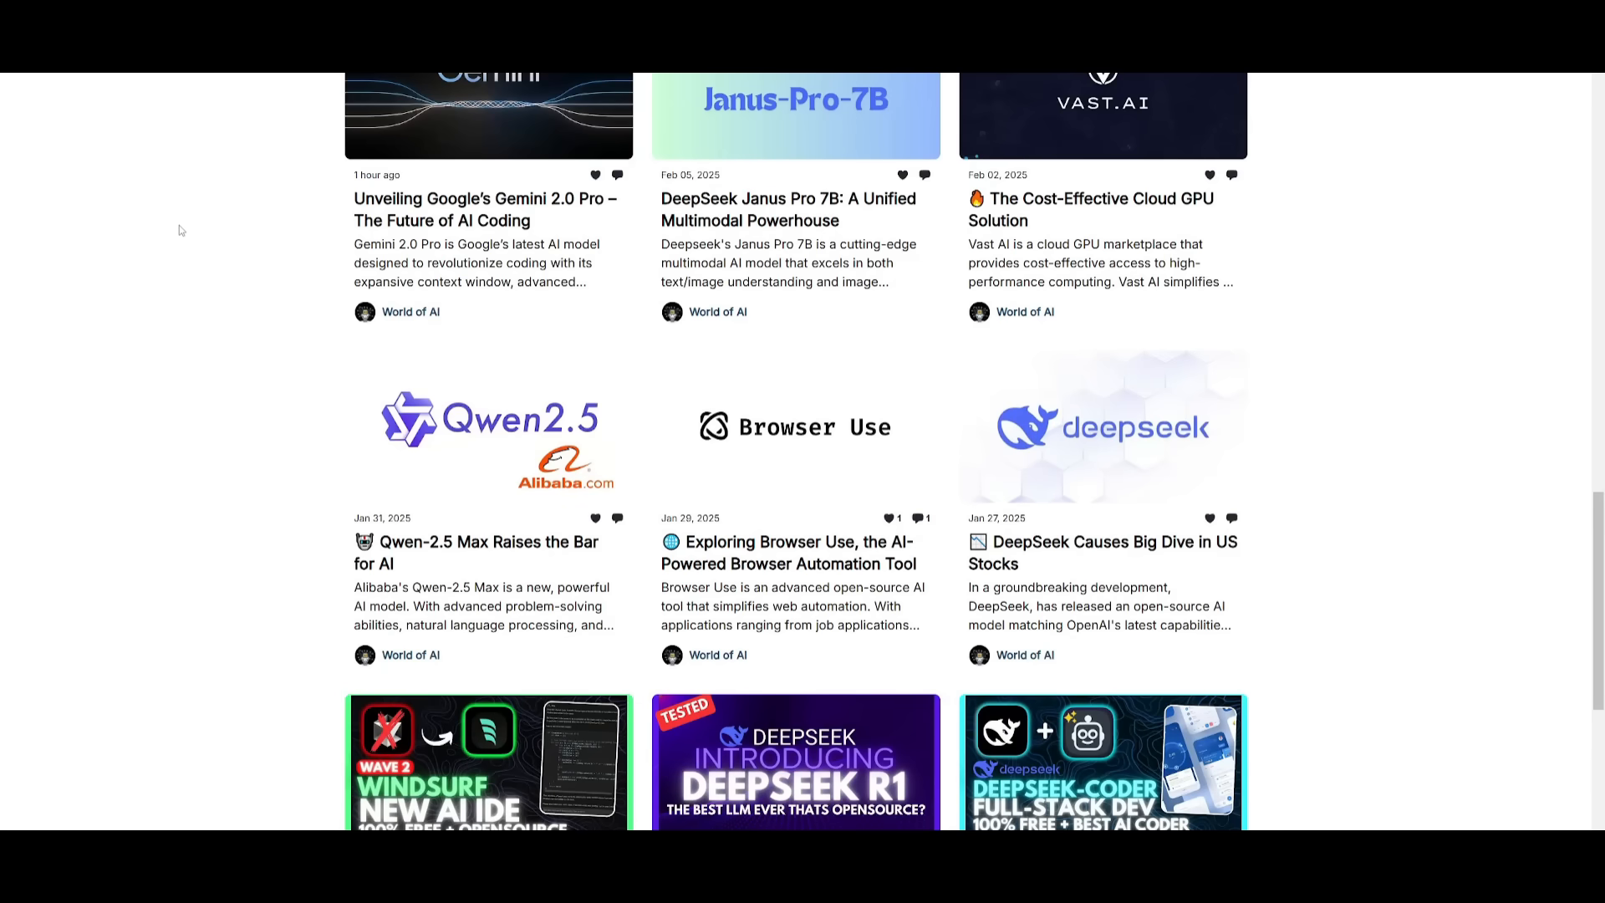
scroll("down", 3)
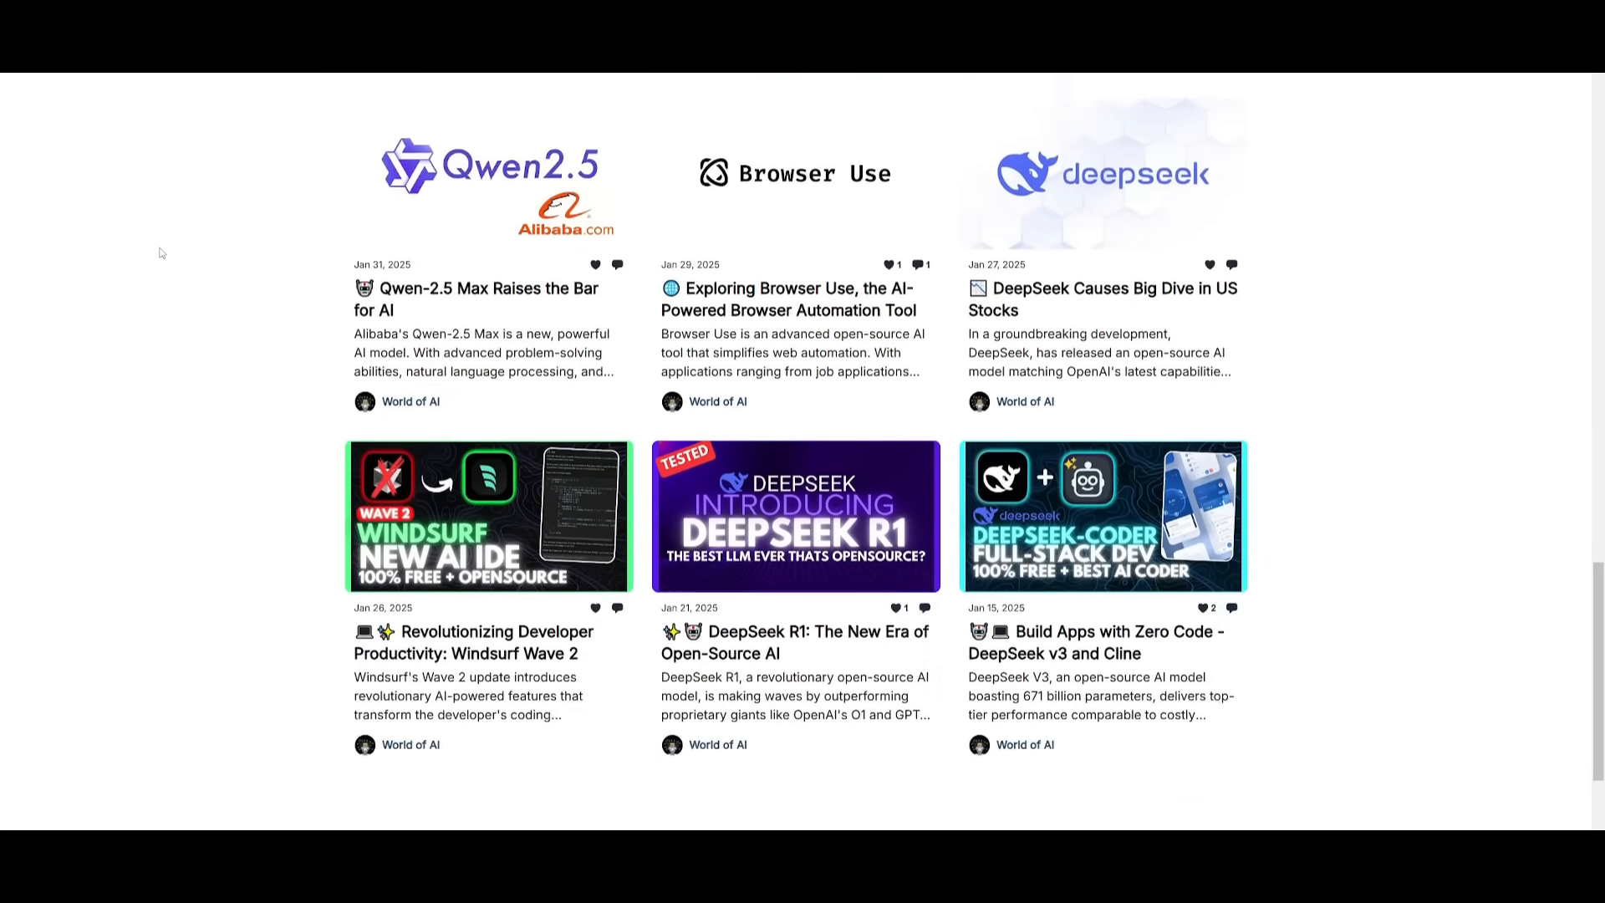
scroll("down", 3)
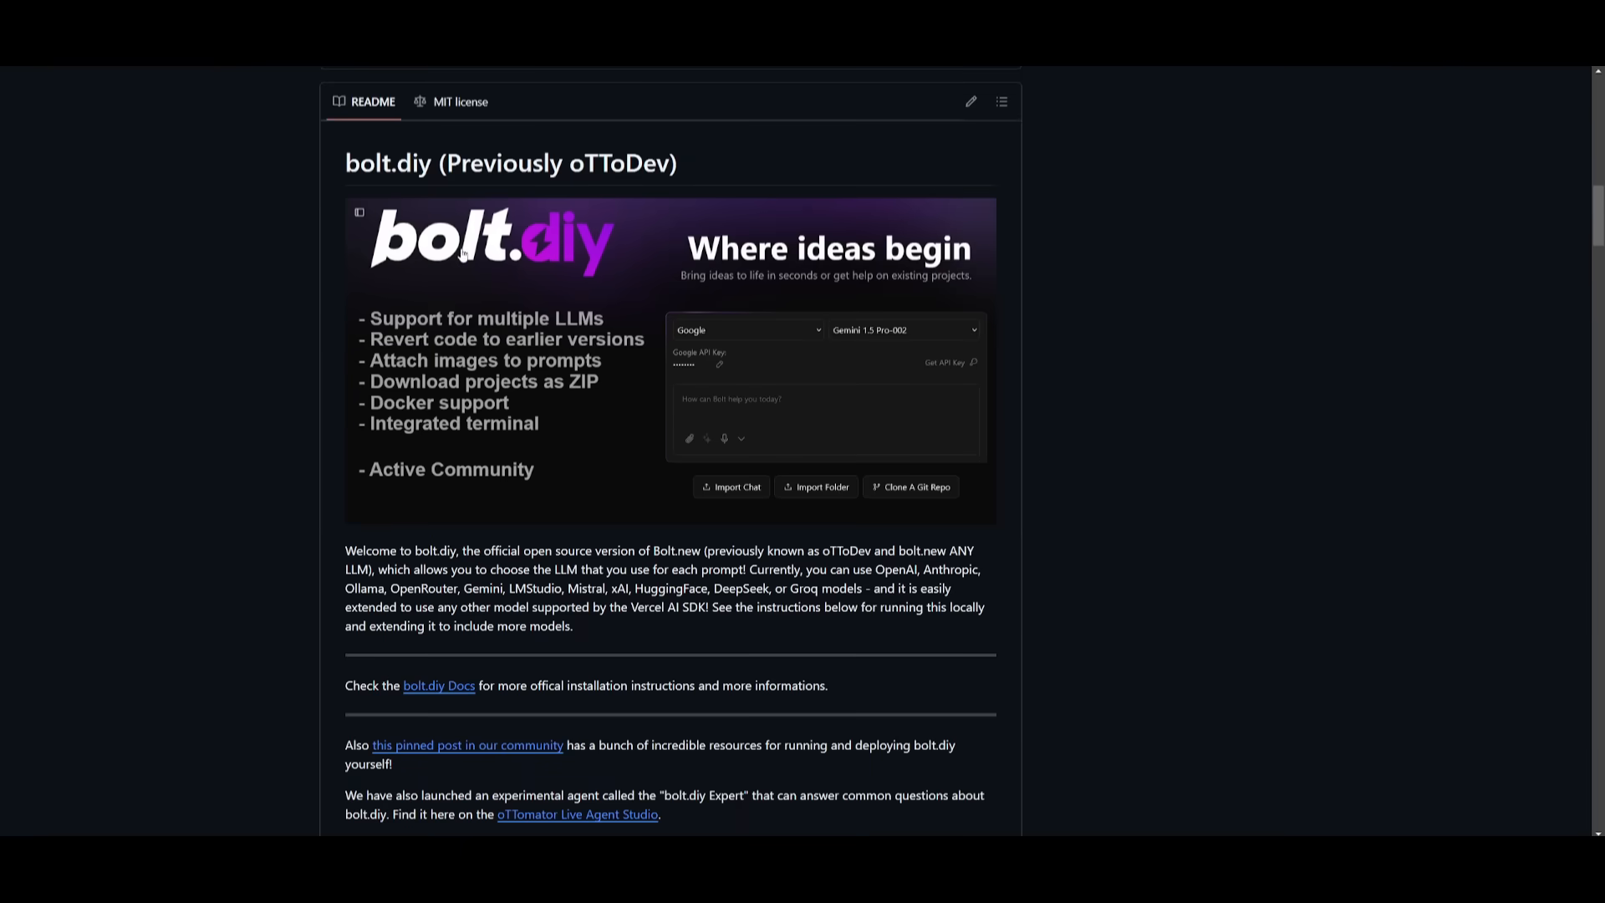
mouse_move(575, 226)
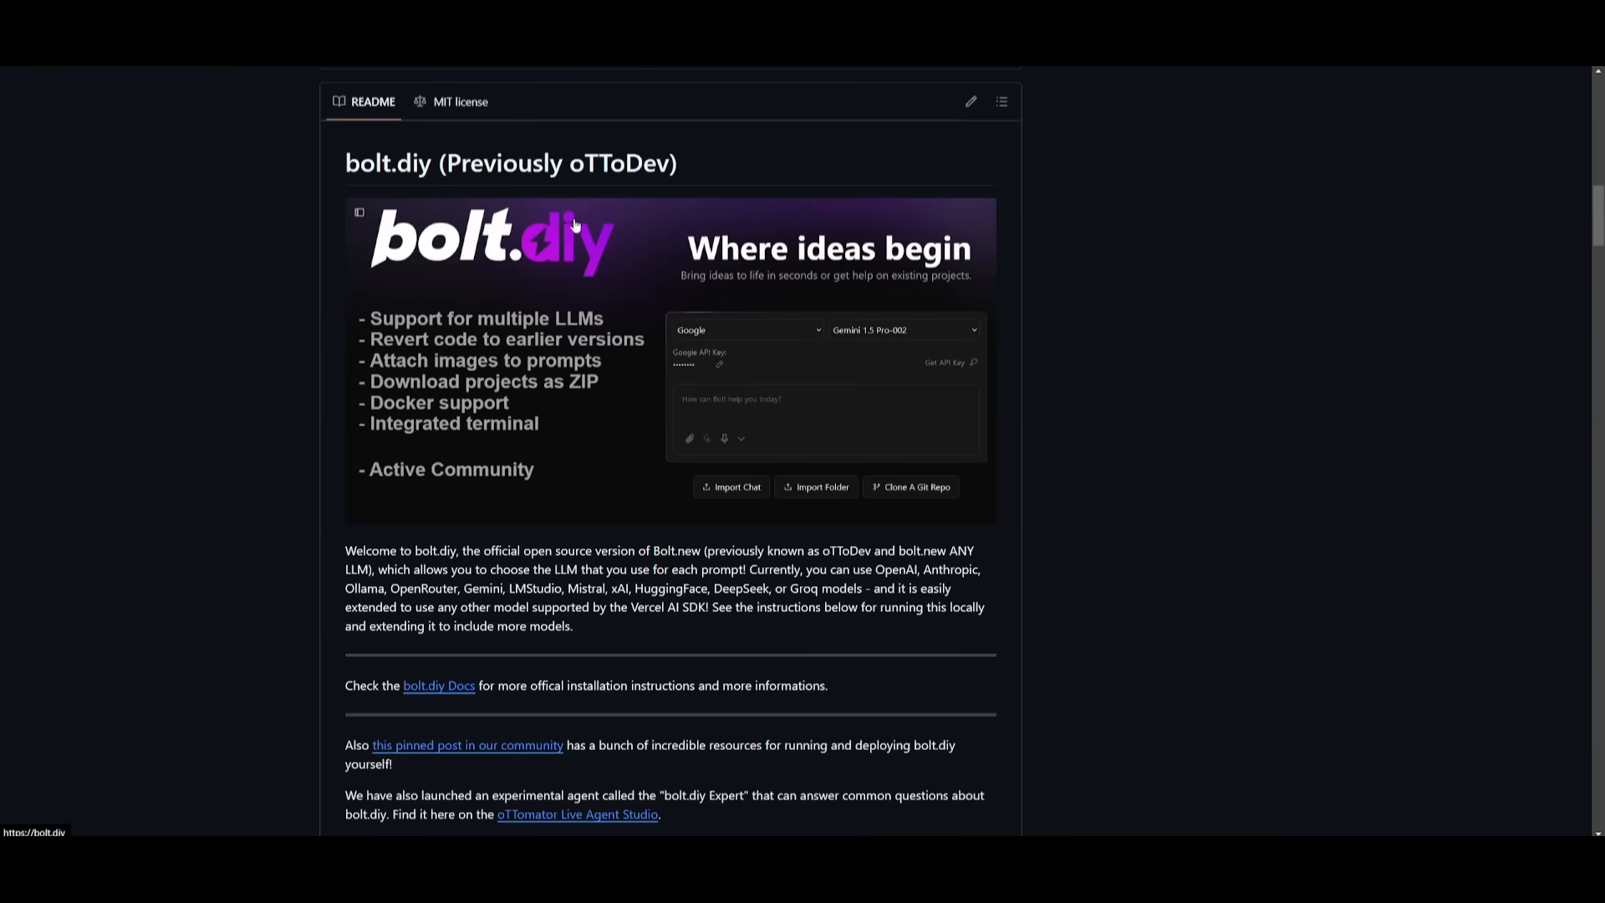
mouse_move(575, 226)
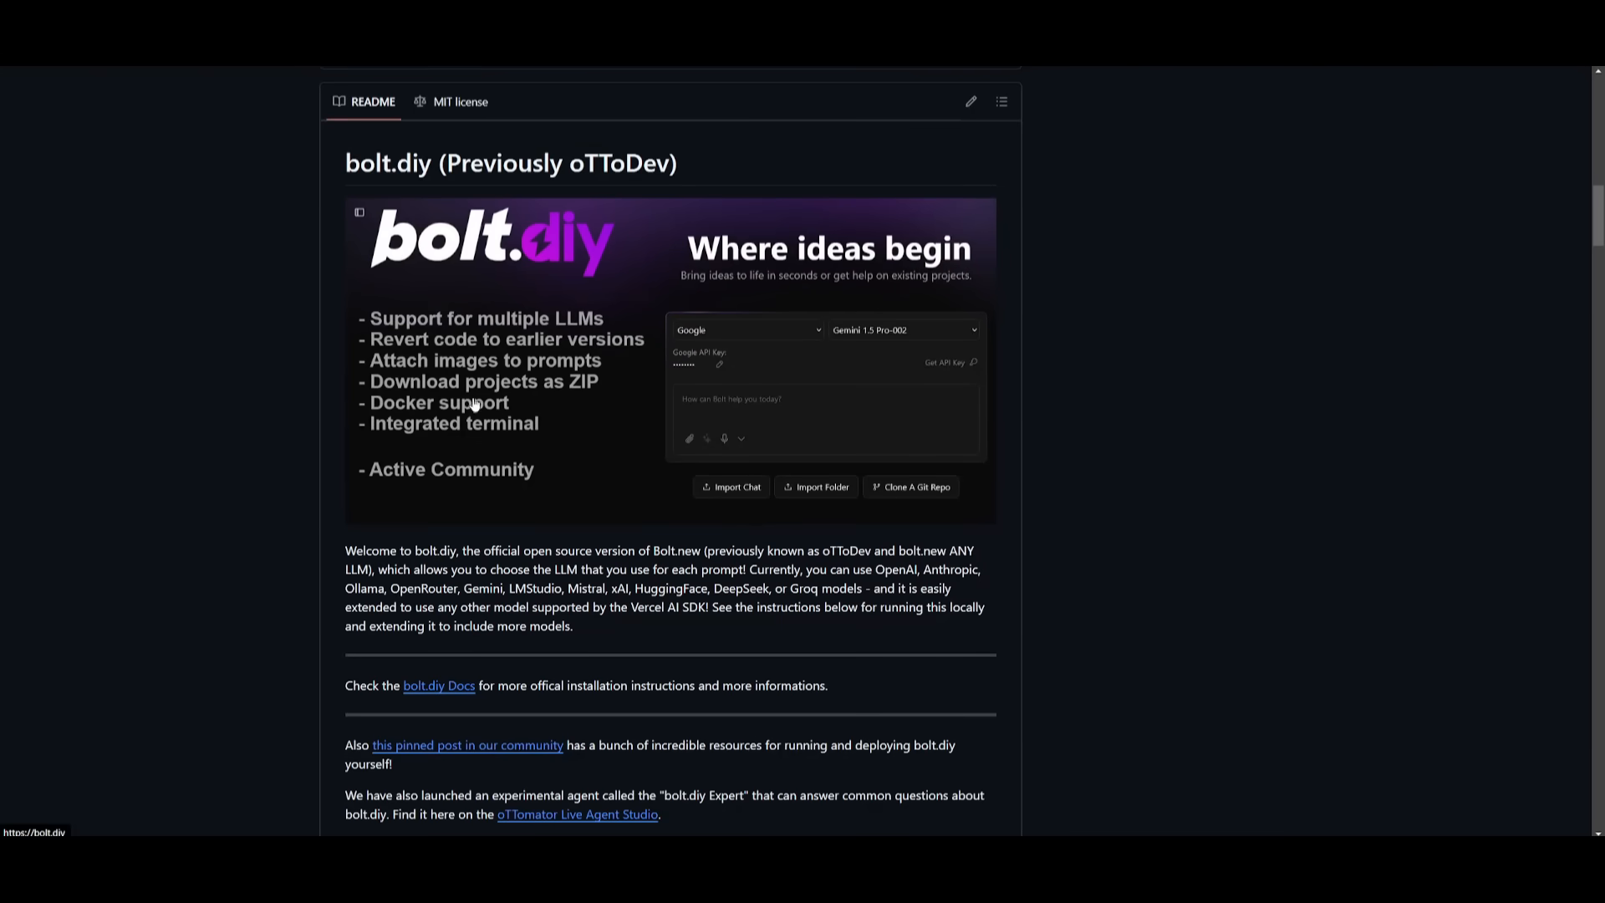
mouse_move(537, 423)
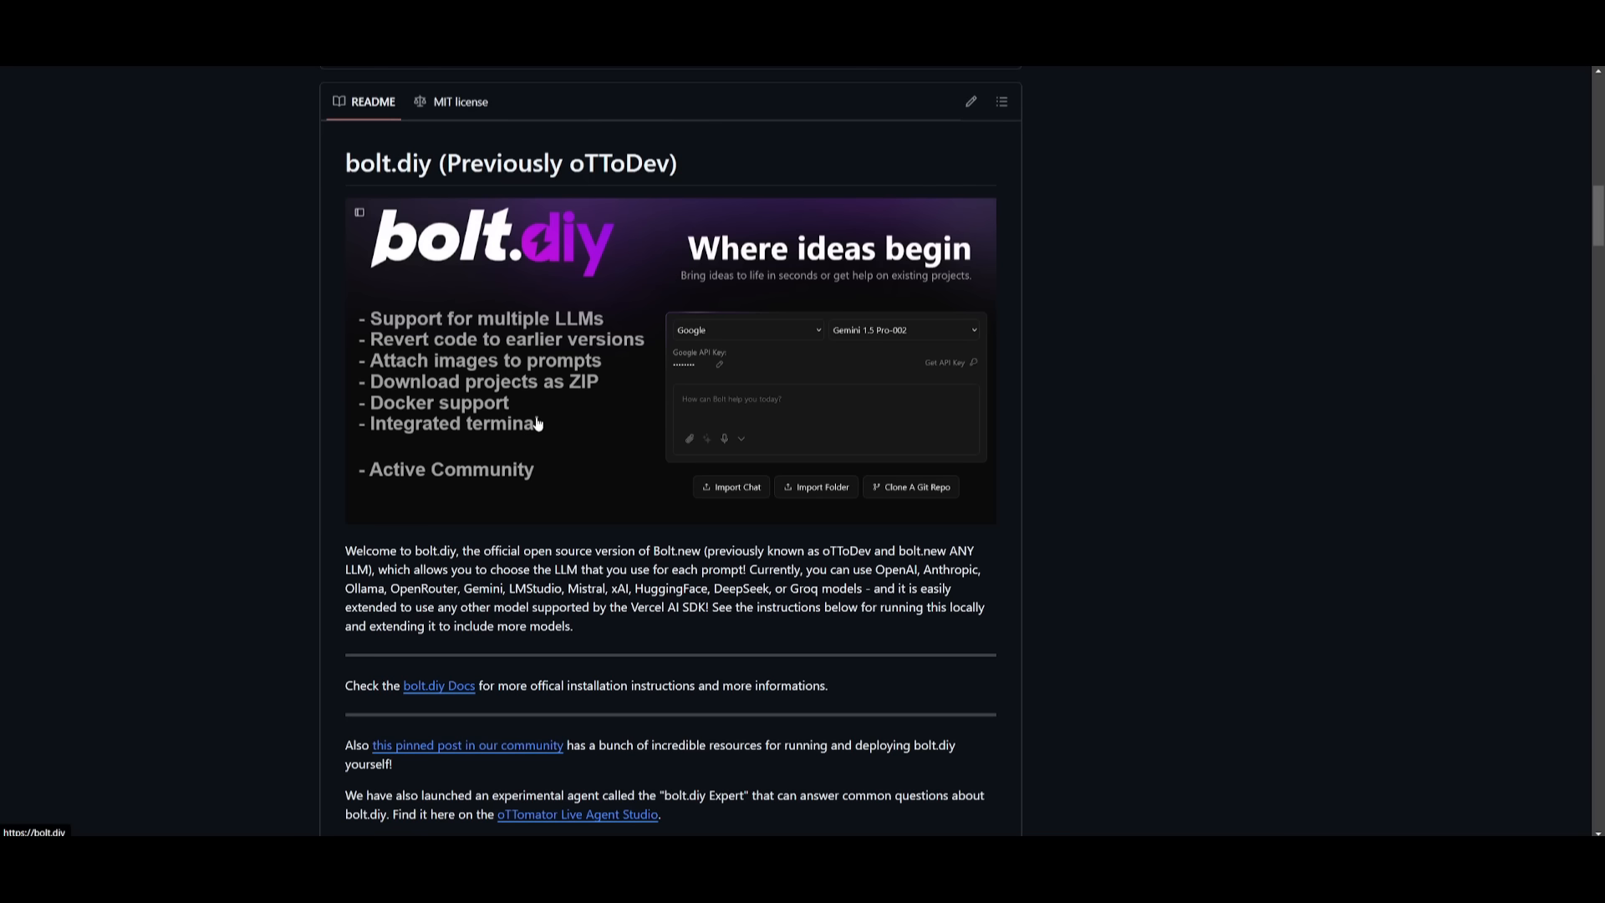
mouse_move(483, 419)
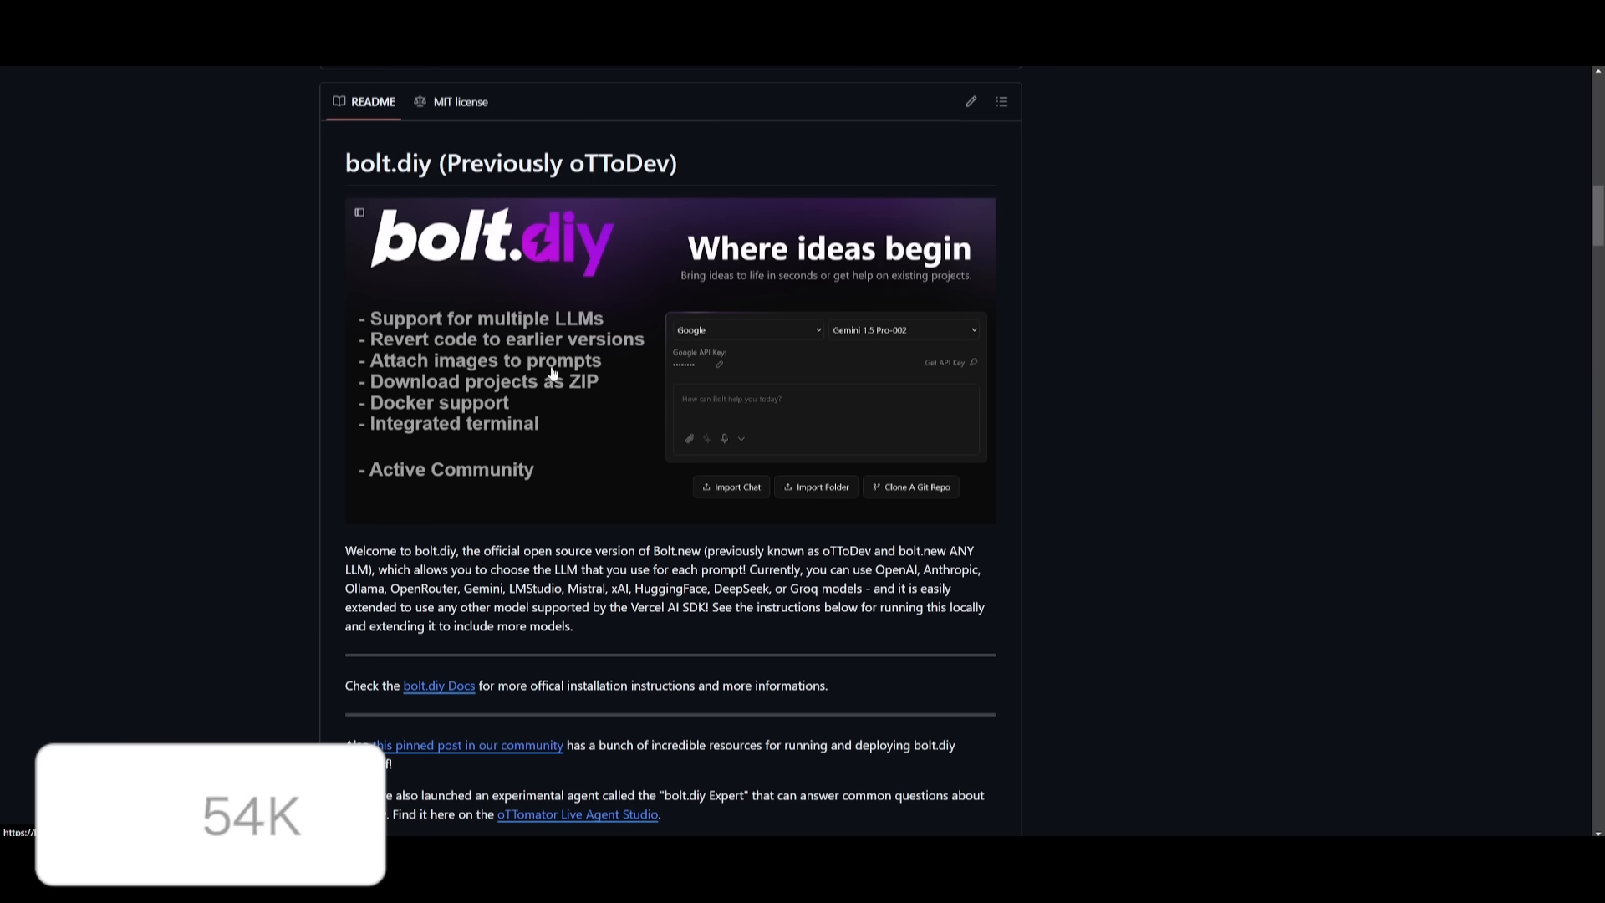
scroll("down", 3)
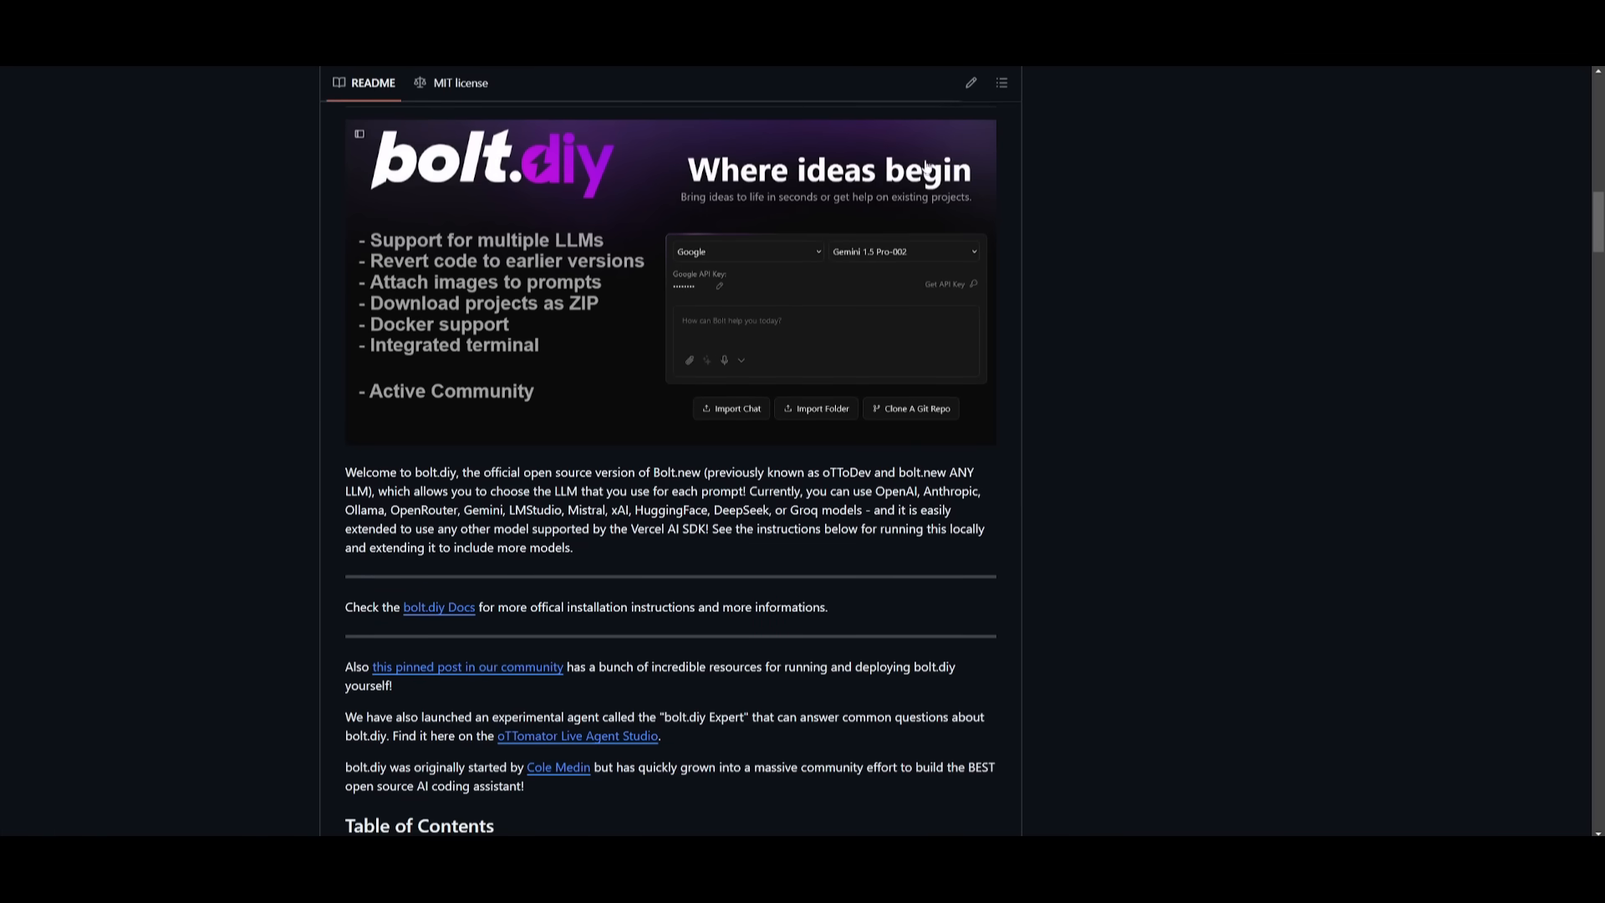
mouse_move(924, 168)
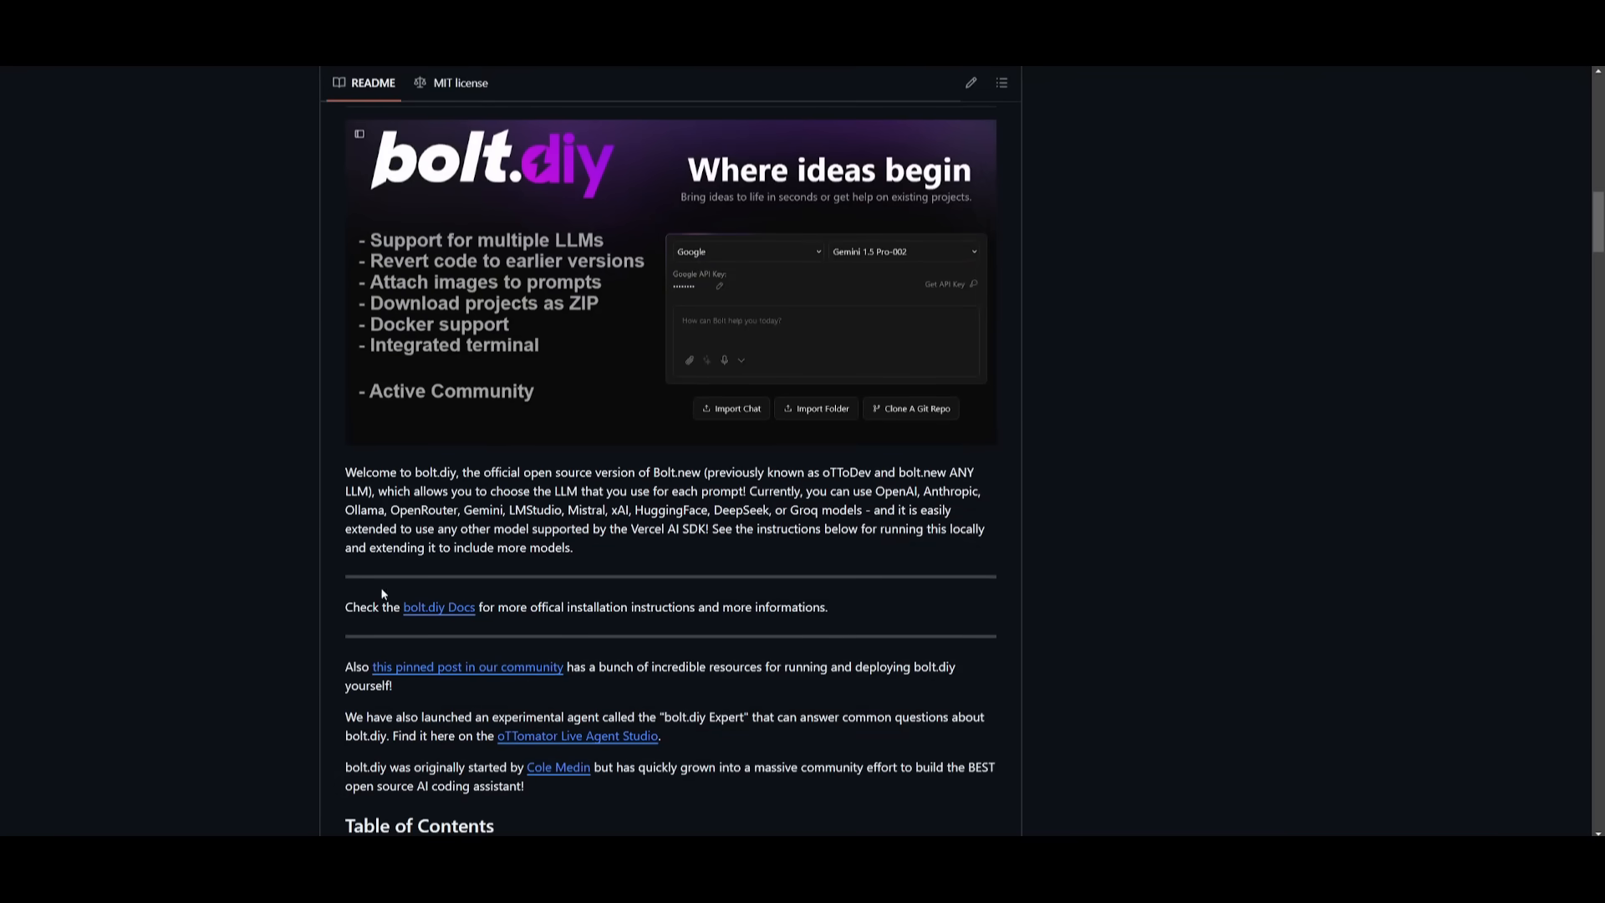
scroll("down", 3)
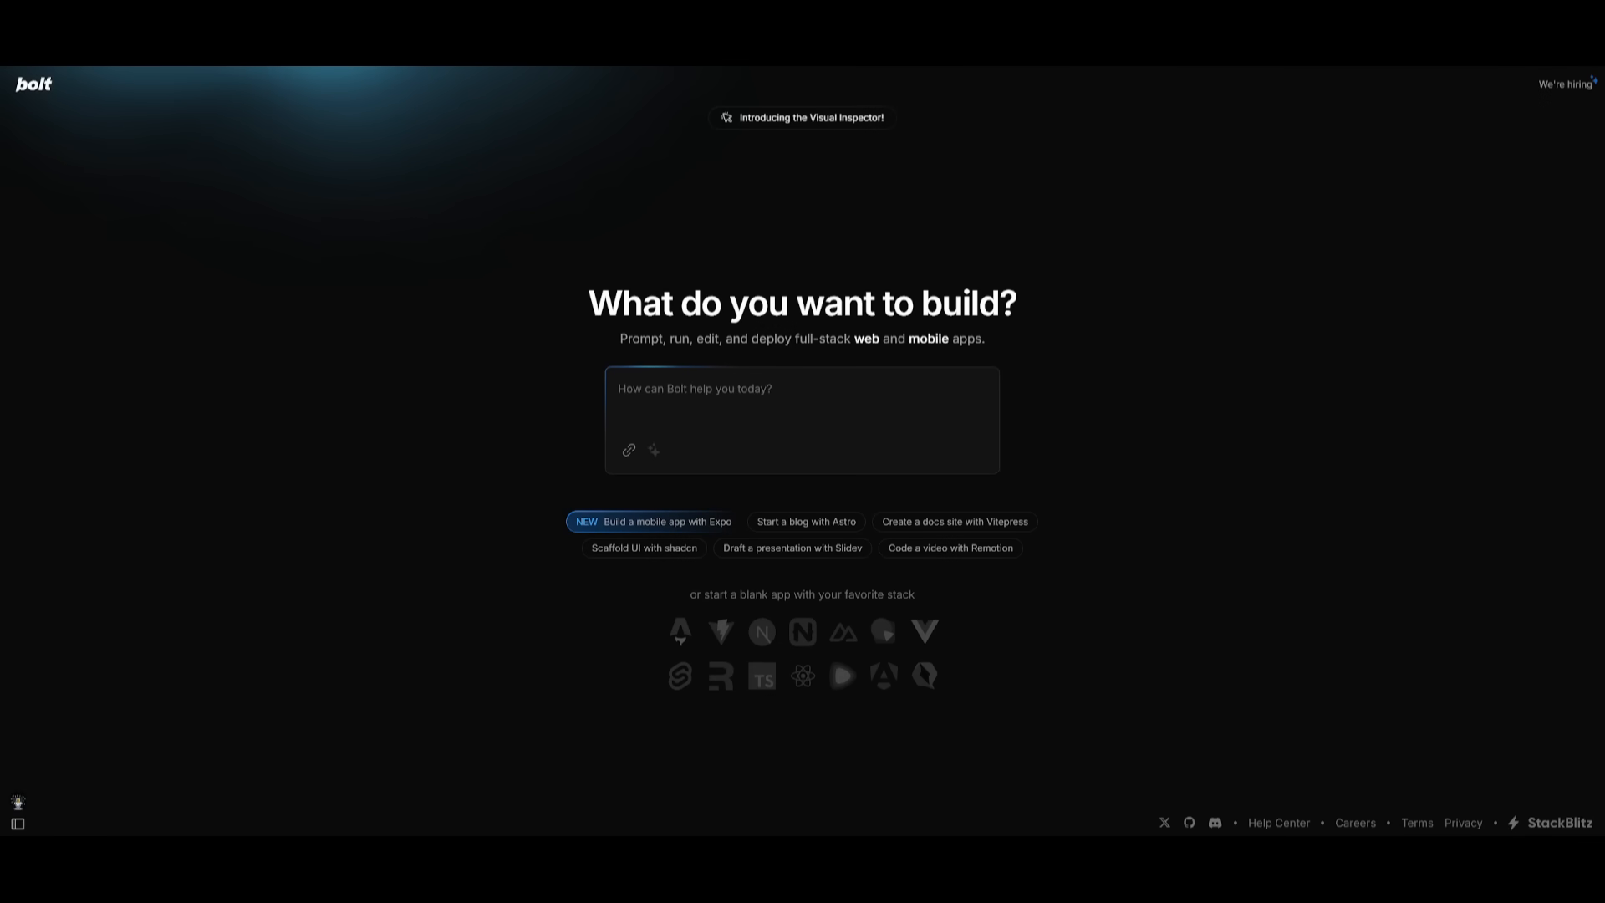
left_click(16, 824)
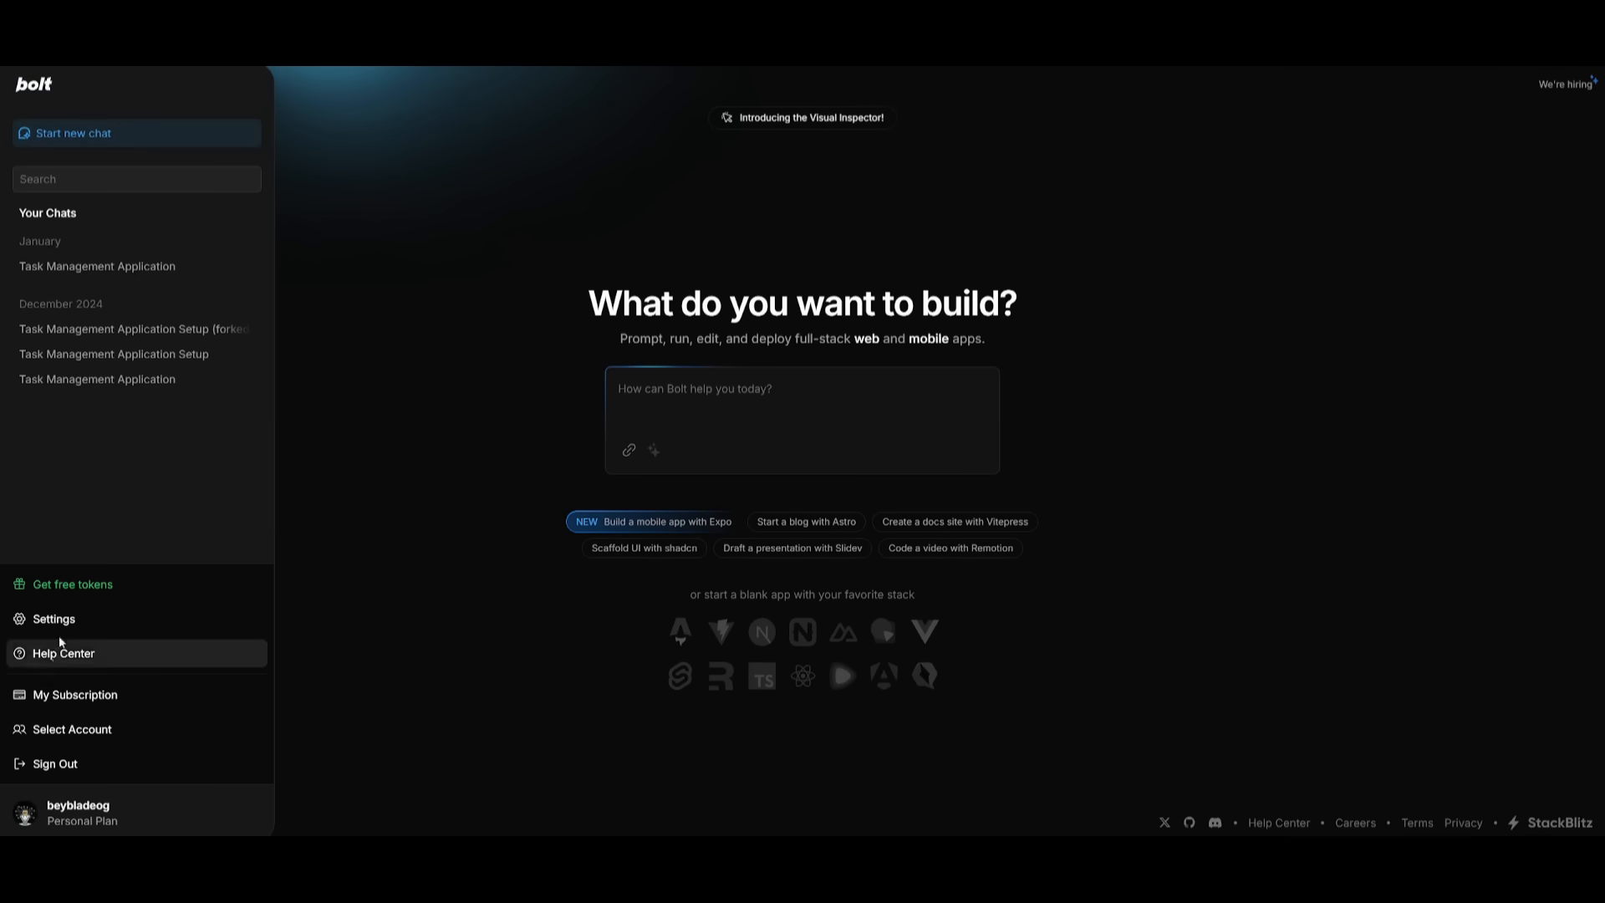
left_click(52, 618)
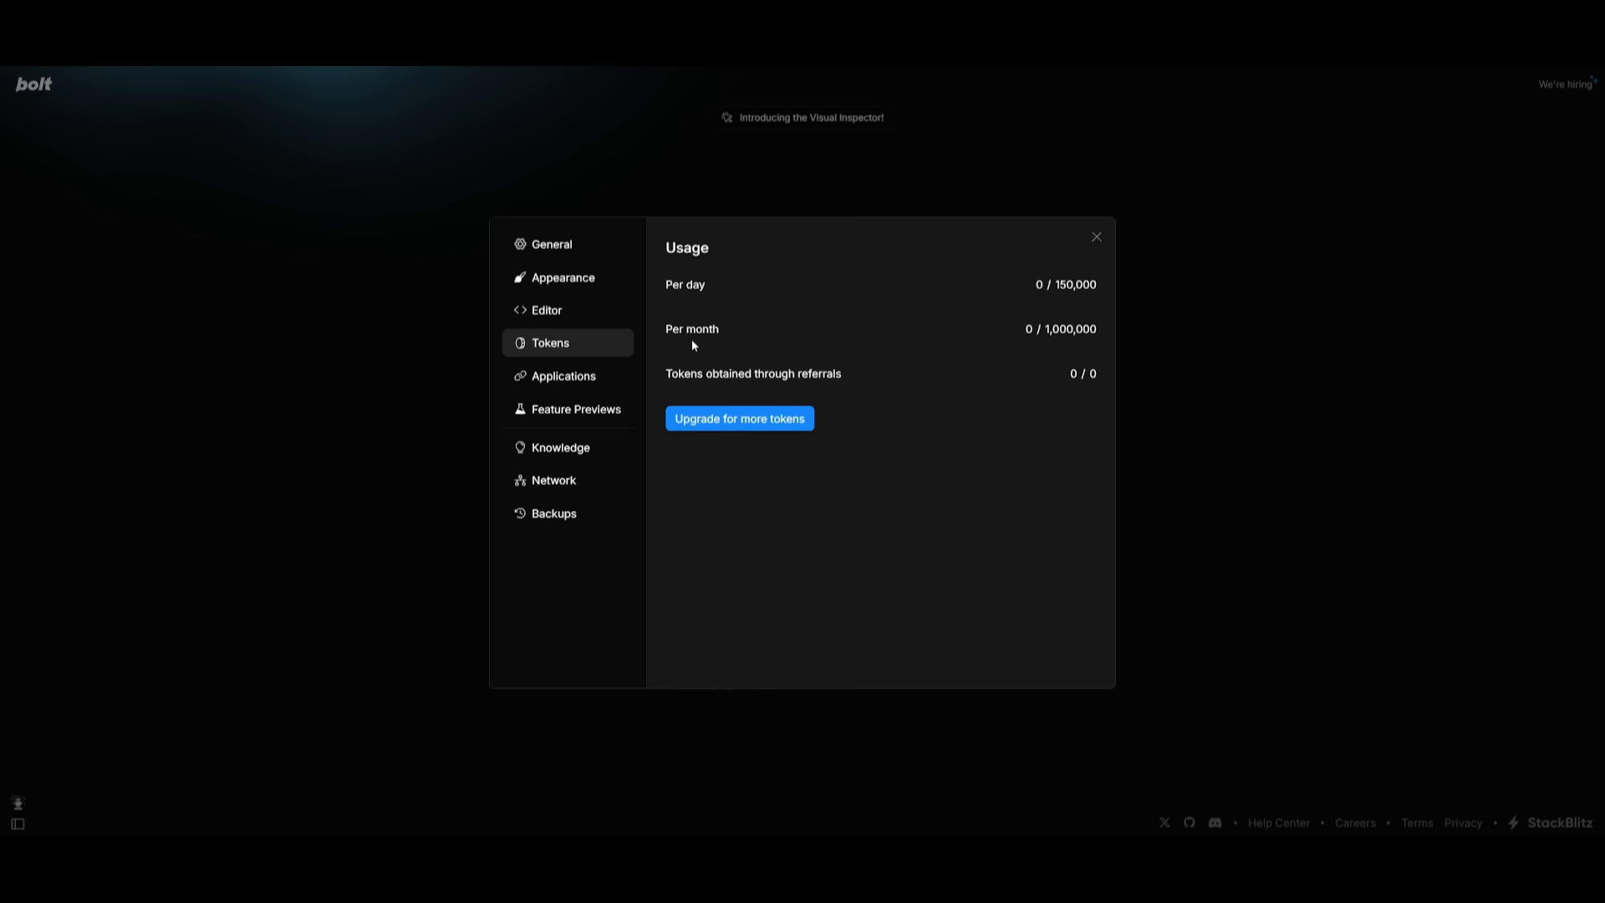
mouse_move(692, 346)
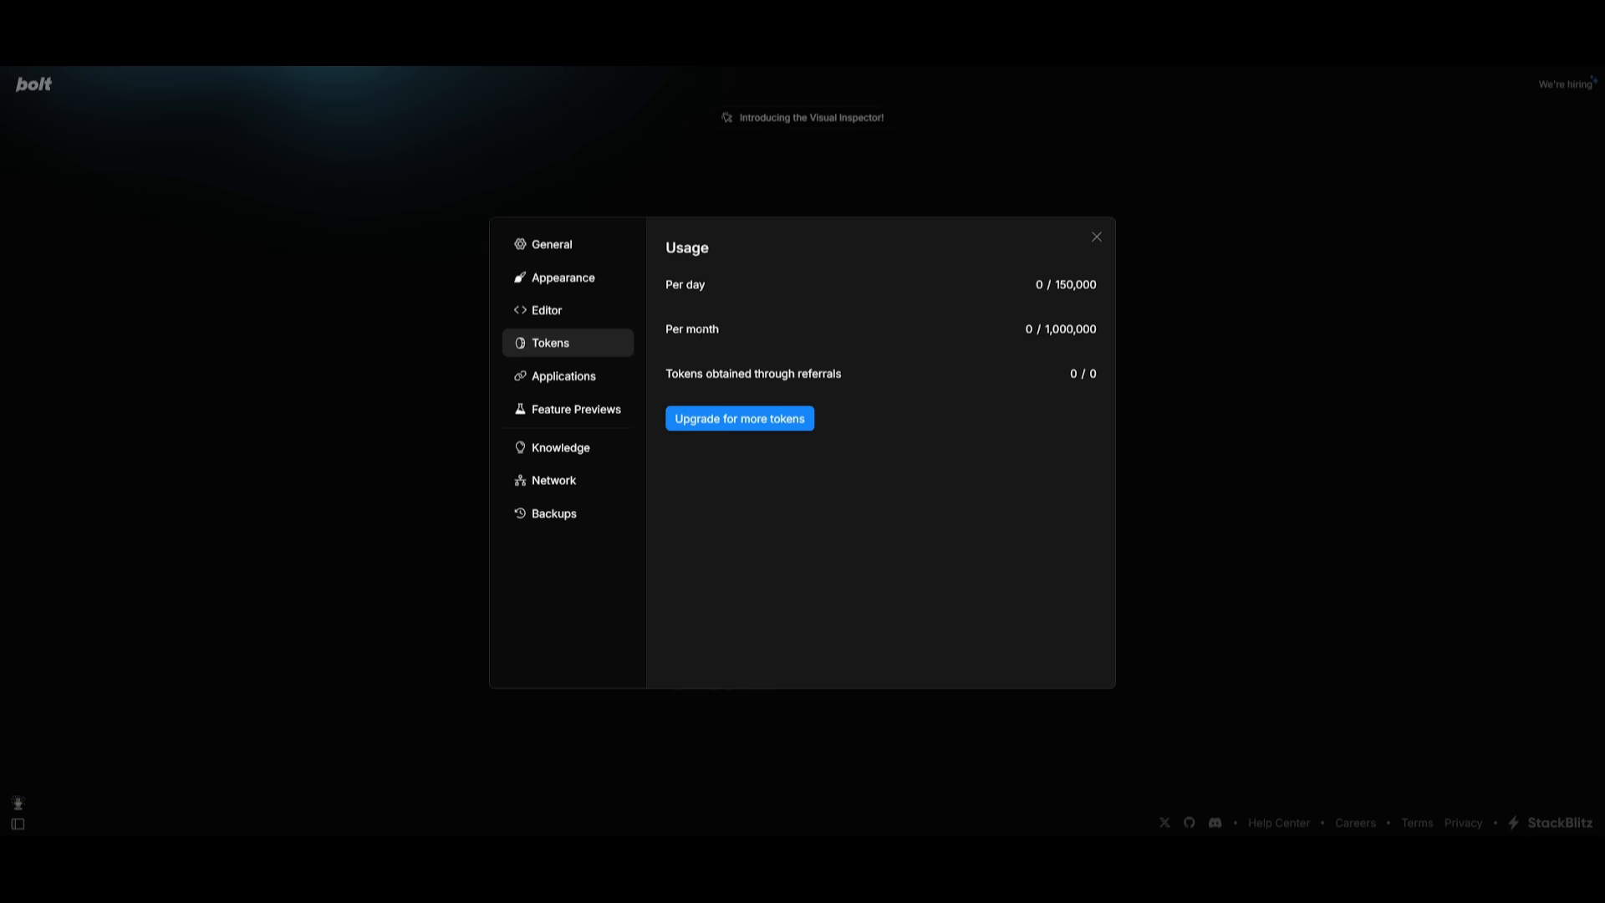
left_click(1095, 236)
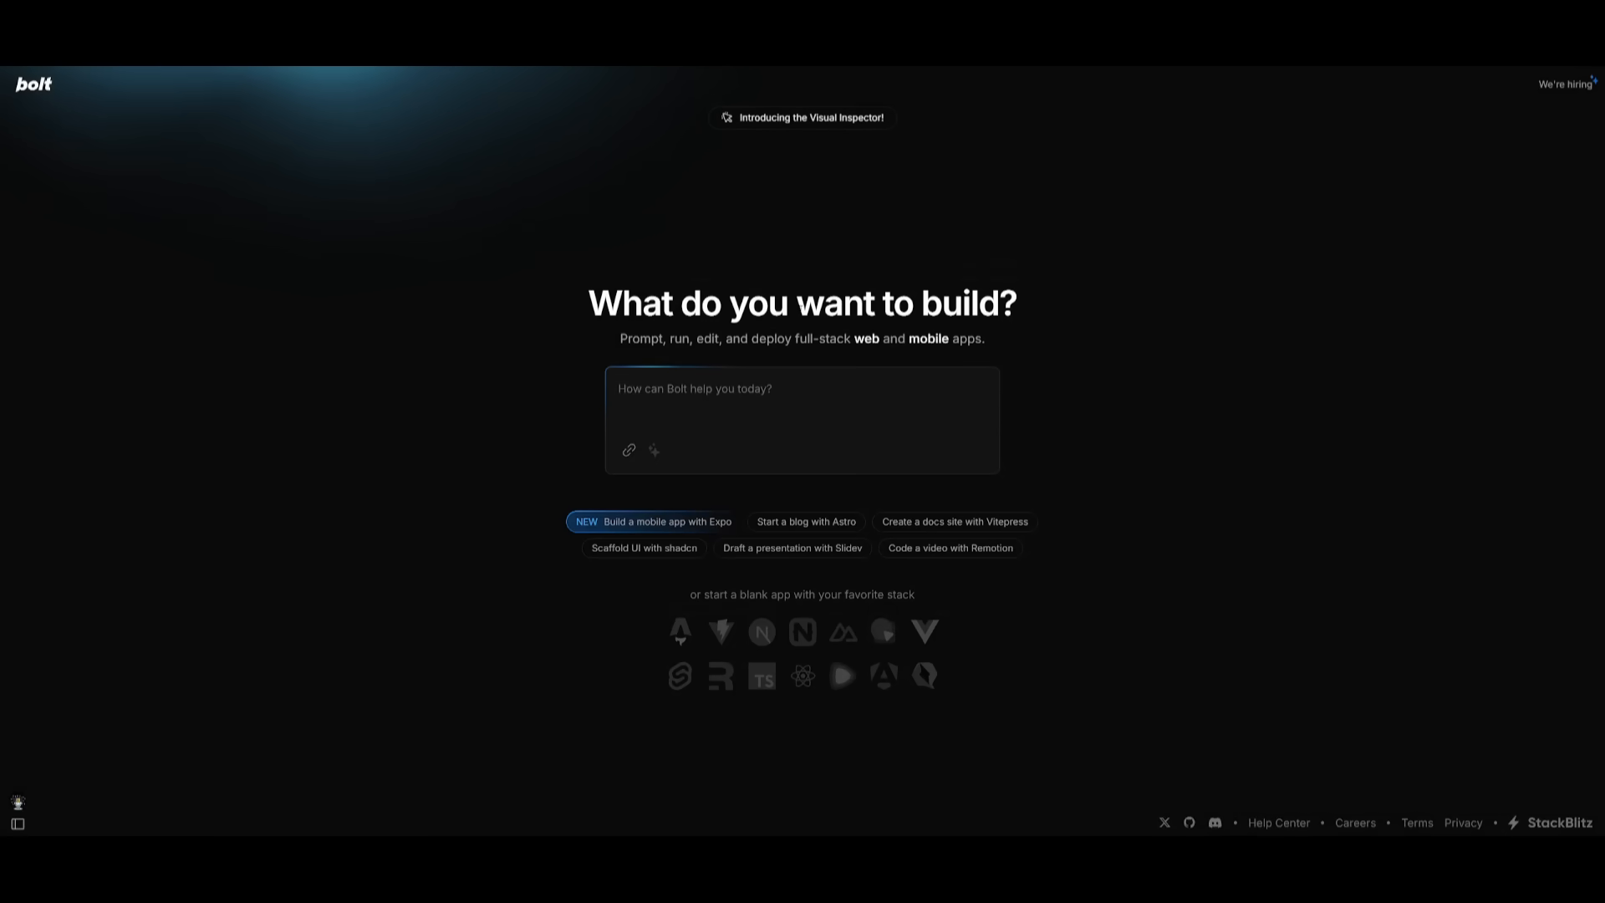
left_click(17, 823)
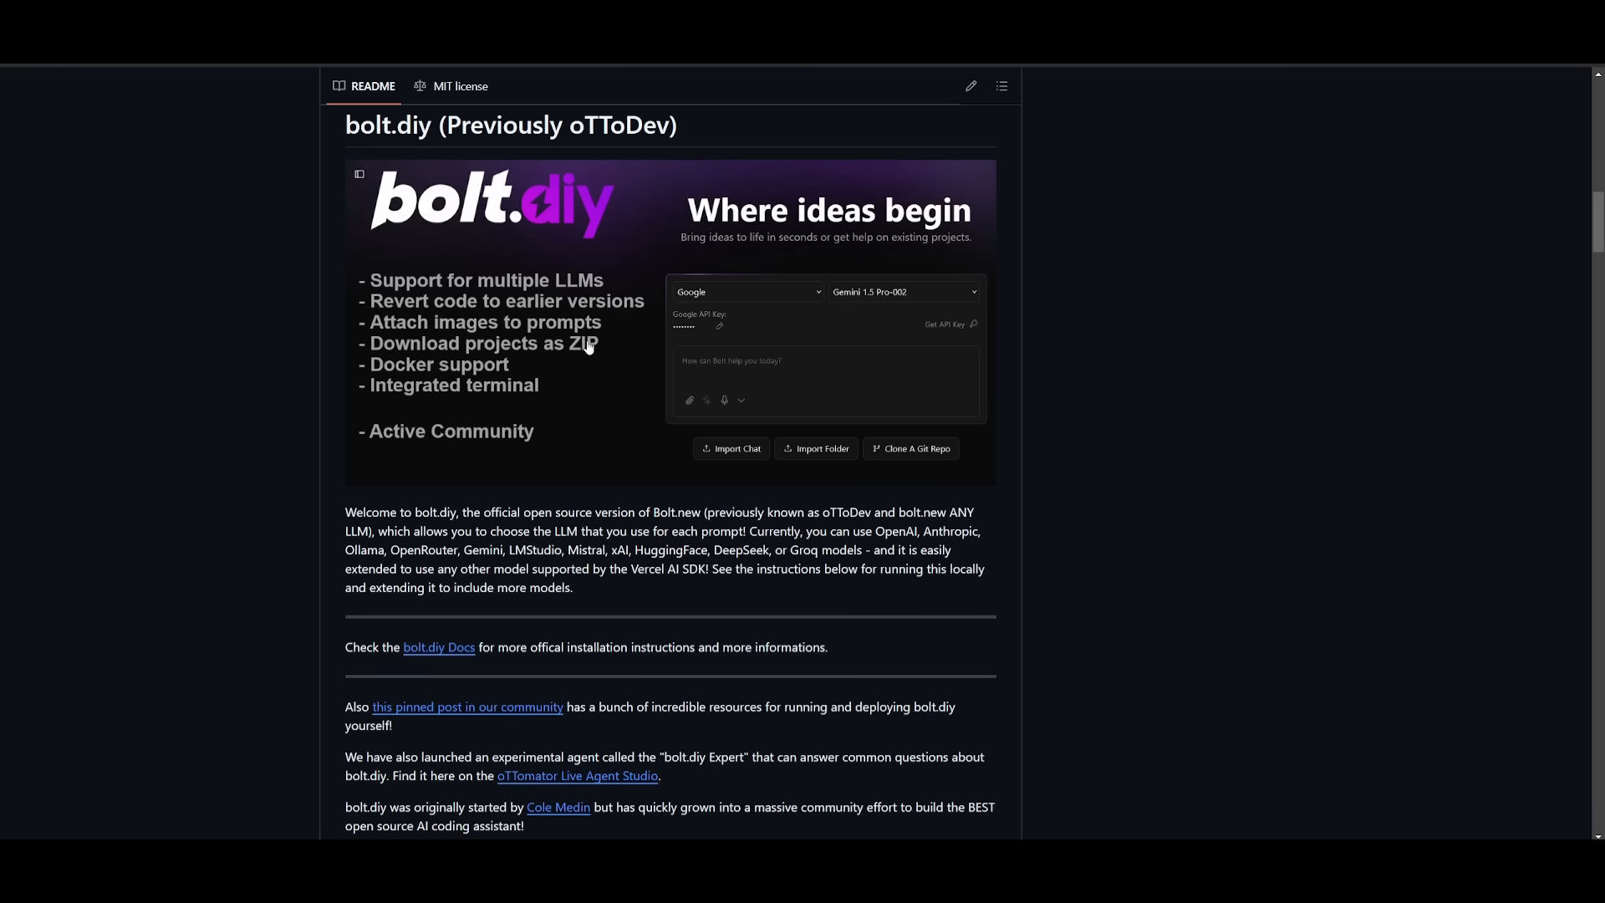
mouse_move(586, 346)
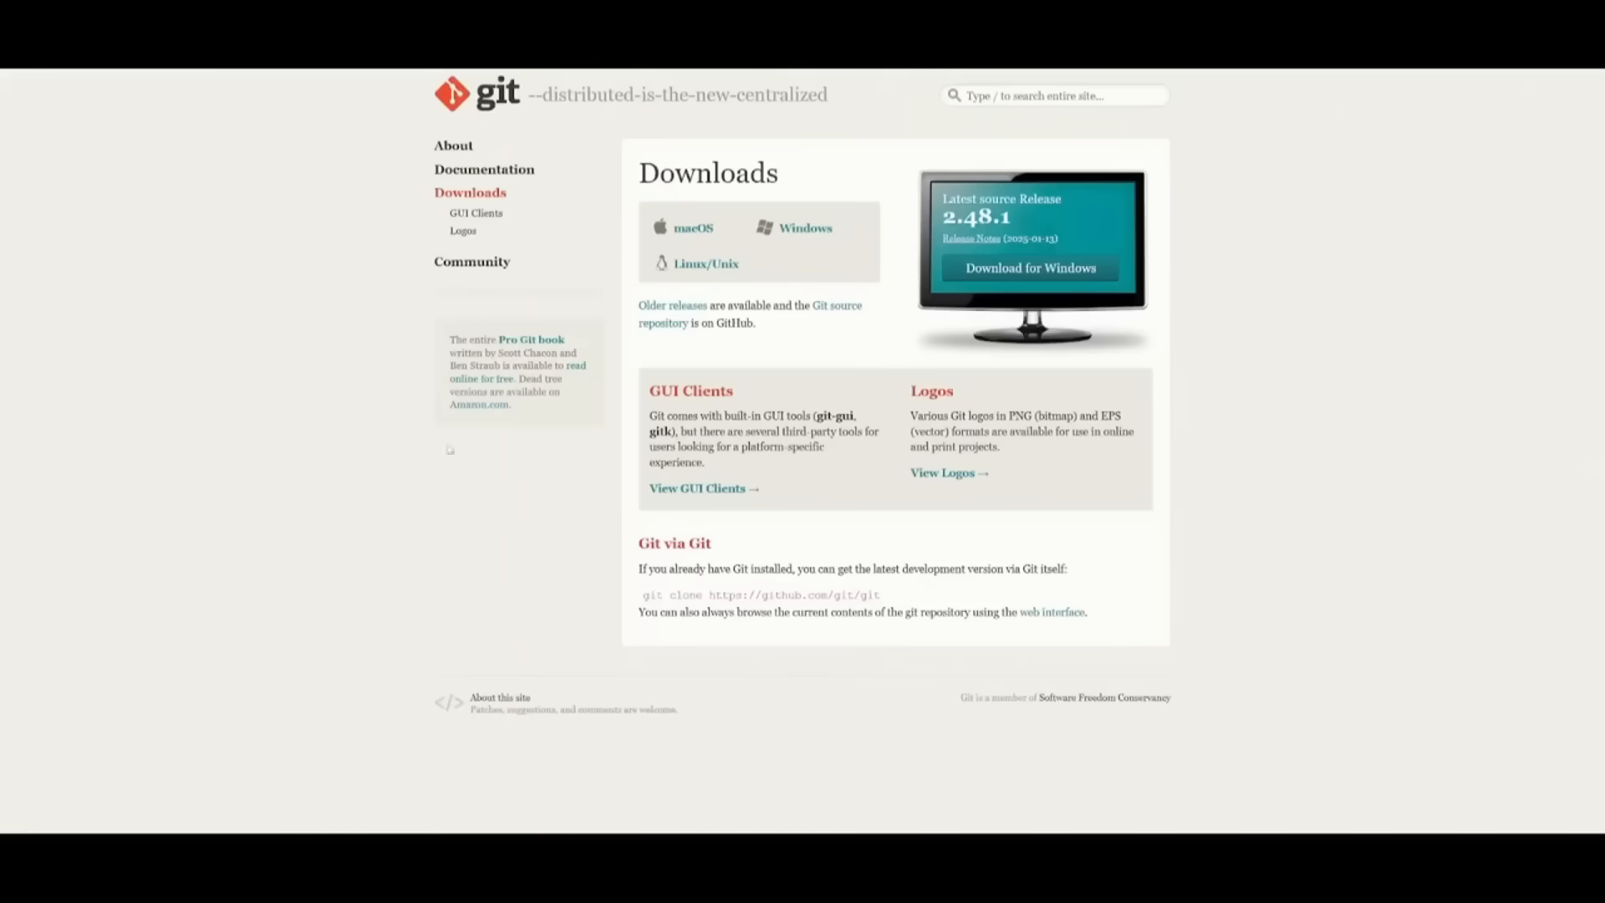
mouse_move(878, 199)
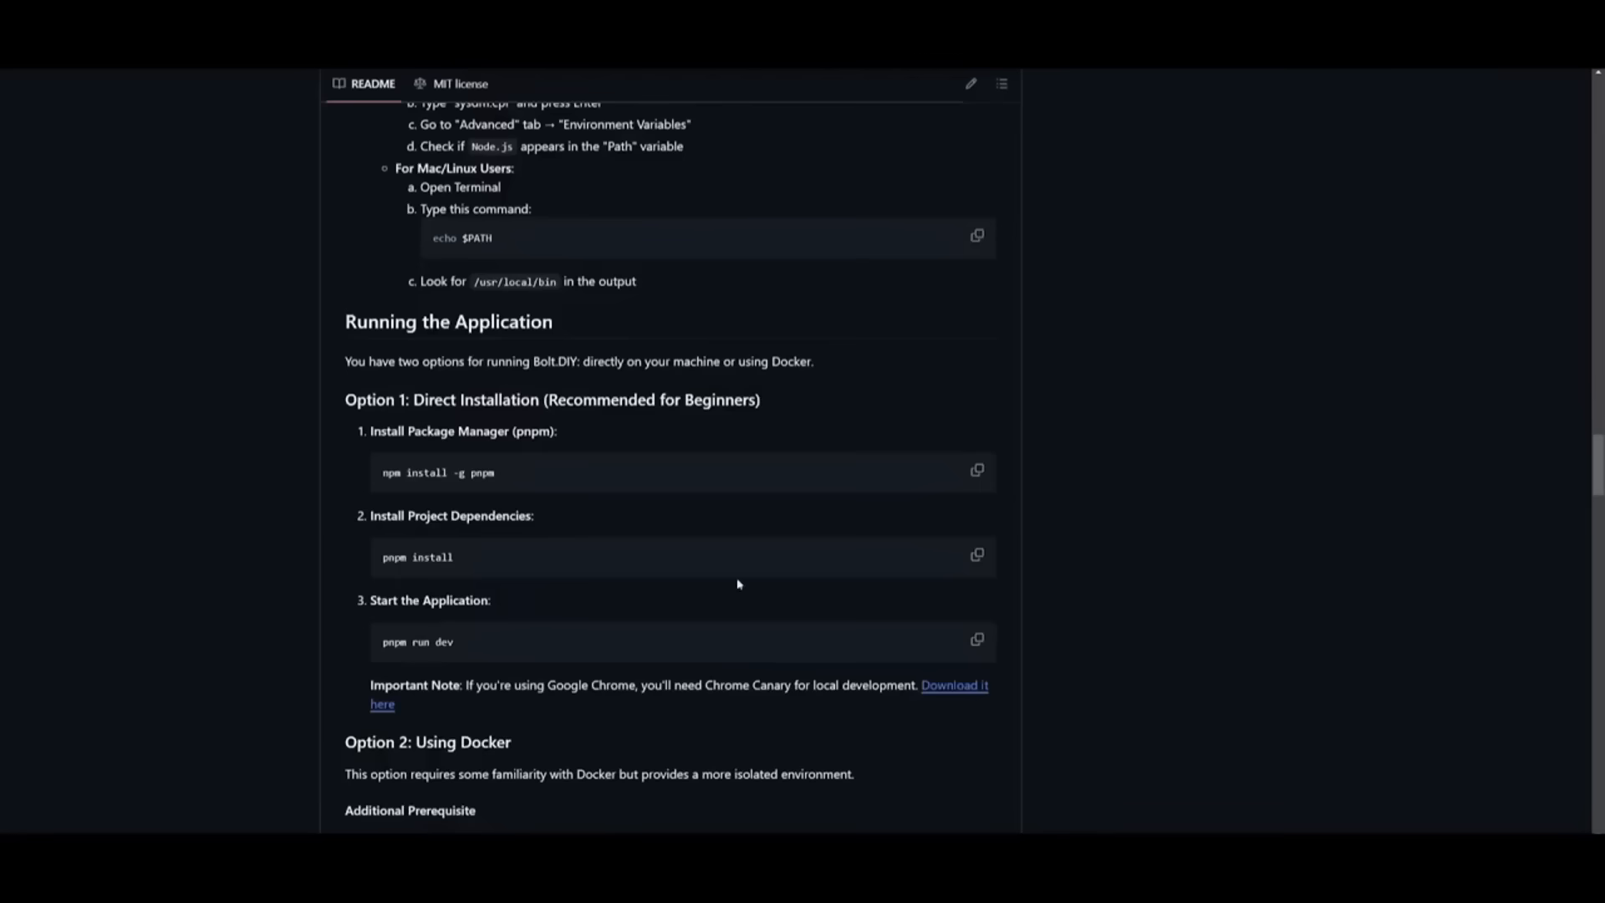
Step: Copy the bolt.diy repository's HTTPS clone URL from the green Code menu
scroll("up", 3)
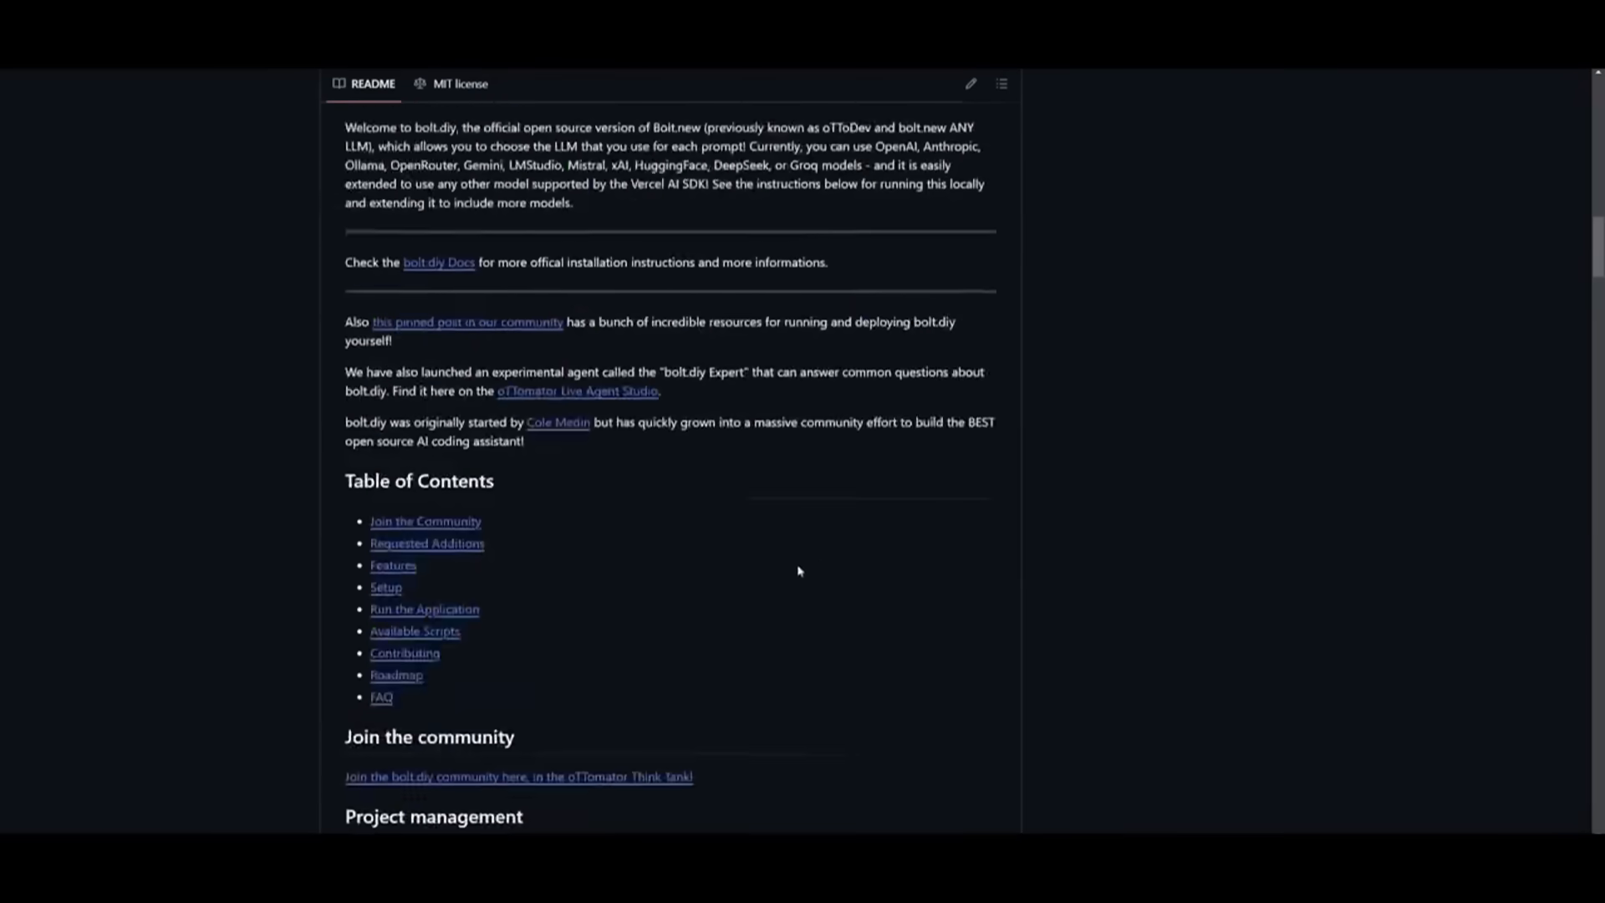
left_click(973, 244)
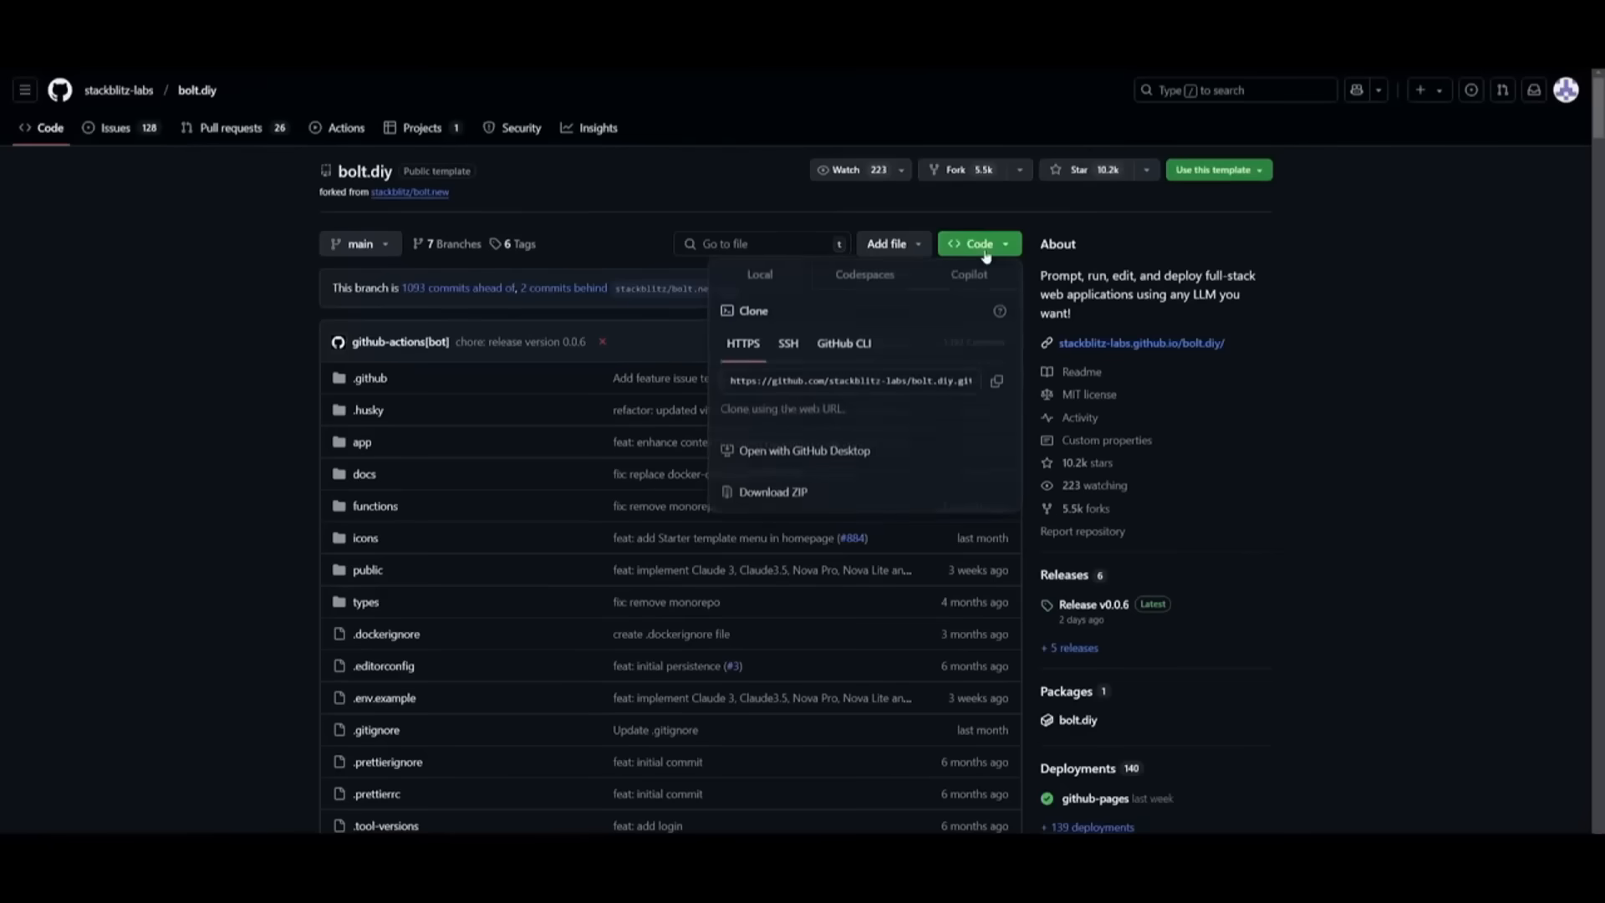
left_click(997, 381)
type("git clone https://github.com/stackblitz-labs/bolt.diy.git")
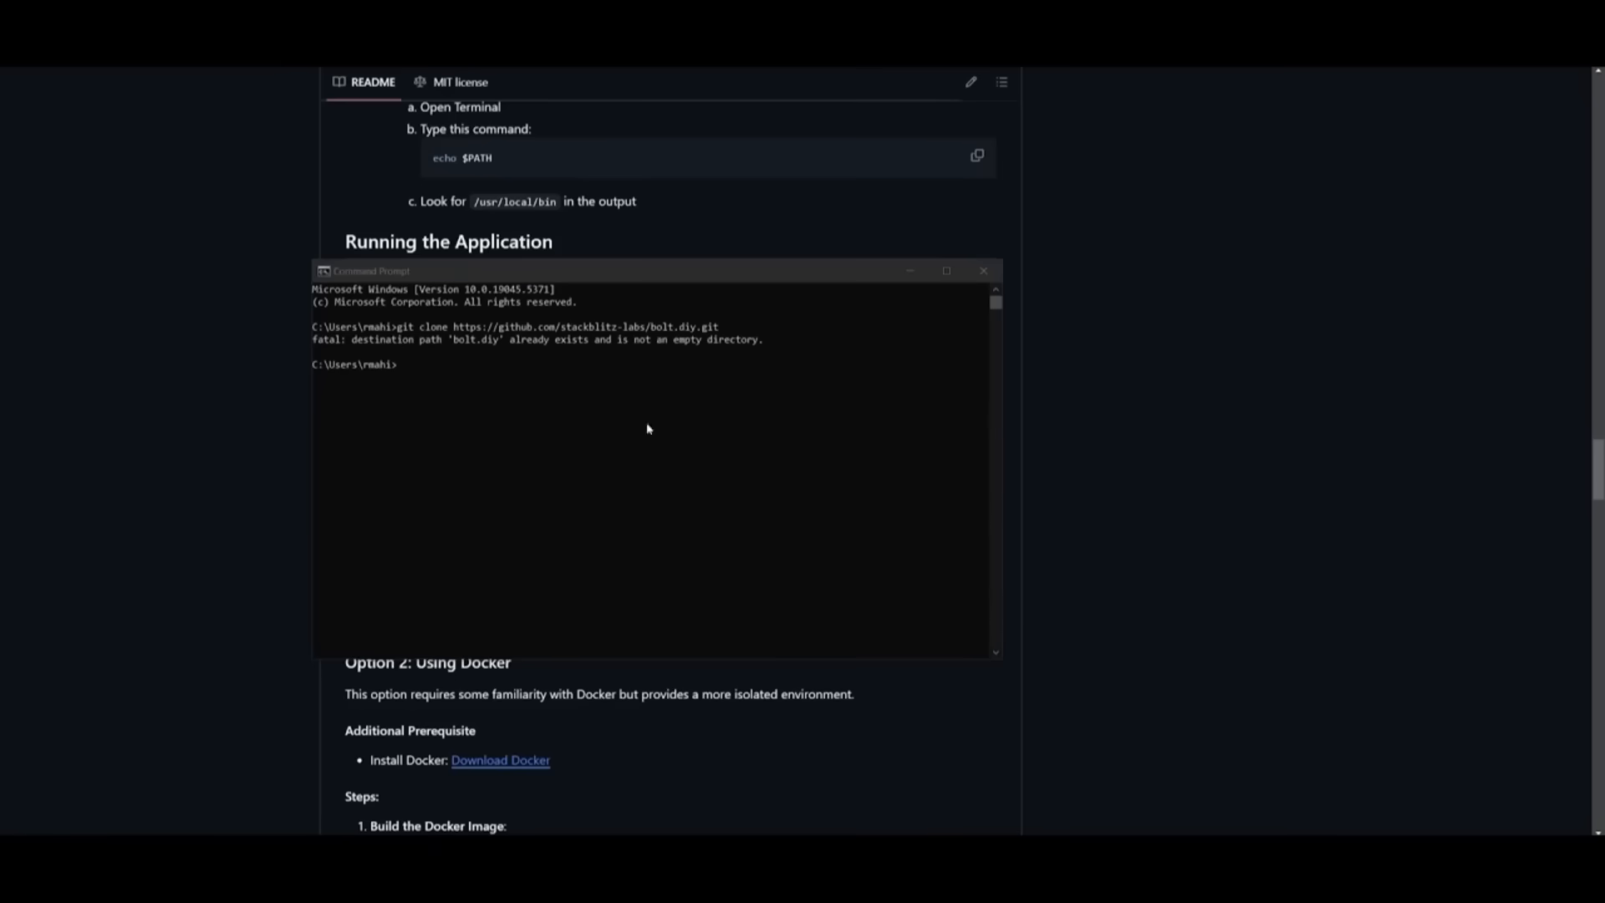
mouse_move(481, 396)
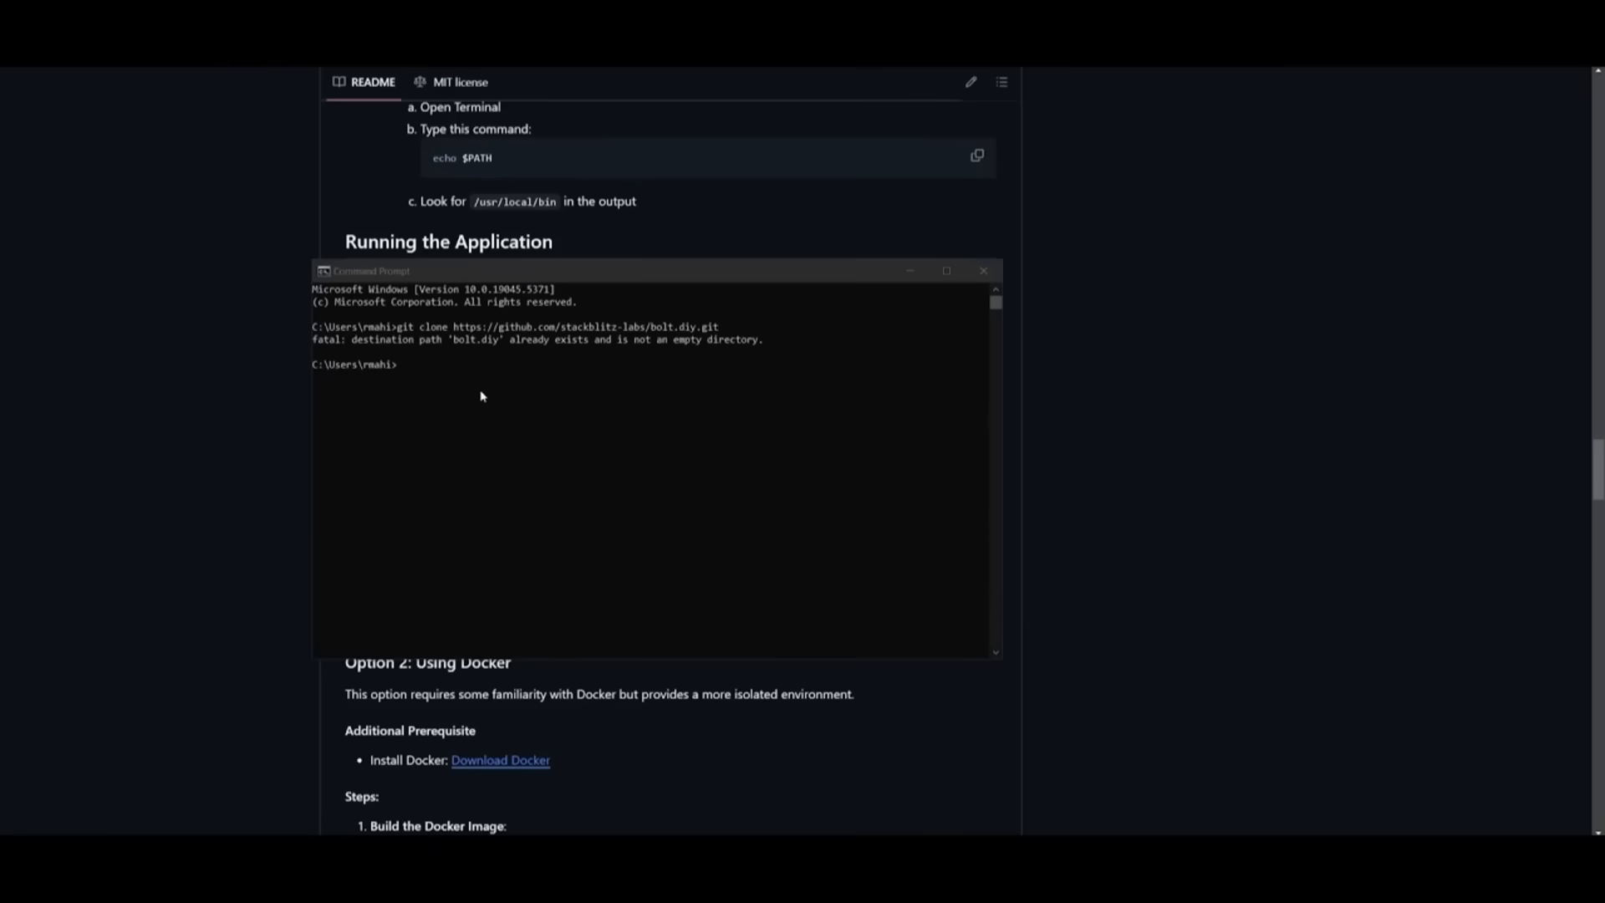
mouse_move(397, 366)
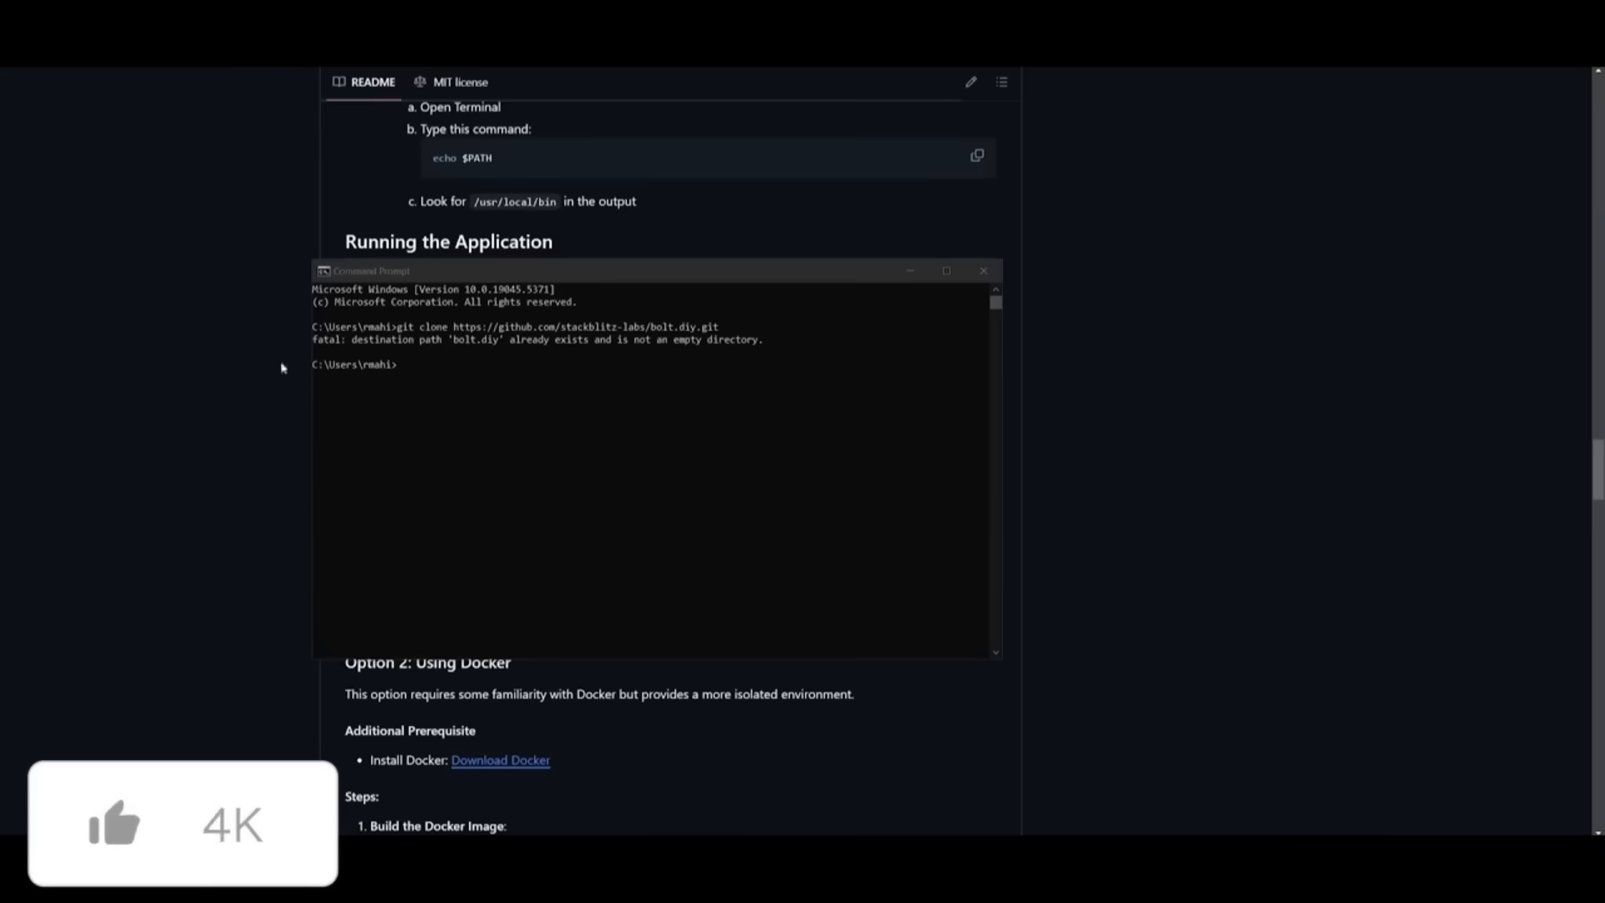
mouse_move(412, 371)
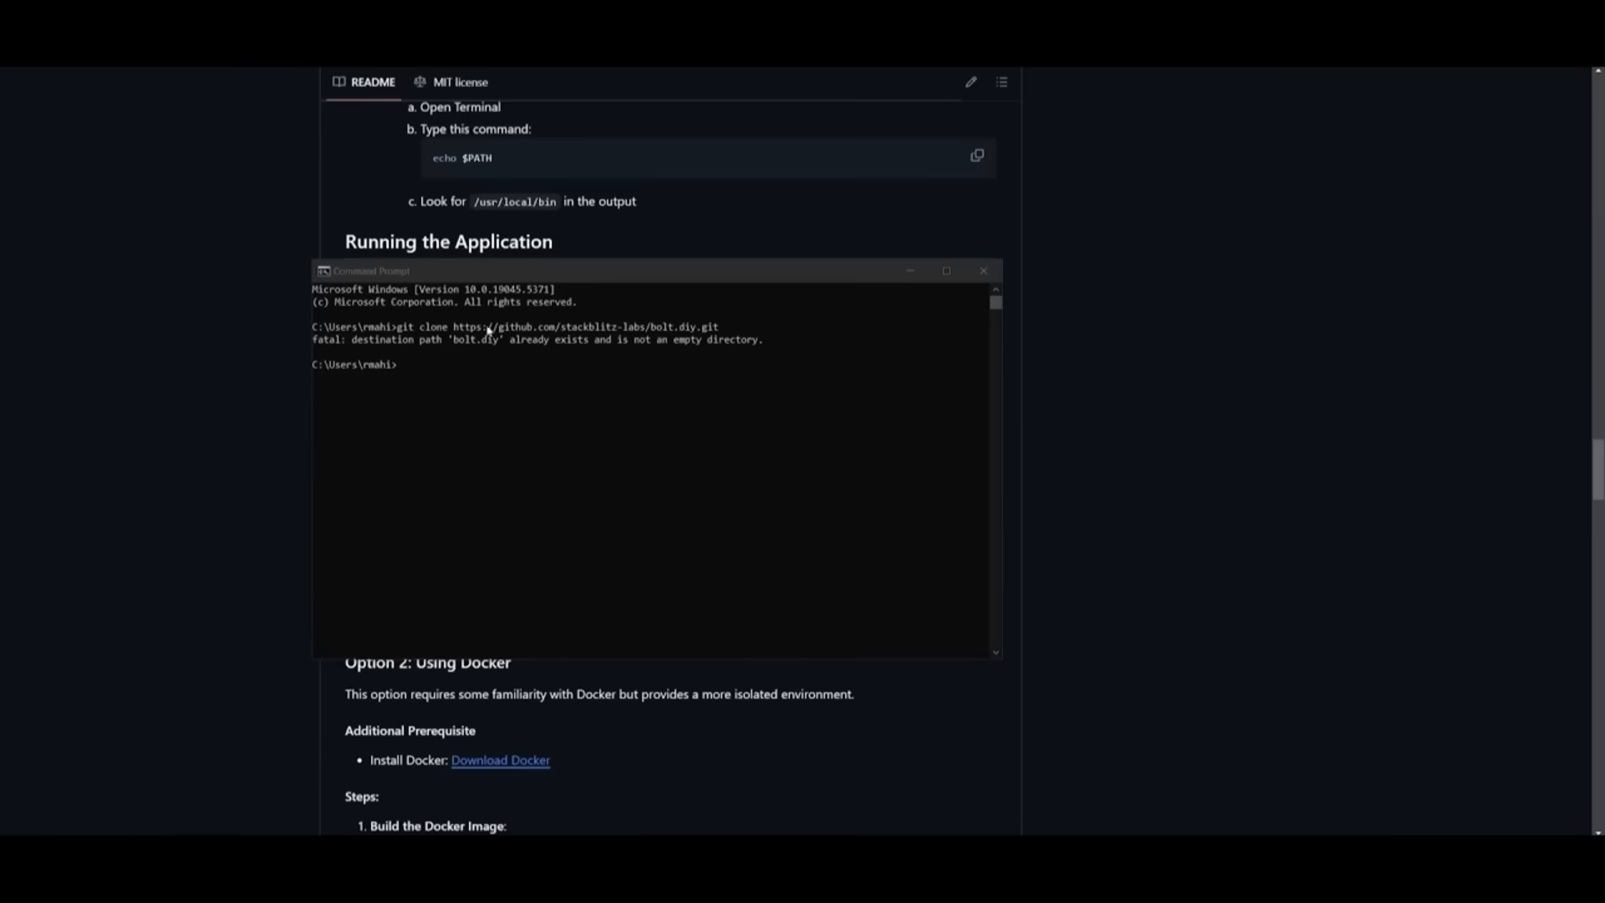
Step: Run cd bolt.diy and npm install -g pnpm in Command Prompt, checking the README steps
left_click(430, 390)
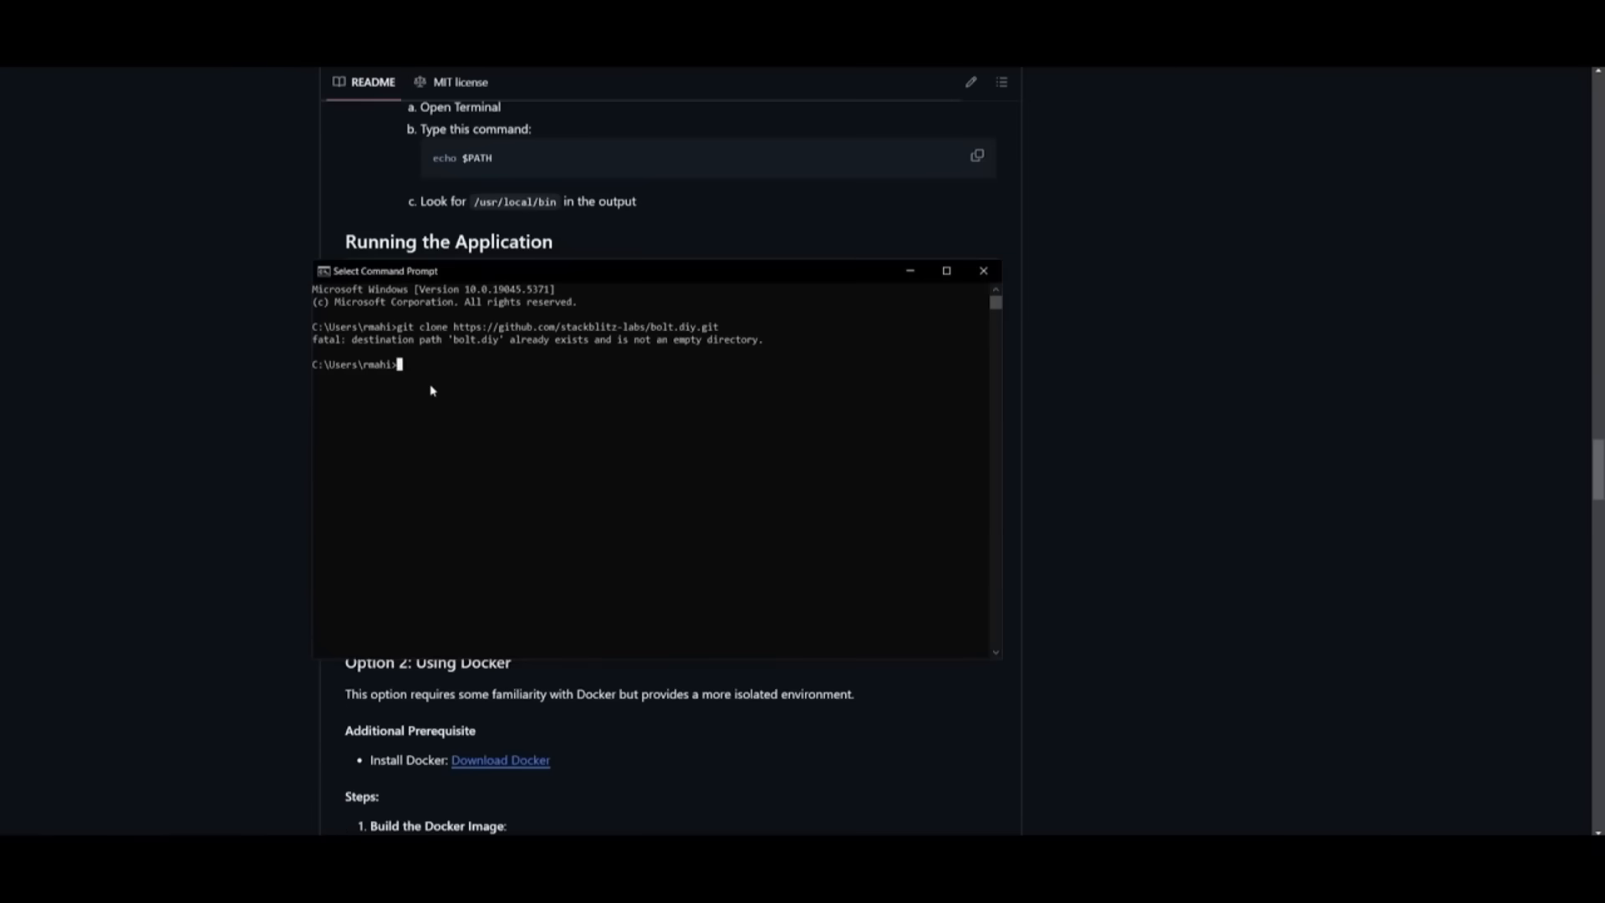
type("cd bolt.diy")
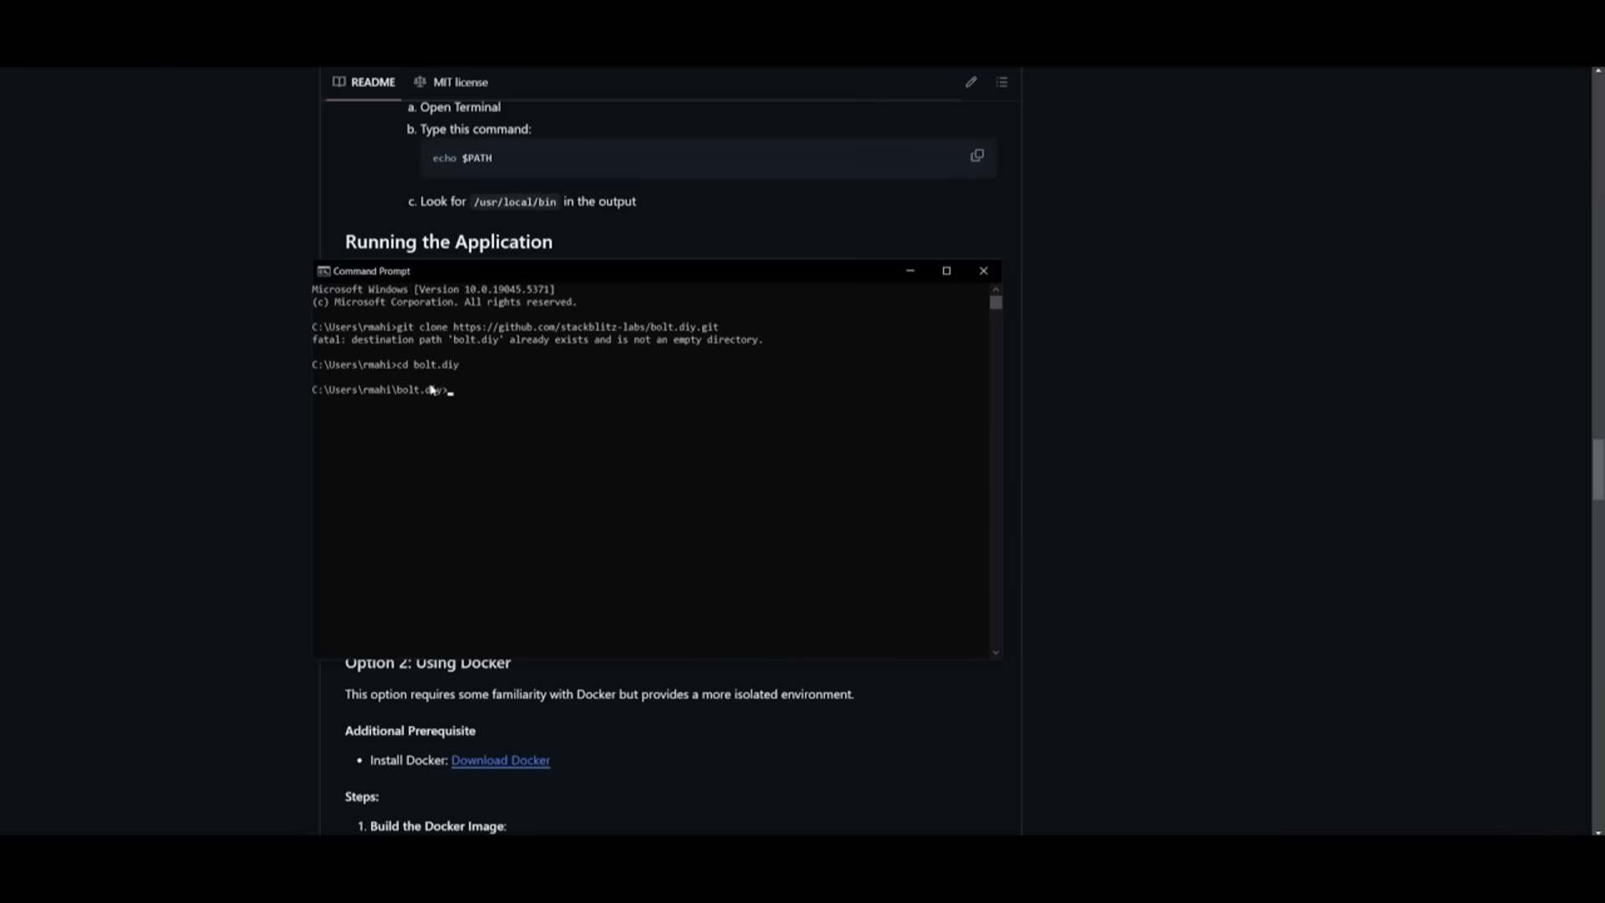
left_click(983, 271)
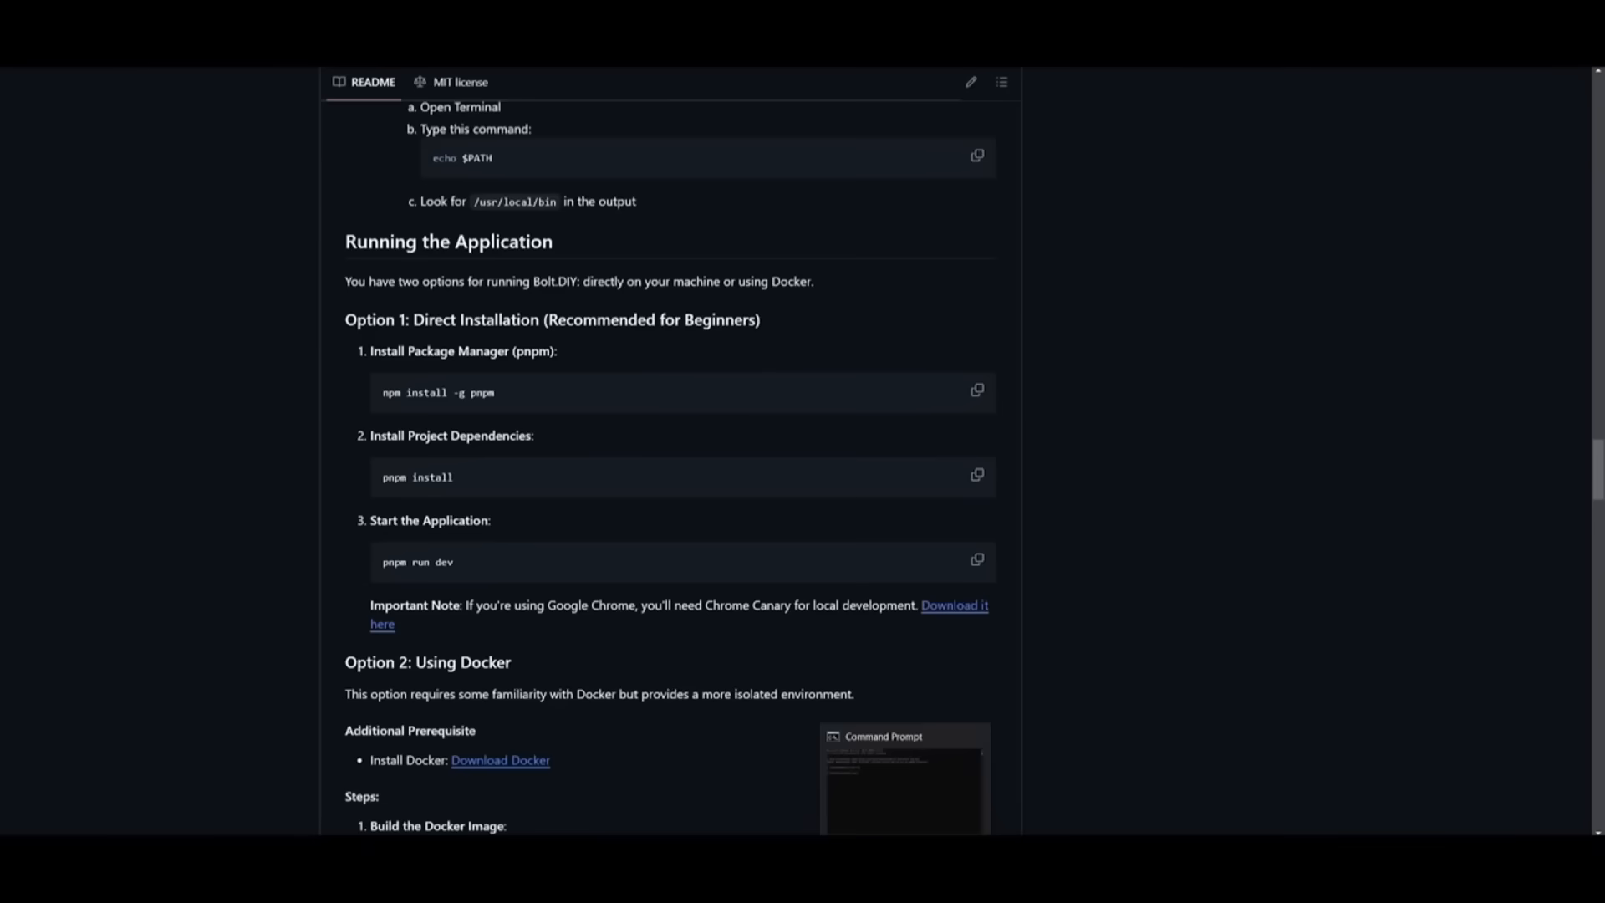
left_click(904, 780)
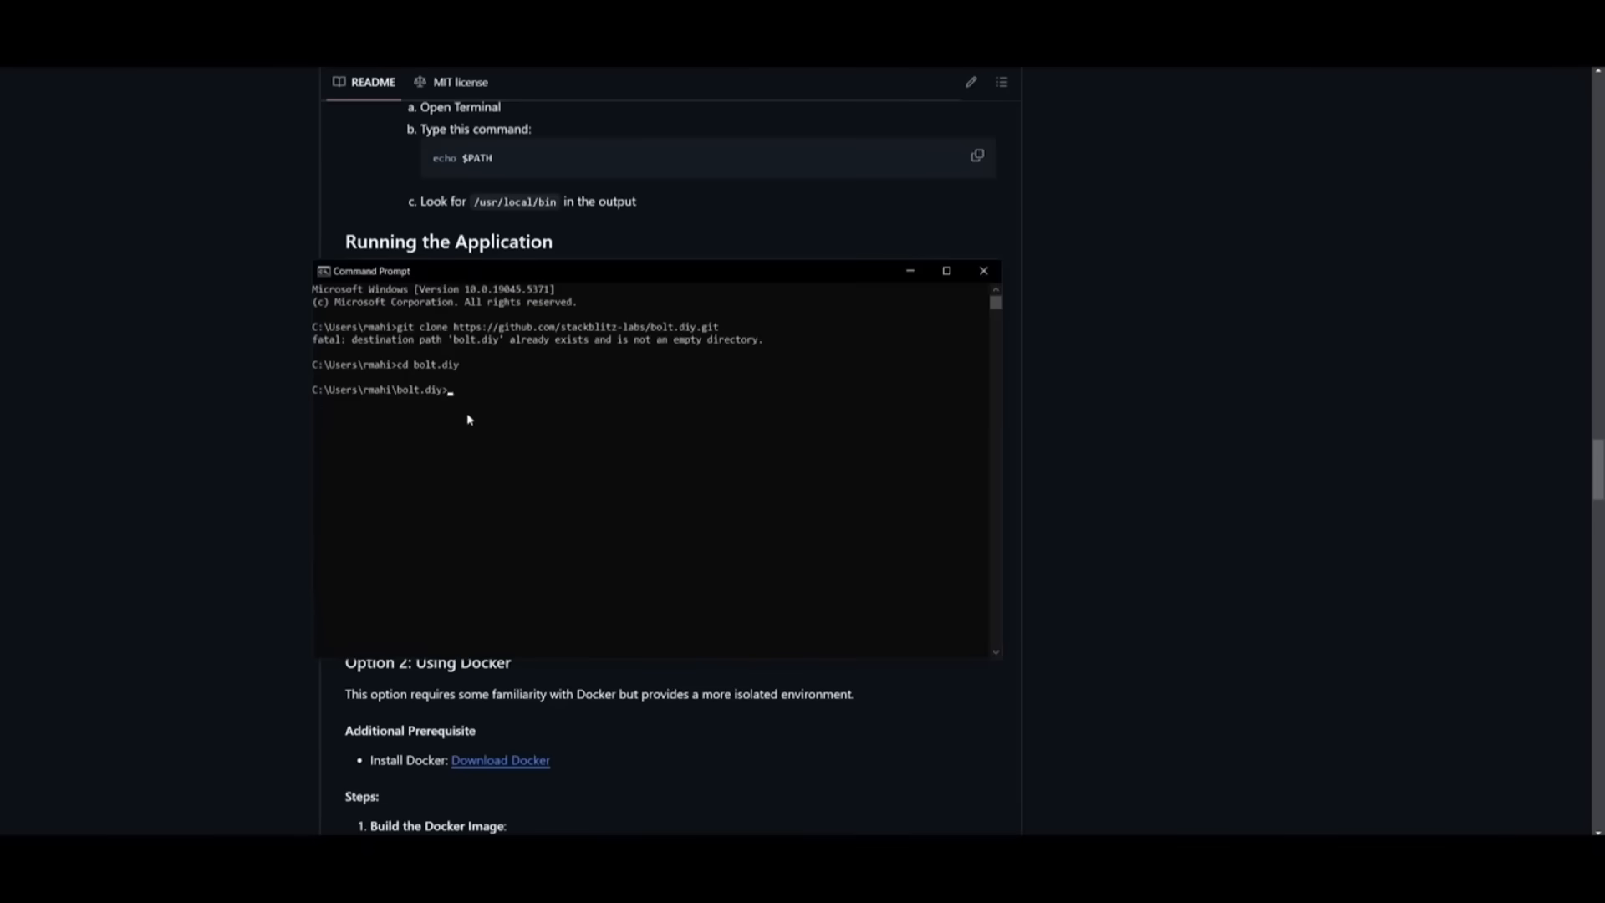
type("npm install -g pnpm")
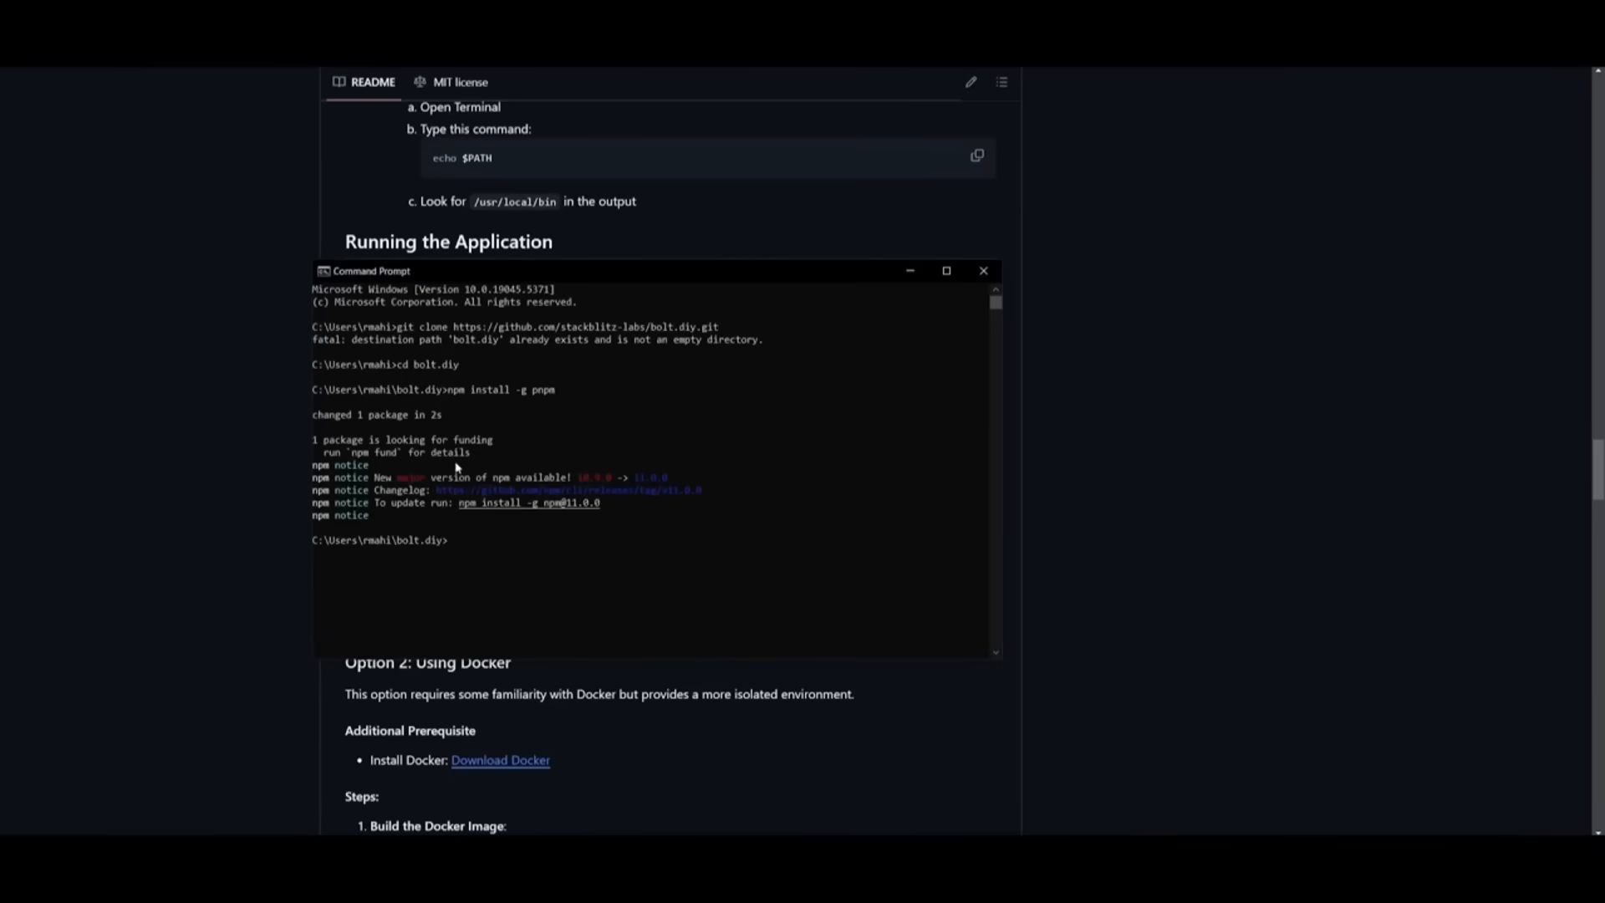
Step: Return to the README's Running the Application section and select the start command
left_click(982, 271)
type("pnpm install")
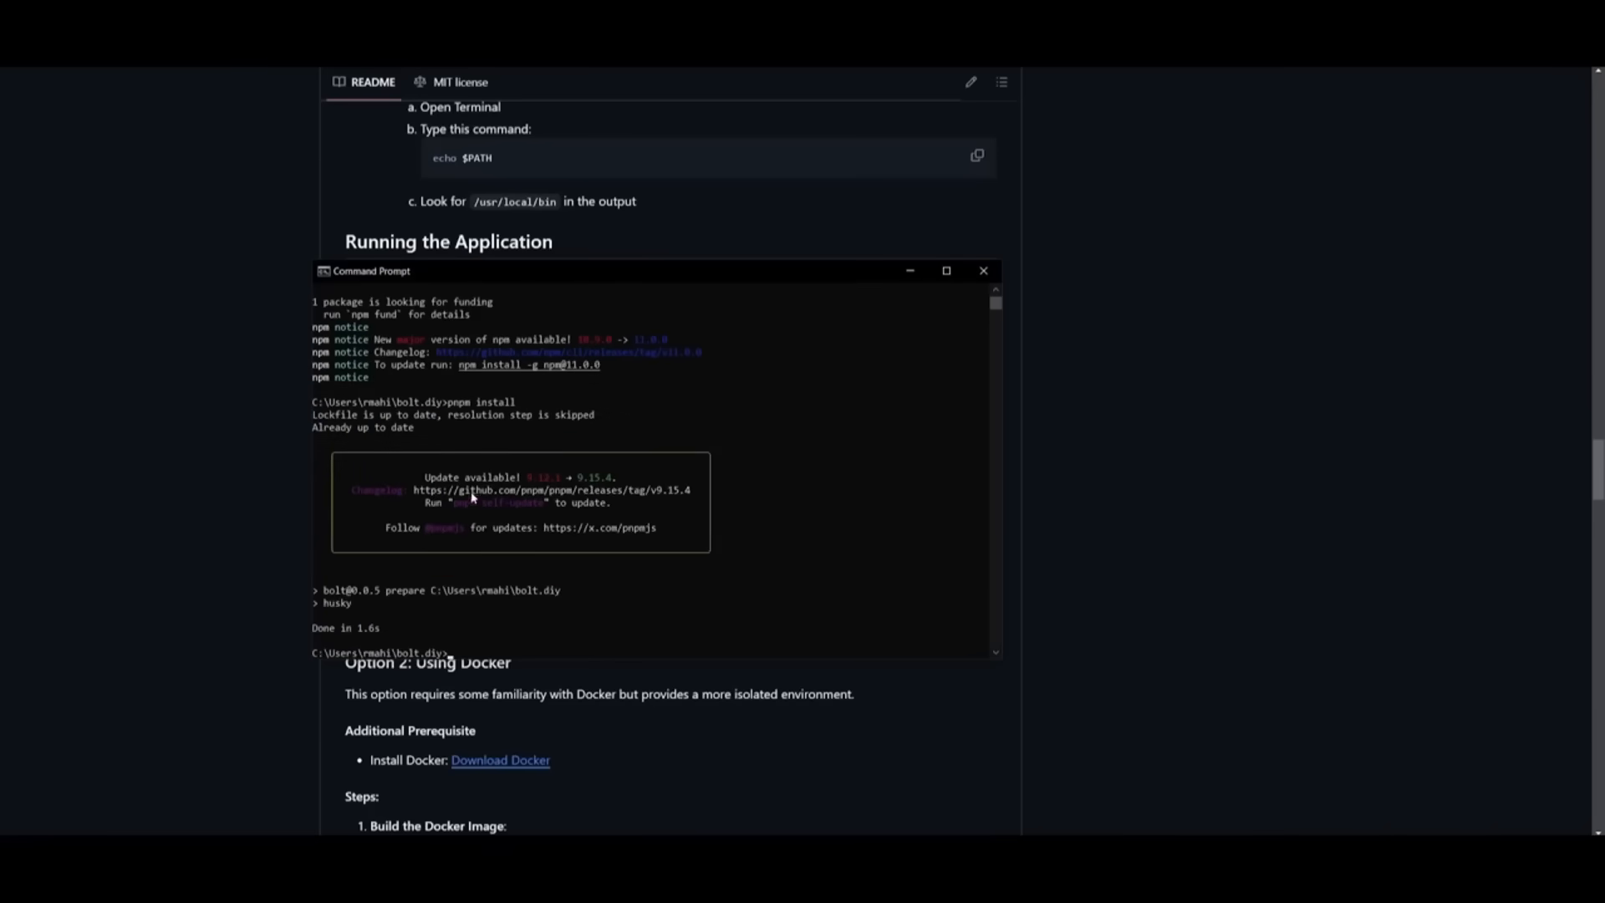
left_click(981, 271)
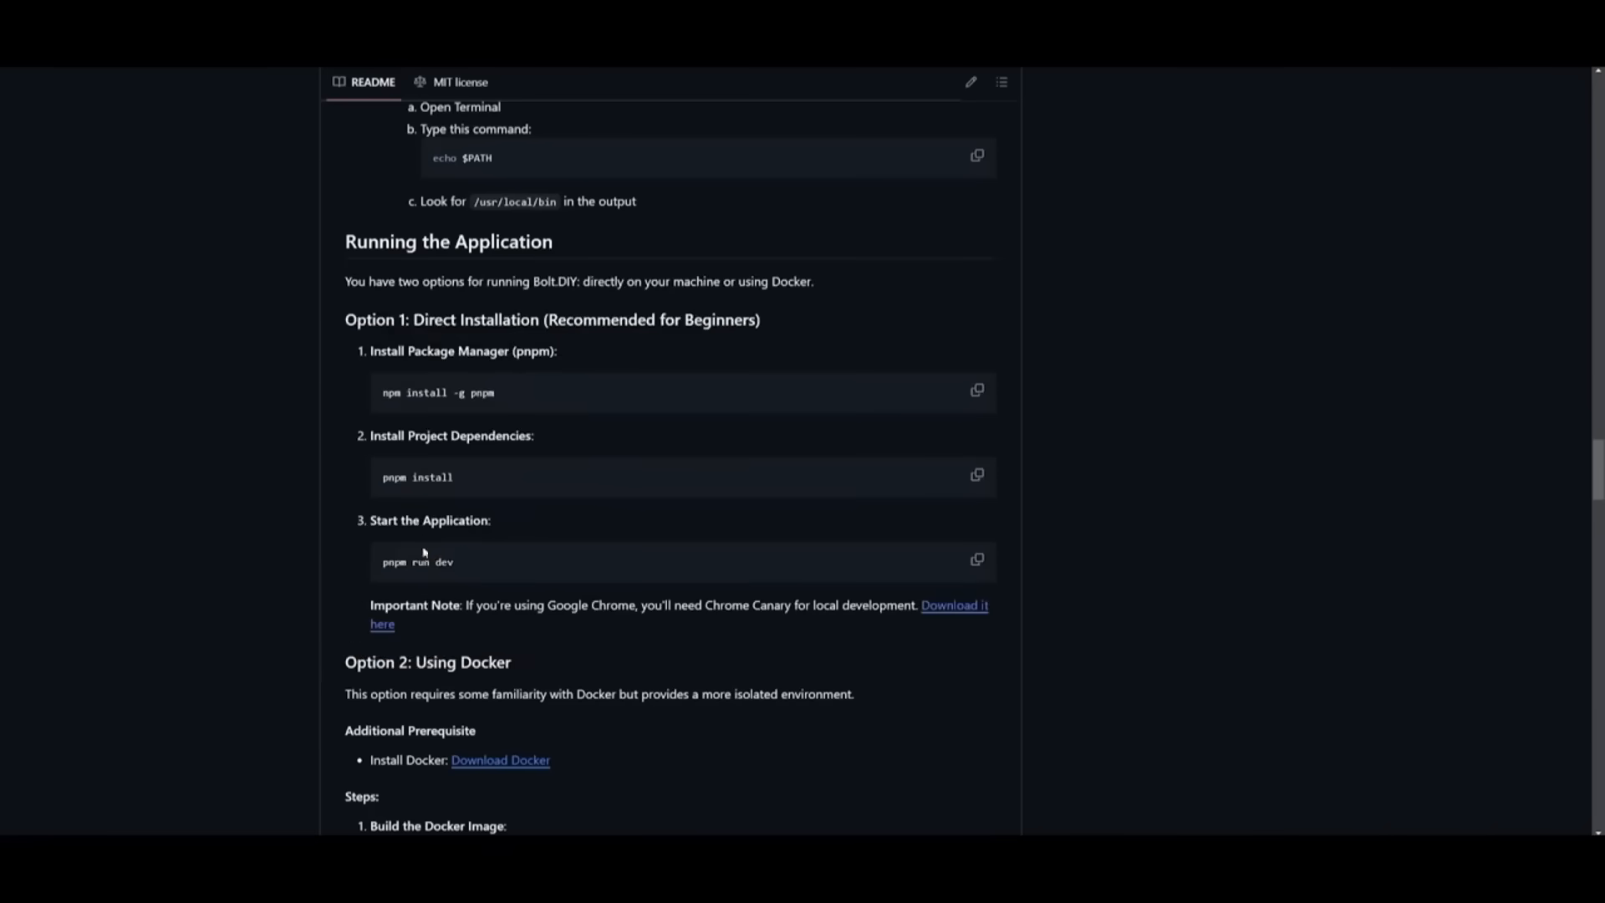
double_click(416, 562)
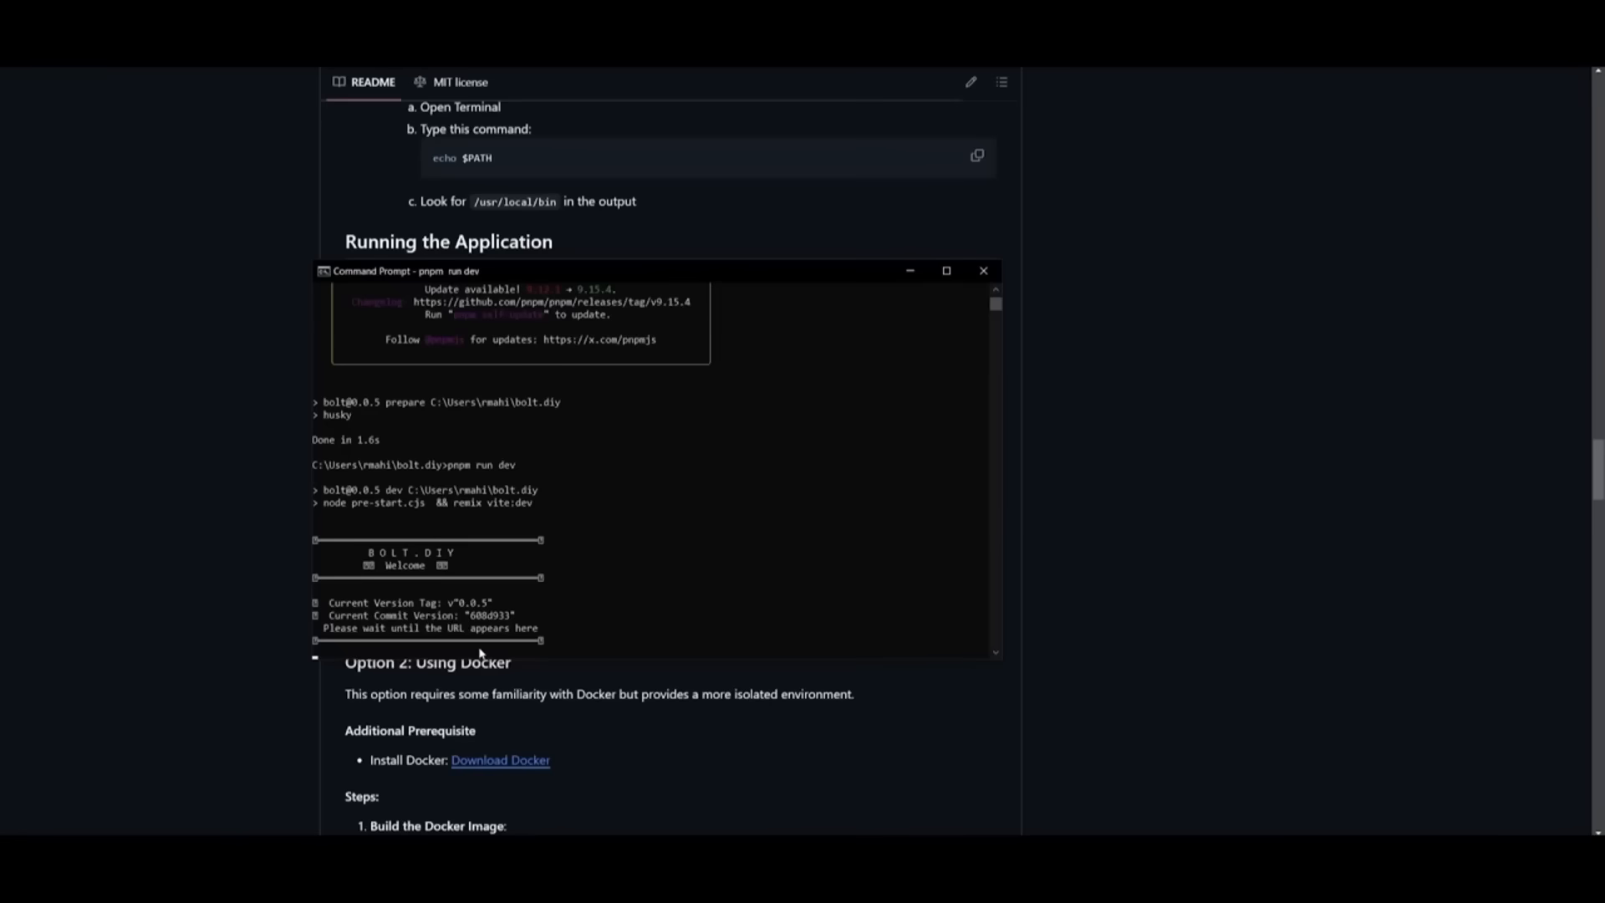
mouse_move(501, 608)
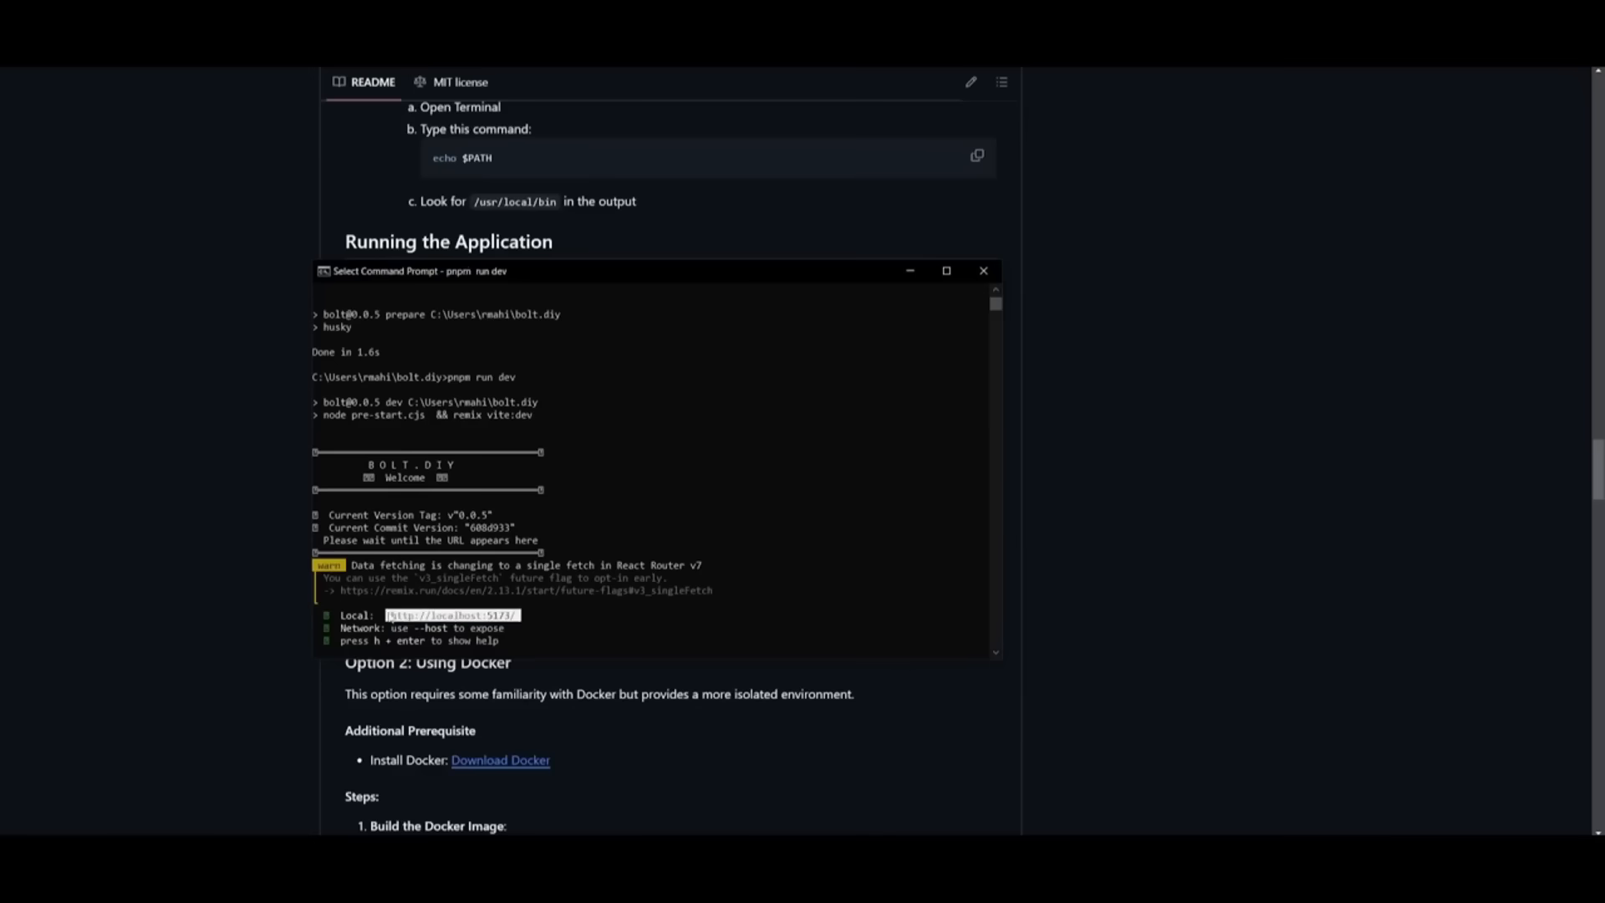
left_click(491, 622)
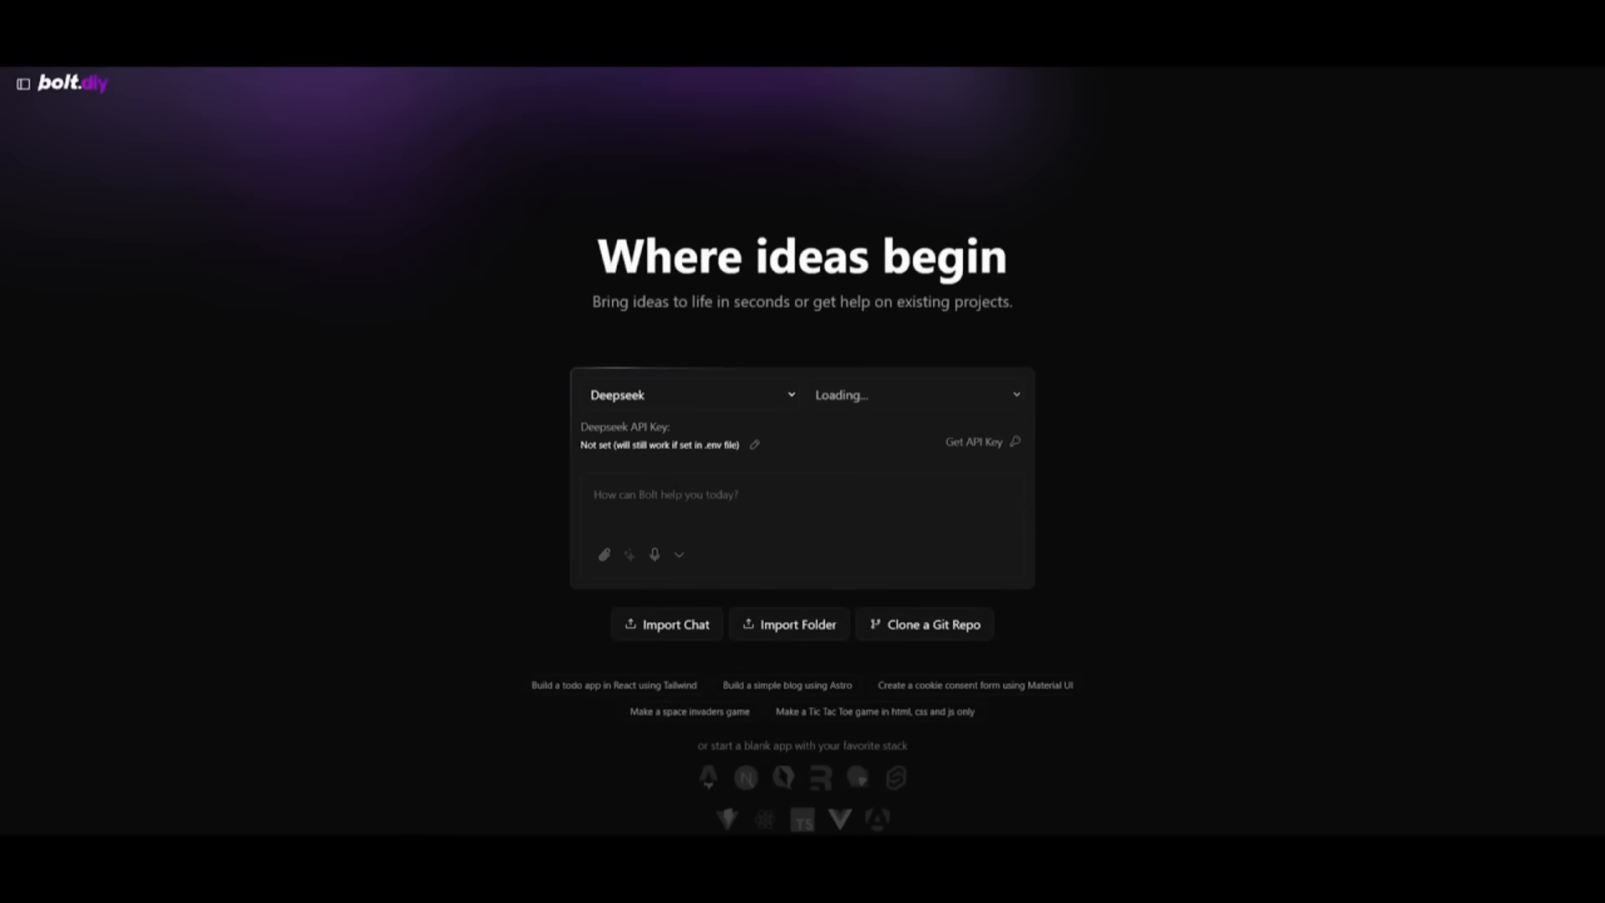
Step: With OpenRouter's Claude 3.7 Sonnet selected, request the 'Build a simple blog using Astro' suggestion
left_click(685, 395)
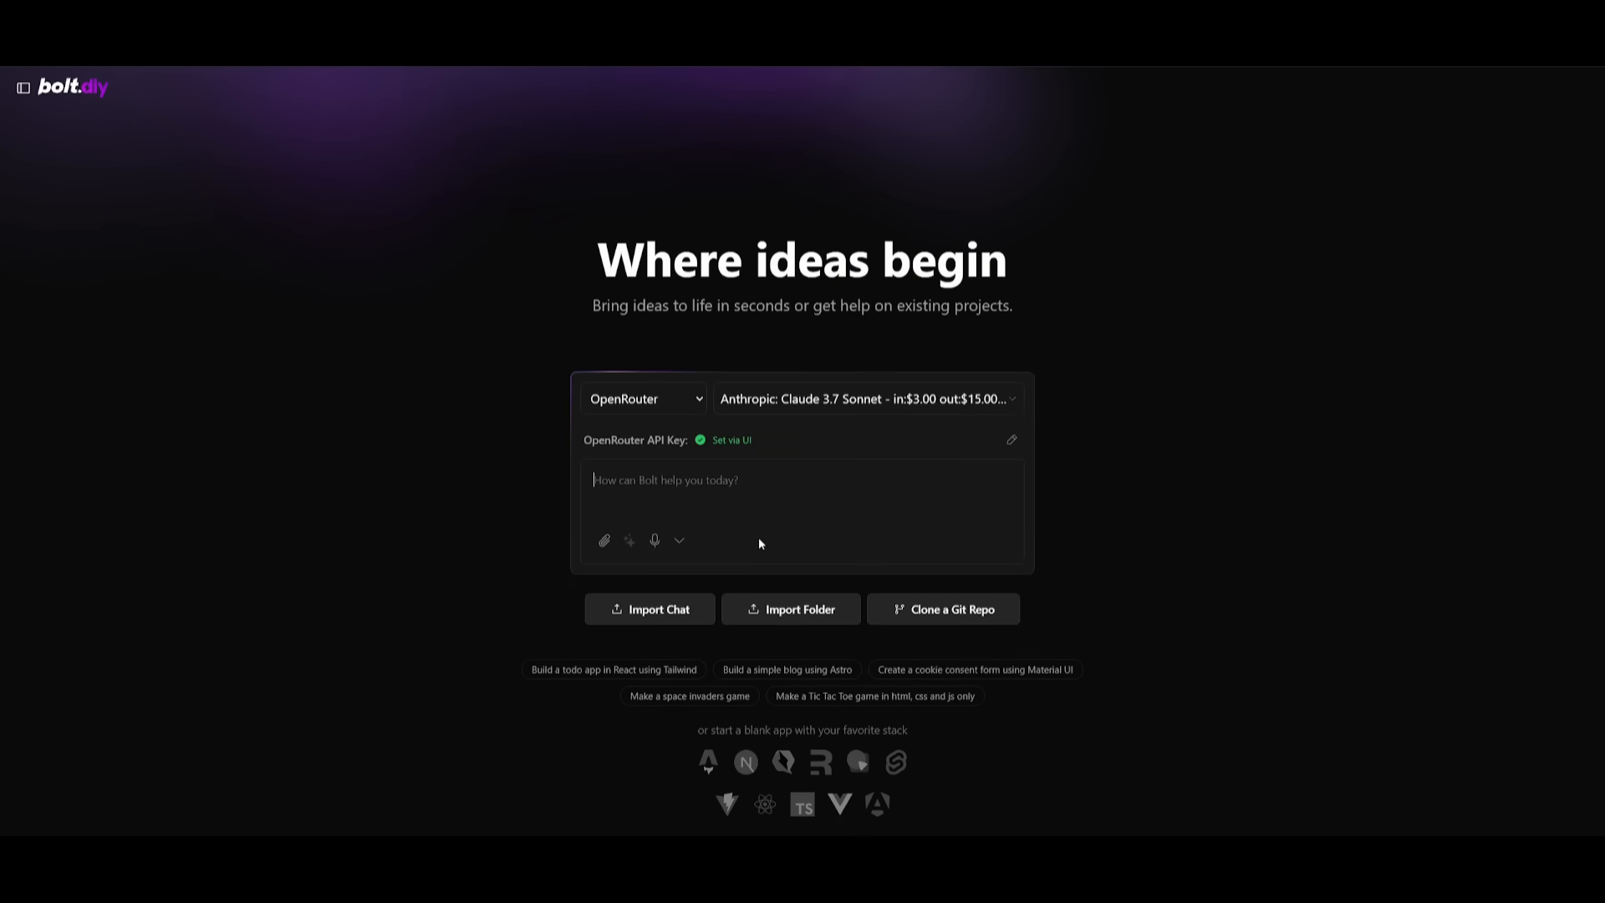
mouse_move(786, 669)
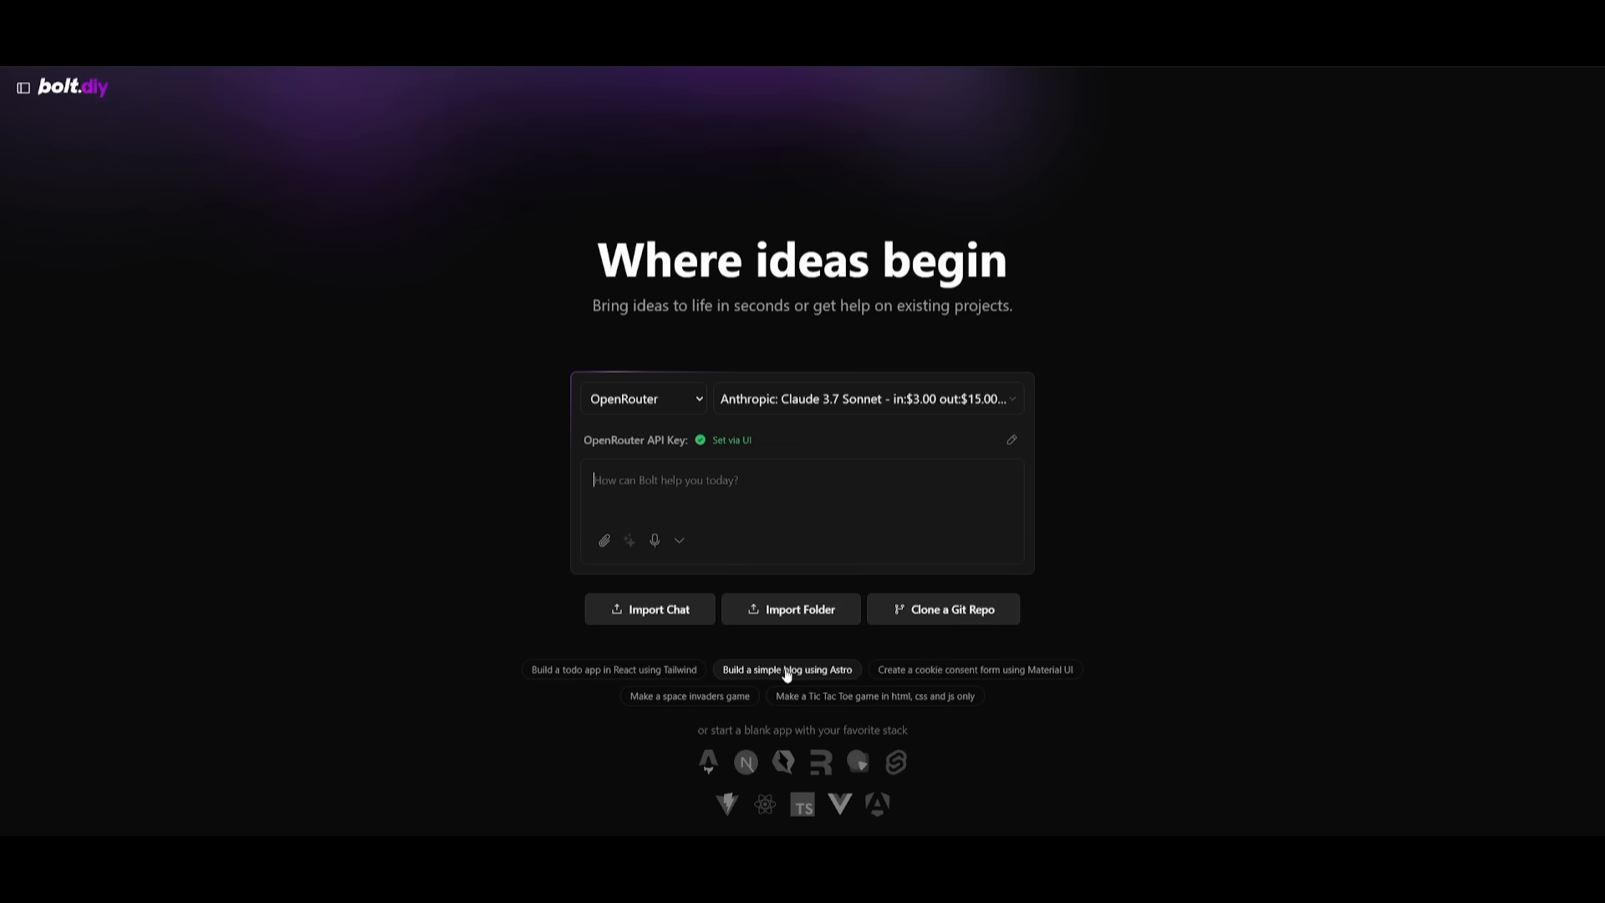
left_click(786, 669)
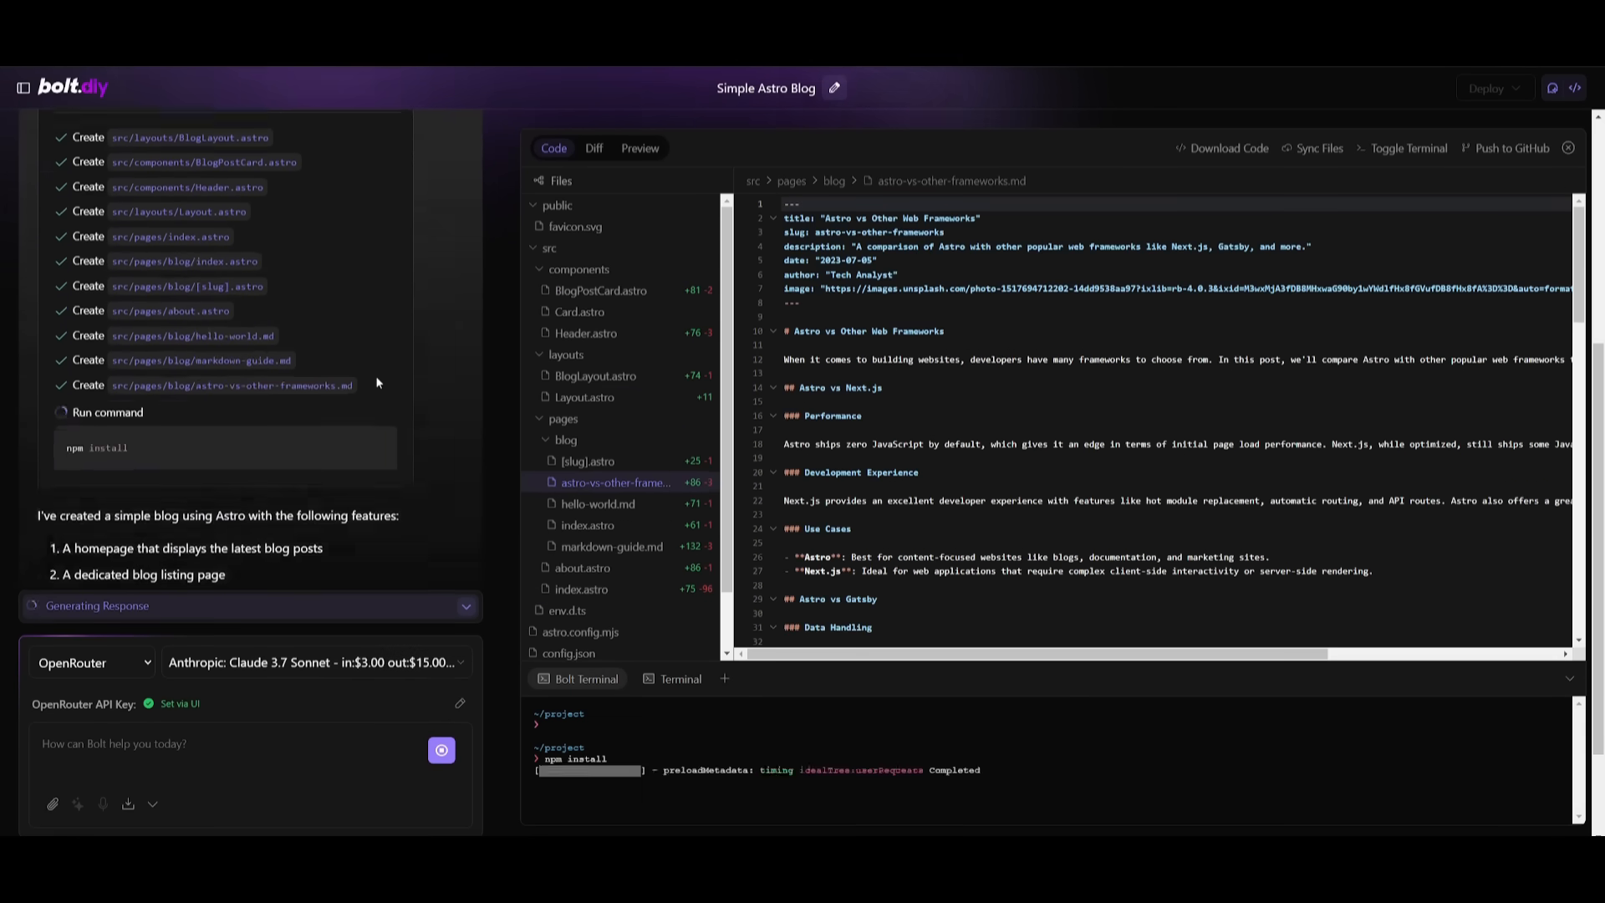
Step: Preview the running Astro blog homepage and scroll through its latest posts
left_click(639, 147)
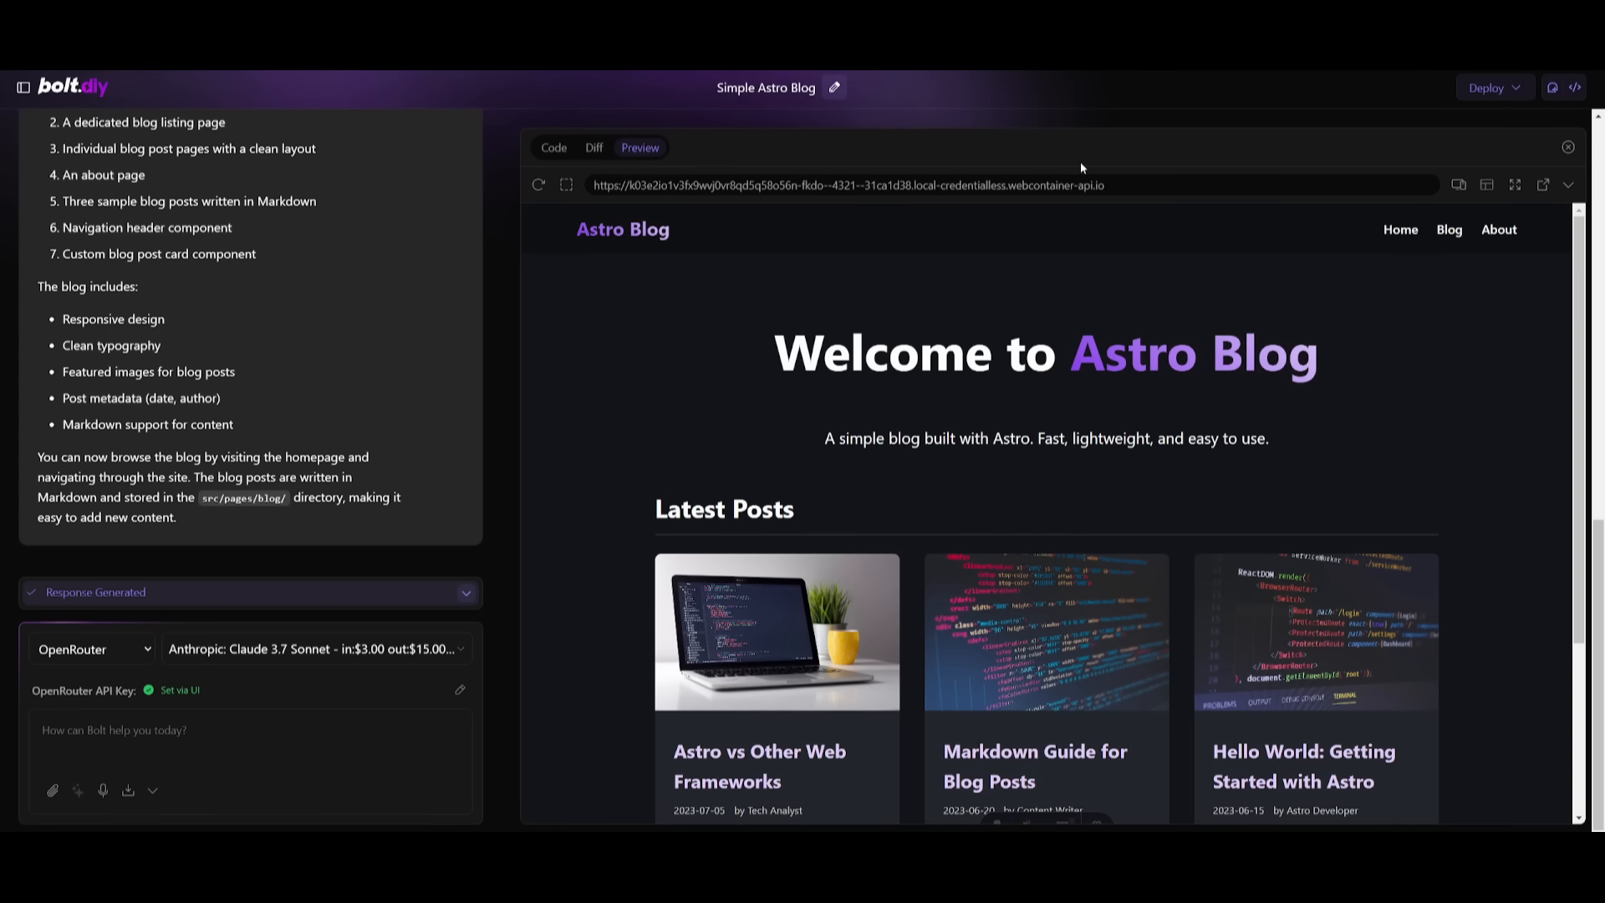
scroll("down", 3)
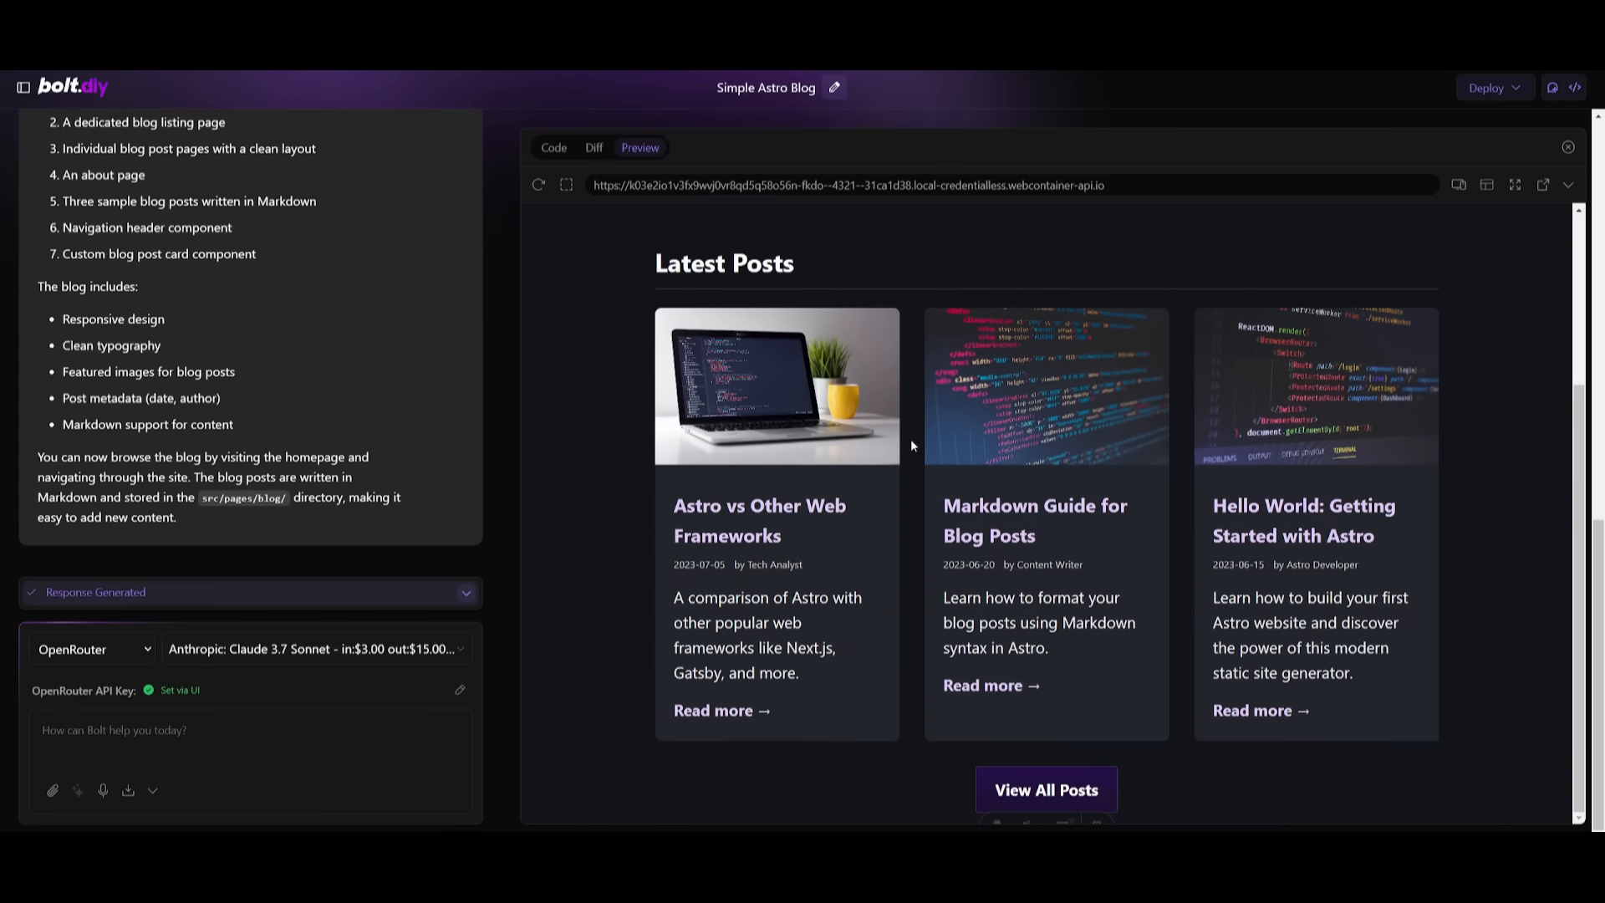
scroll("up", 3)
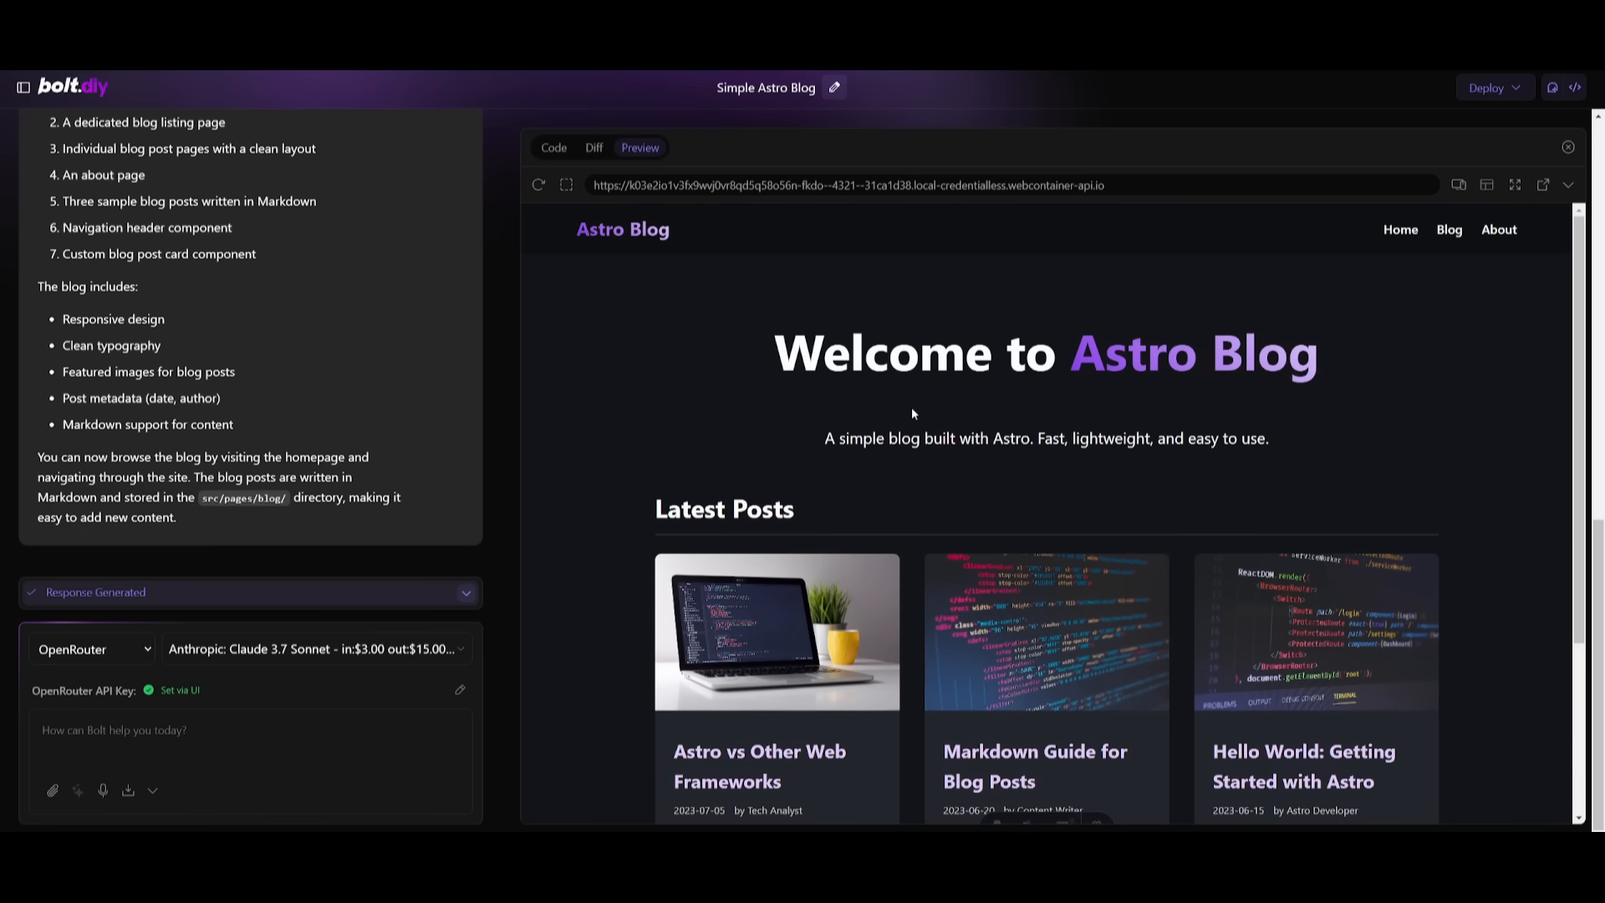
Step: Start a new chat from the sidebar for the AI courses website request
left_click(21, 85)
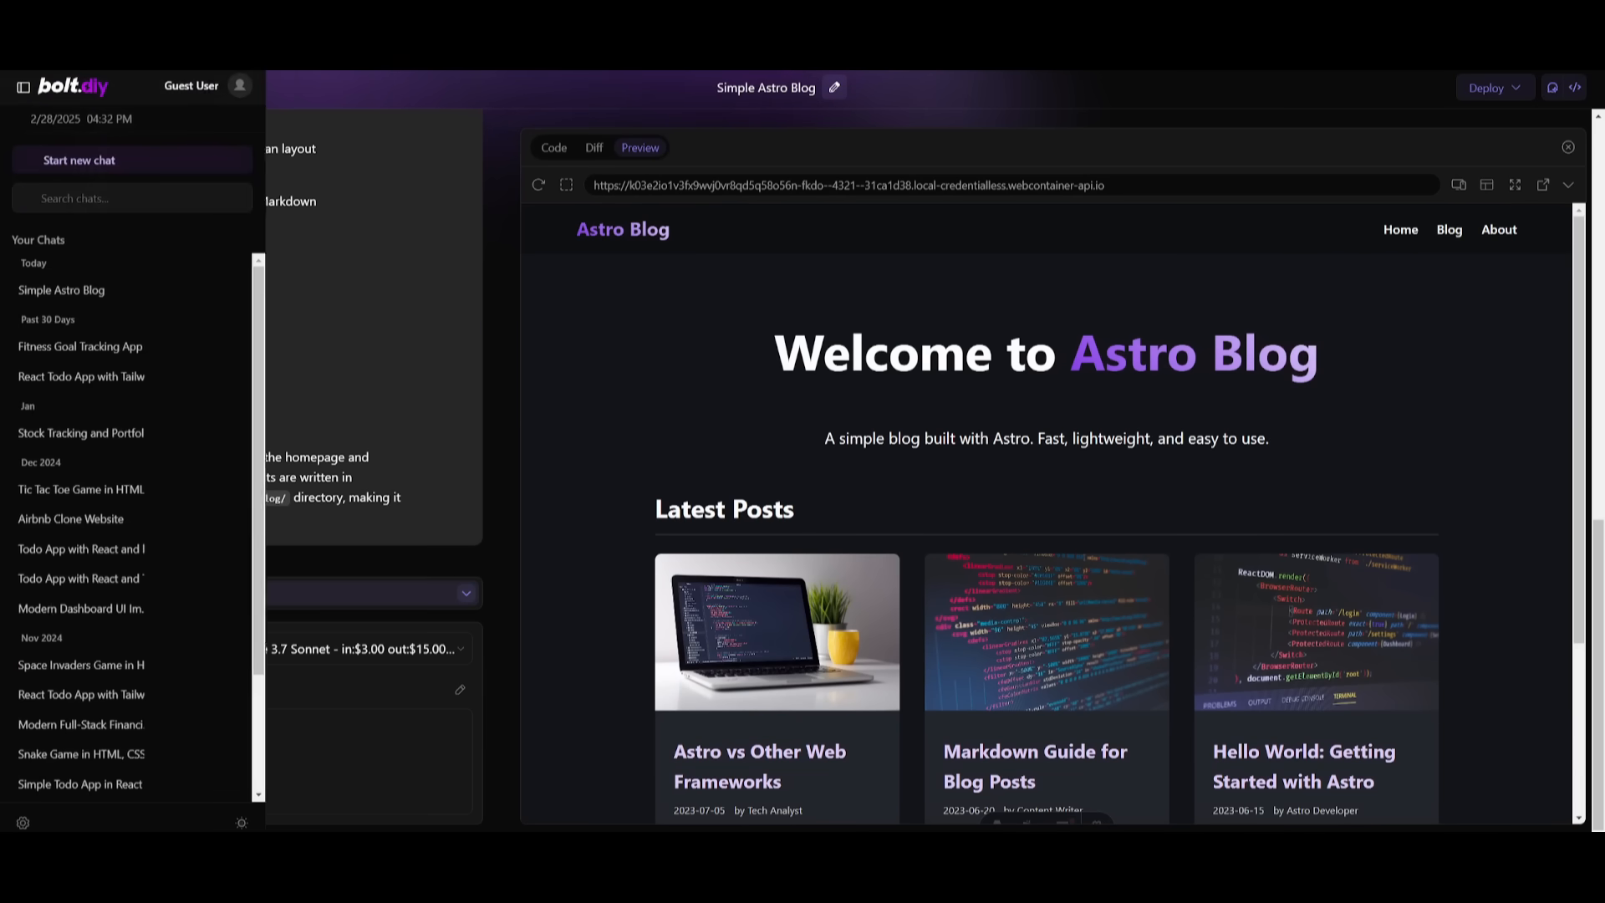
left_click(70, 85)
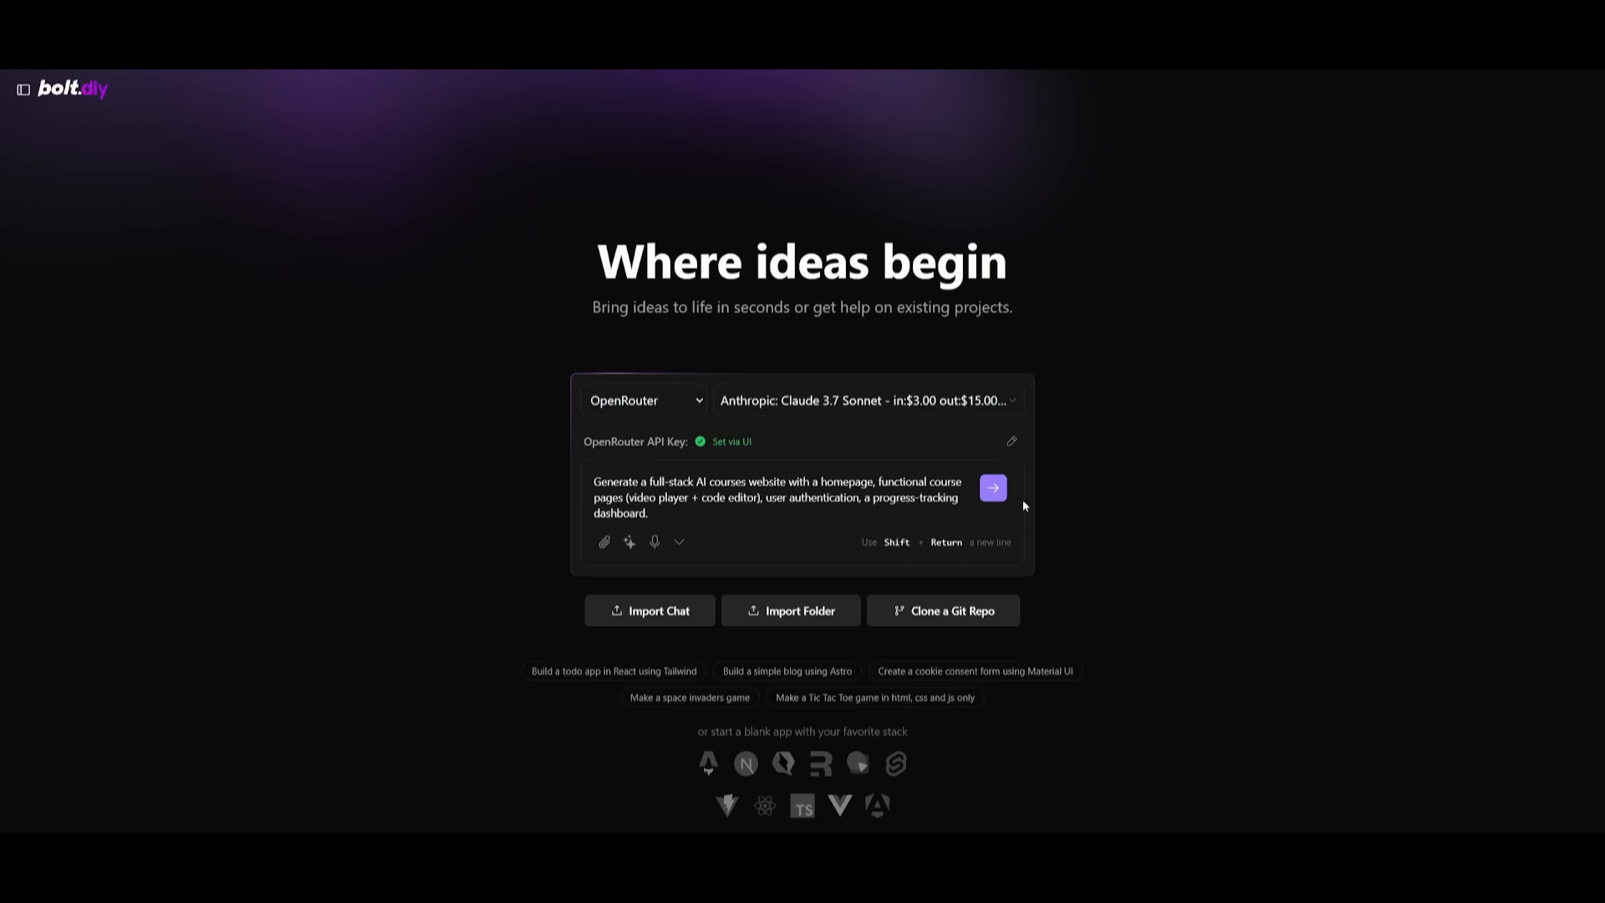
Step: Send the AI courses website prompt so Claude generates user.server.ts and course.server.ts
left_click(991, 487)
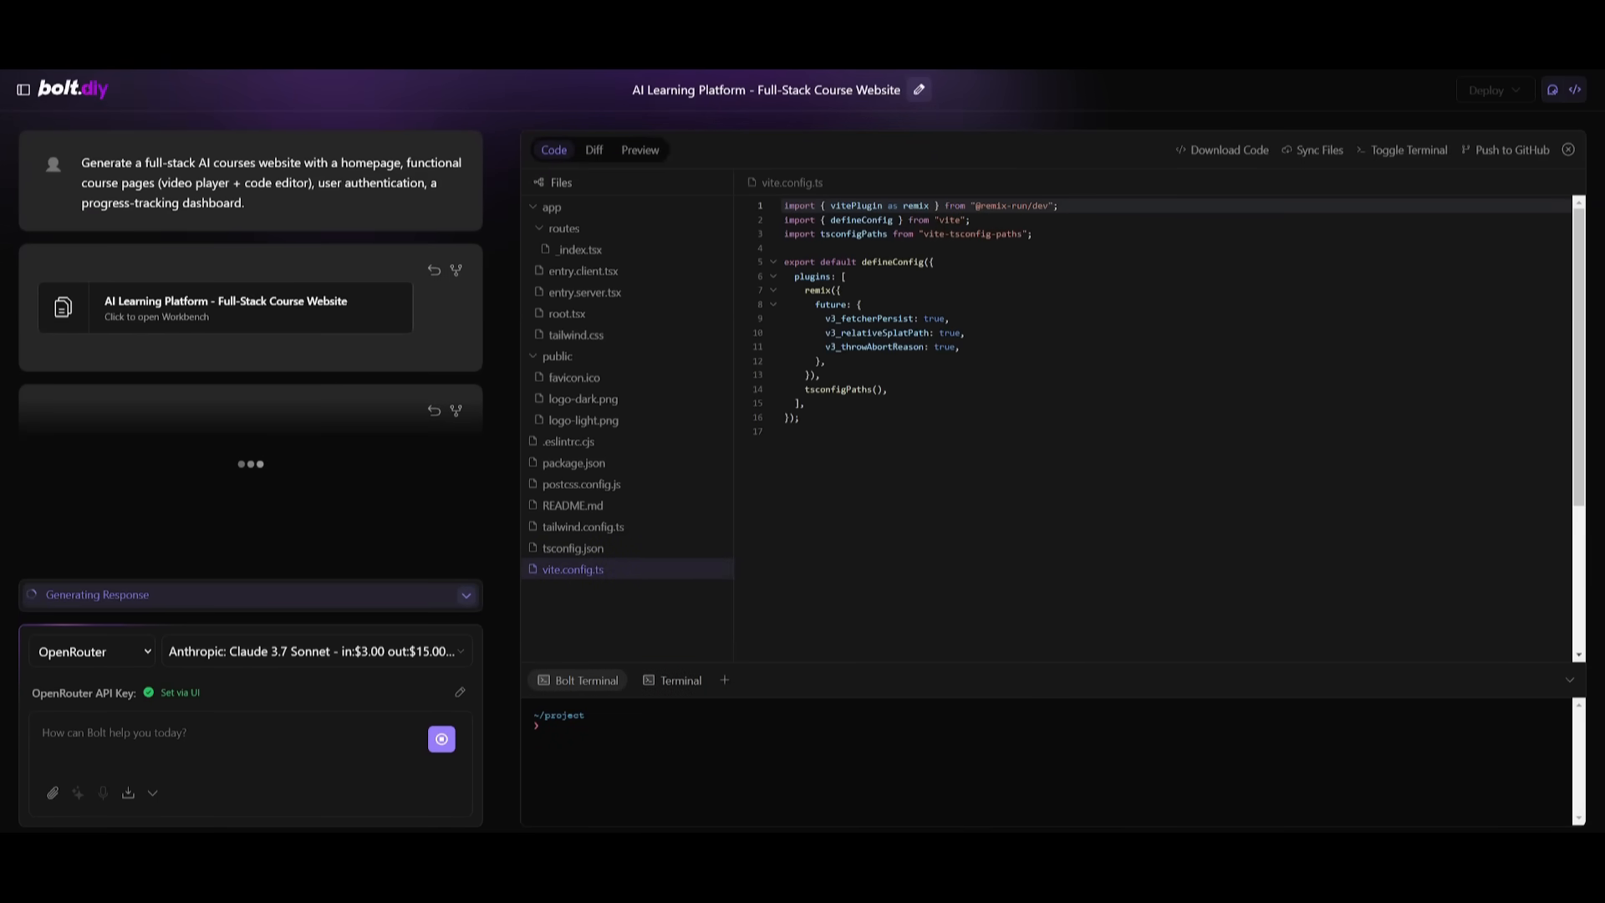
mouse_move(130, 199)
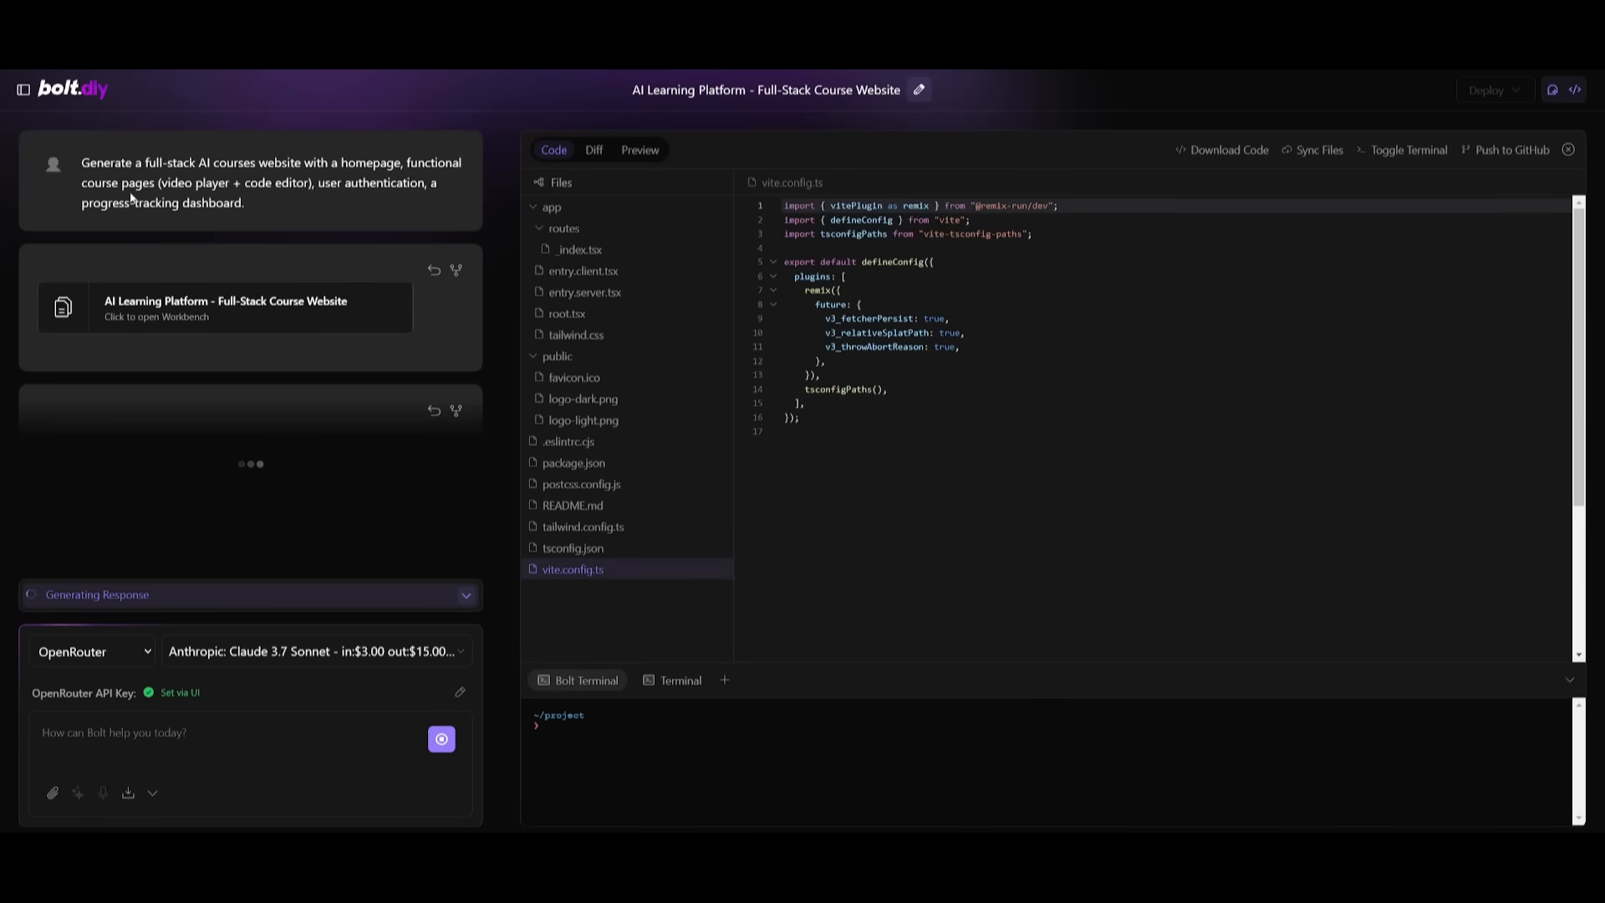
mouse_move(214, 212)
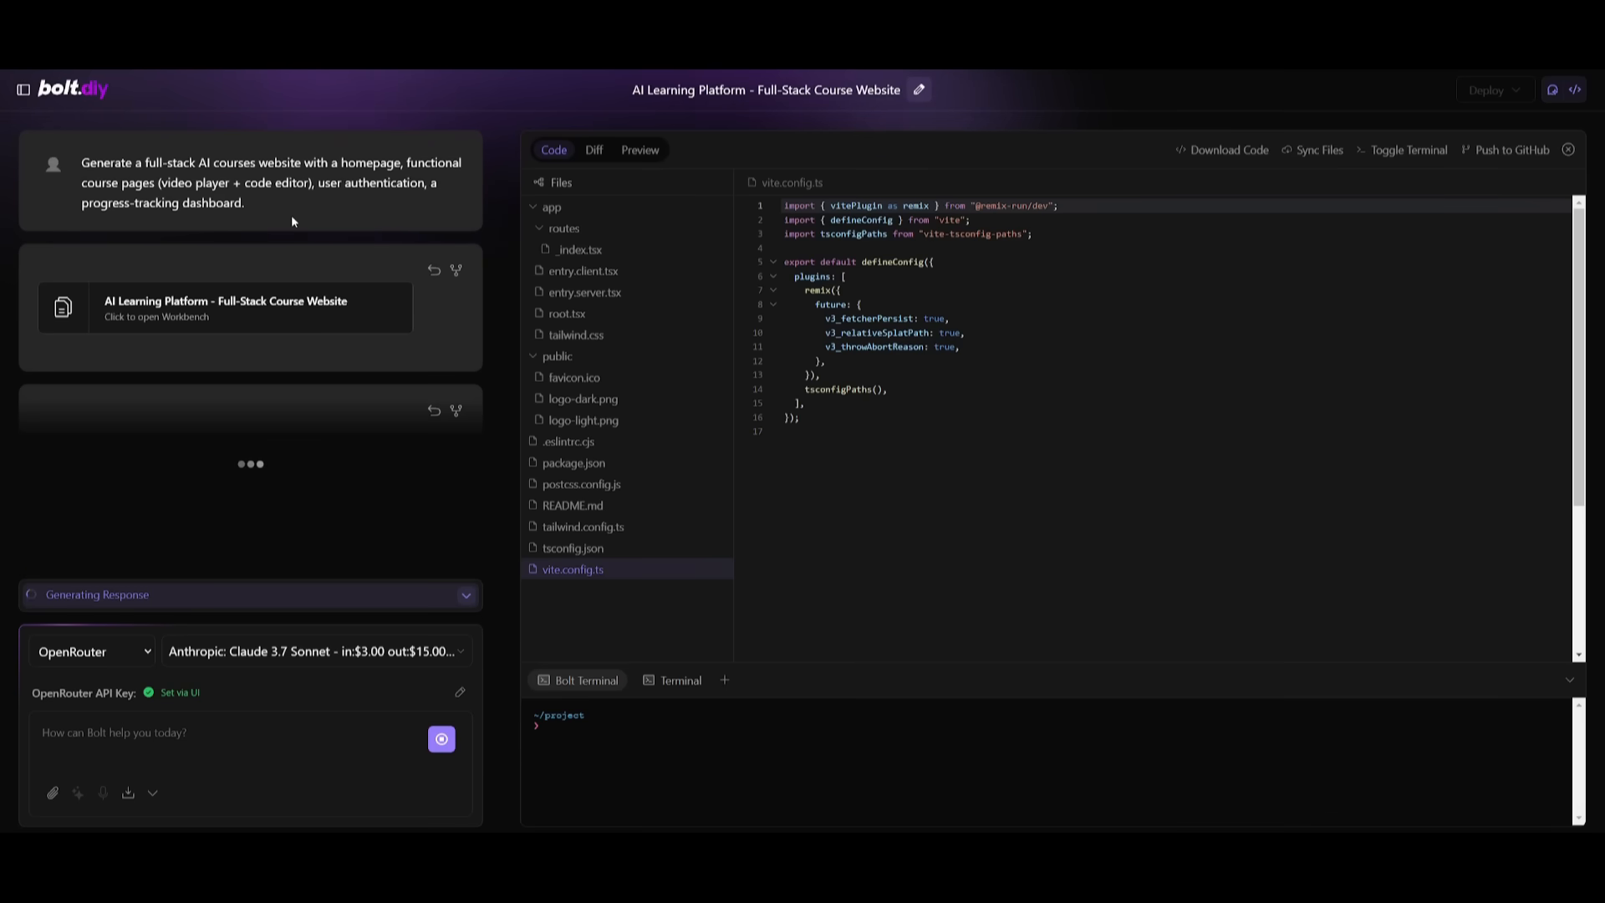
mouse_move(354, 179)
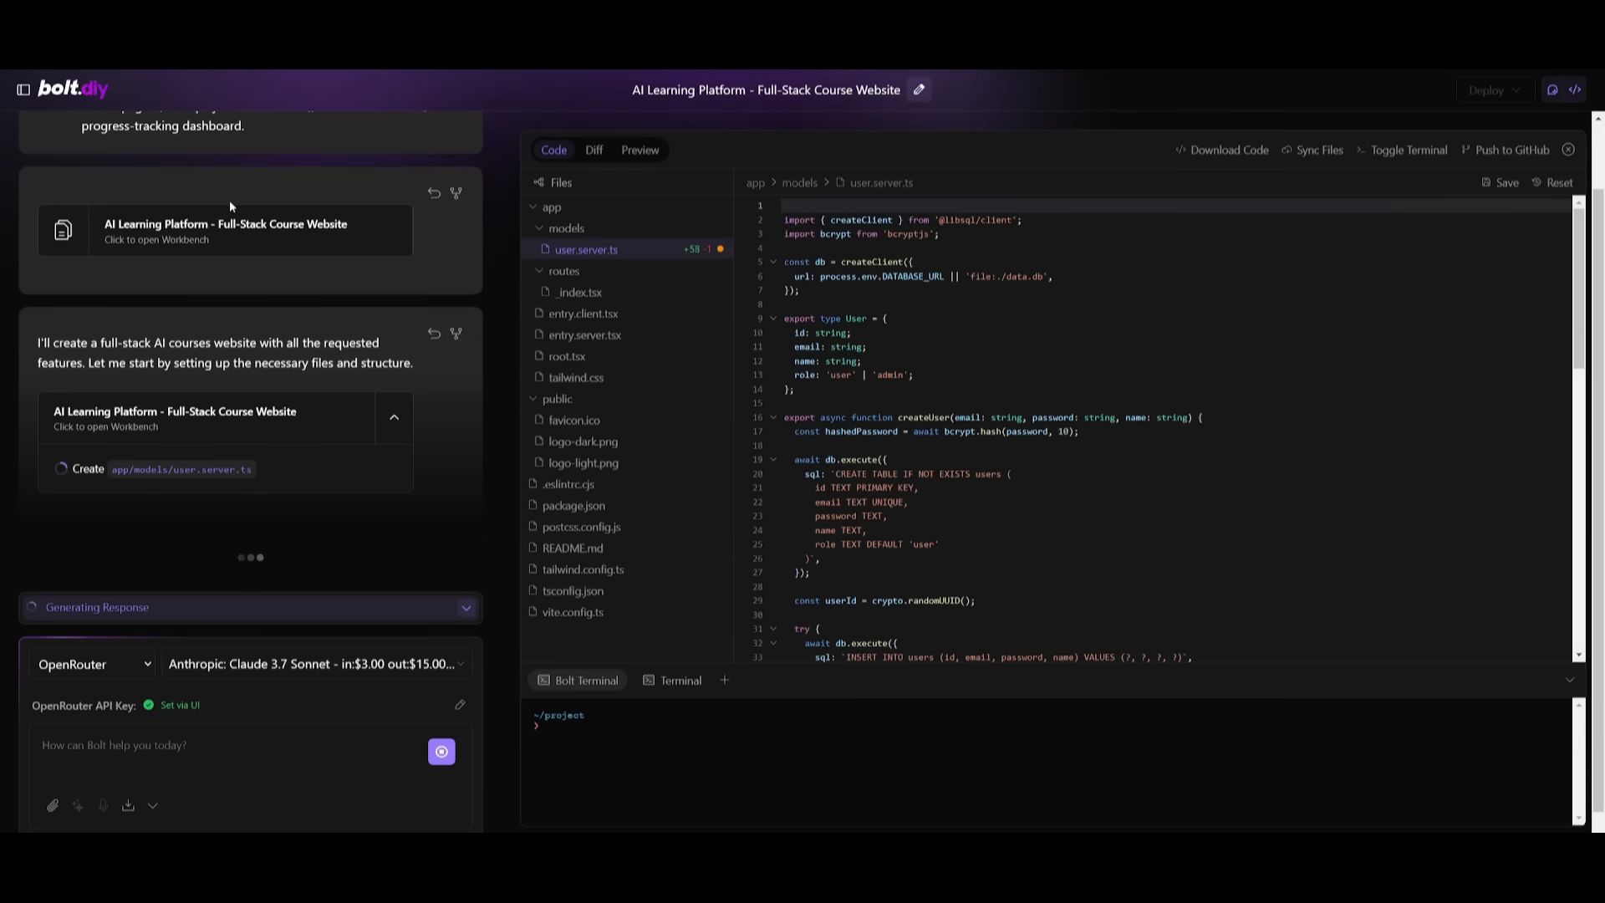
mouse_move(605, 274)
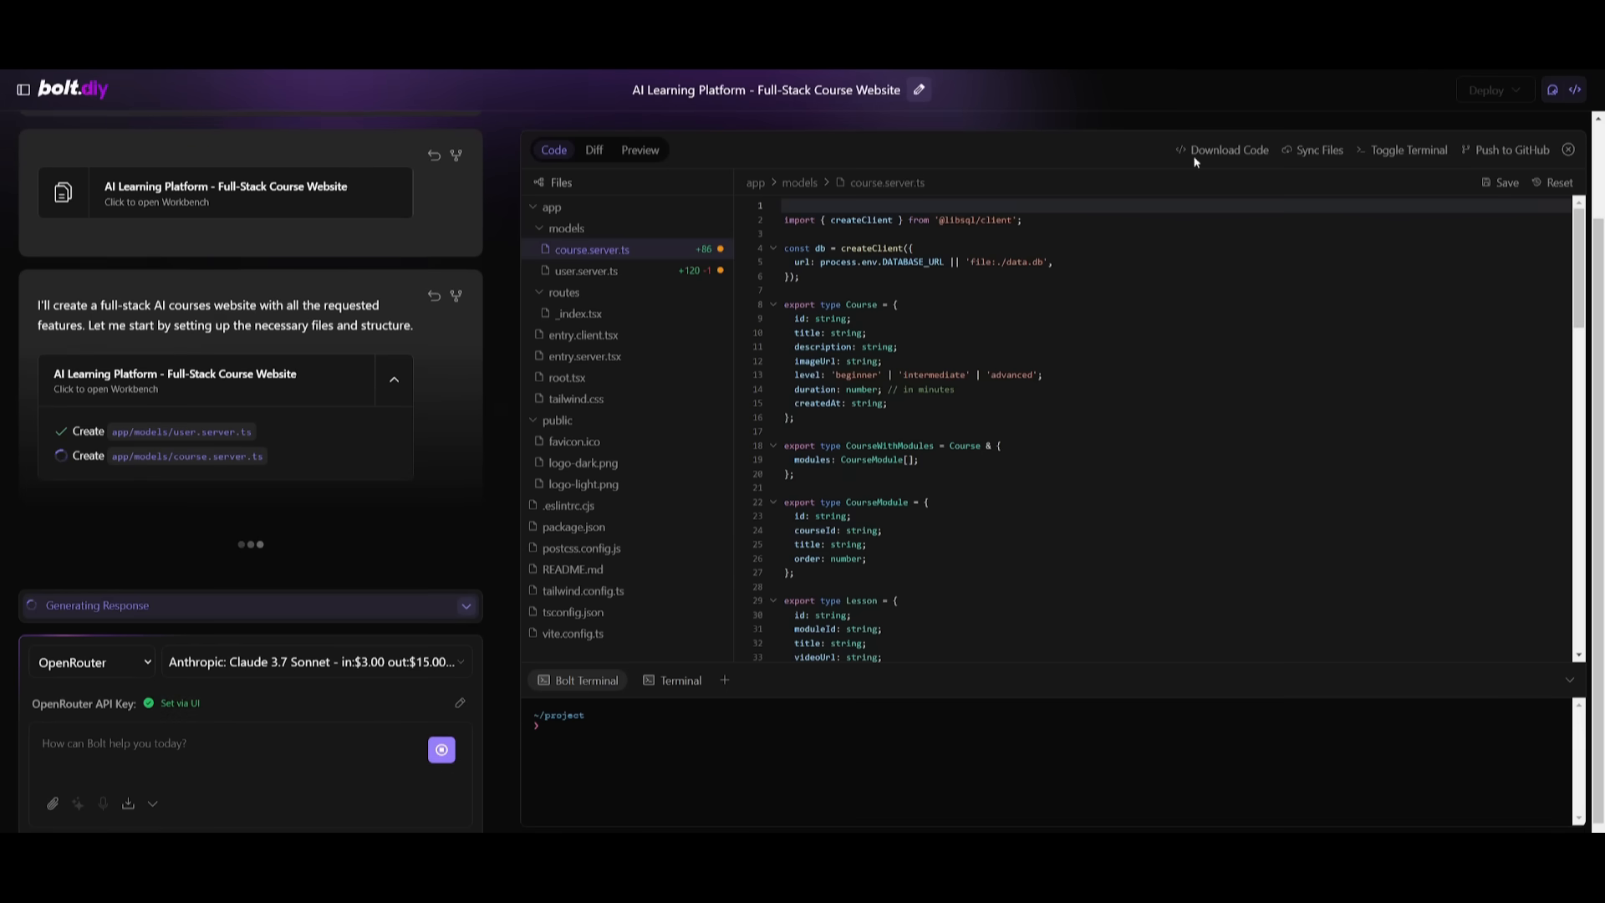
mouse_move(1229, 149)
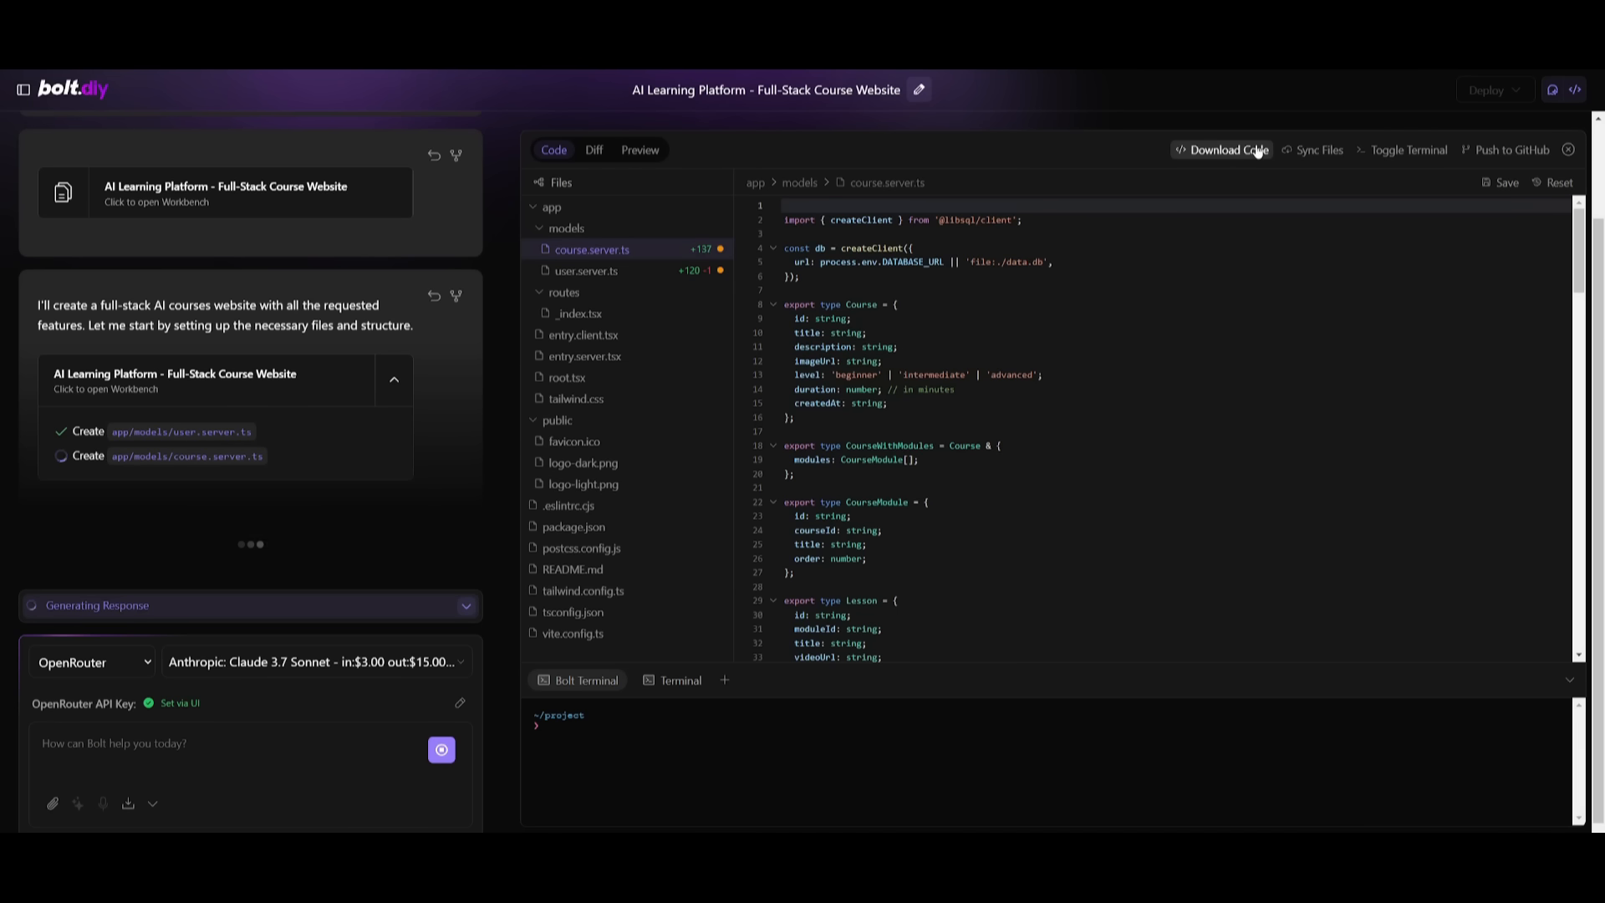
mouse_move(1511, 149)
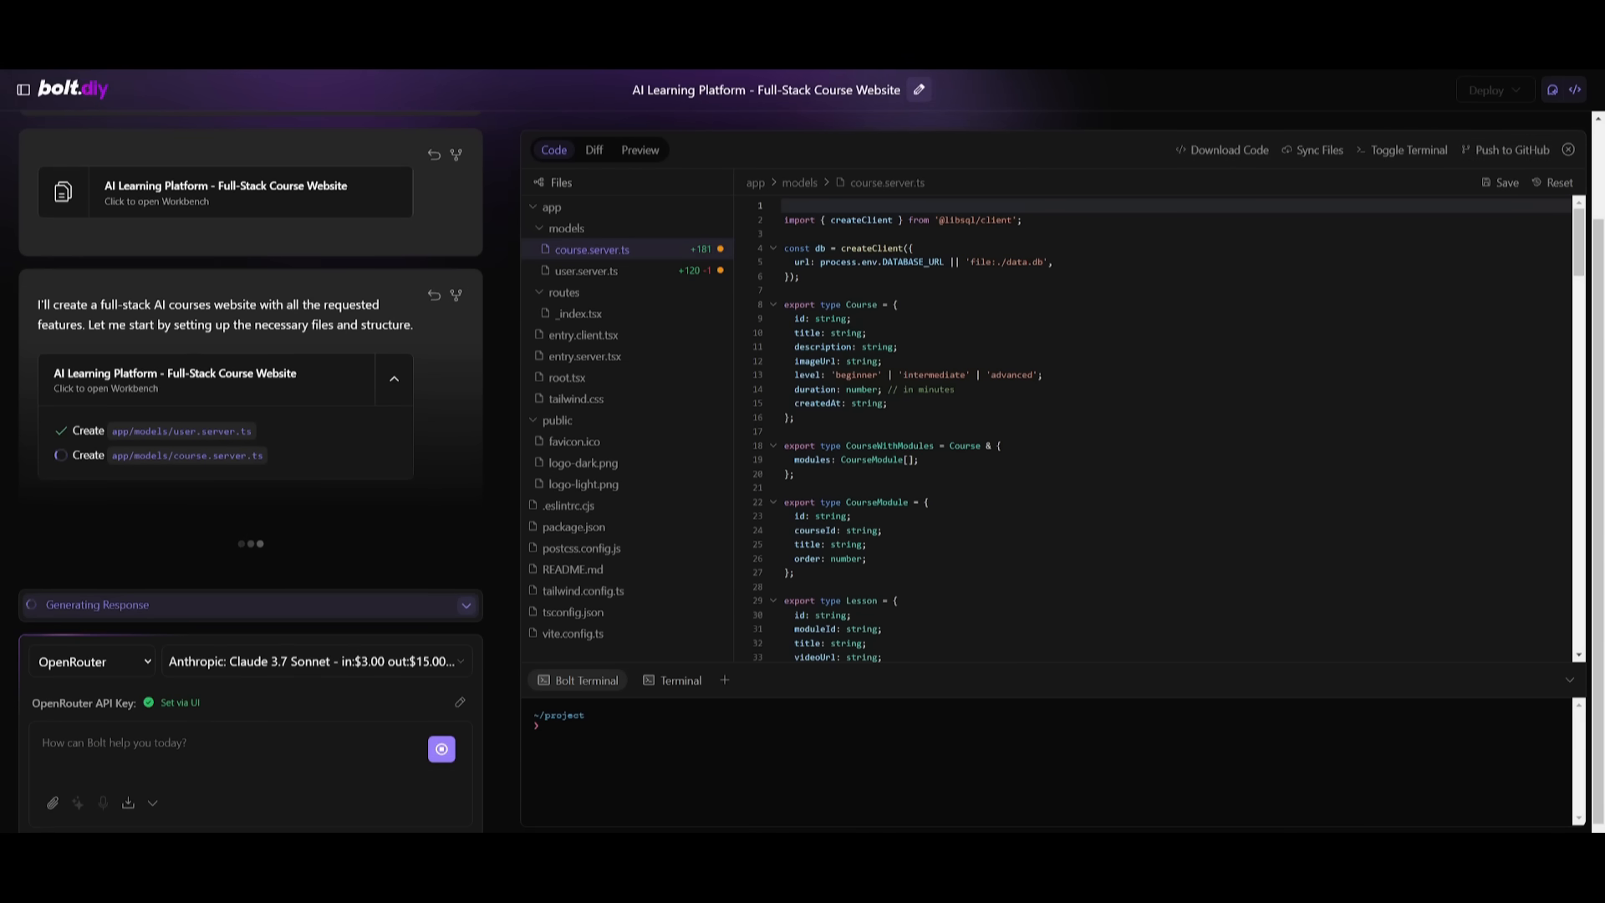
left_click(22, 89)
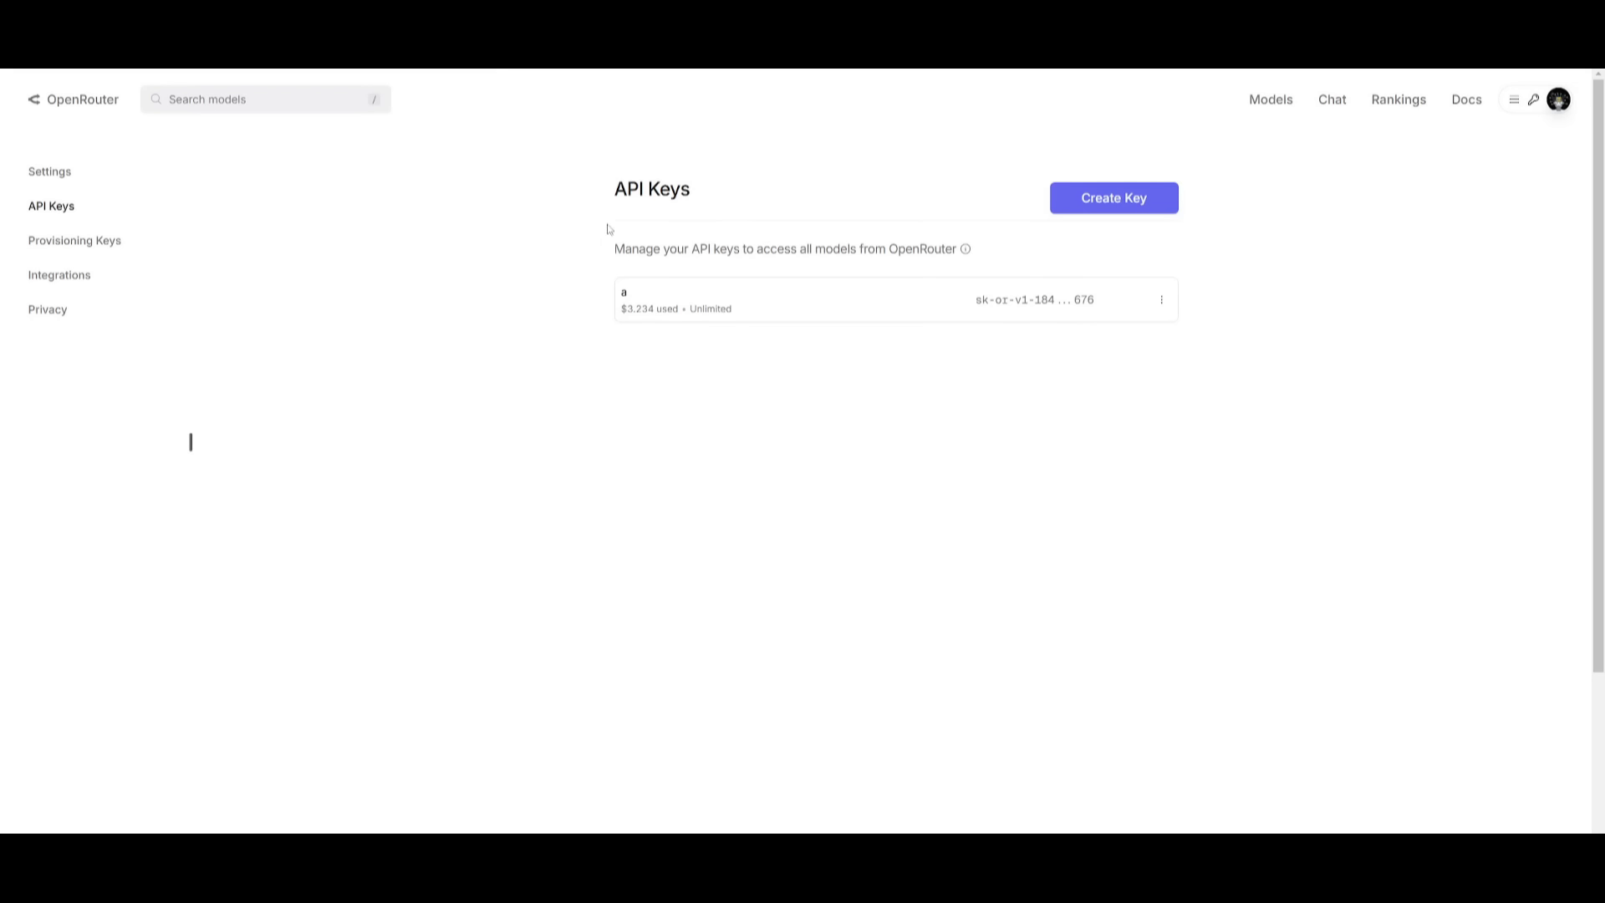
mouse_move(655, 312)
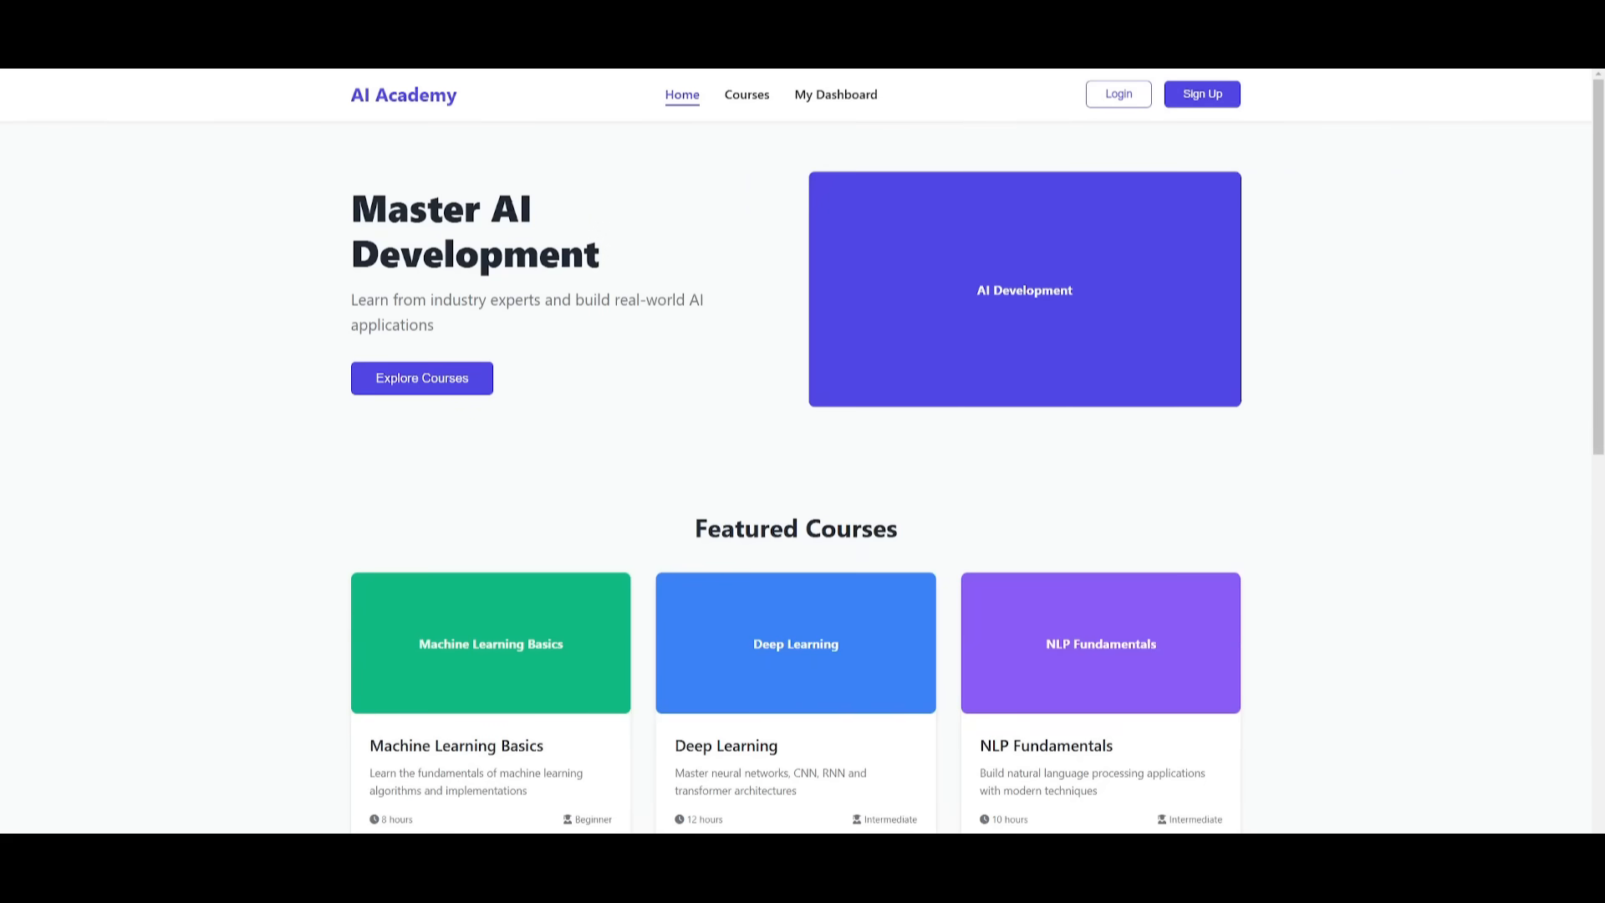
Step: Browse the AI Academy homepage preview, then the Courses catalogue with its filters
scroll("down", 3)
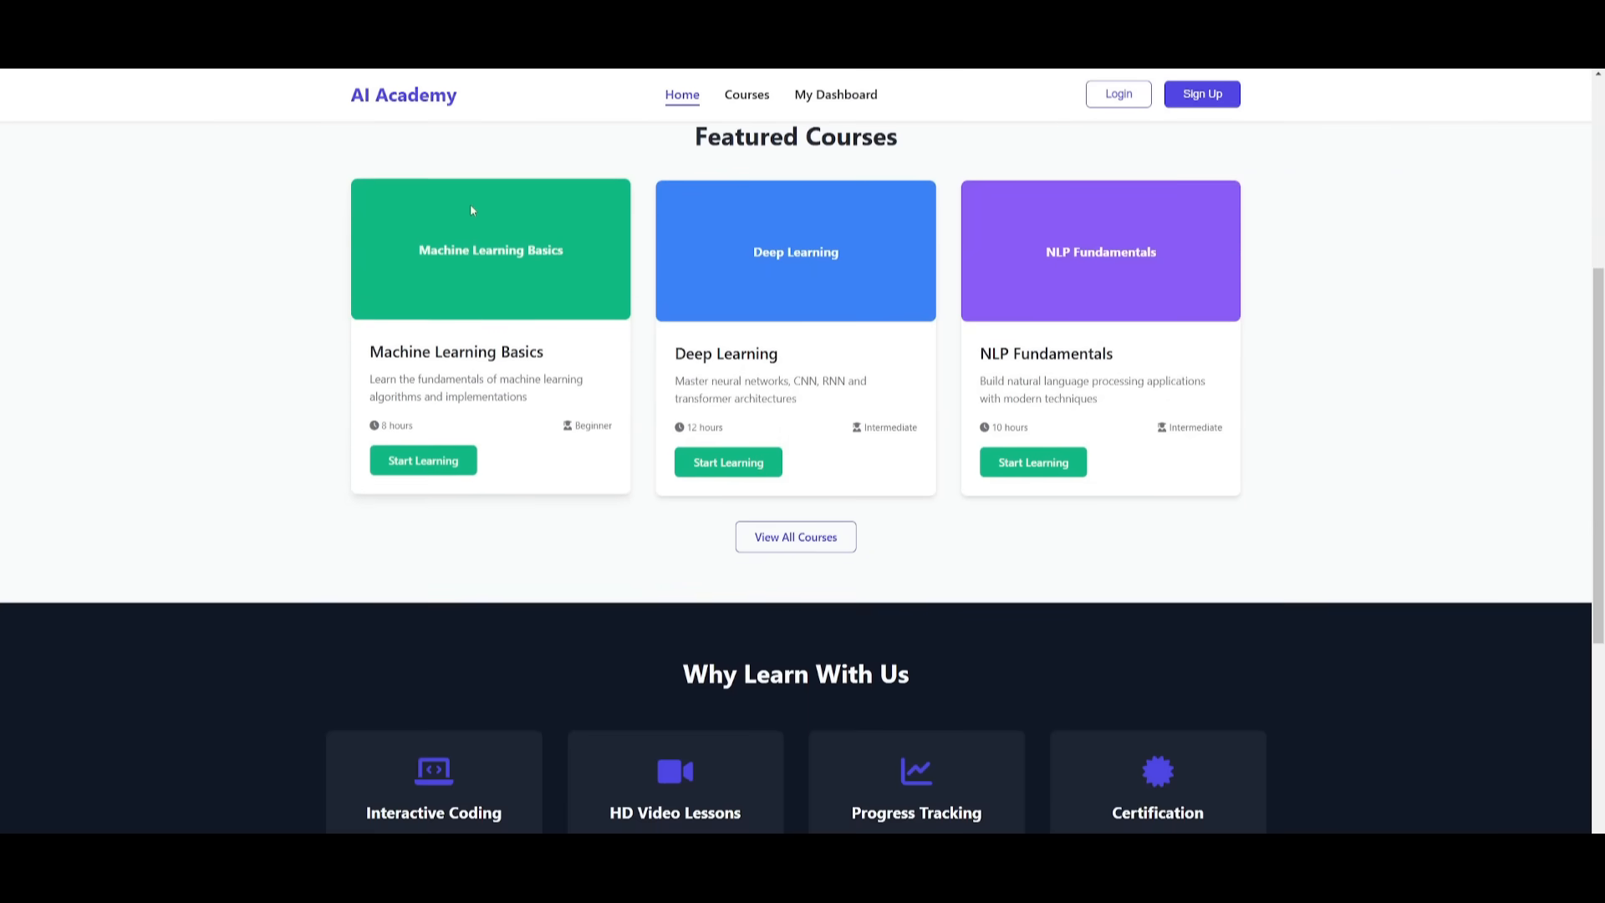
scroll("down", 3)
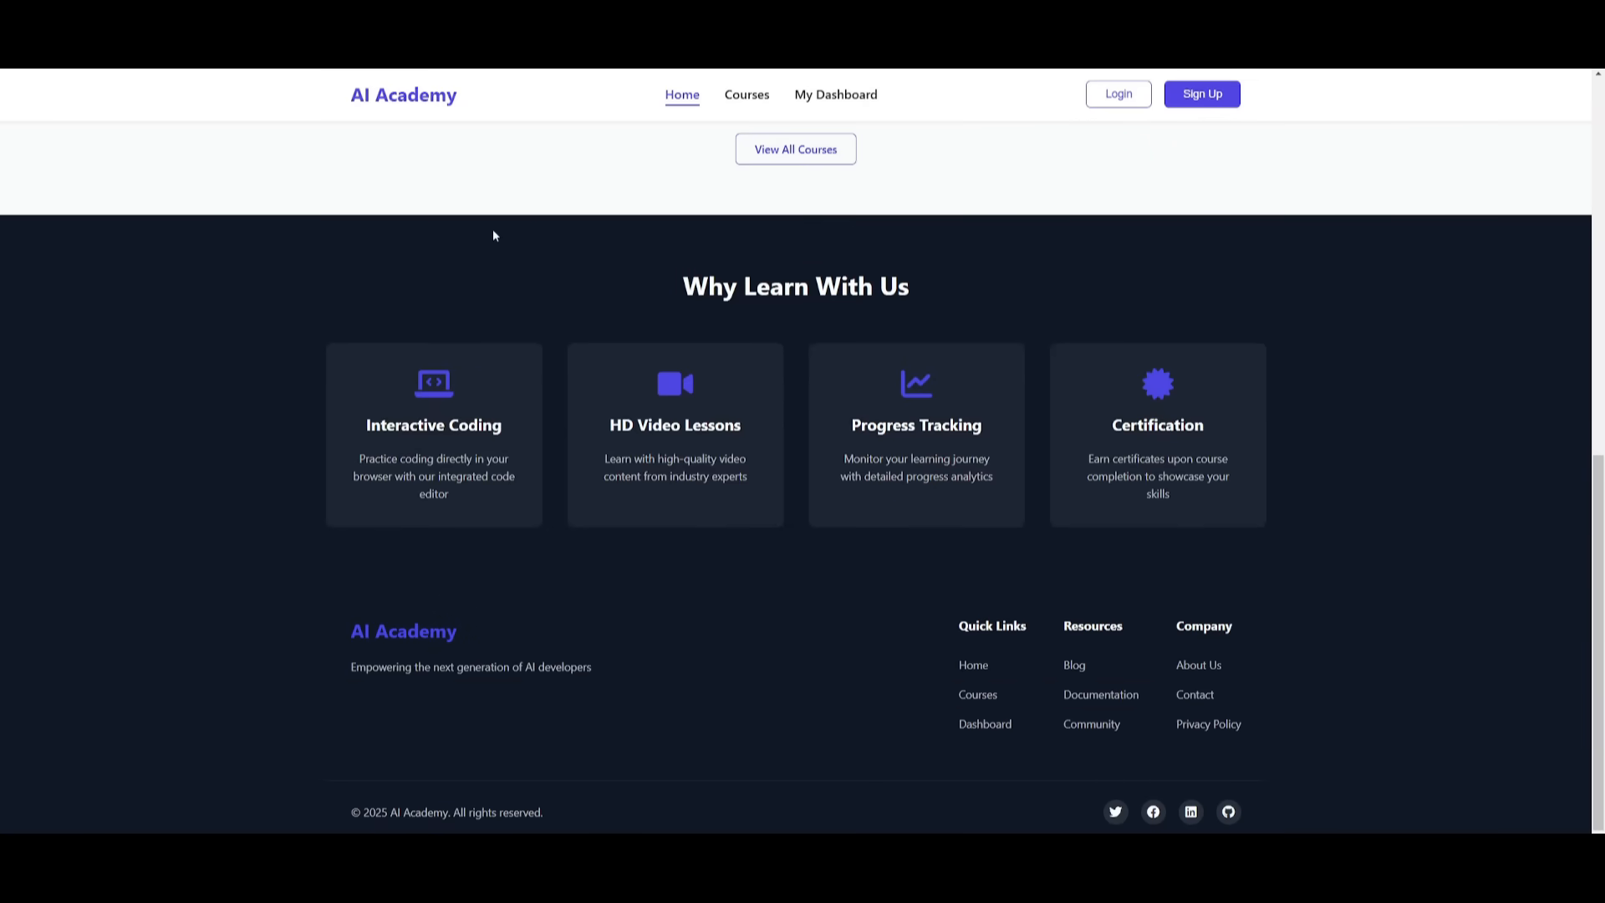
scroll("up", 3)
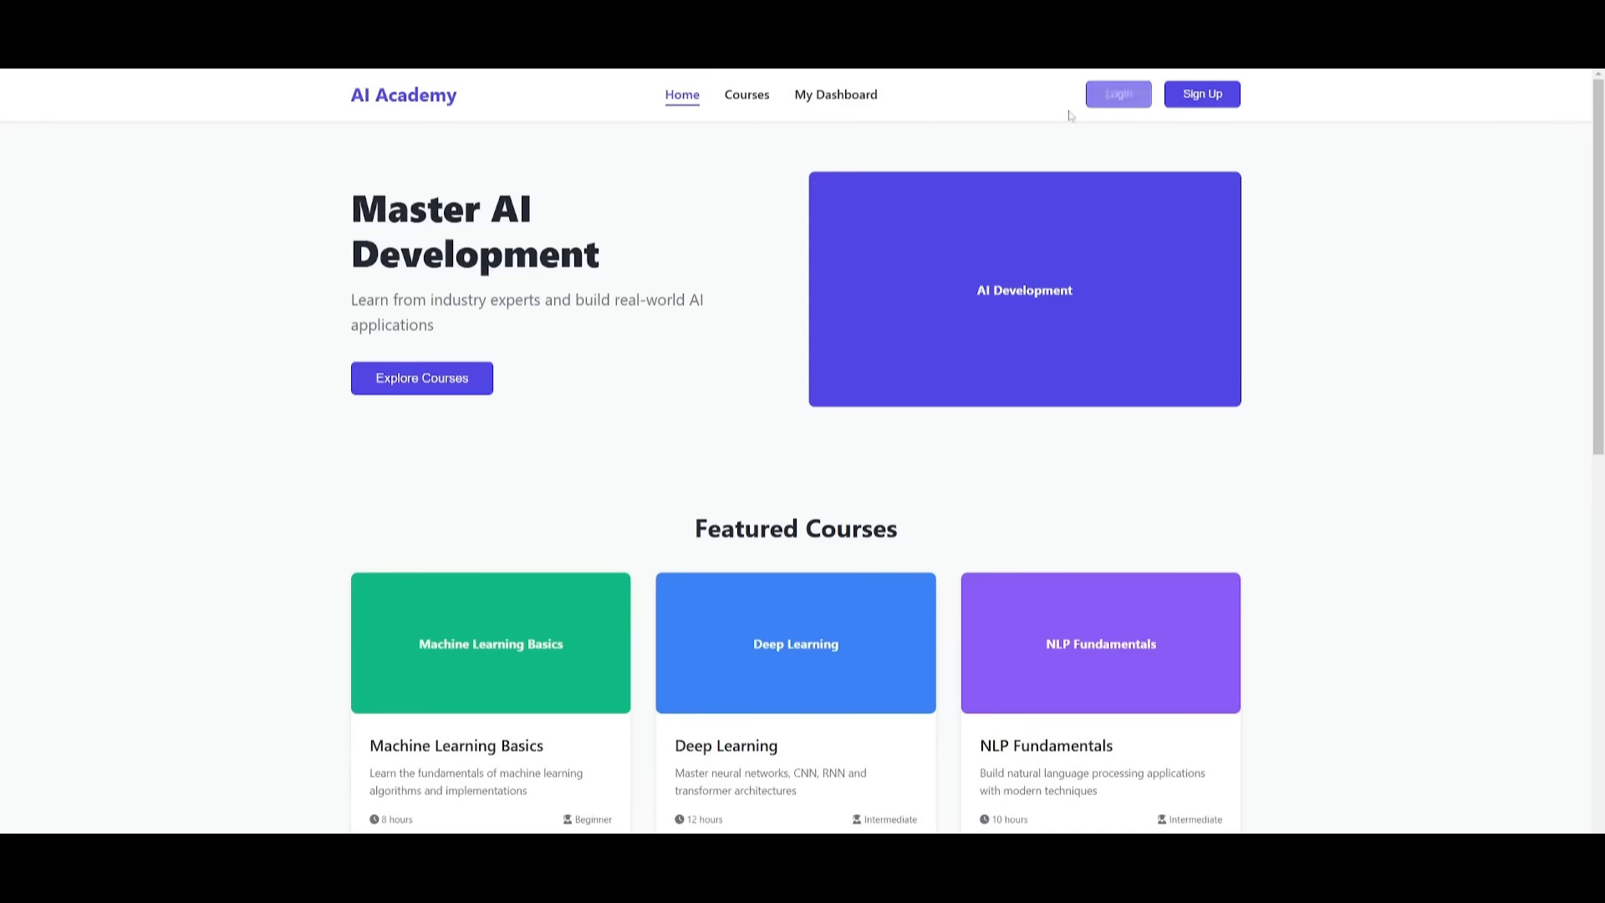
left_click(746, 93)
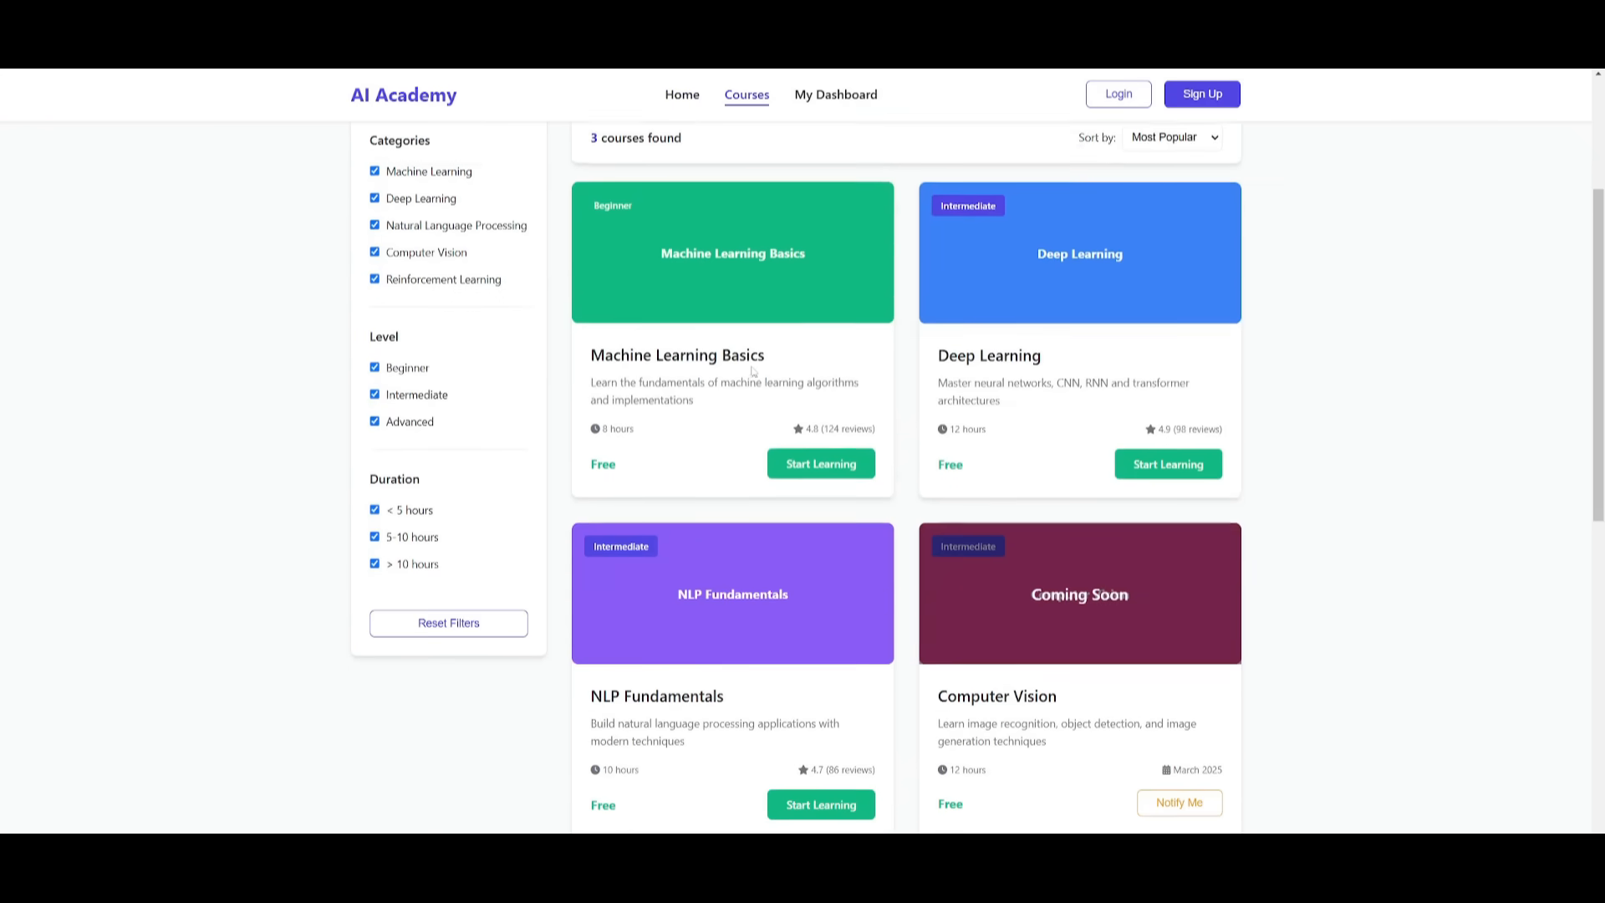
scroll("up", 3)
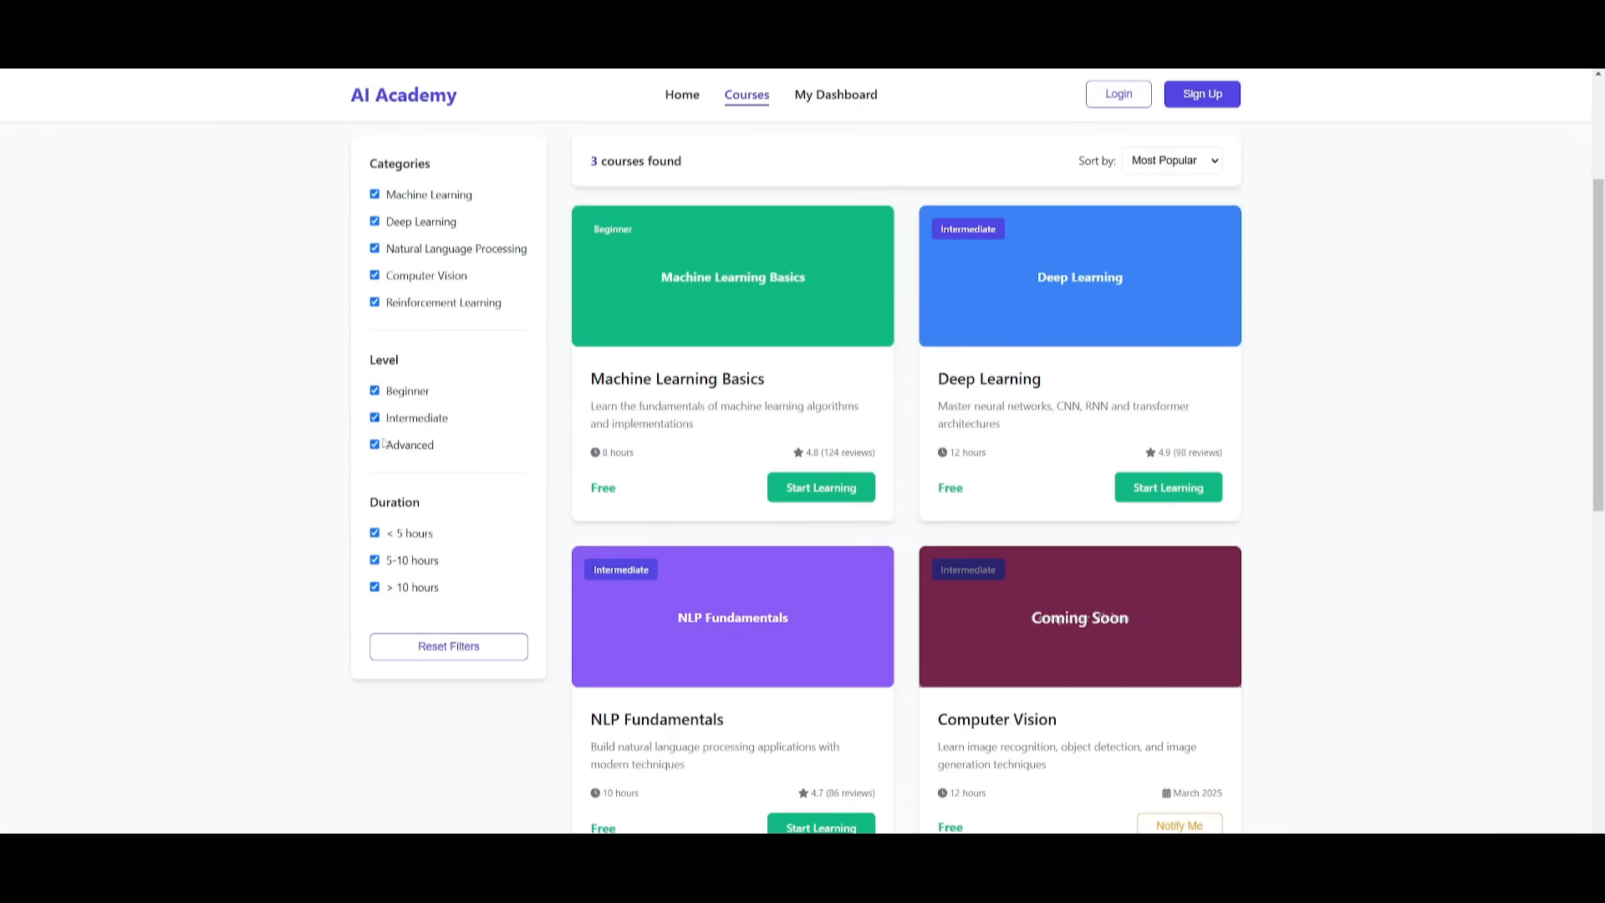
scroll("up", 3)
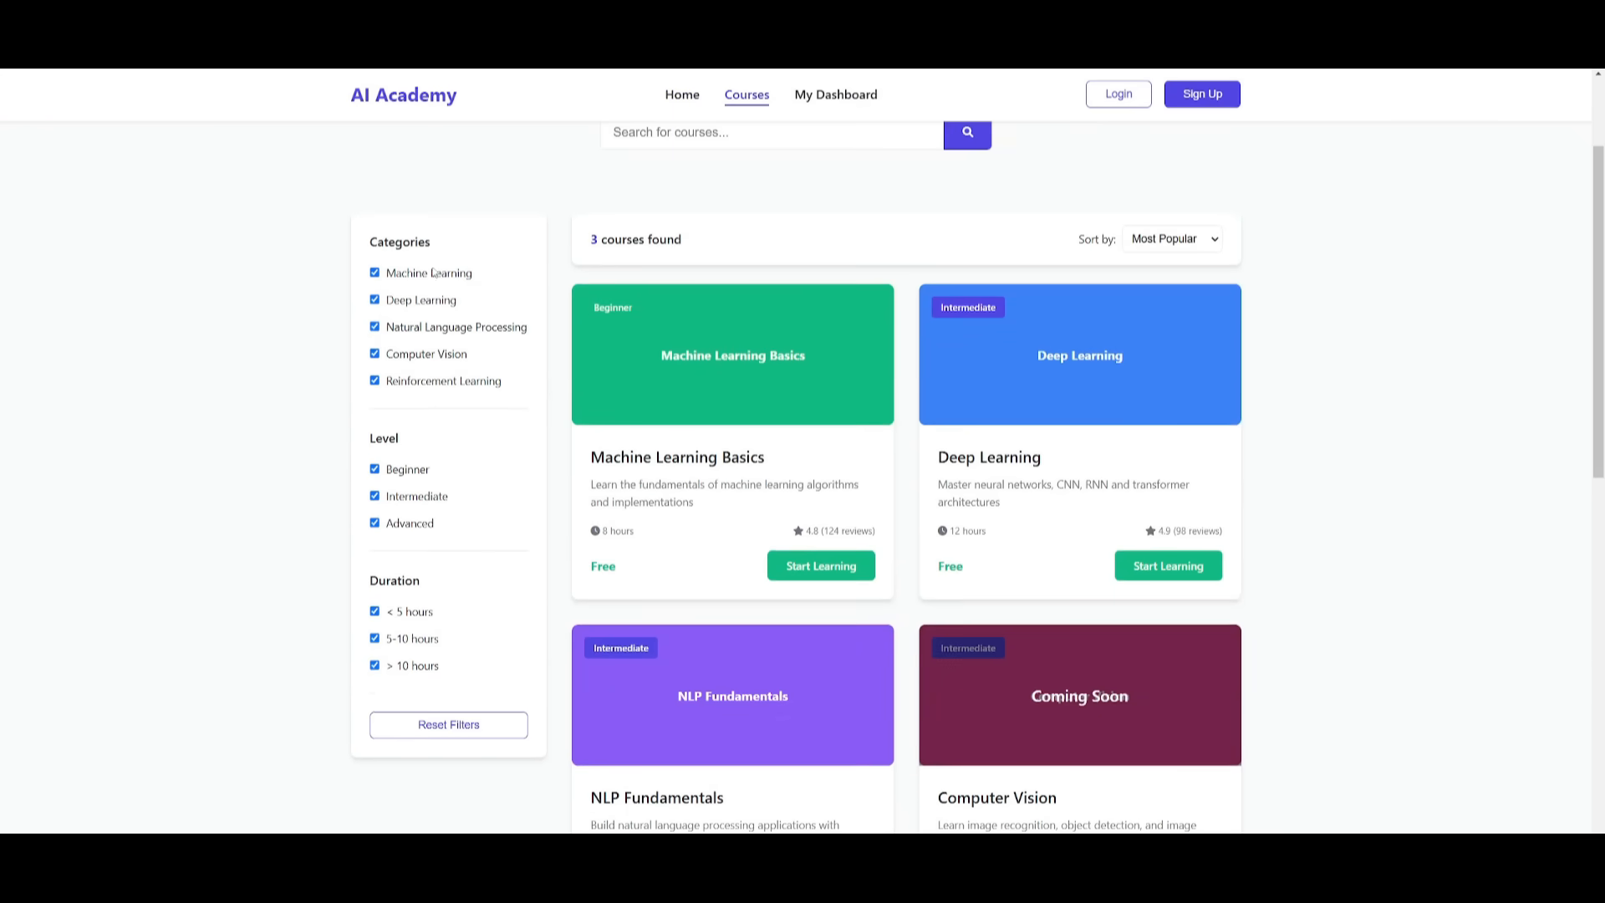
Step: Start Learning on Machine Learning Basics to see its course player, then return to the Code view
left_click(819, 565)
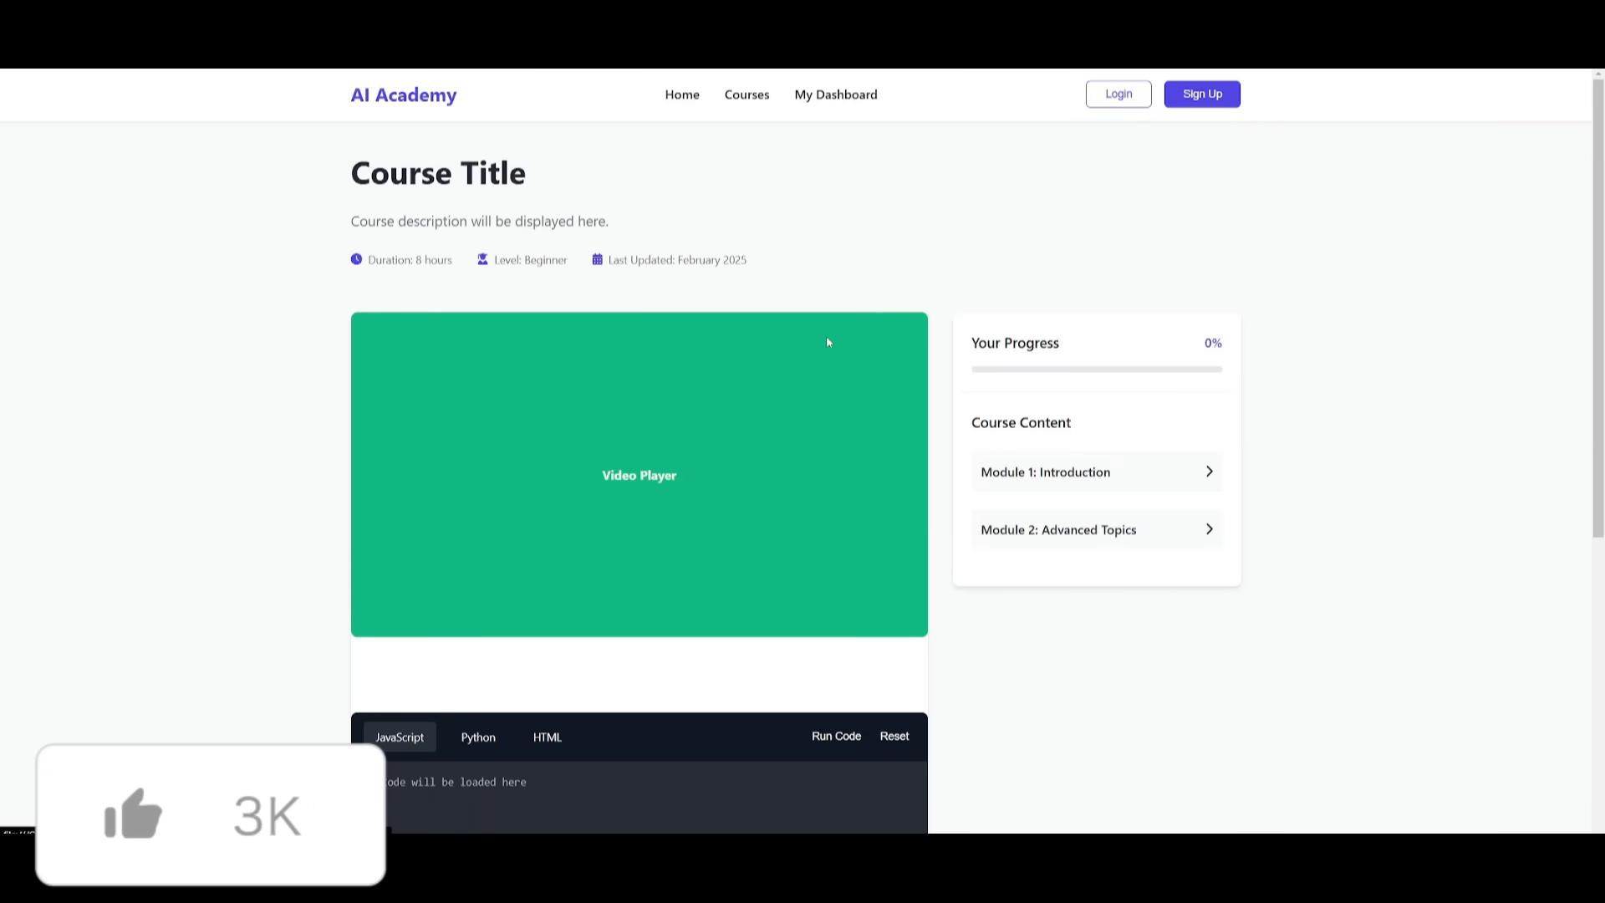
scroll("down", 3)
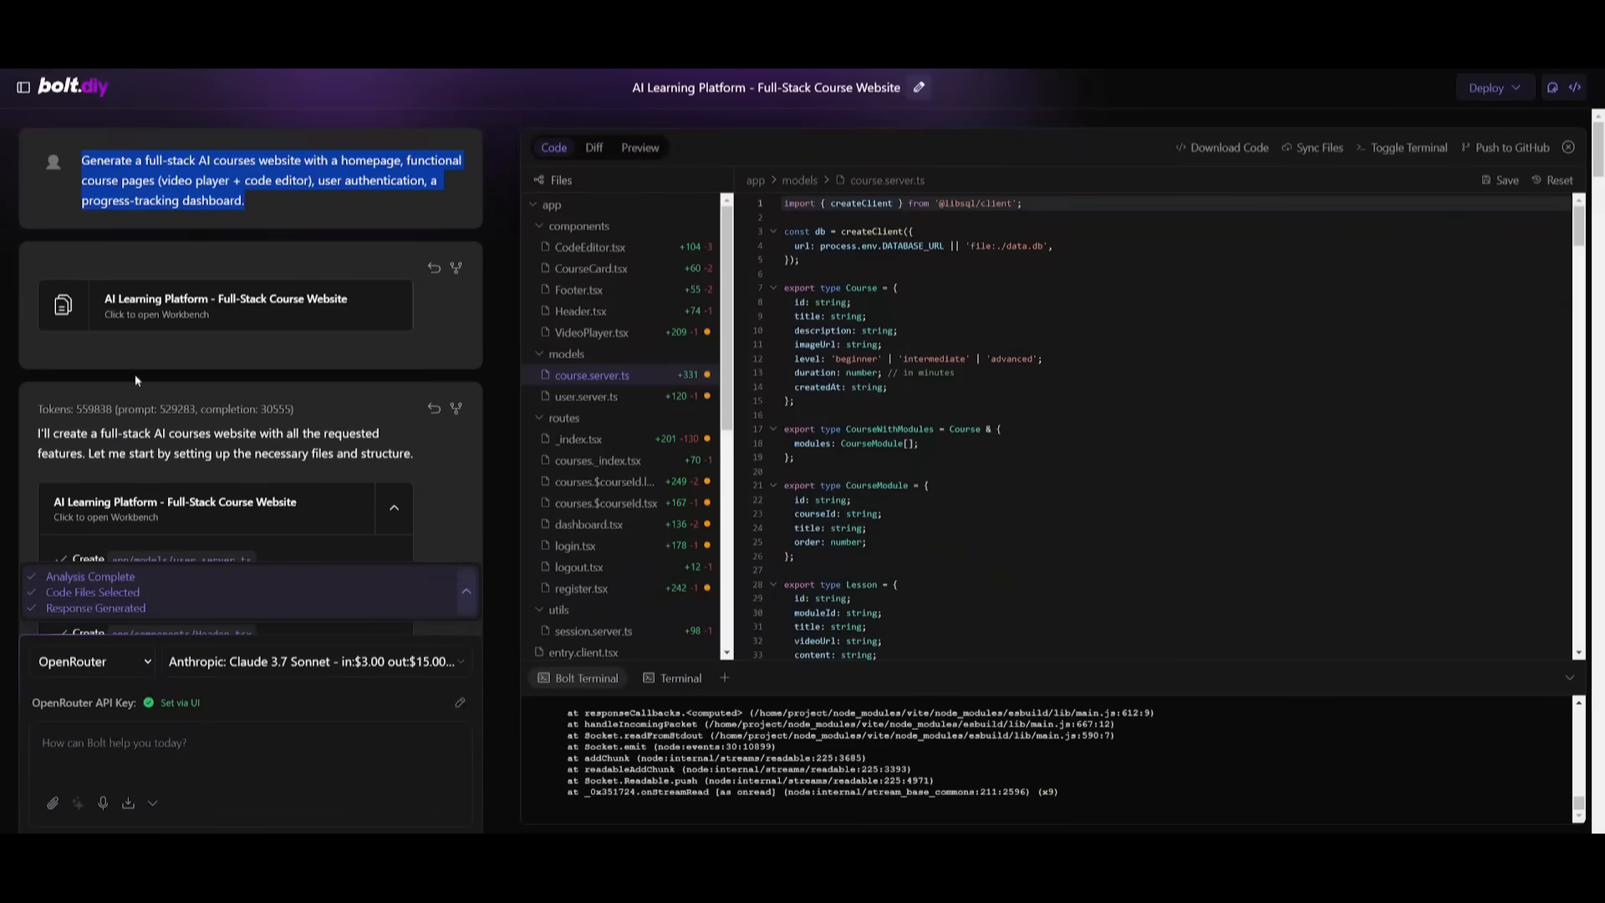
left_click(134, 381)
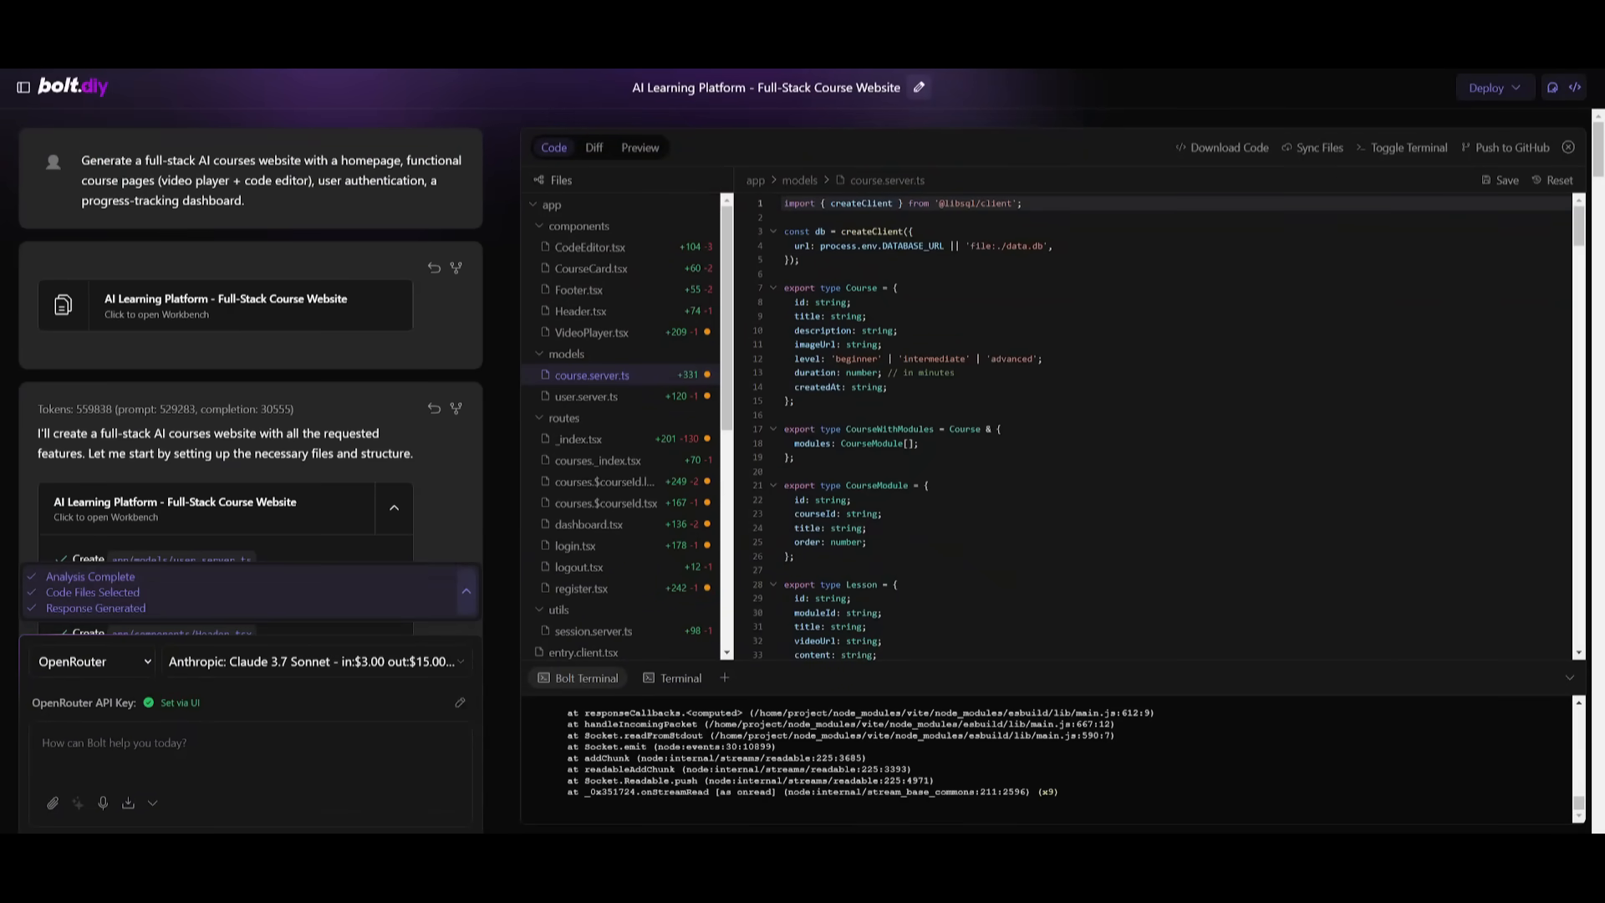
mouse_move(1322, 85)
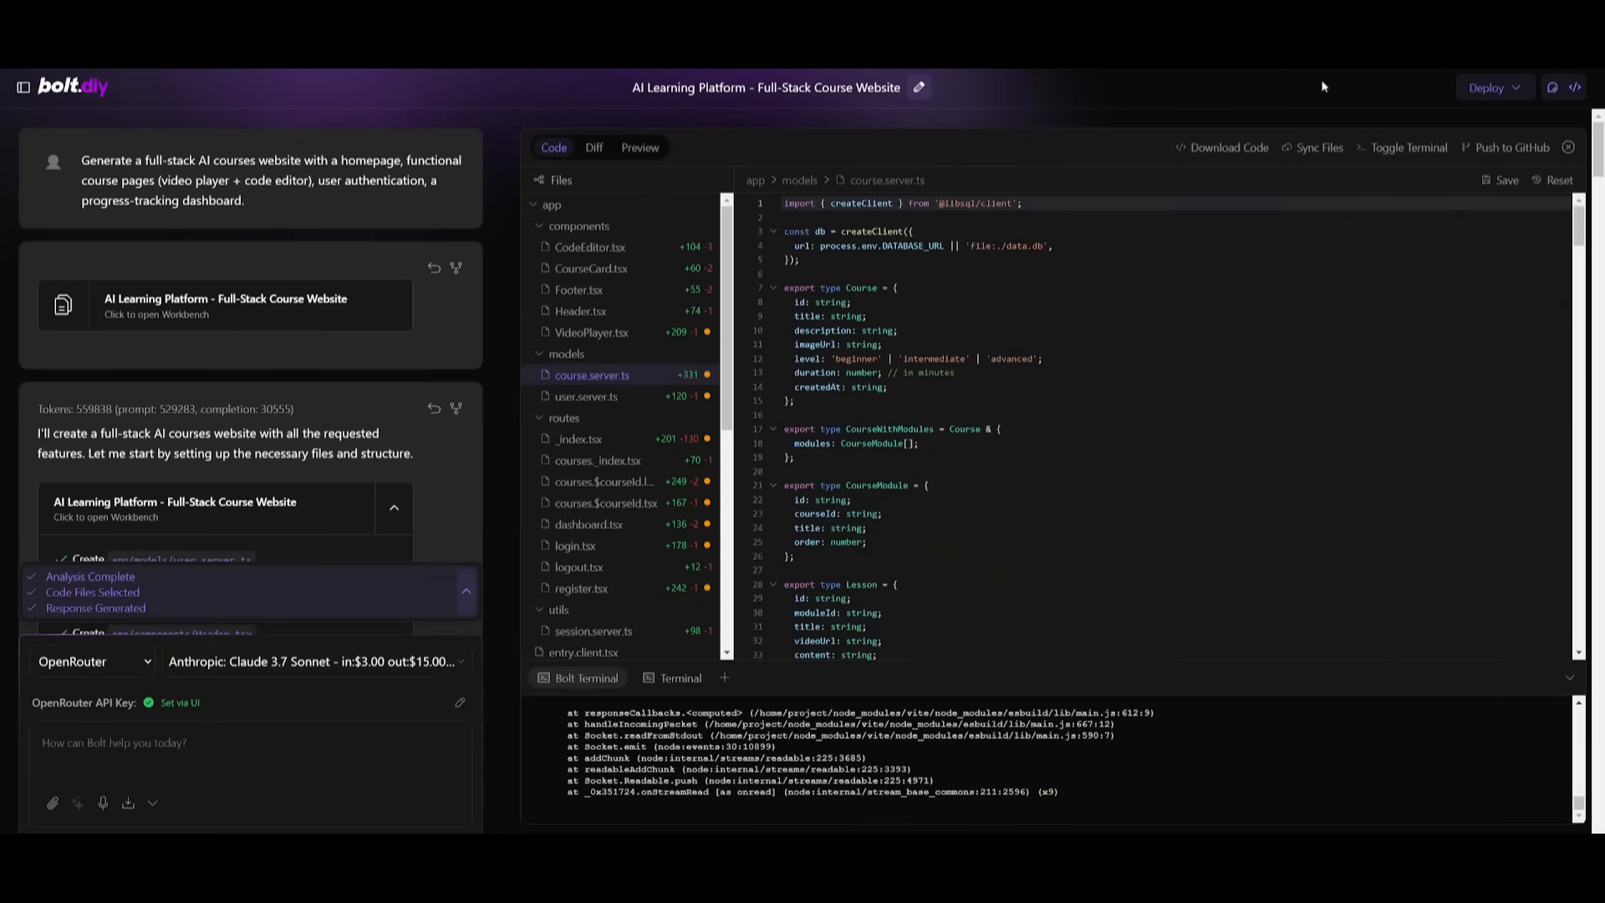
left_click(638, 148)
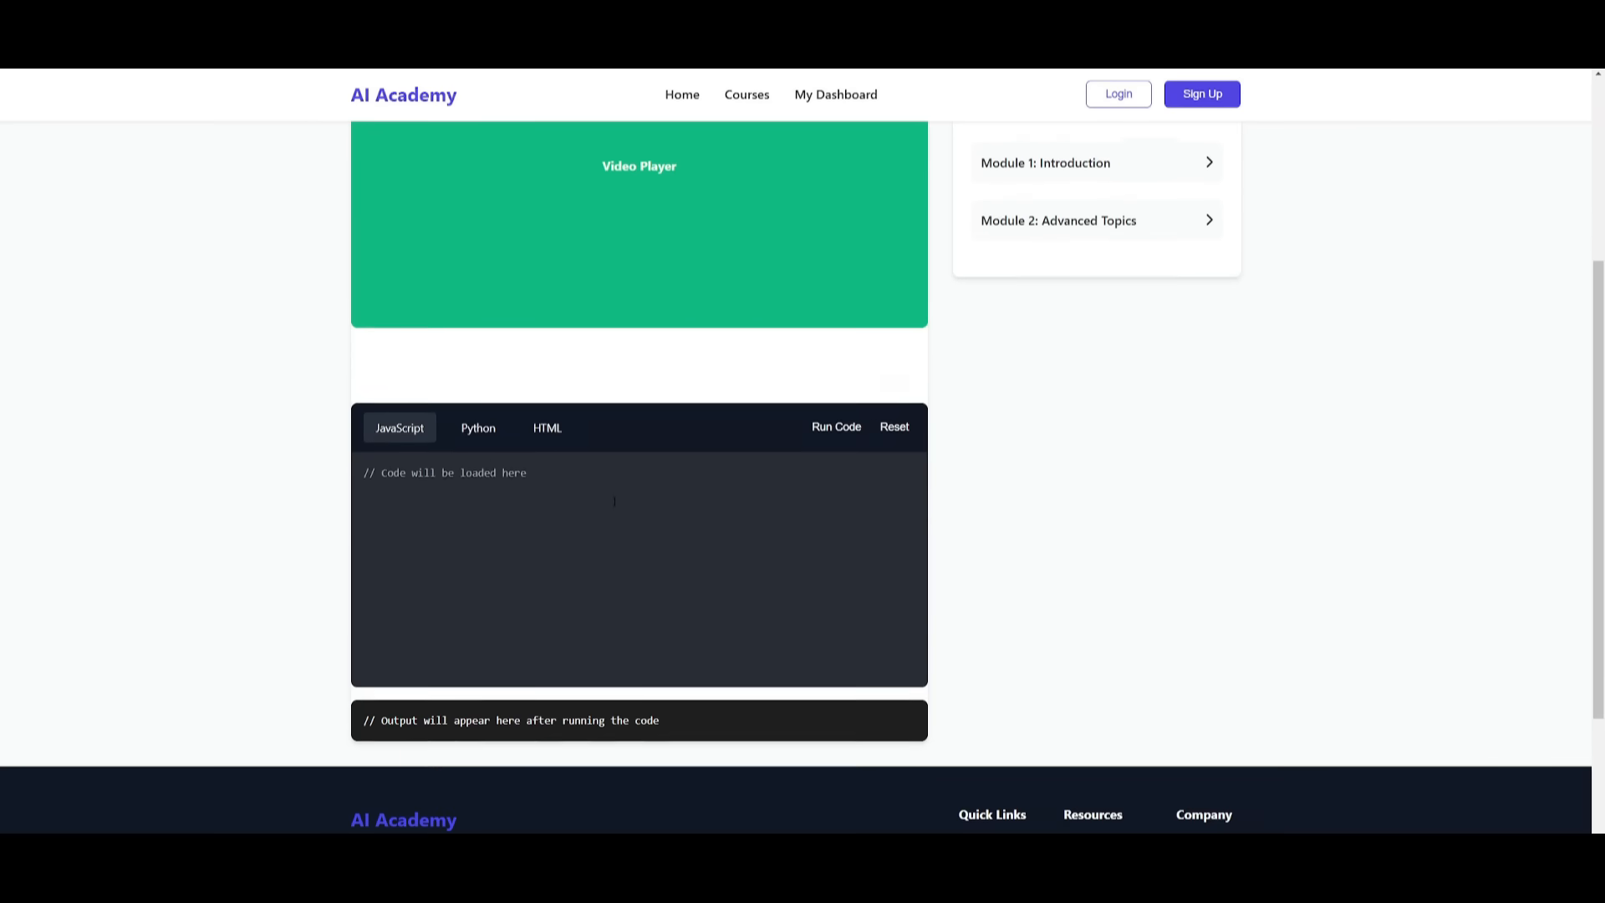
Step: Revisit the Courses catalogue, then view My Dashboard's recent activity and recommendations
scroll("up", 3)
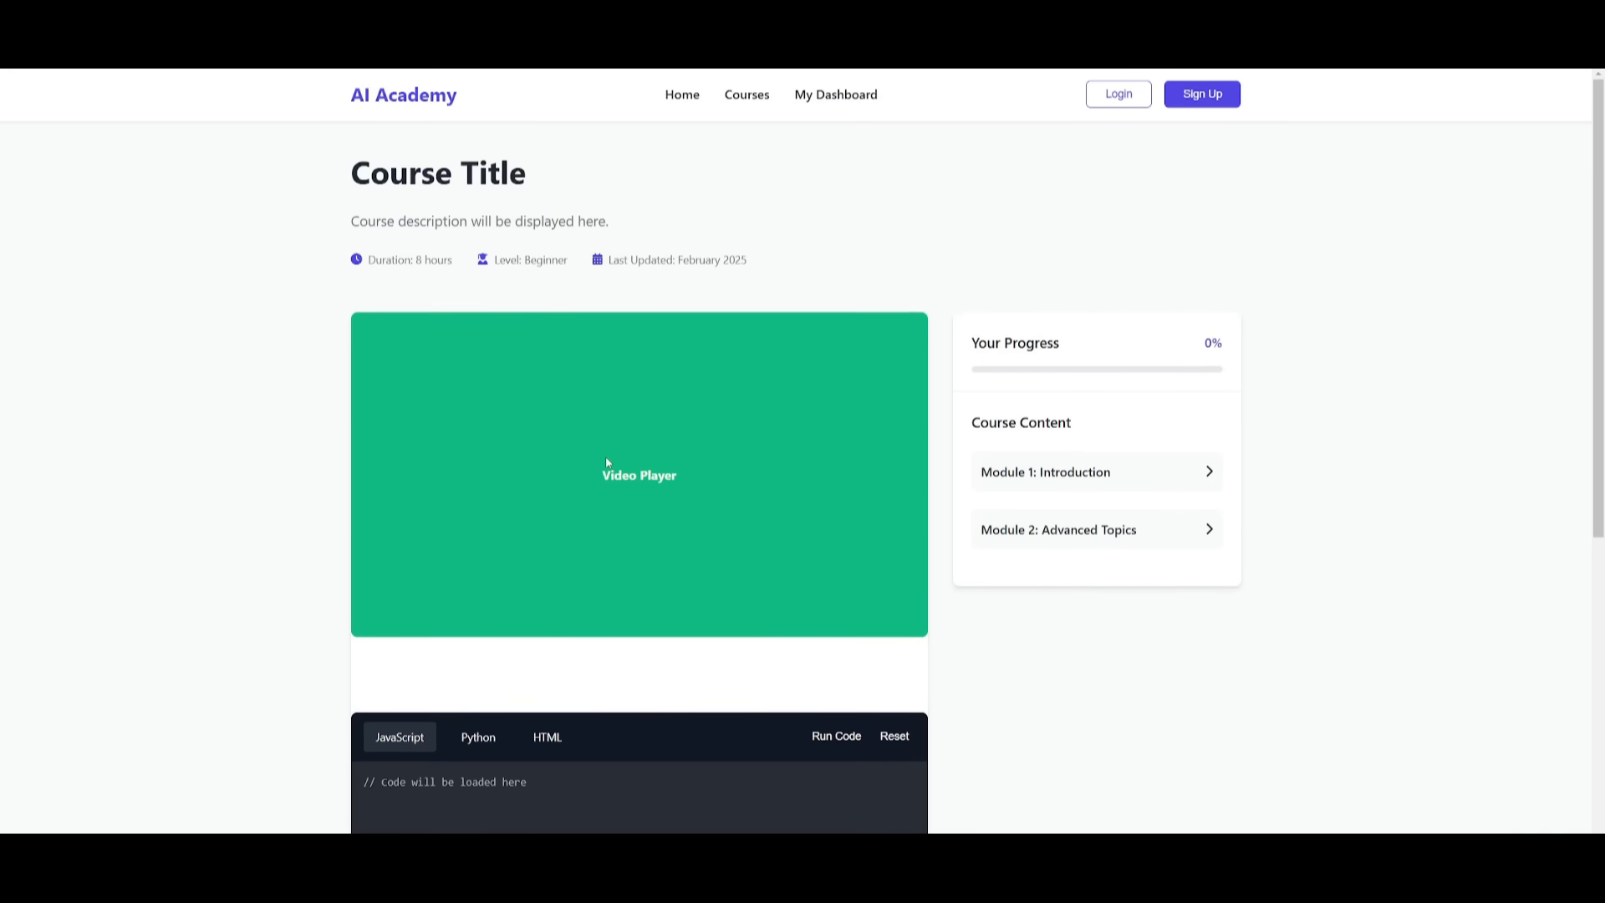
mouse_move(746, 94)
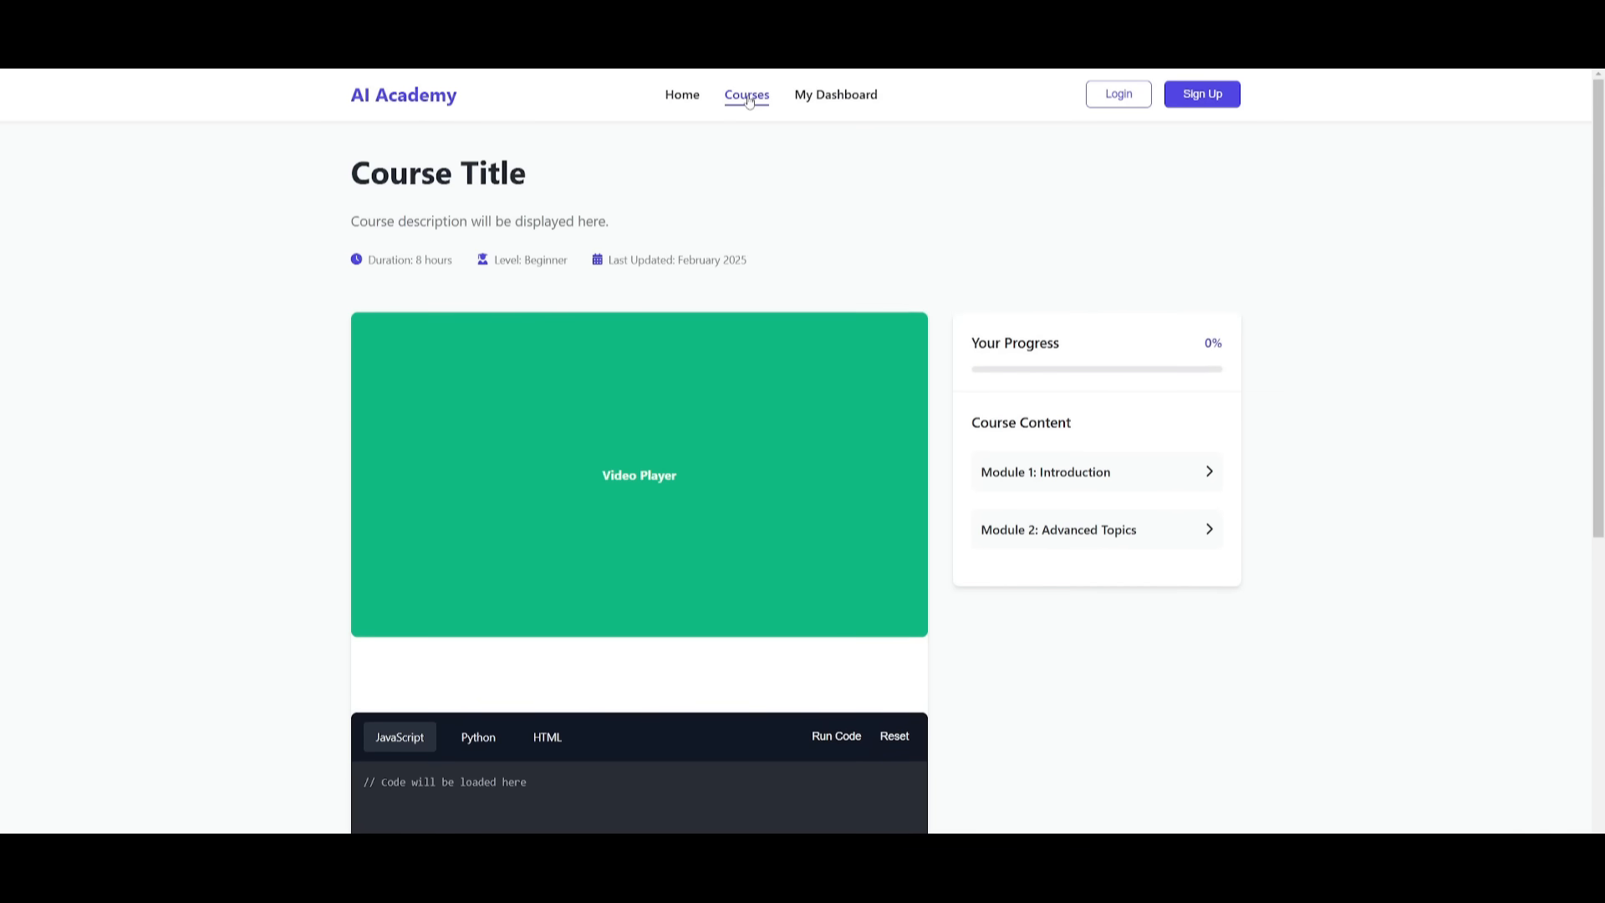
left_click(746, 93)
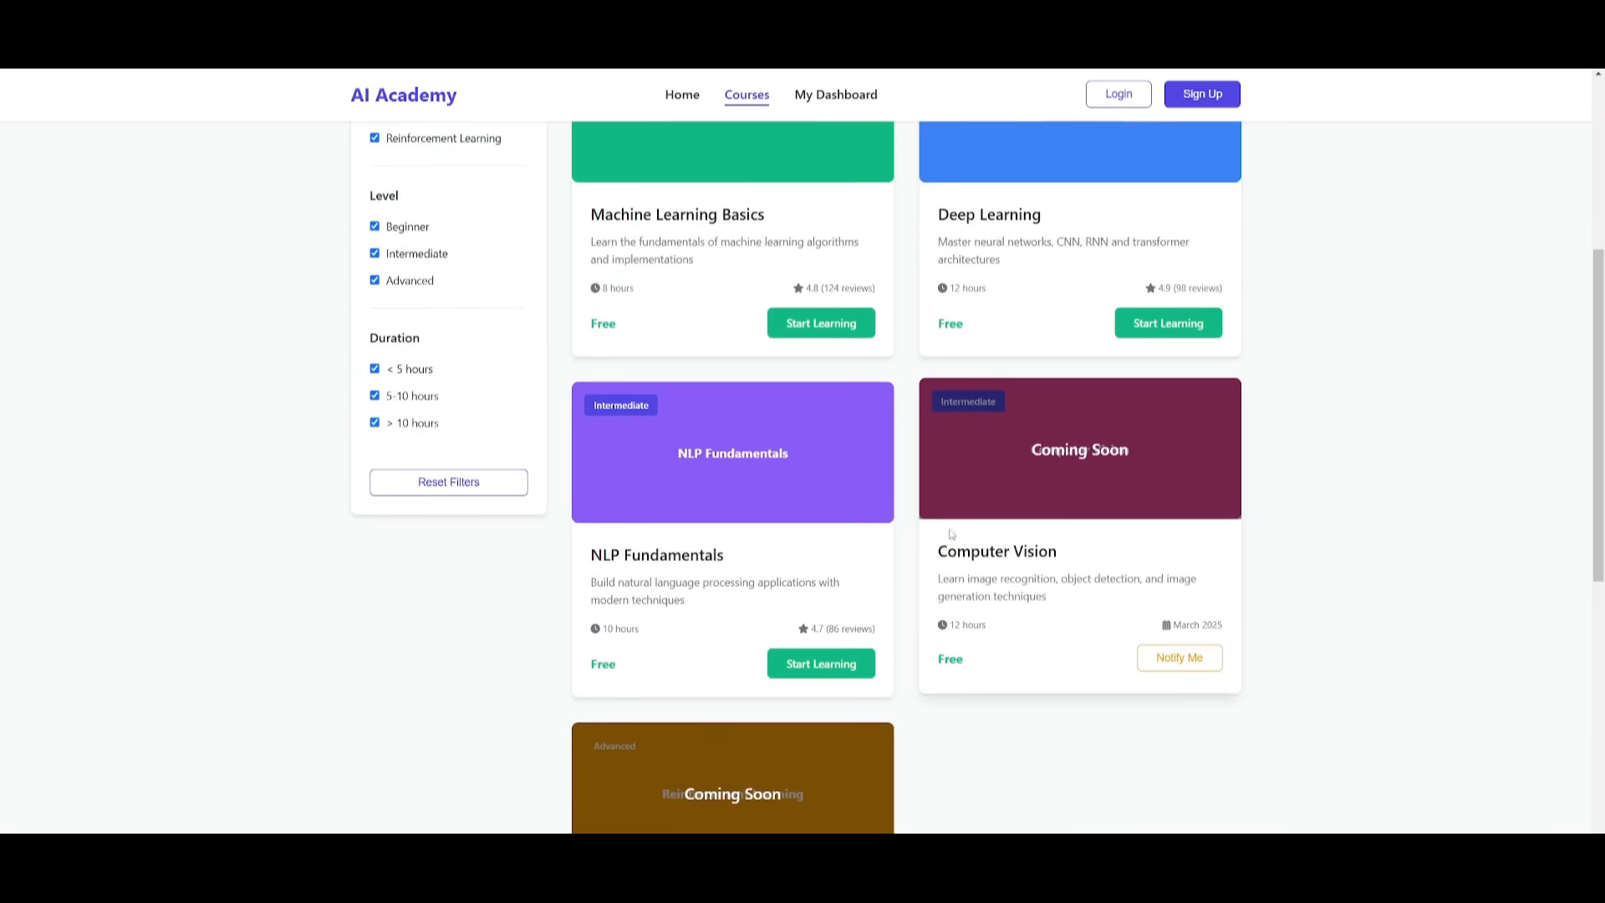
scroll("up", 3)
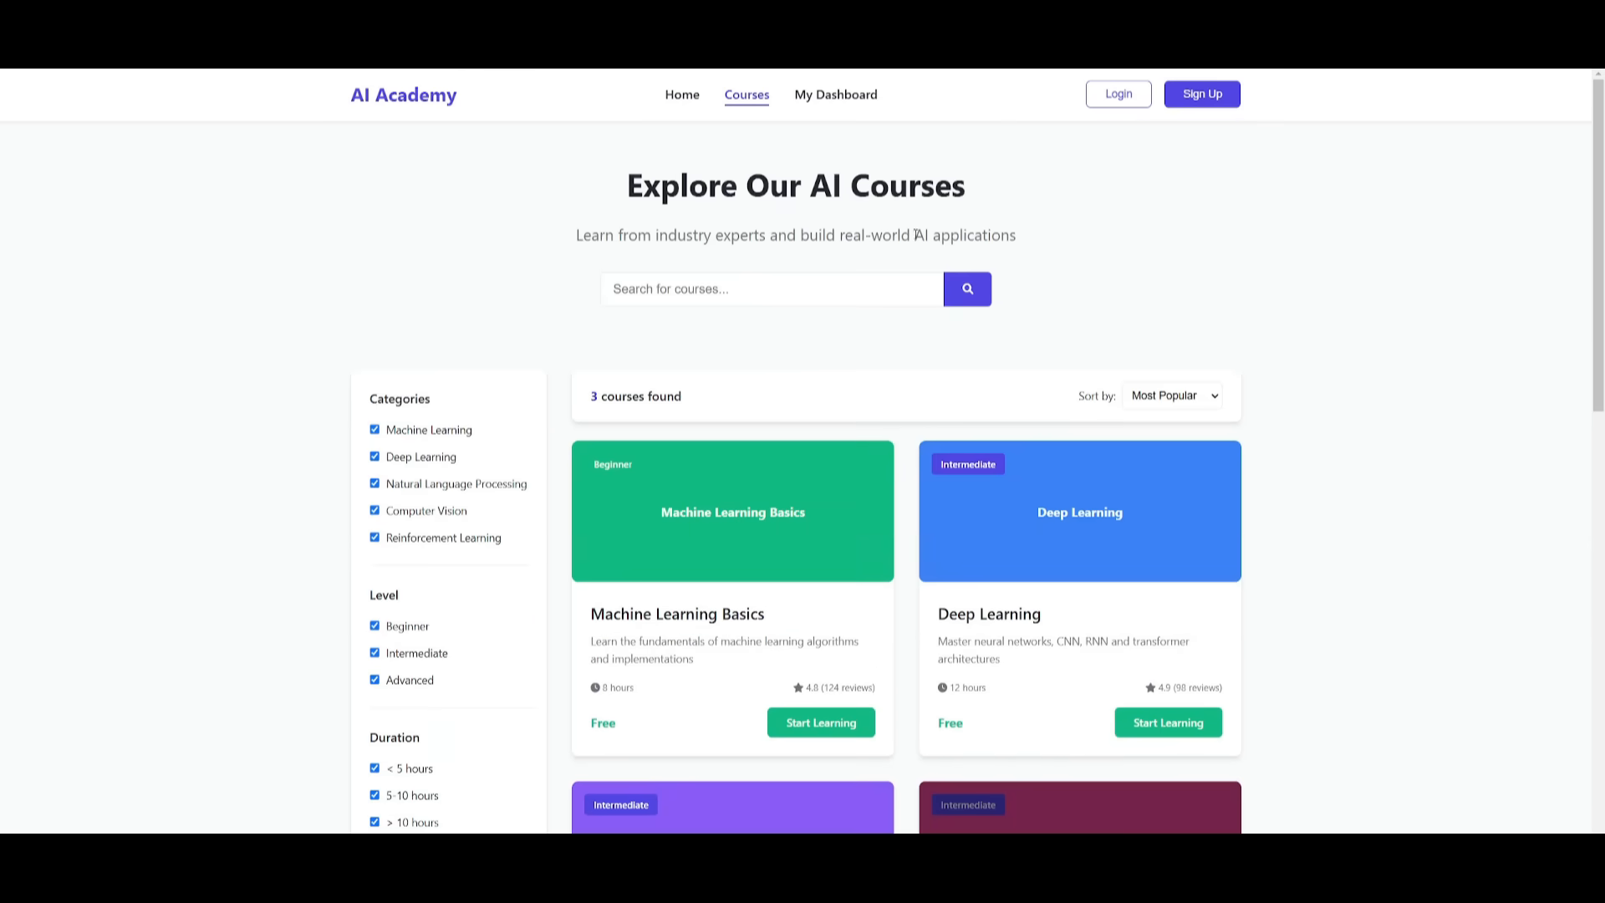
left_click(835, 93)
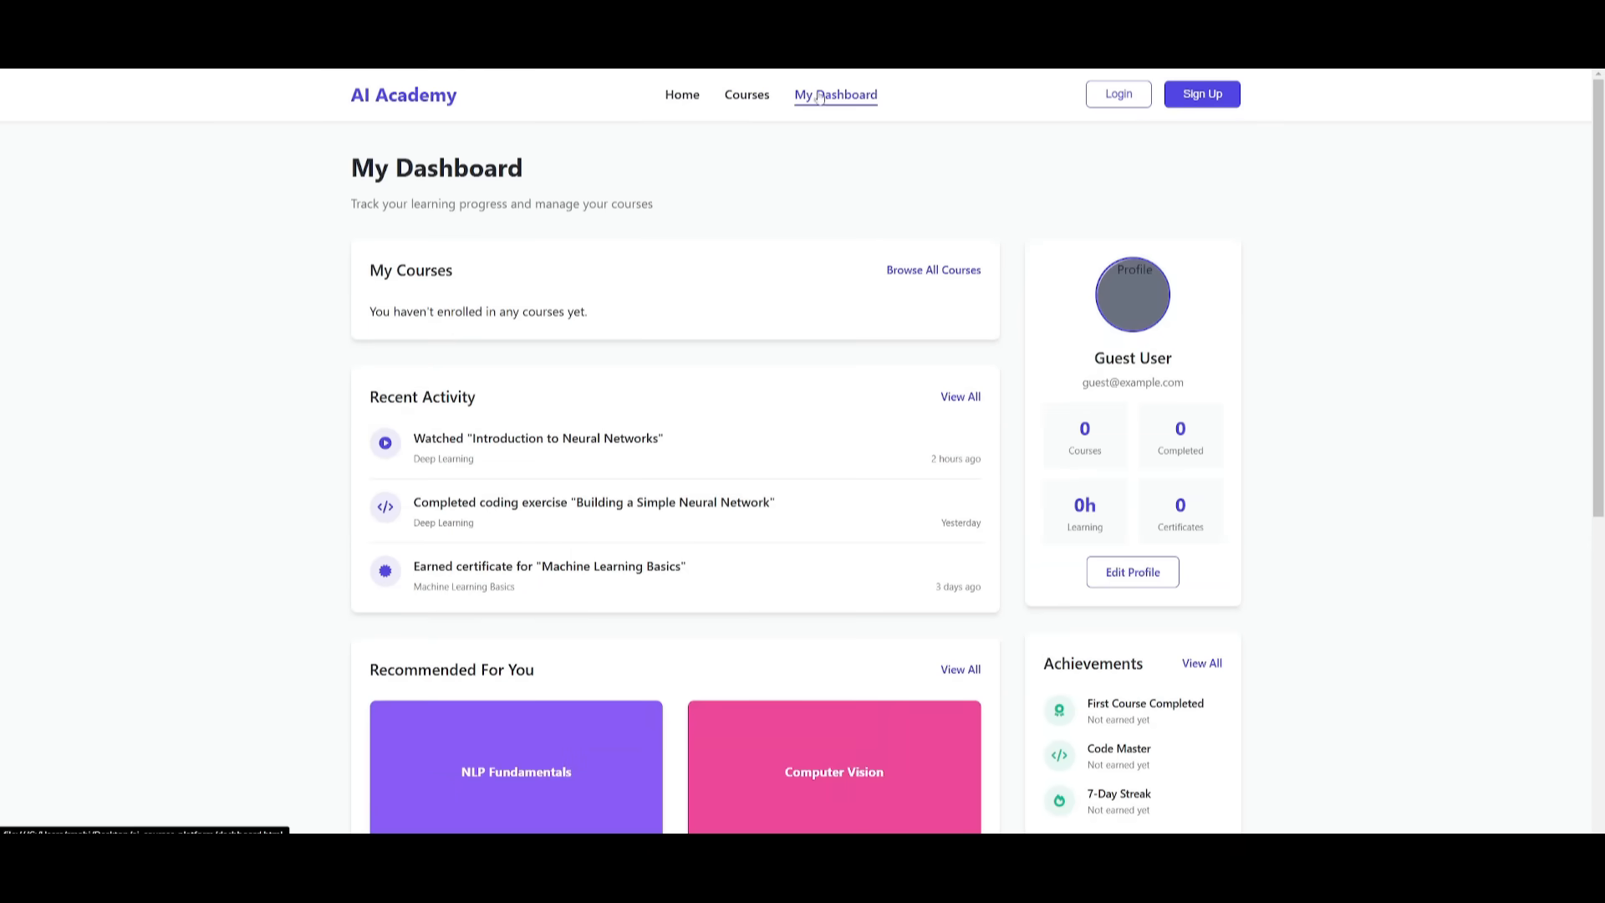
scroll("down", 3)
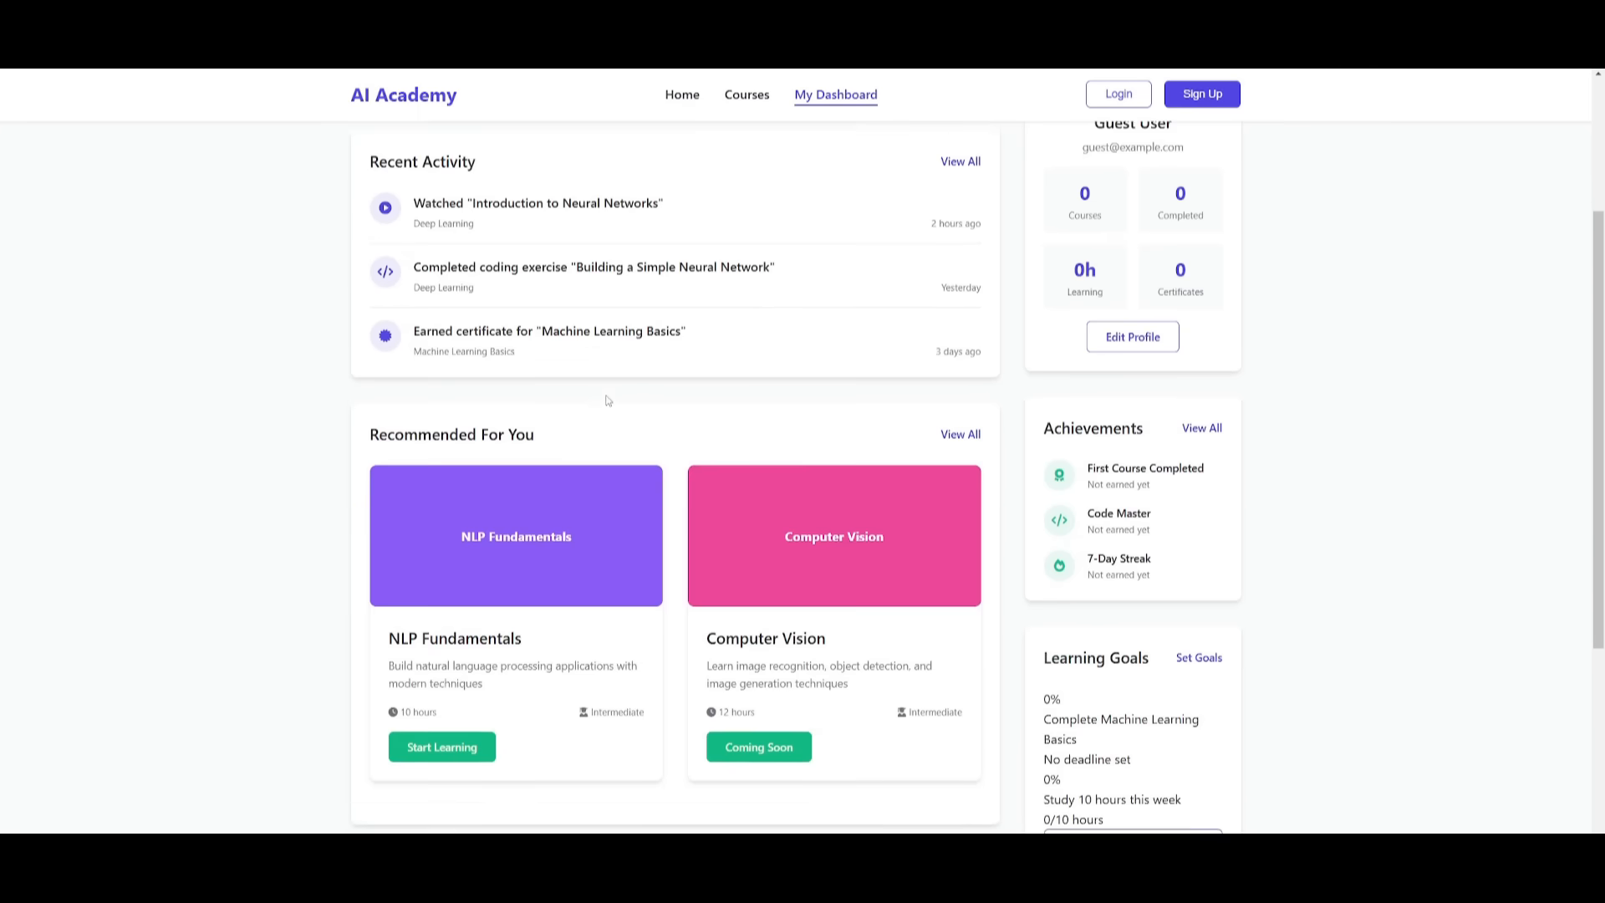
scroll("up", 3)
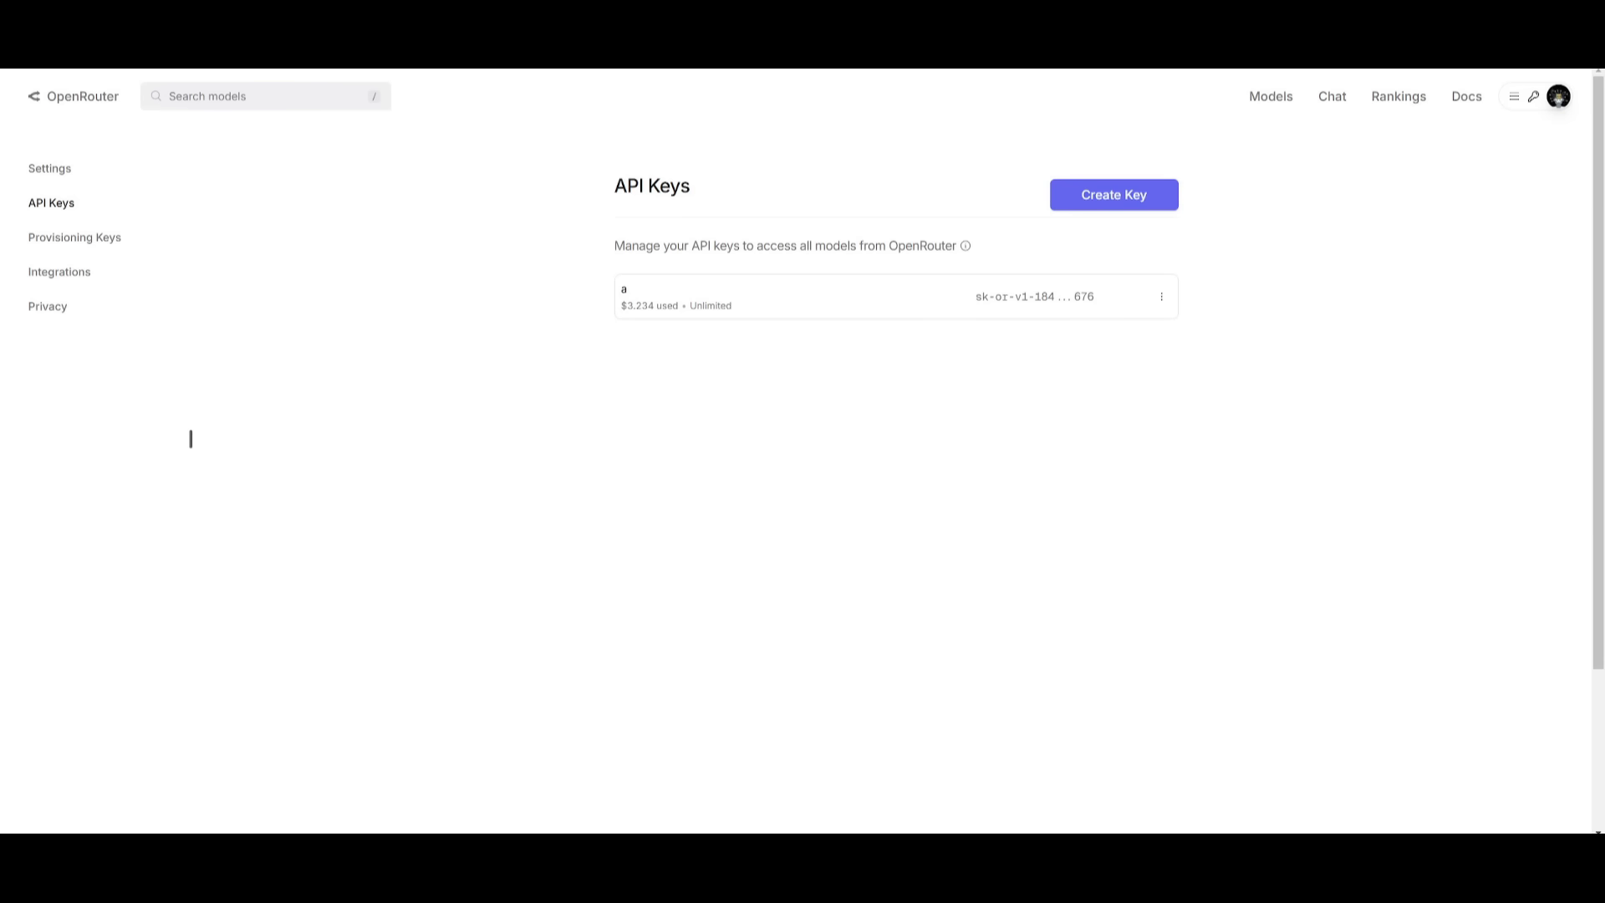
mouse_move(884, 104)
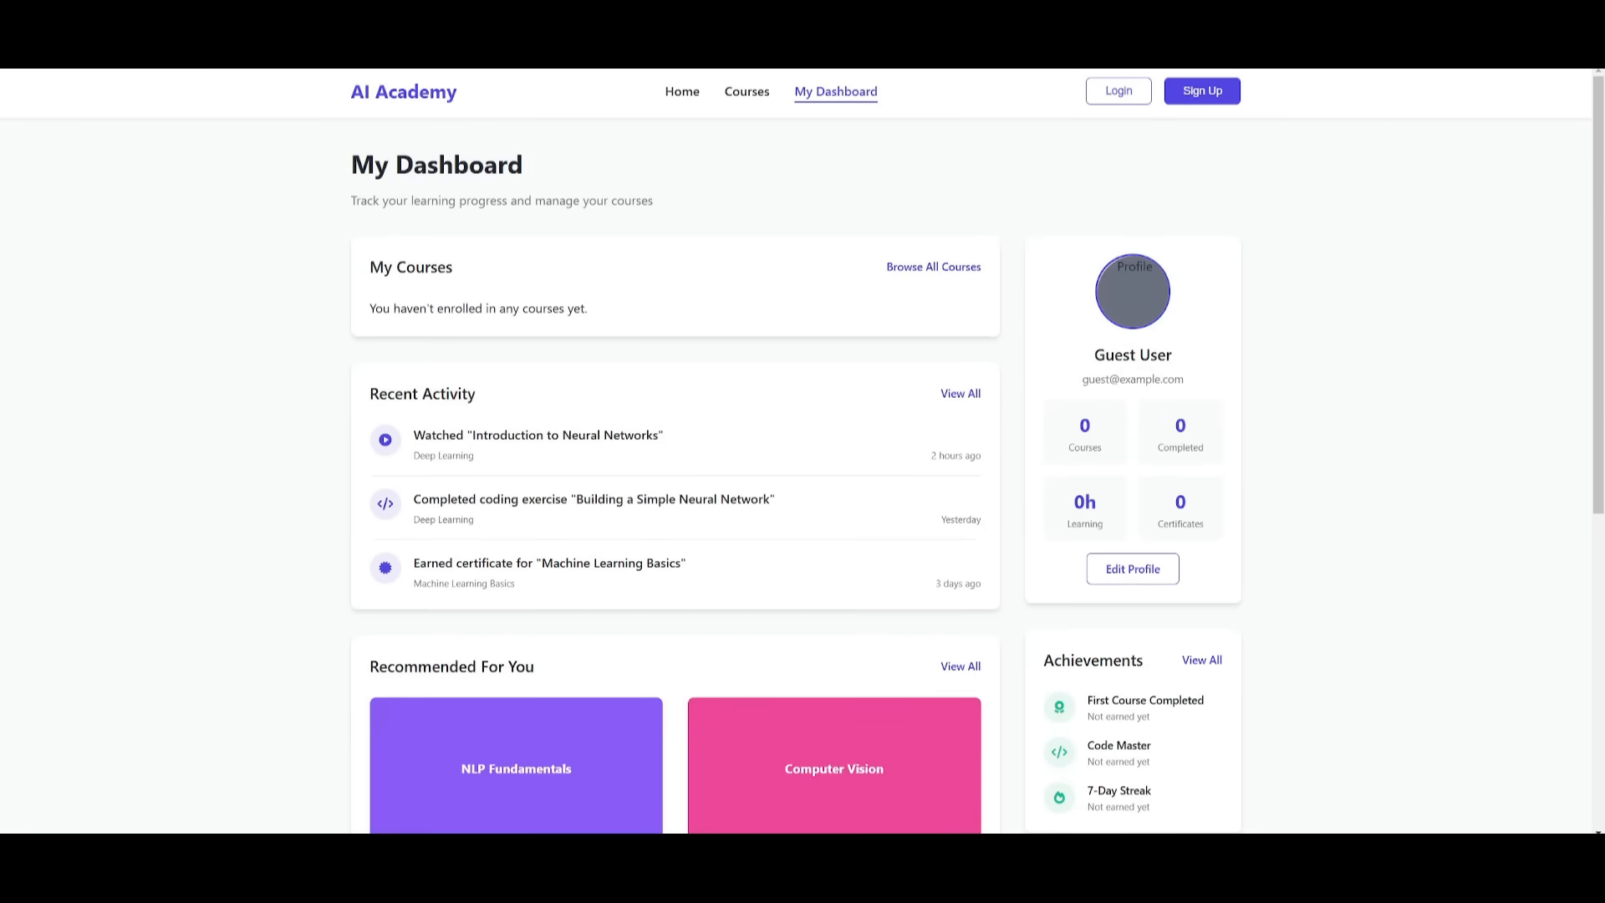
Step: Go to the Home page and scroll through featured courses, Why Learn With Us and the footer
left_click(680, 91)
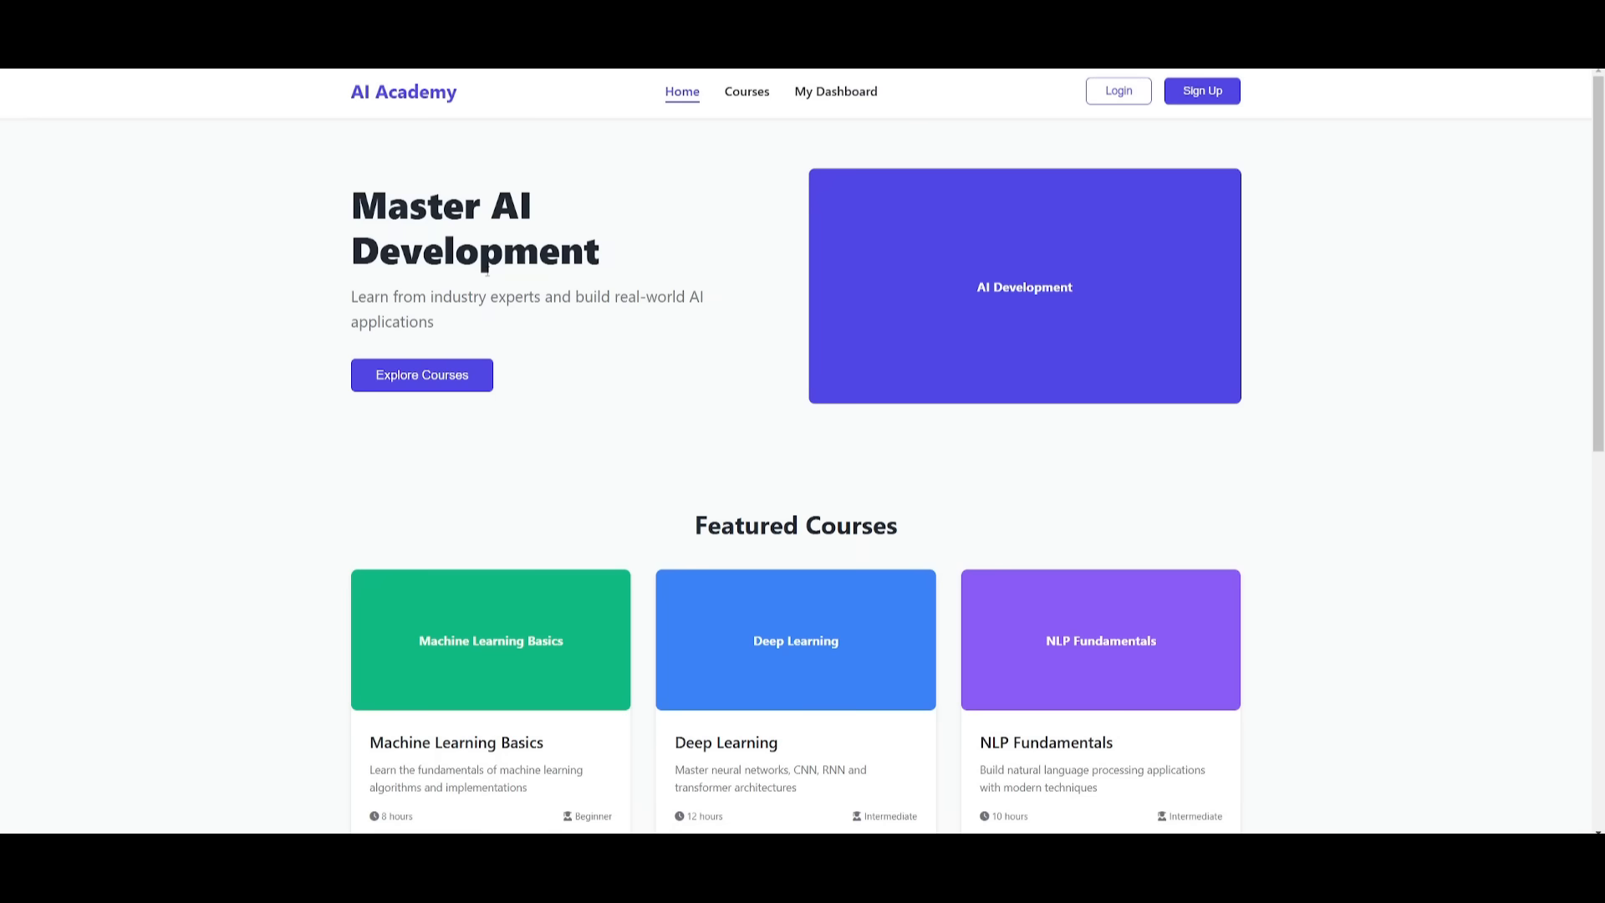
mouse_move(812, 231)
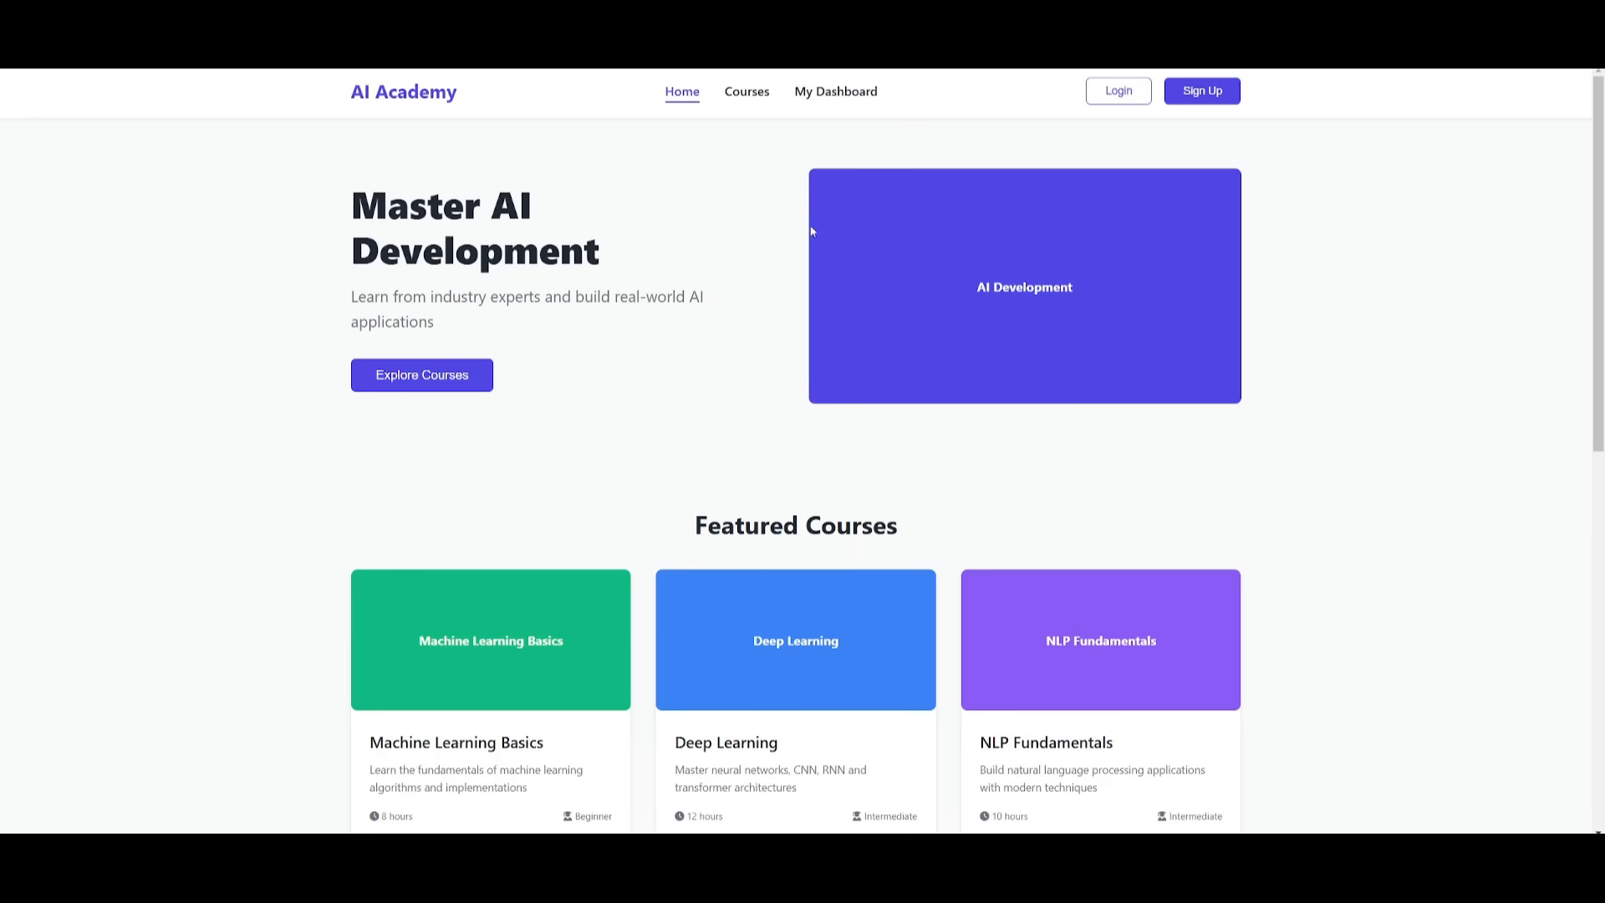
scroll("down", 3)
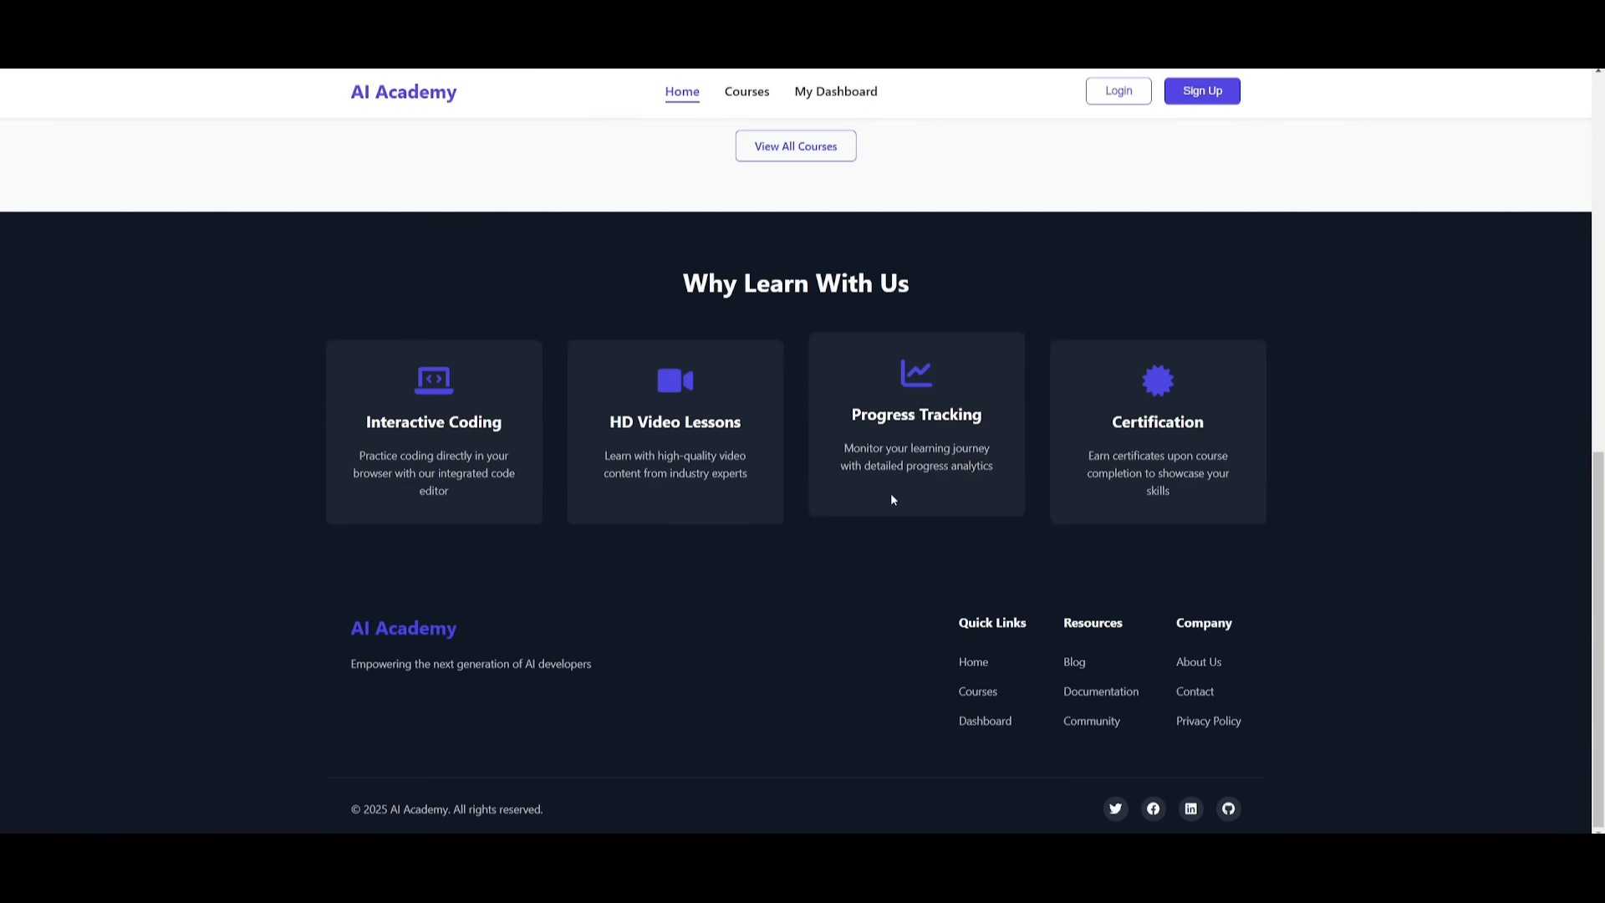
mouse_move(960, 276)
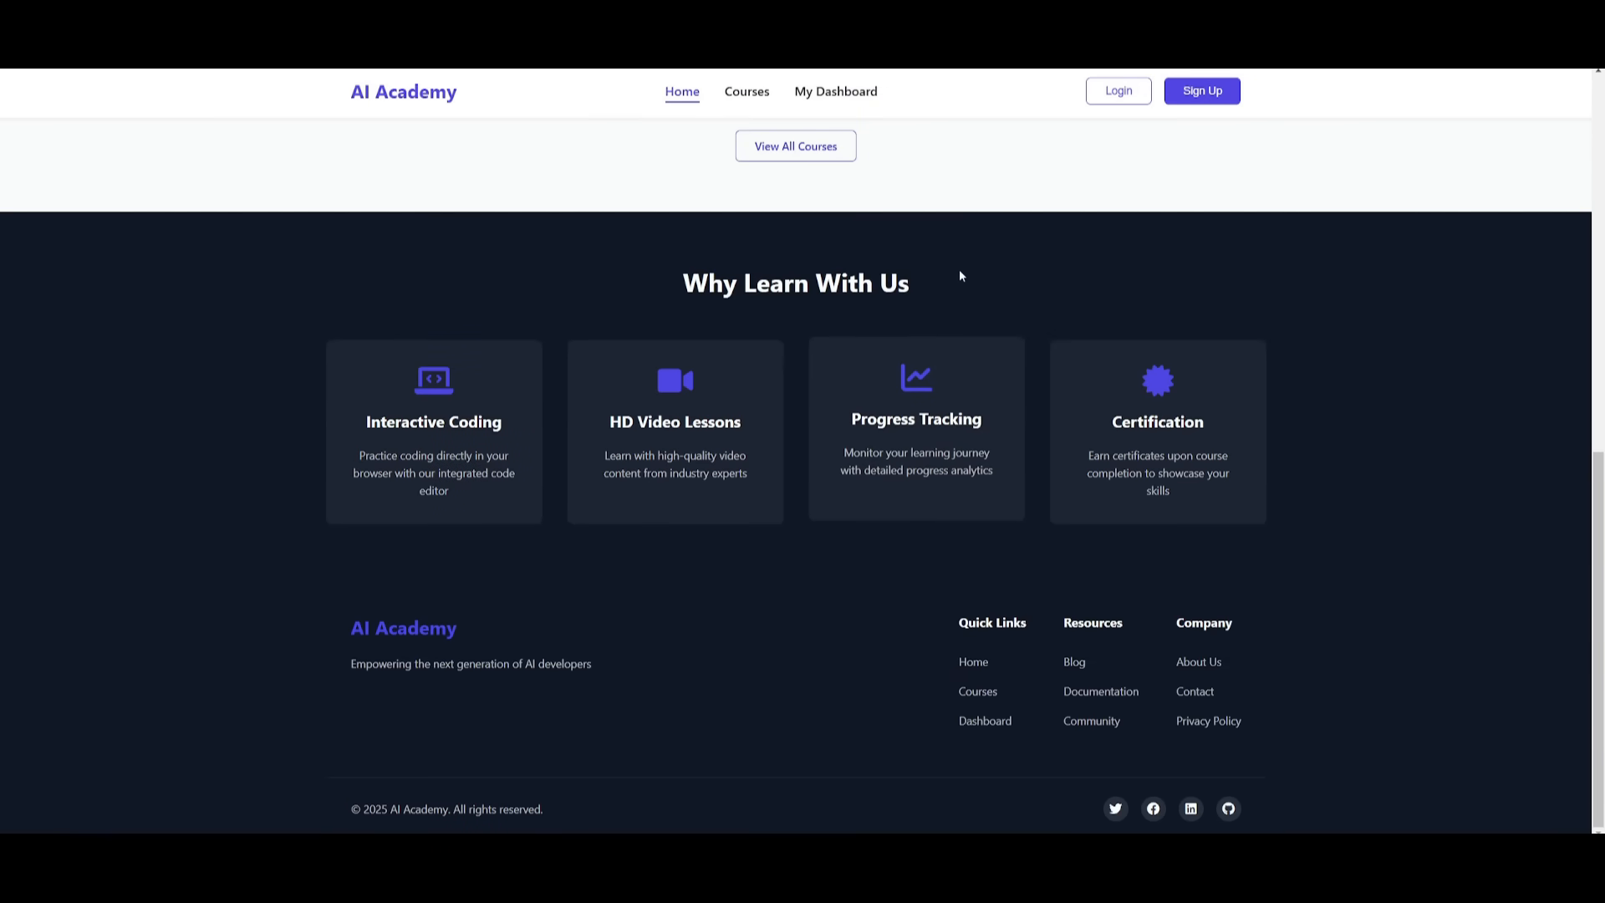
scroll("up", 3)
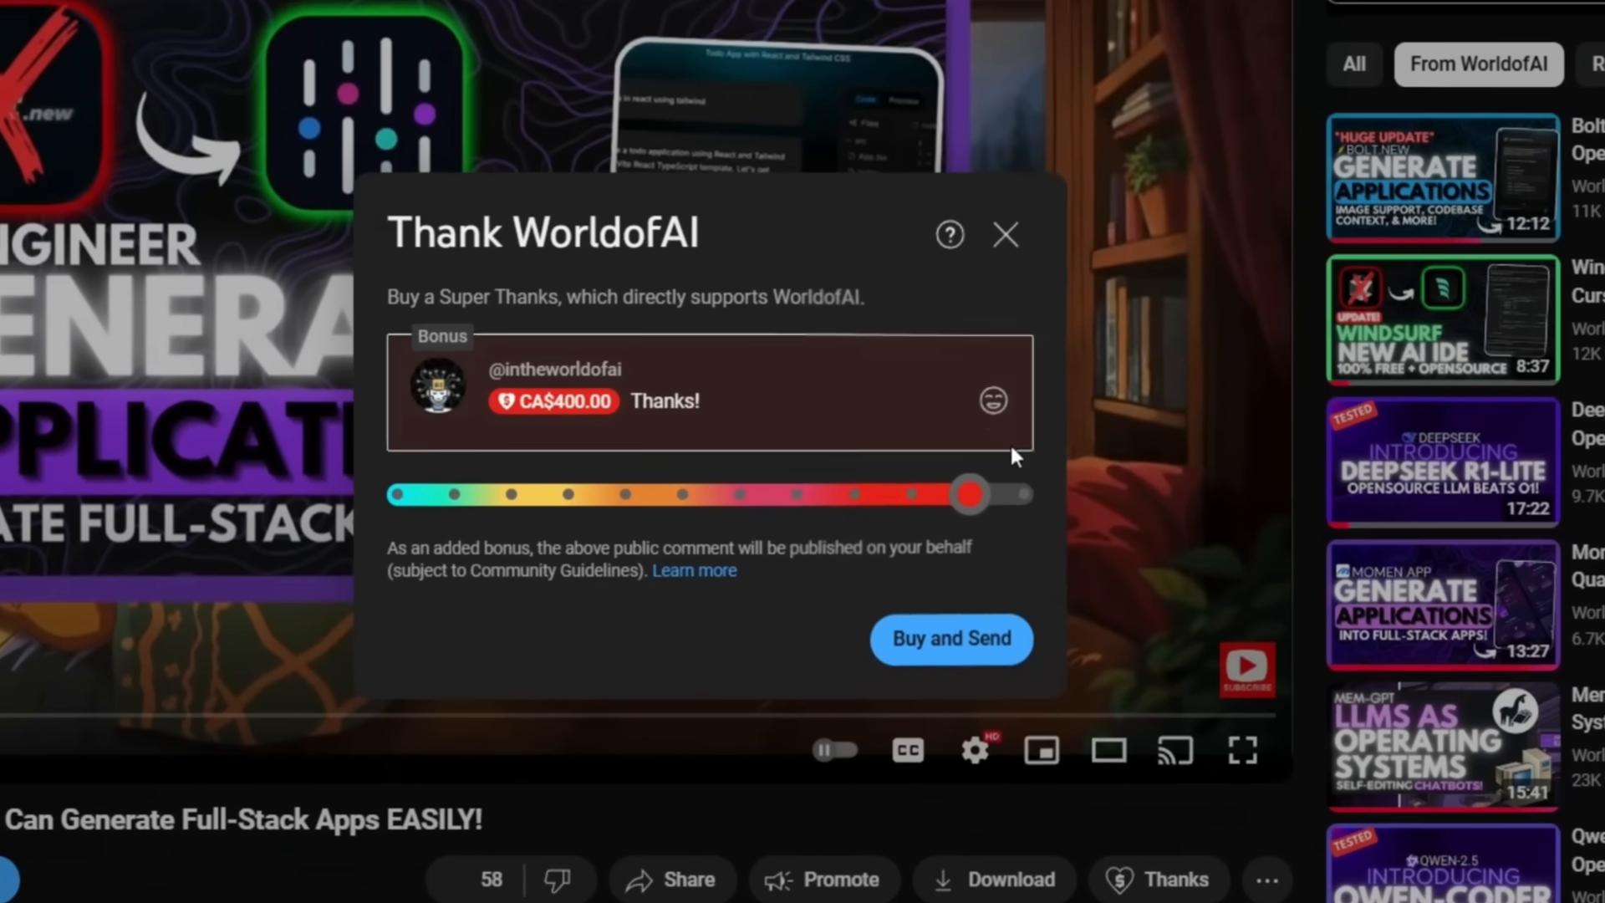
Step: Use the WorldofAI channel's Join button to show its Membership options
left_click(1005, 234)
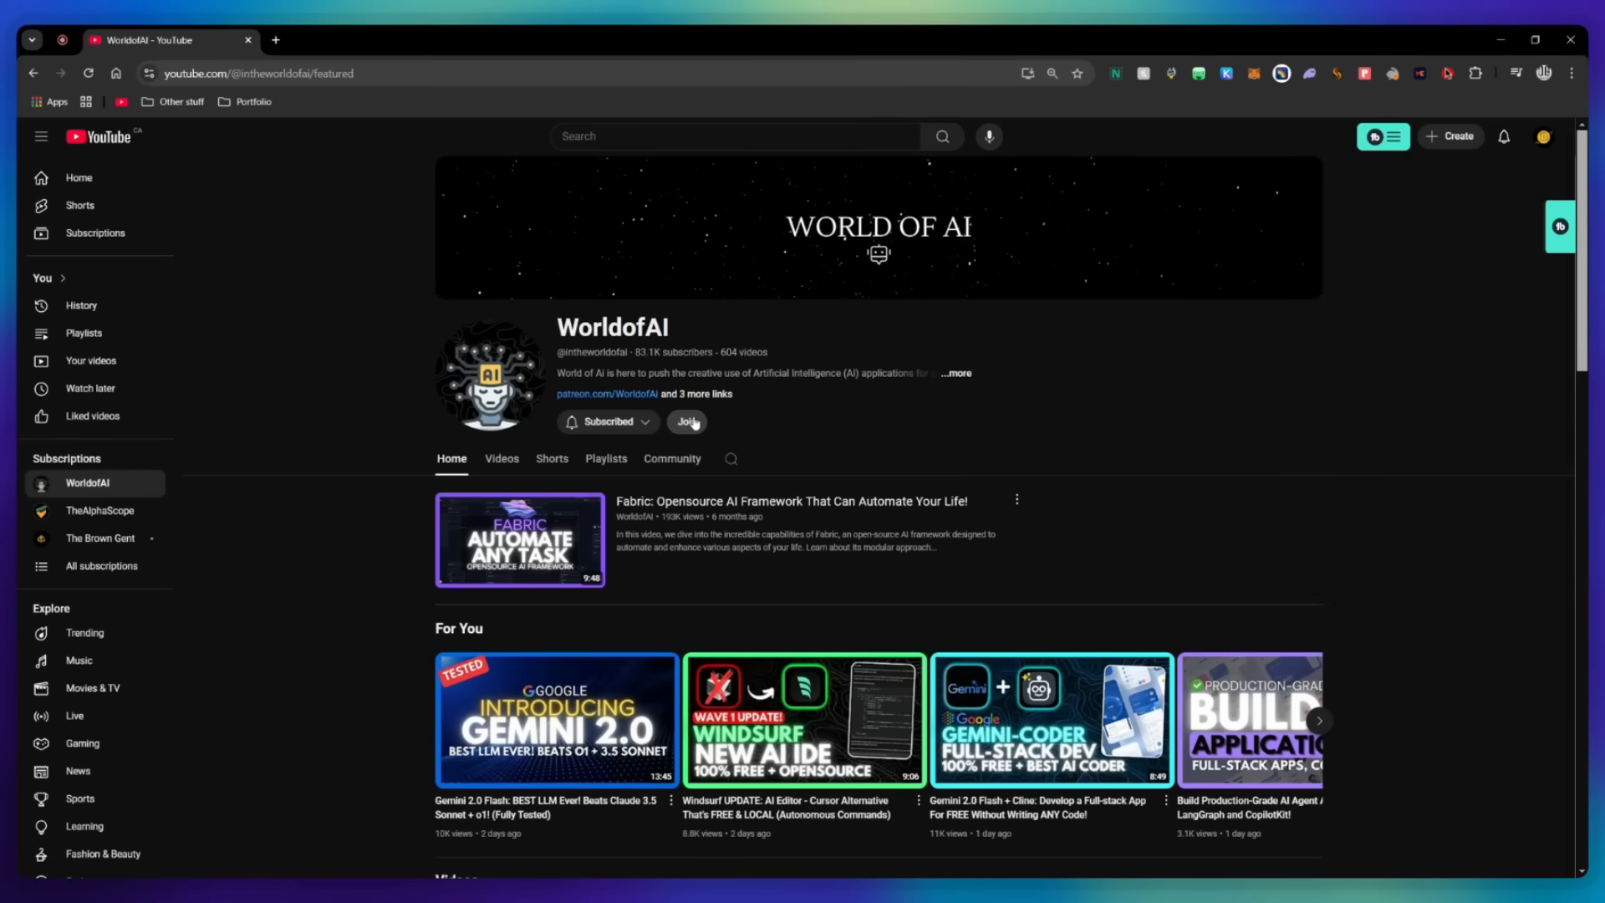
left_click(685, 421)
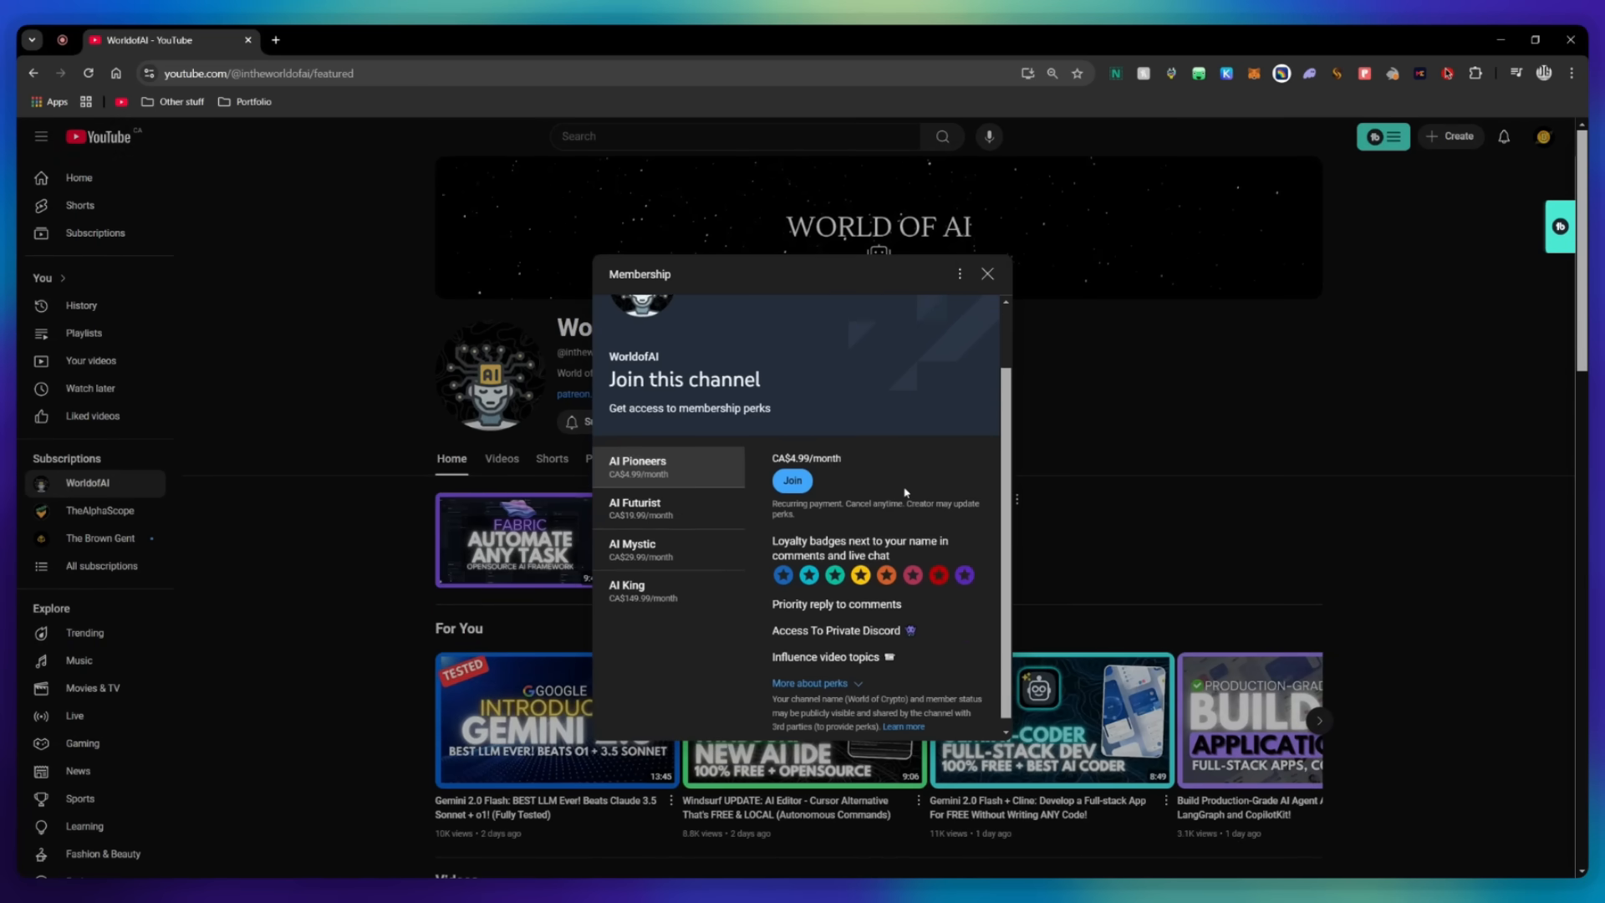
left_click(636, 509)
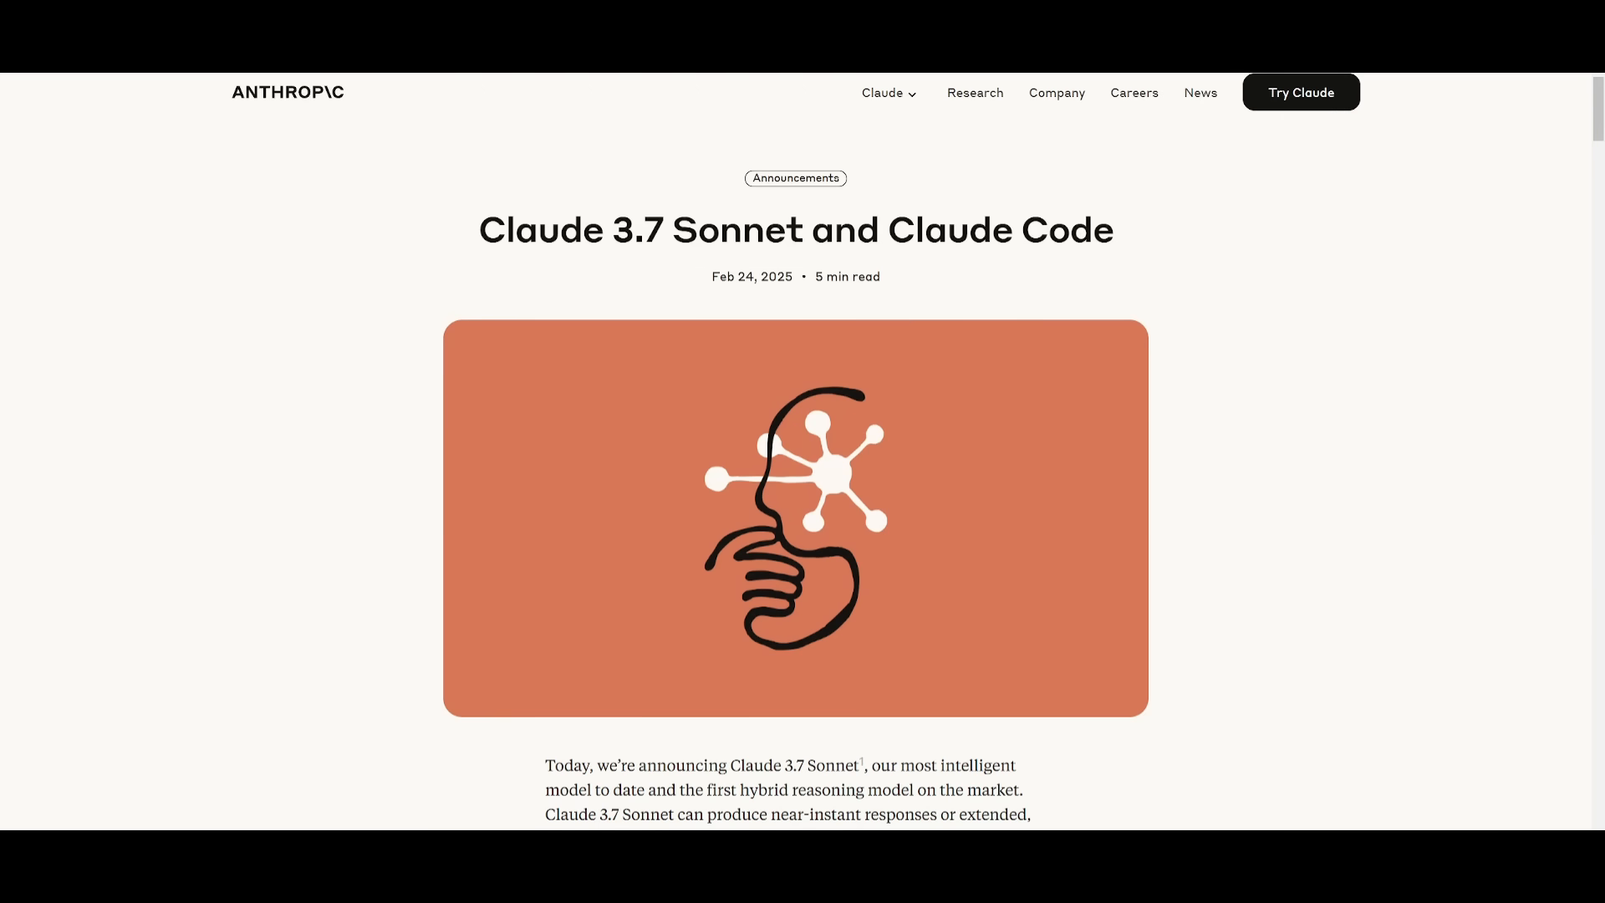
mouse_move(85, 410)
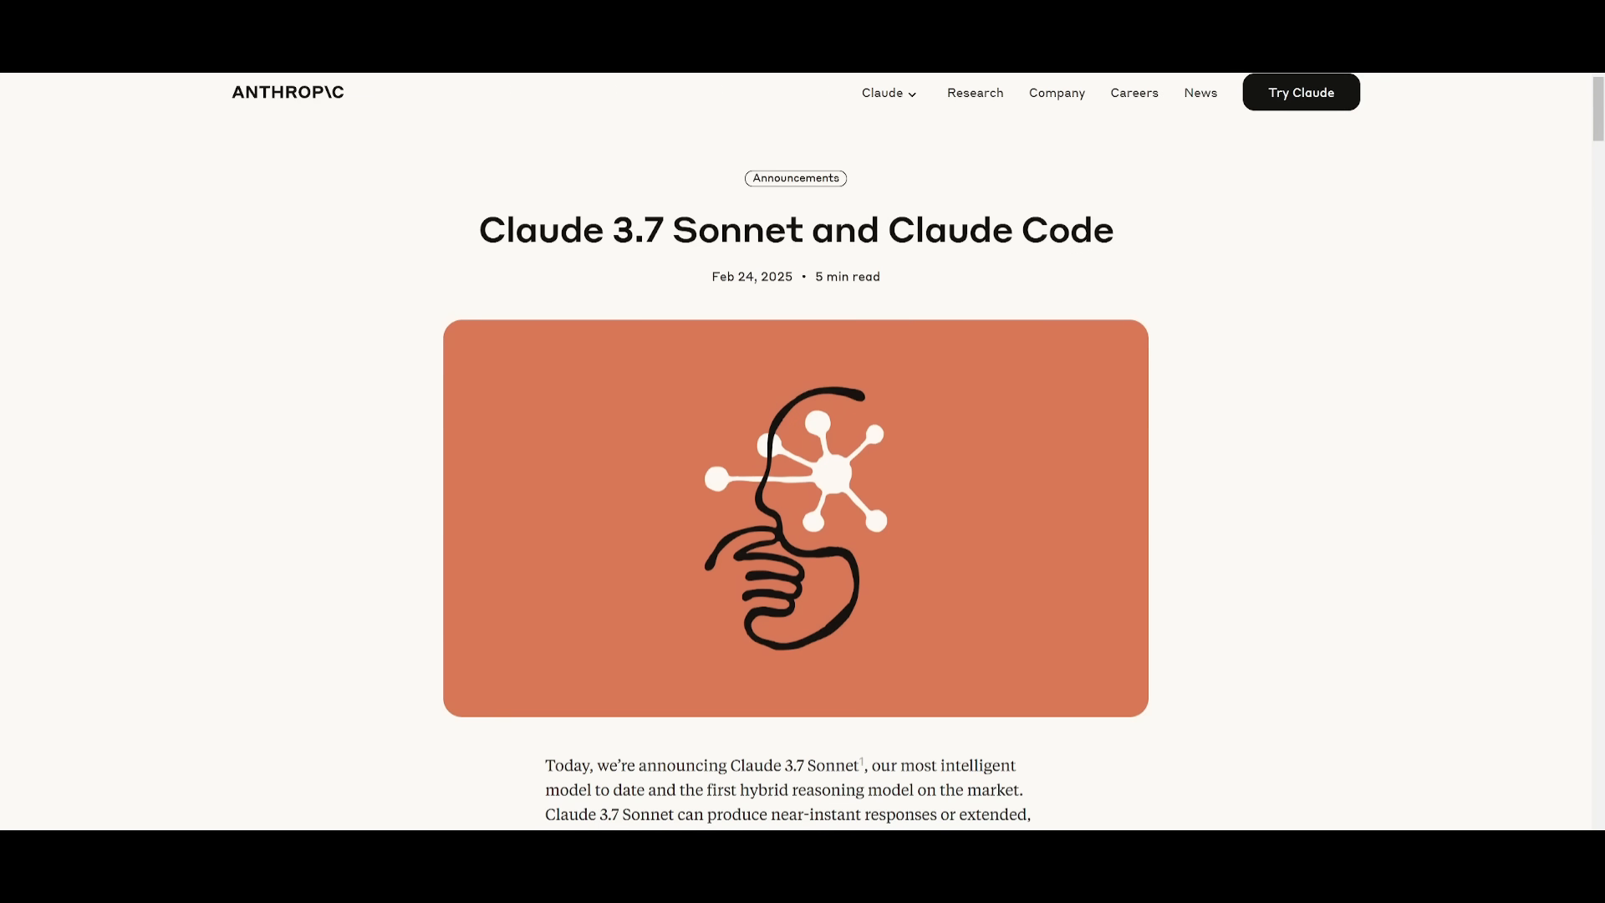
mouse_move(481, 262)
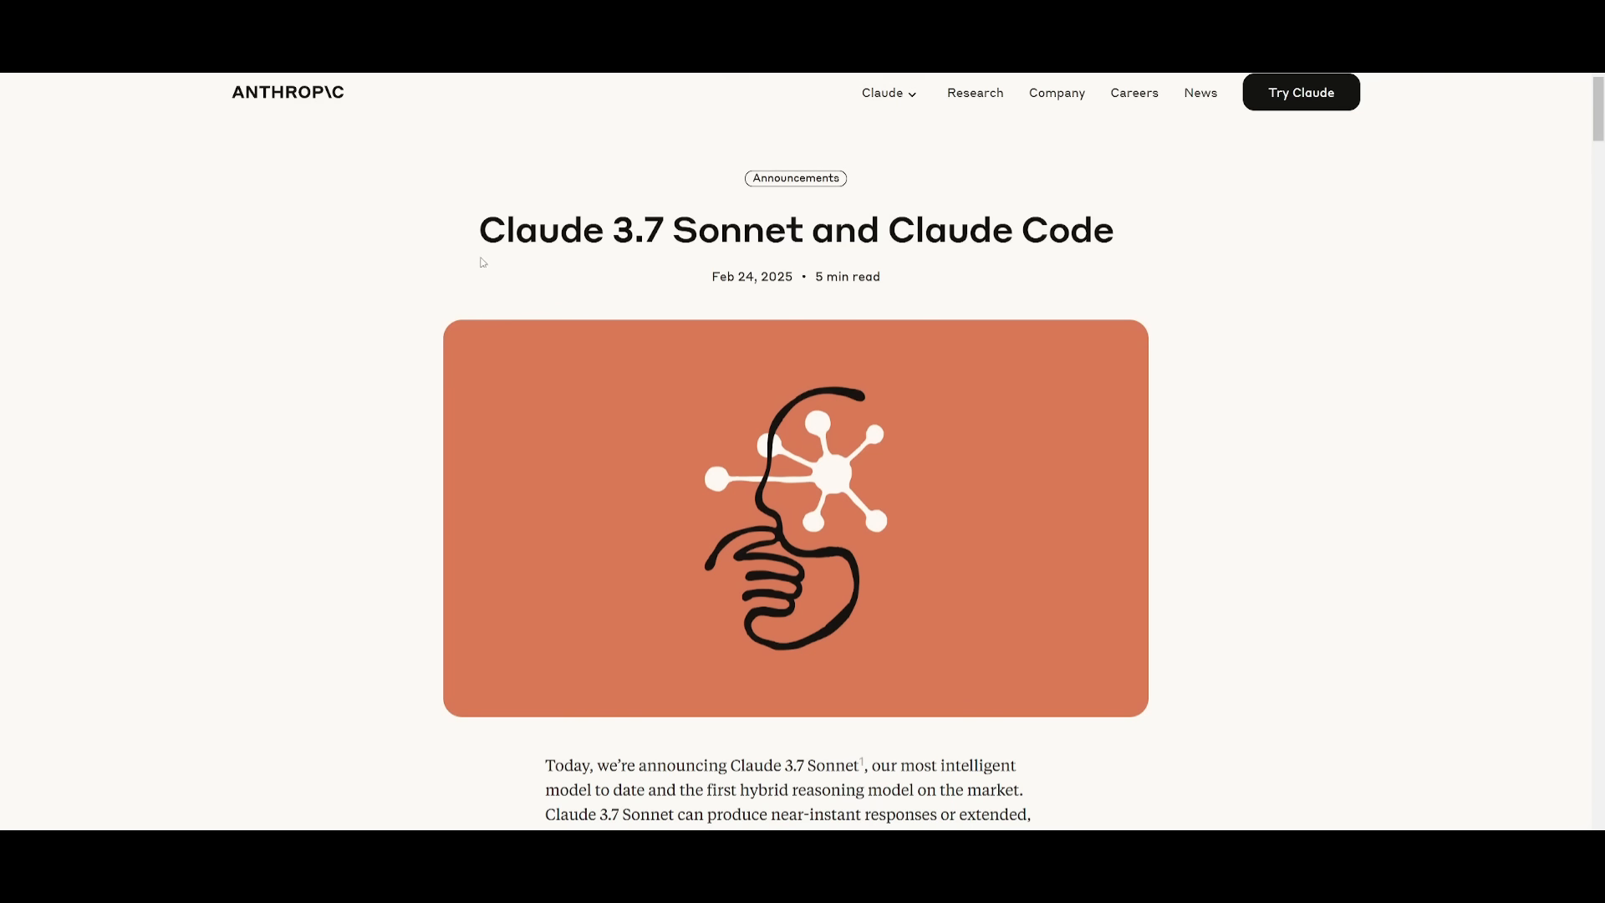
mouse_move(436, 259)
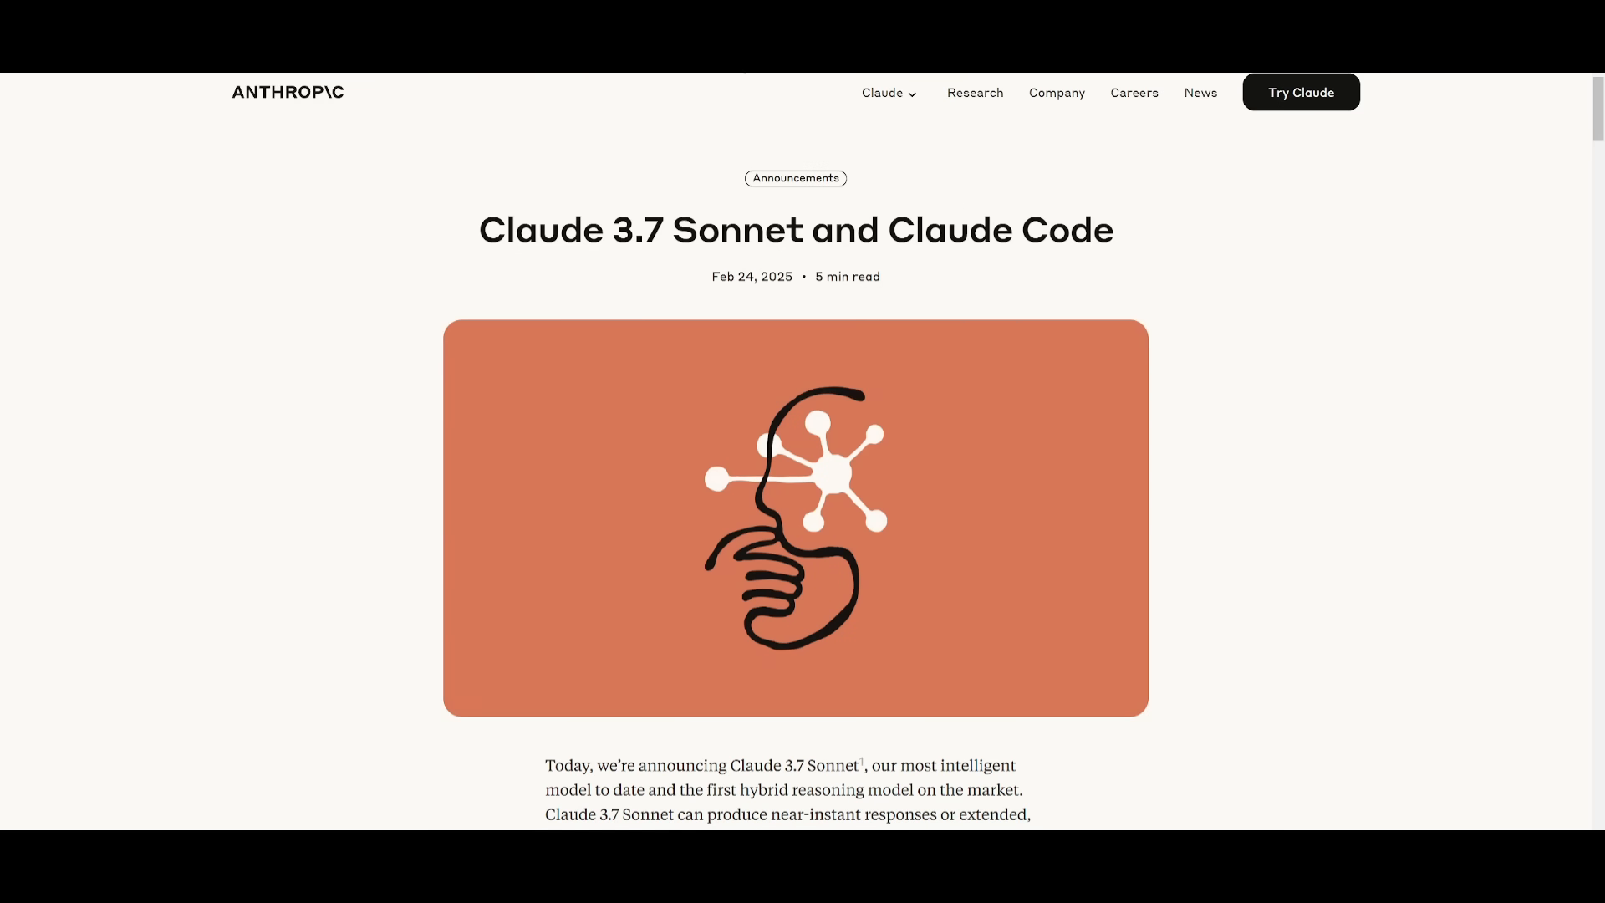
scroll("down", 3)
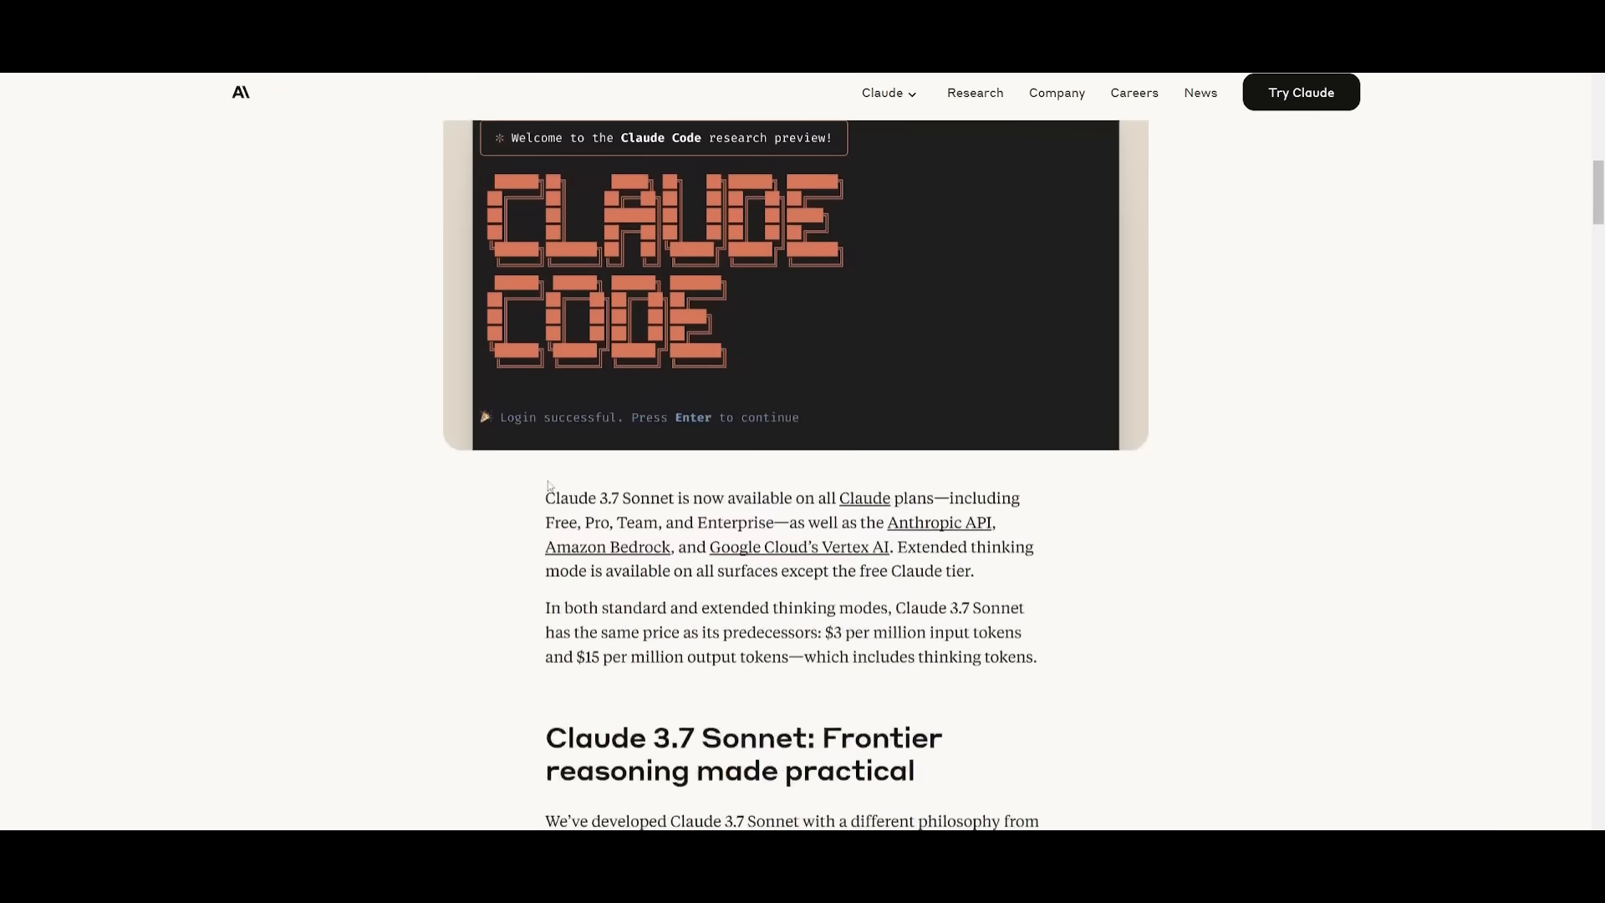
scroll("down", 3)
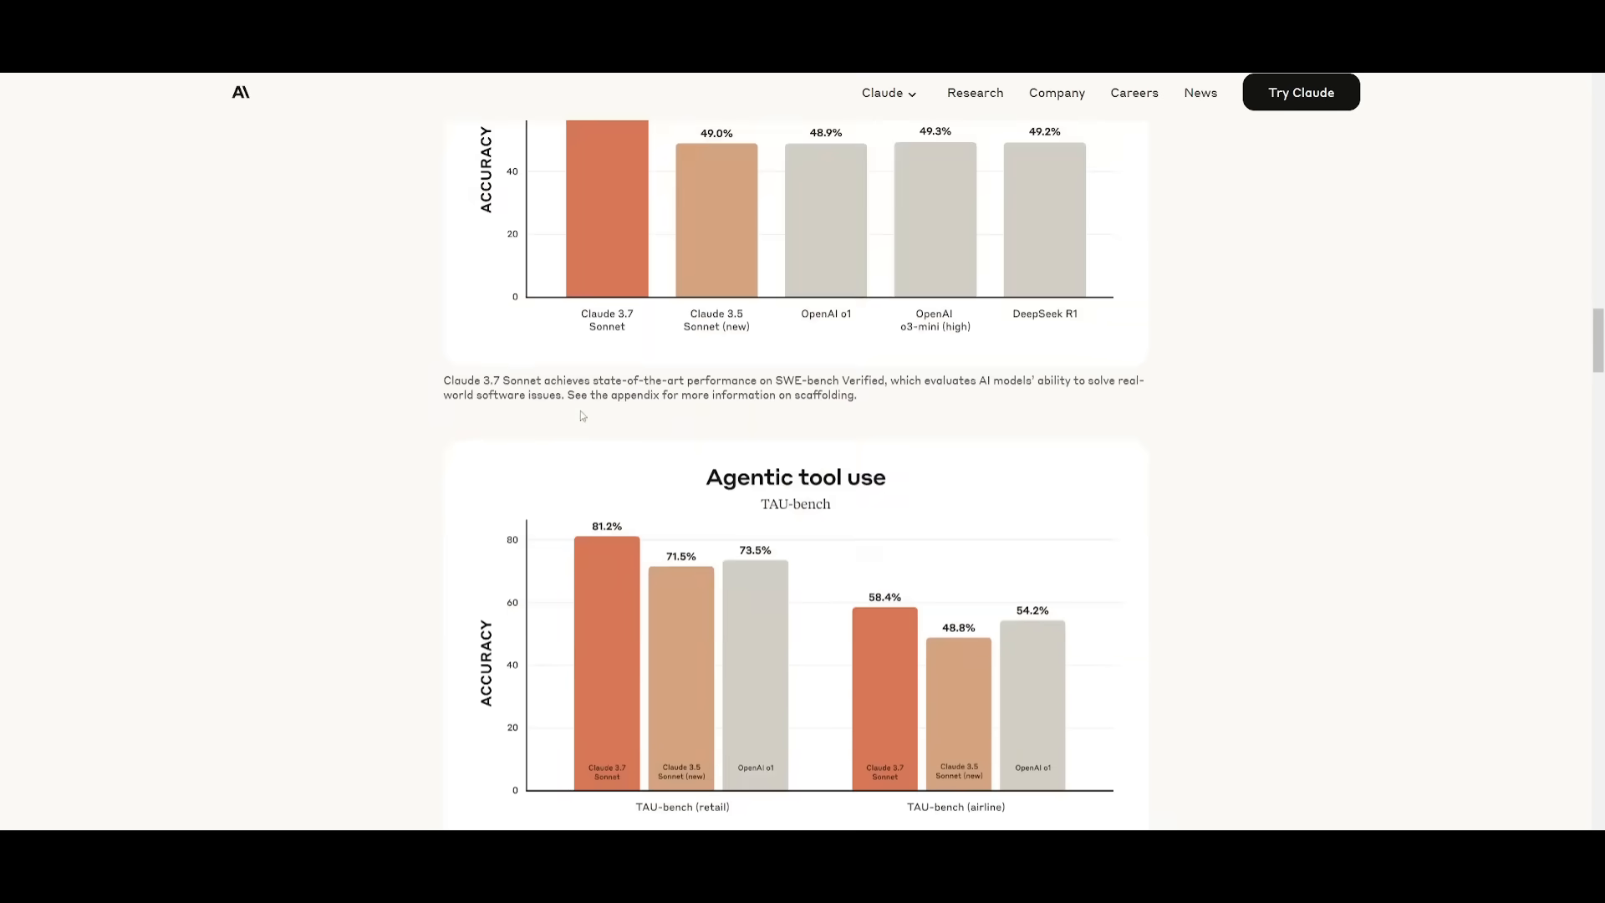
scroll("down", 3)
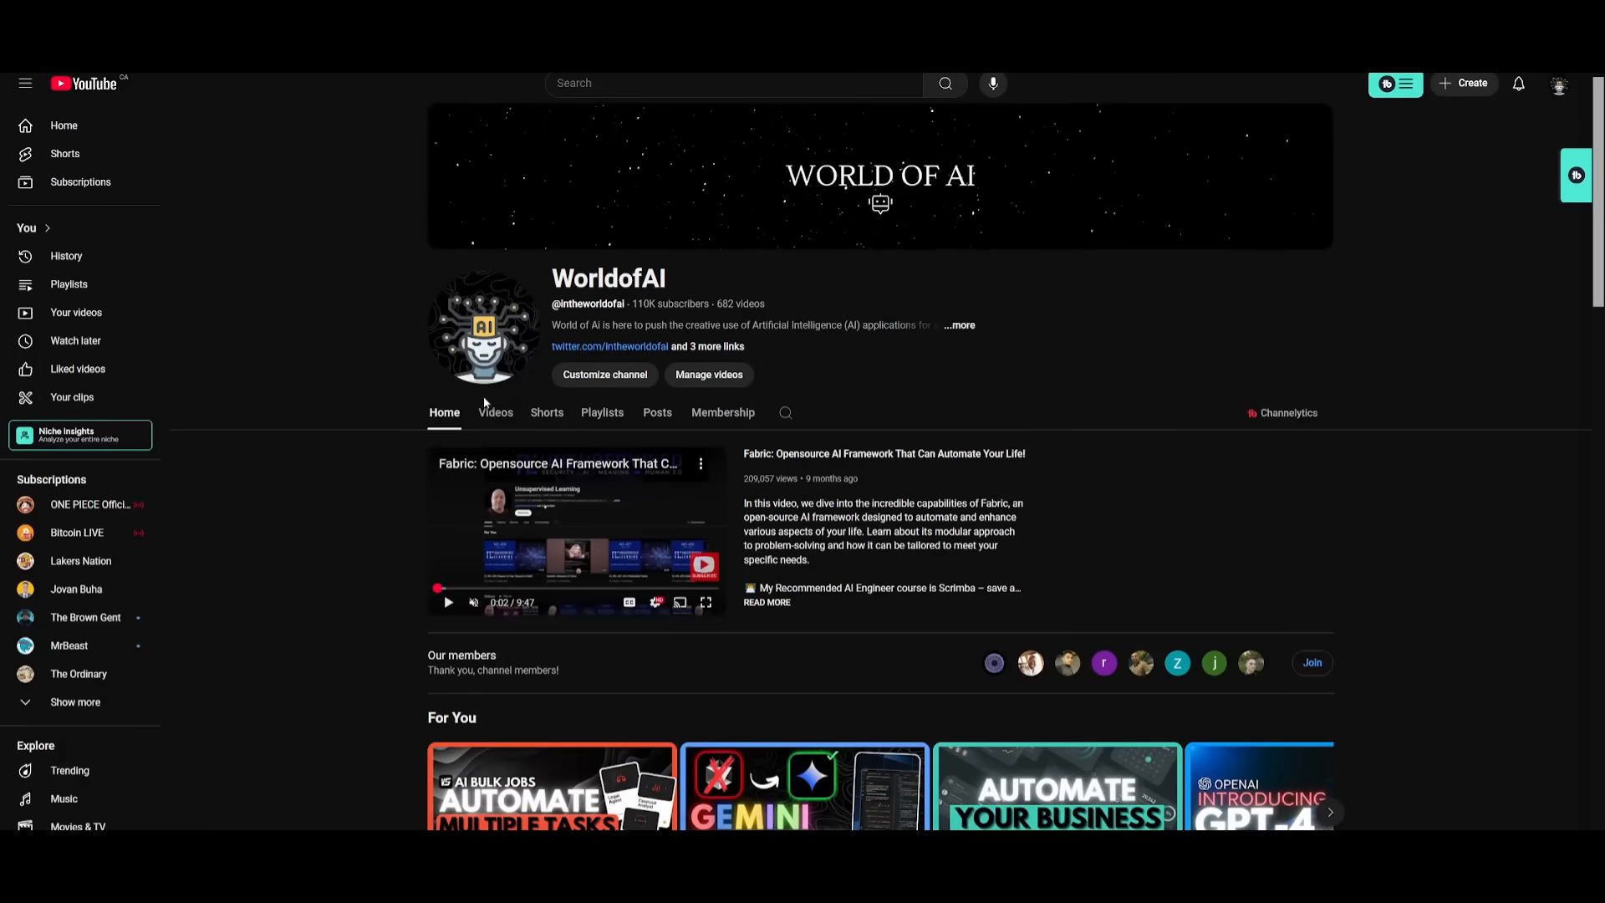
Step: Show the WorldofAI channel's Videos grid and scroll down to uploads from about a month ago
left_click(495, 413)
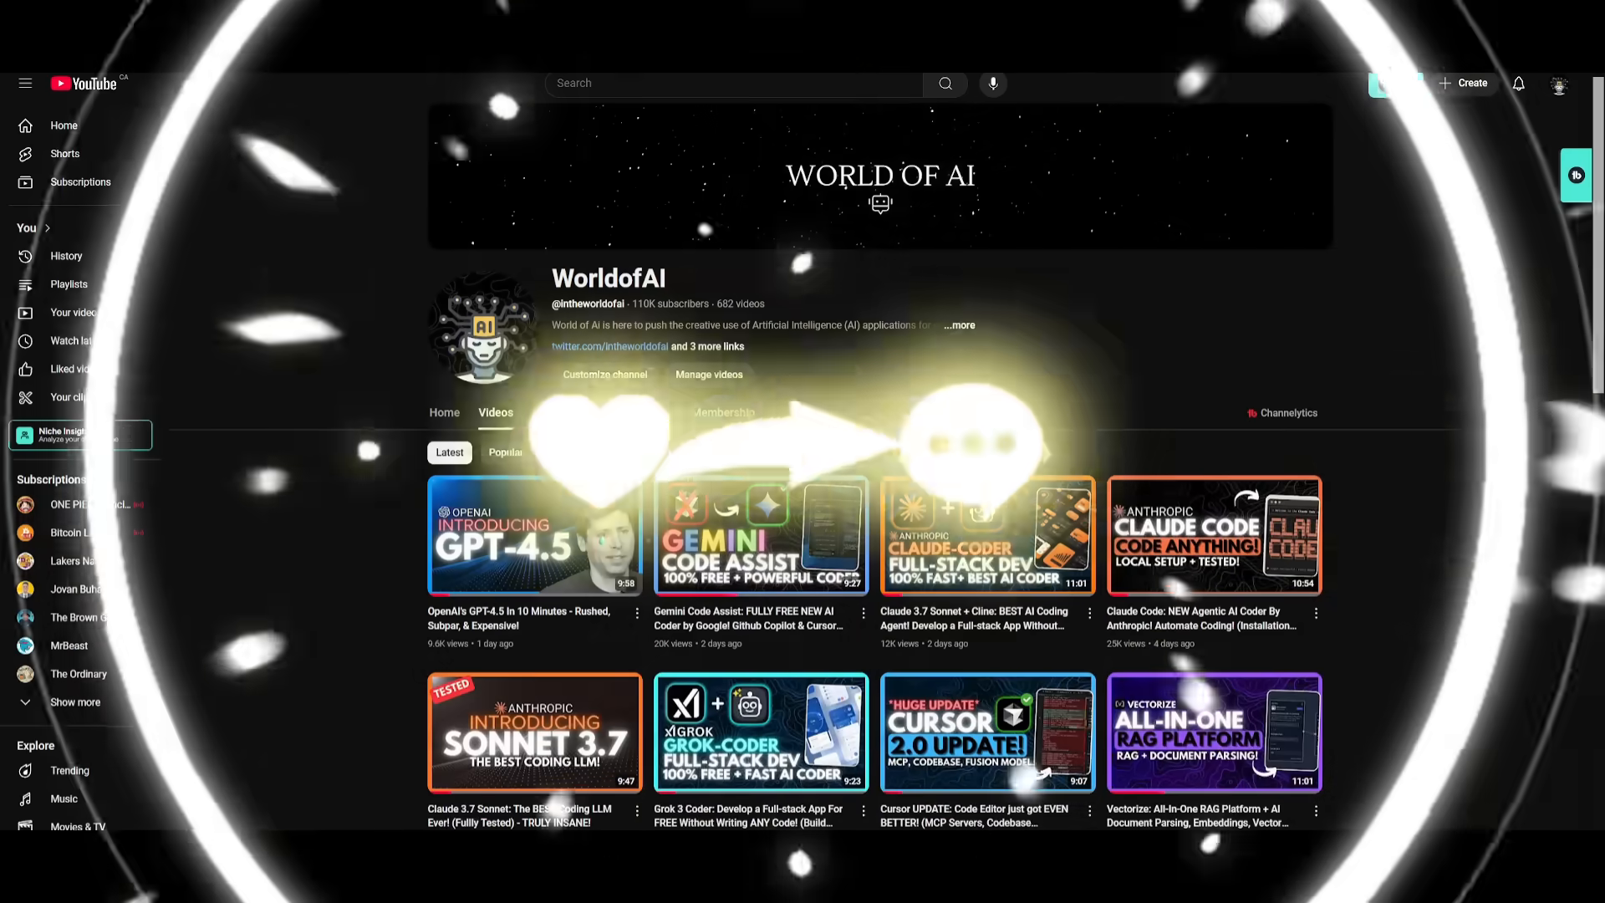
scroll("down", 3)
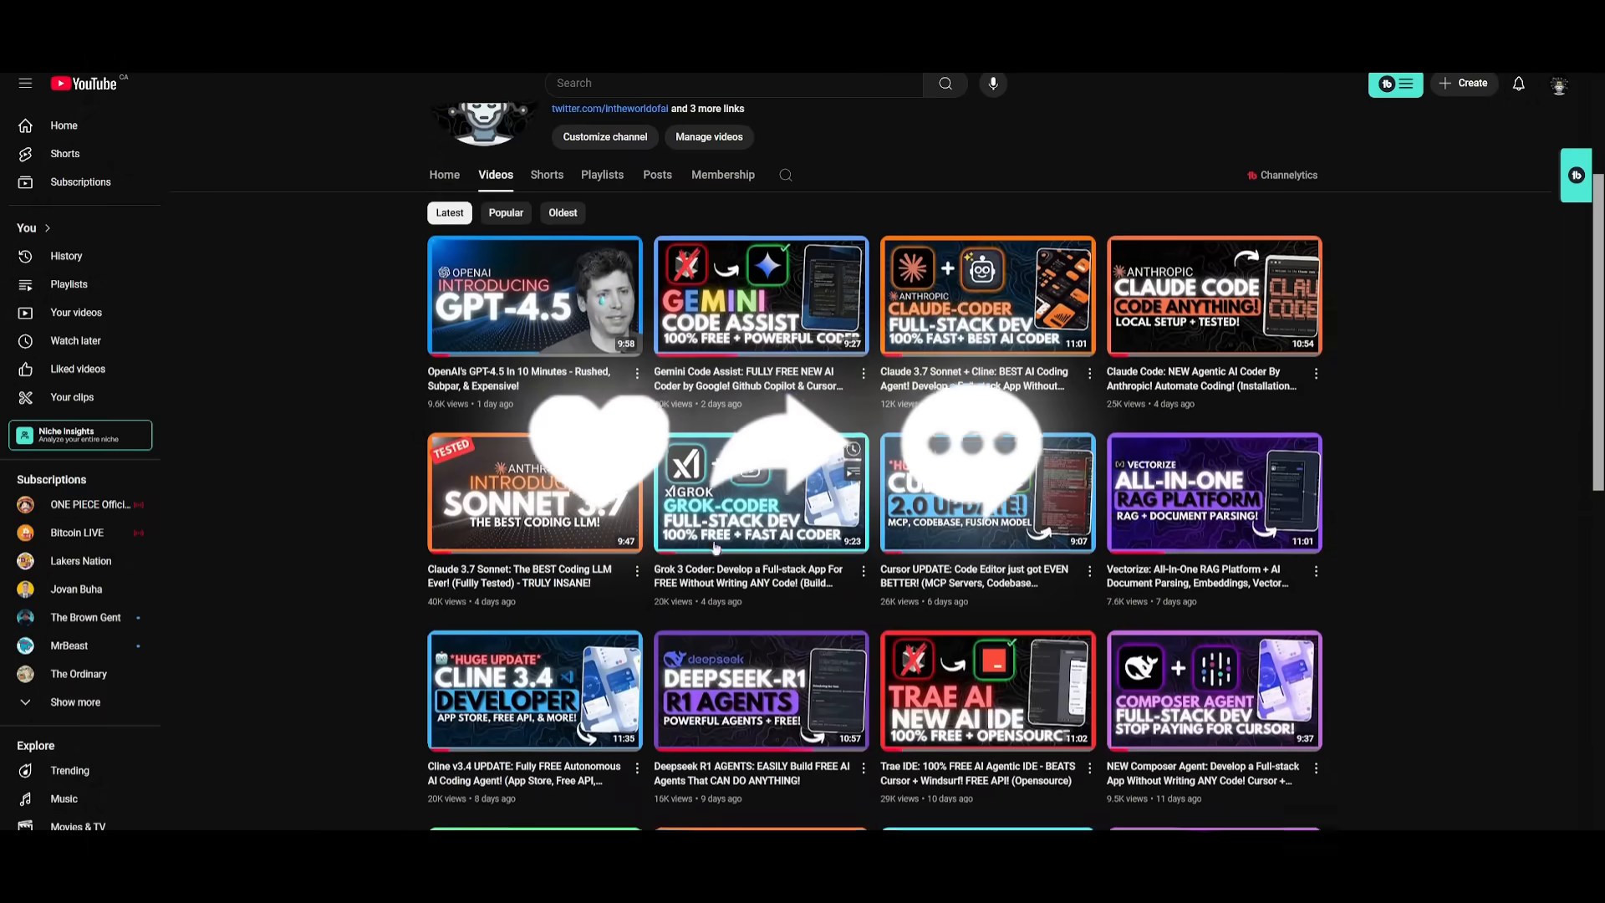
scroll("down", 3)
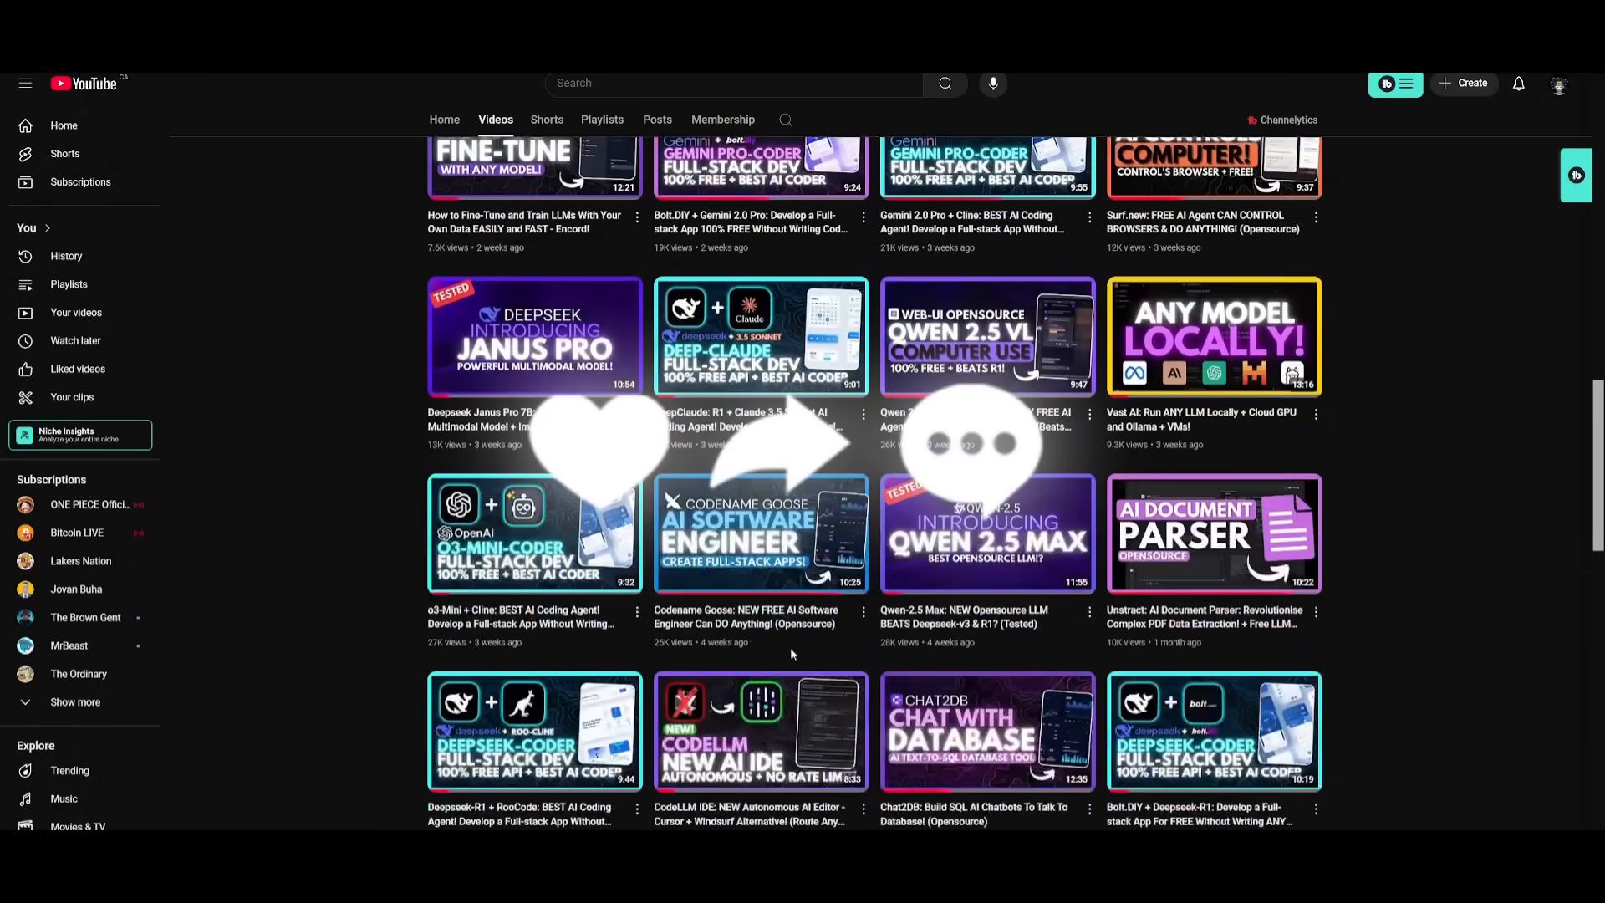
scroll("down", 3)
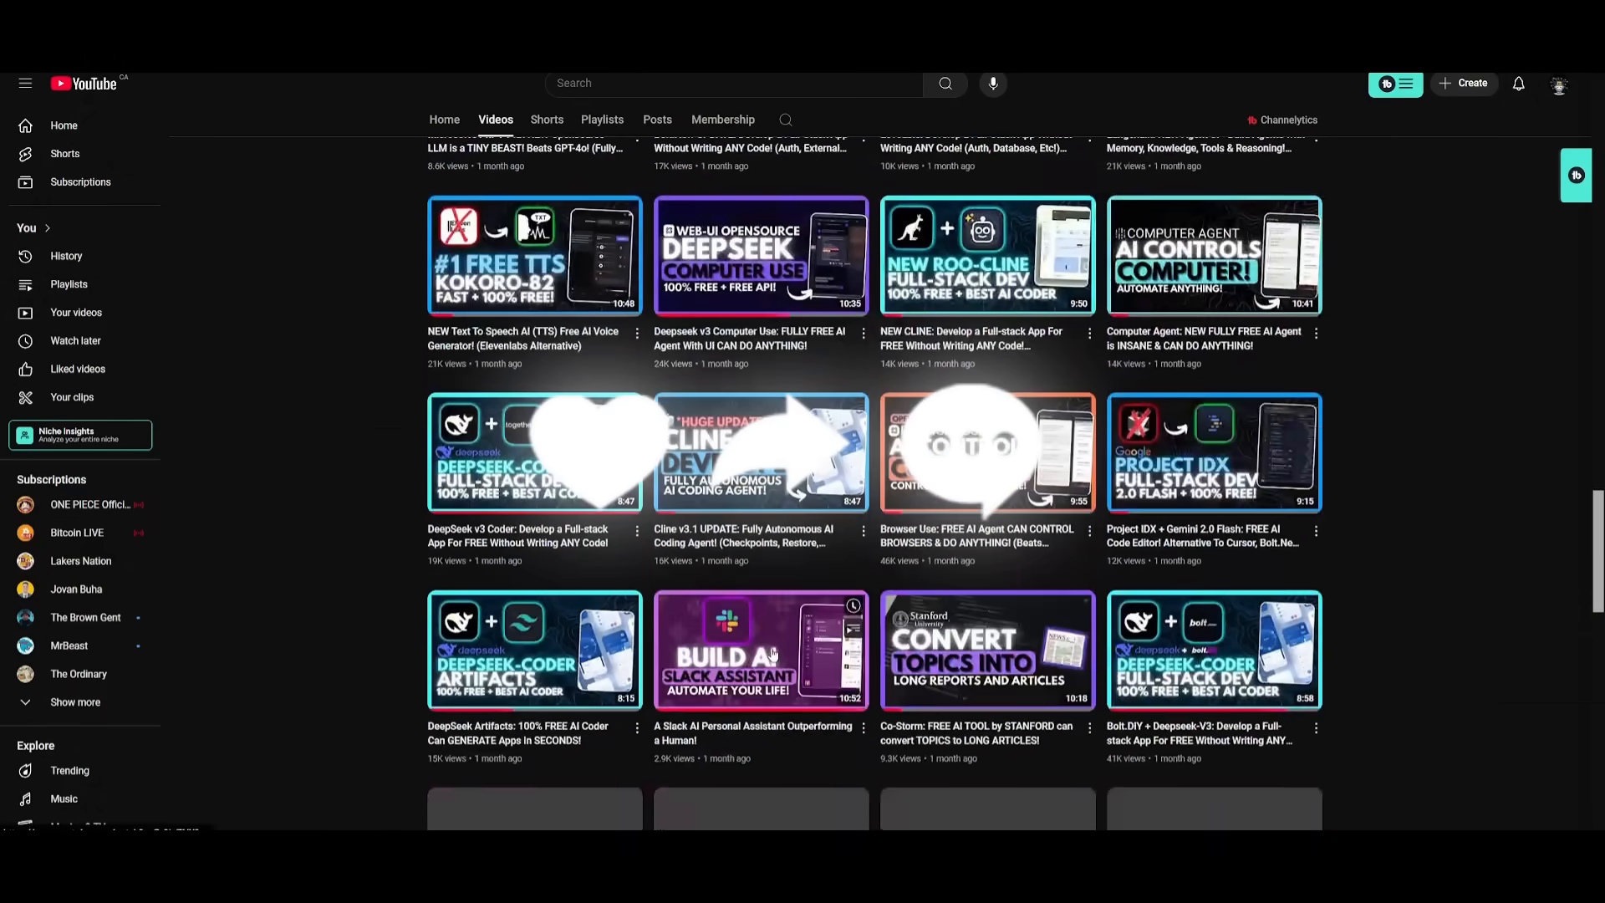